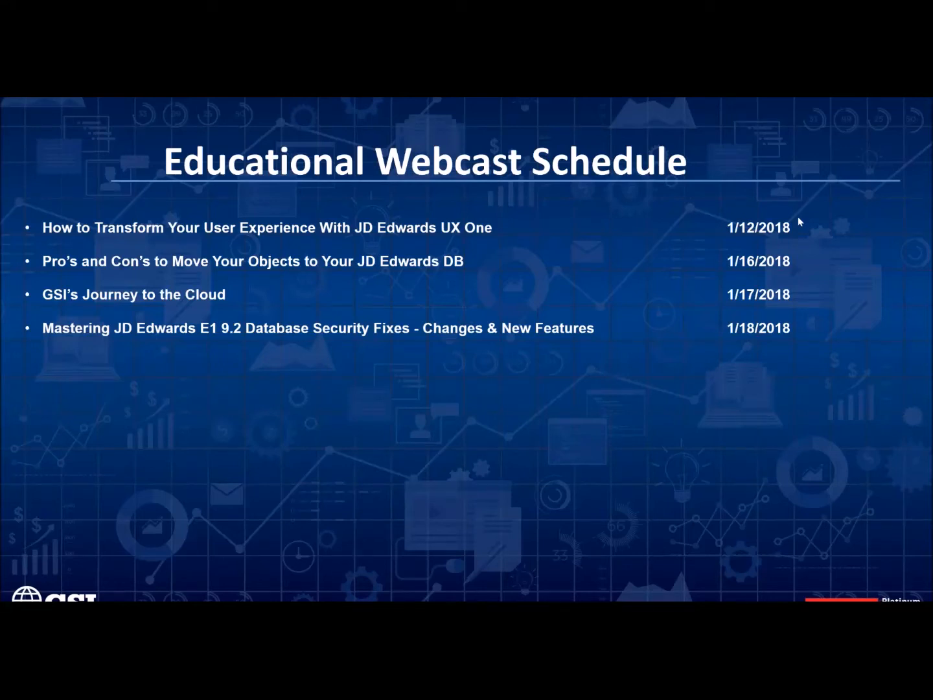
mouse_move(656, 441)
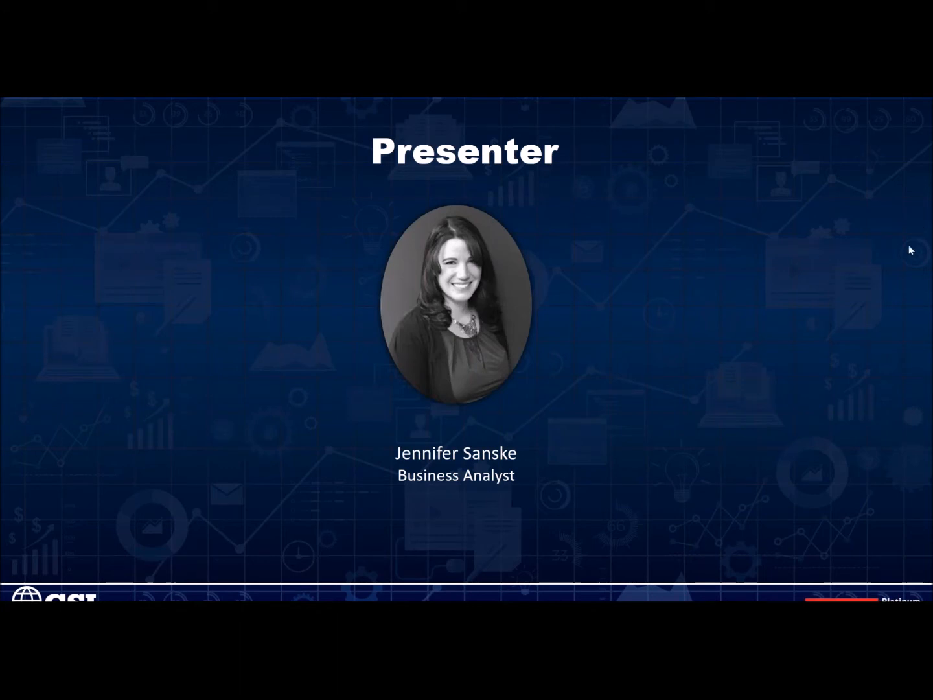
mouse_move(667, 258)
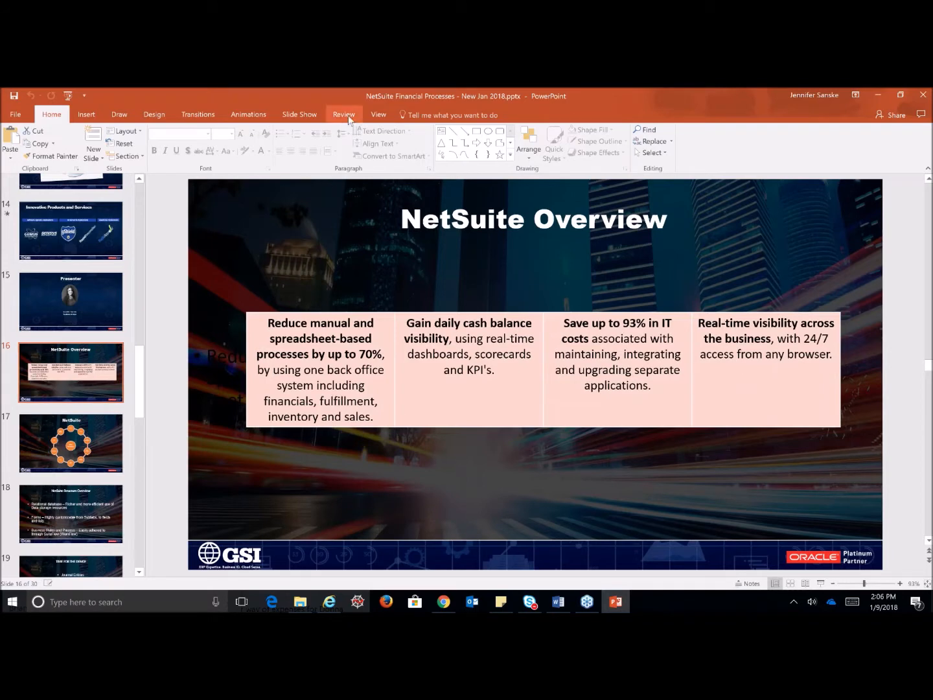
End the slide show and show the Slide Show options on slide 16, NetSuite Overview.
click(299, 114)
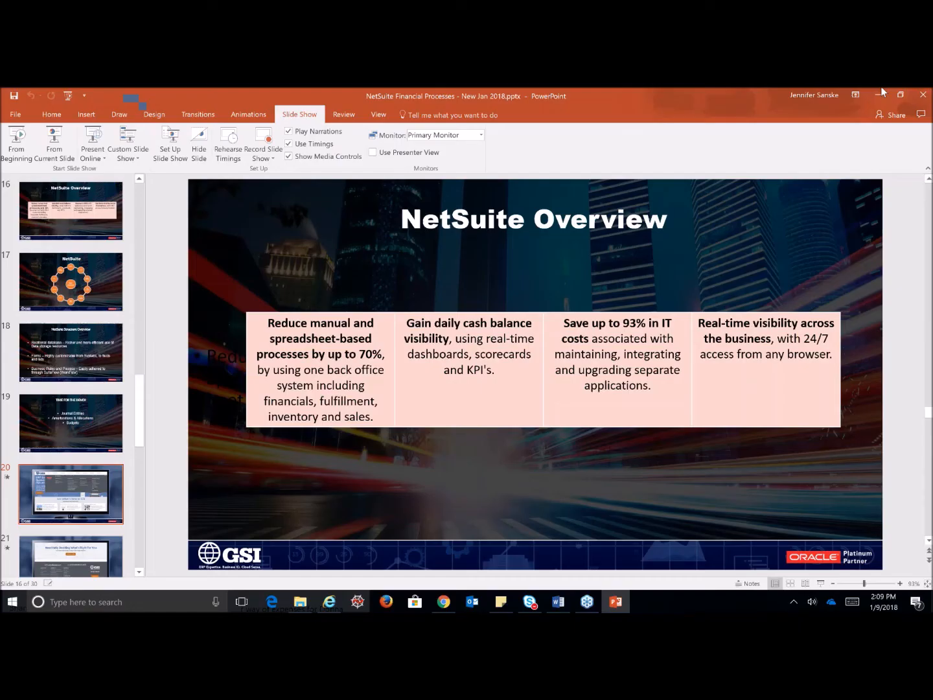
Minimize PowerPoint and bring up the NetSuite home dashboard in Chrome.
click(880, 94)
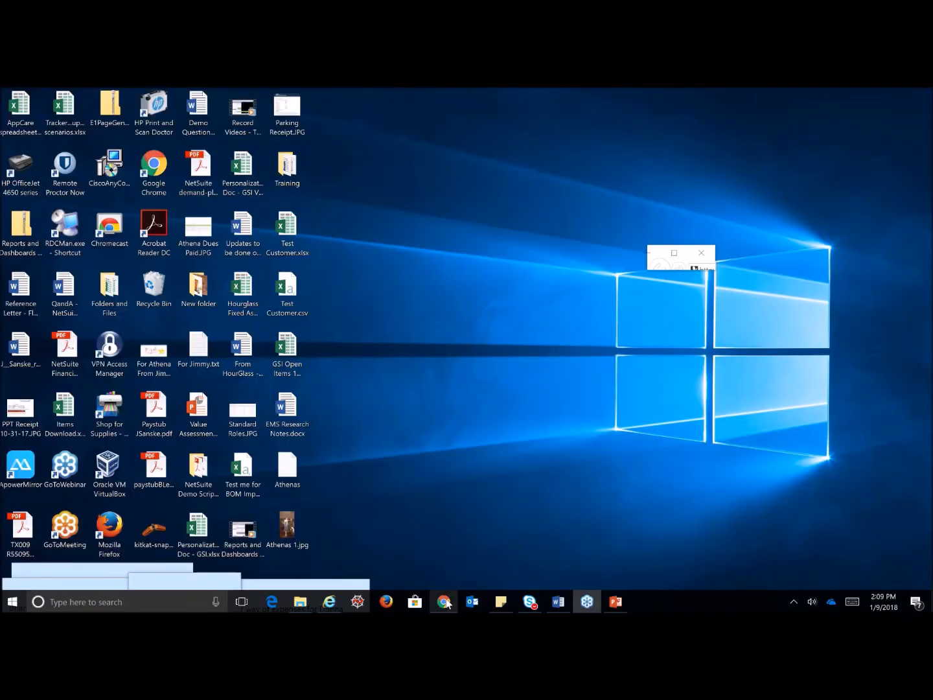
click(443, 601)
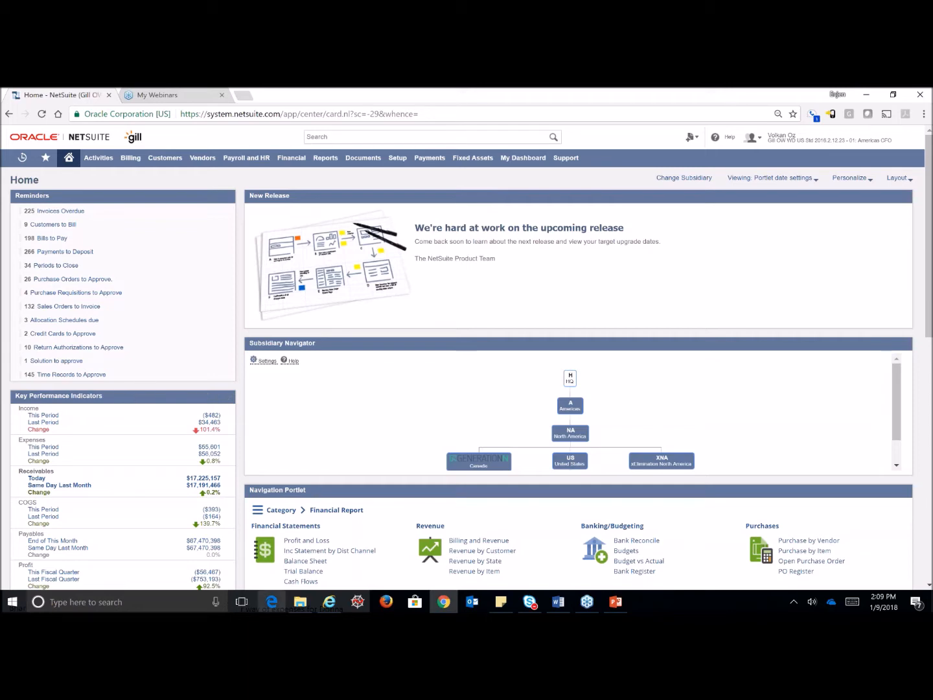
mouse_move(389, 540)
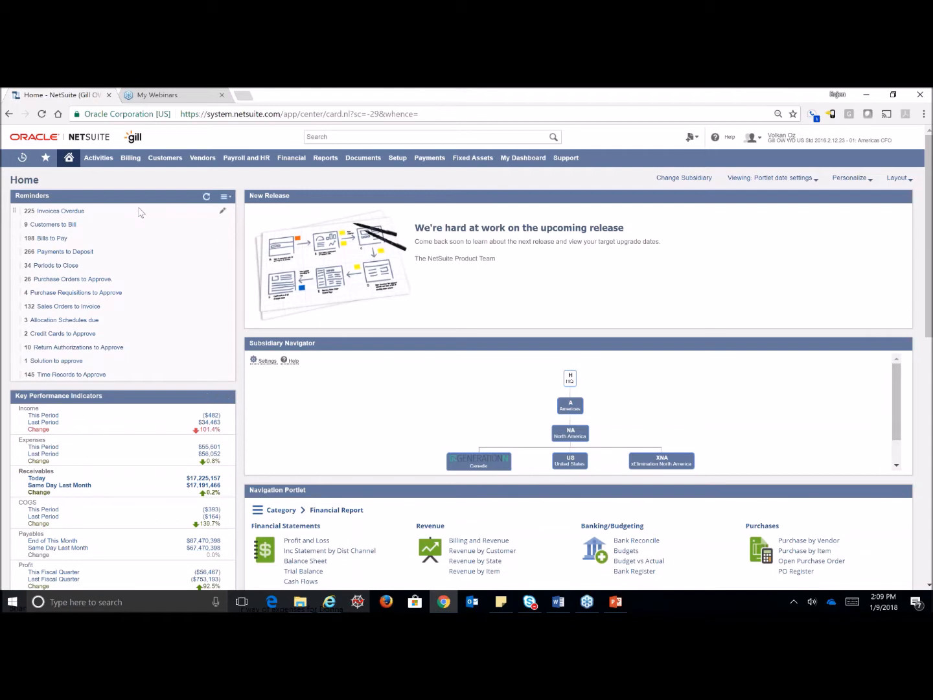
mouse_move(152, 227)
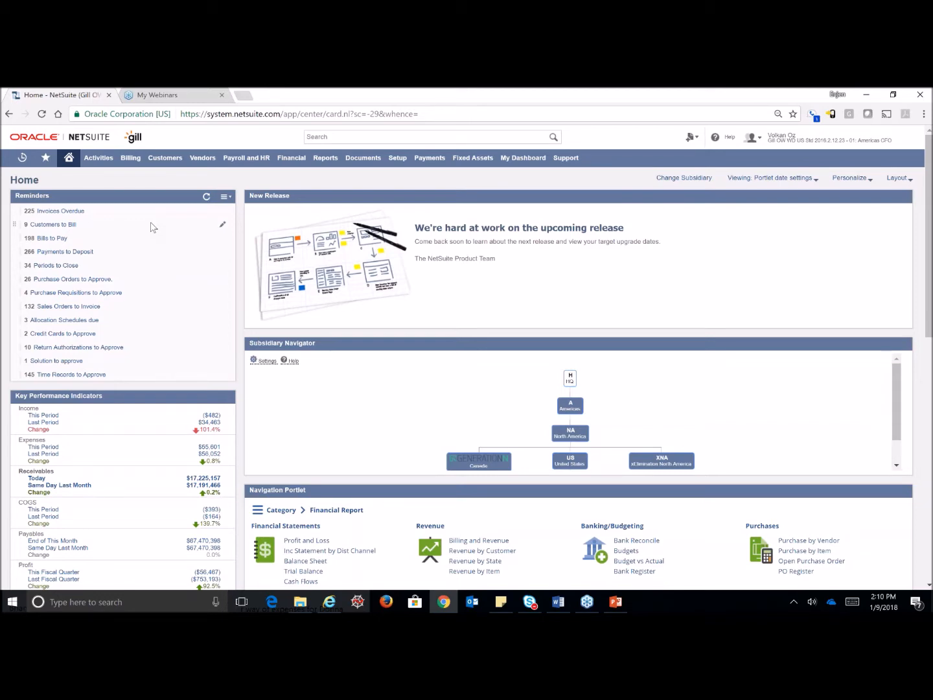
mouse_move(81, 220)
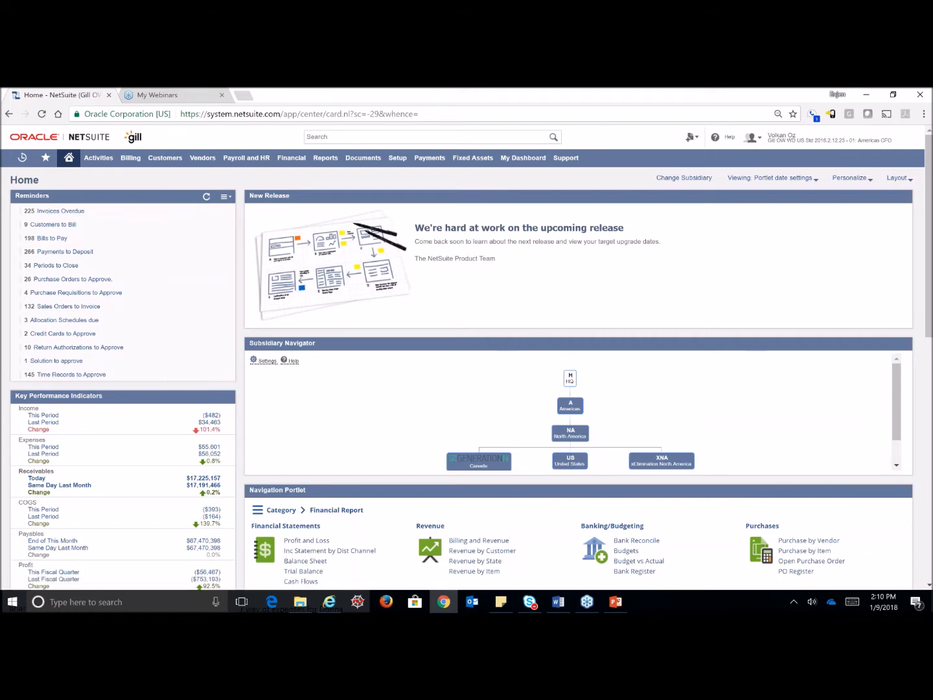
click(225, 196)
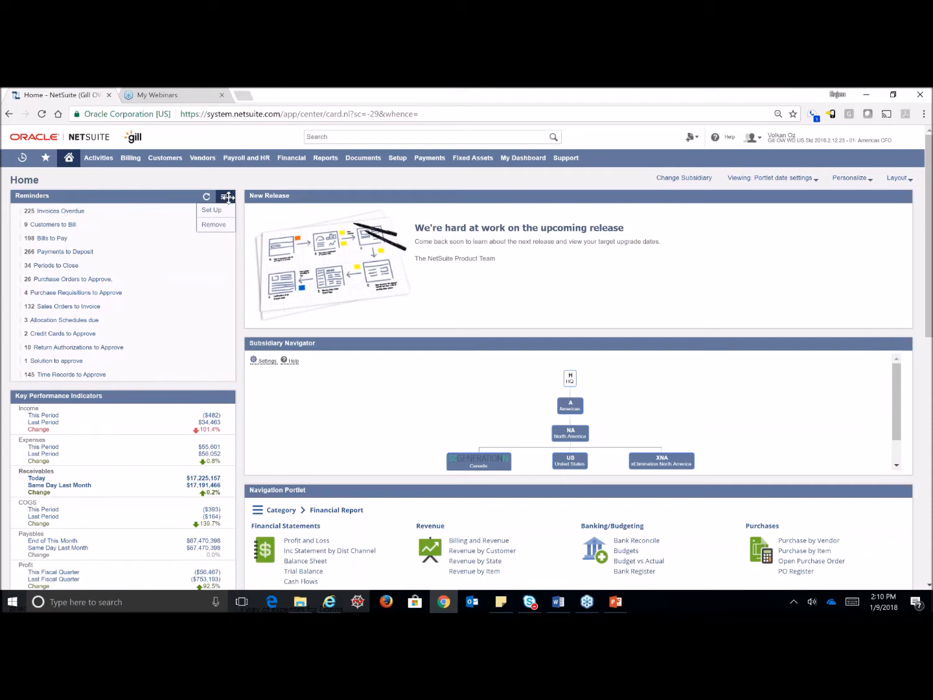
mouse_move(227, 198)
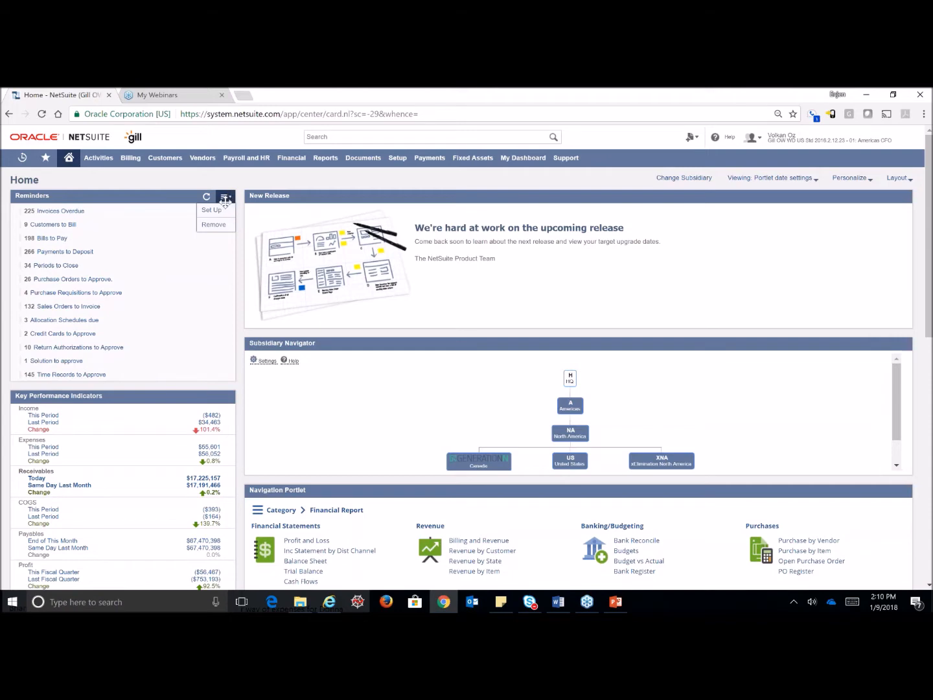
click(211, 209)
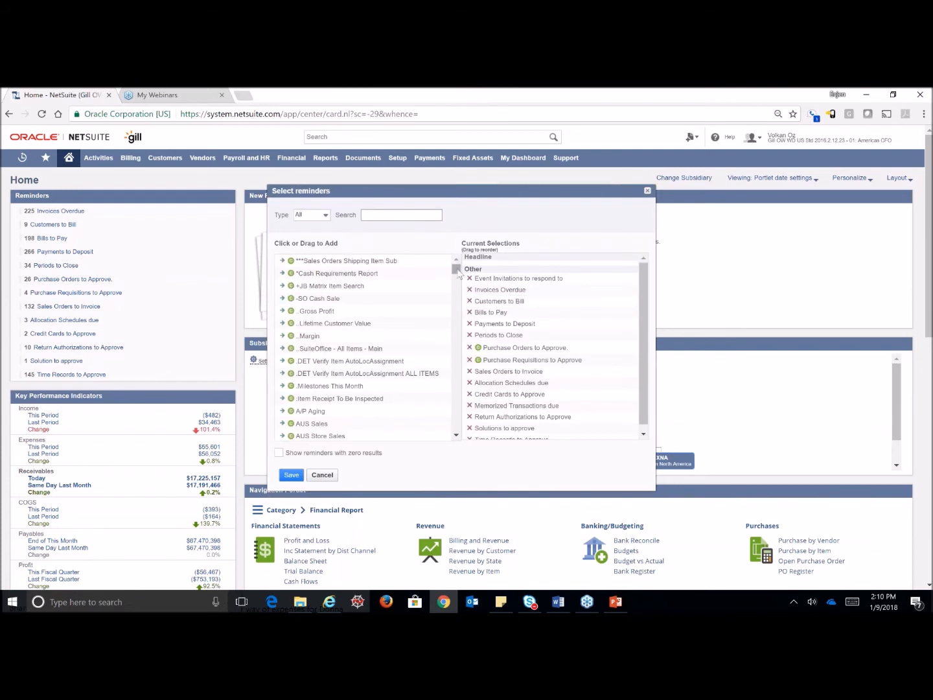
scroll(down, 3)
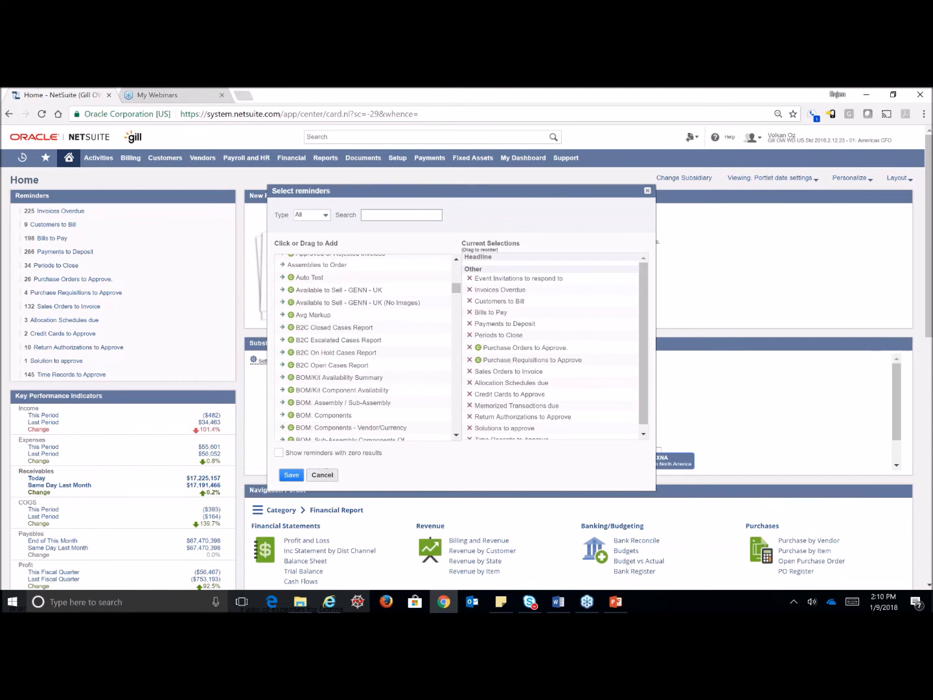
click(321, 474)
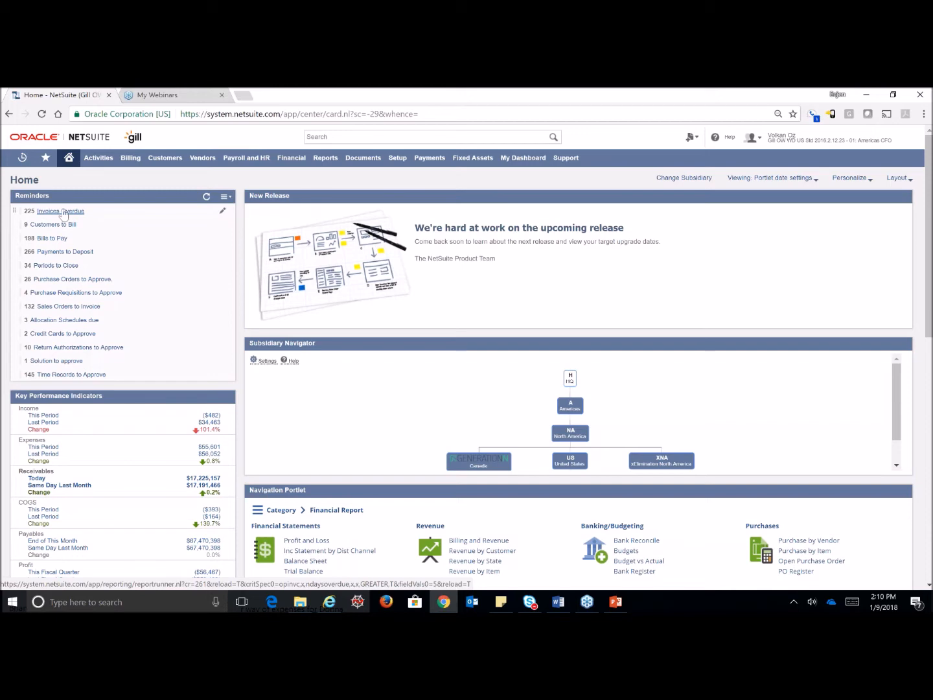
Open the Open Invoices report from the Invoices Overdue reminder and review it.
click(61, 211)
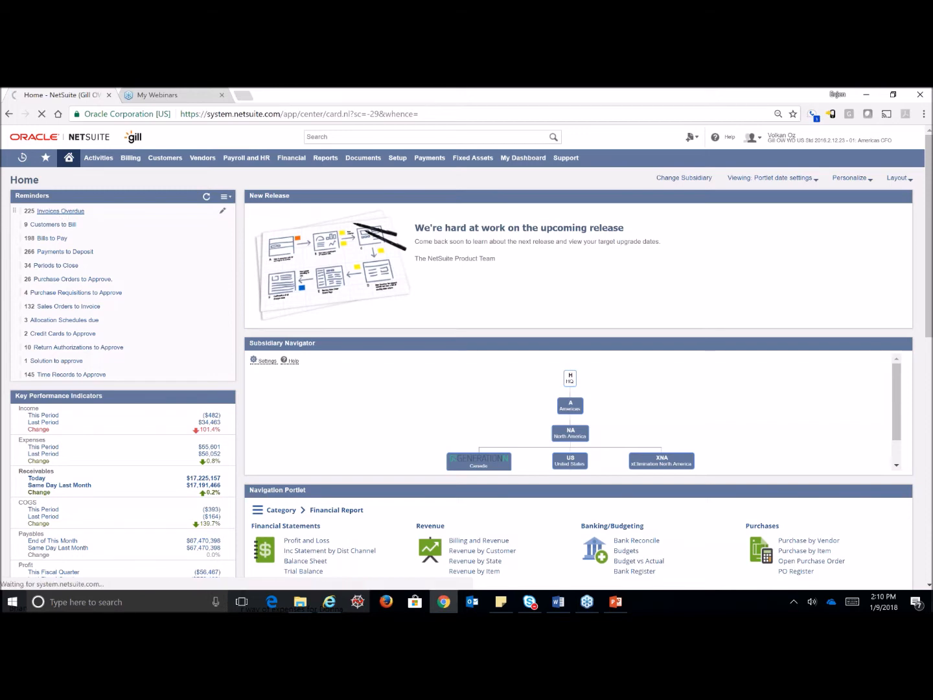
click(60, 211)
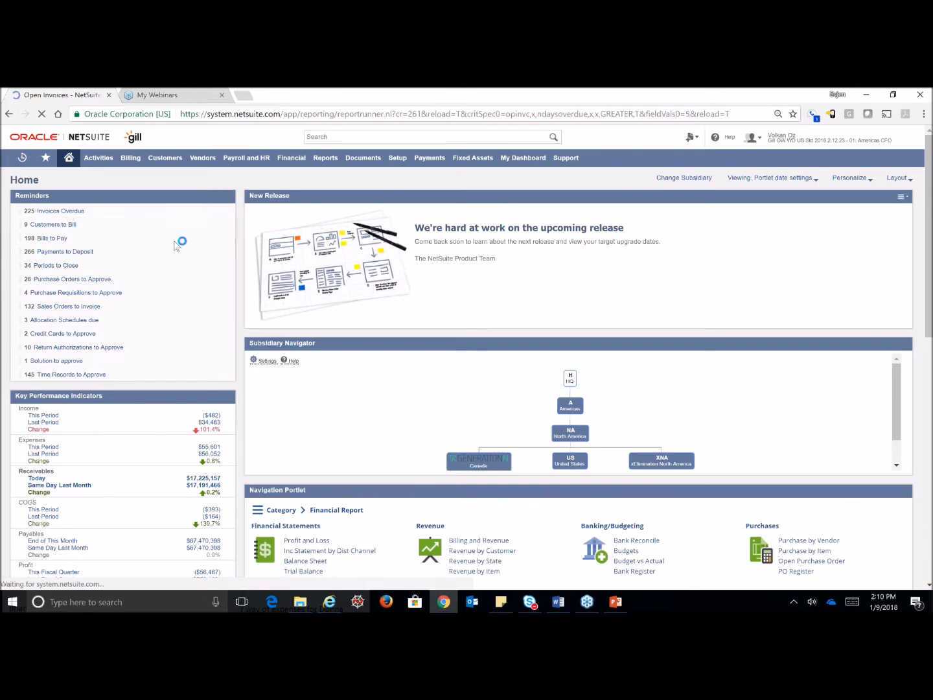
click(58, 211)
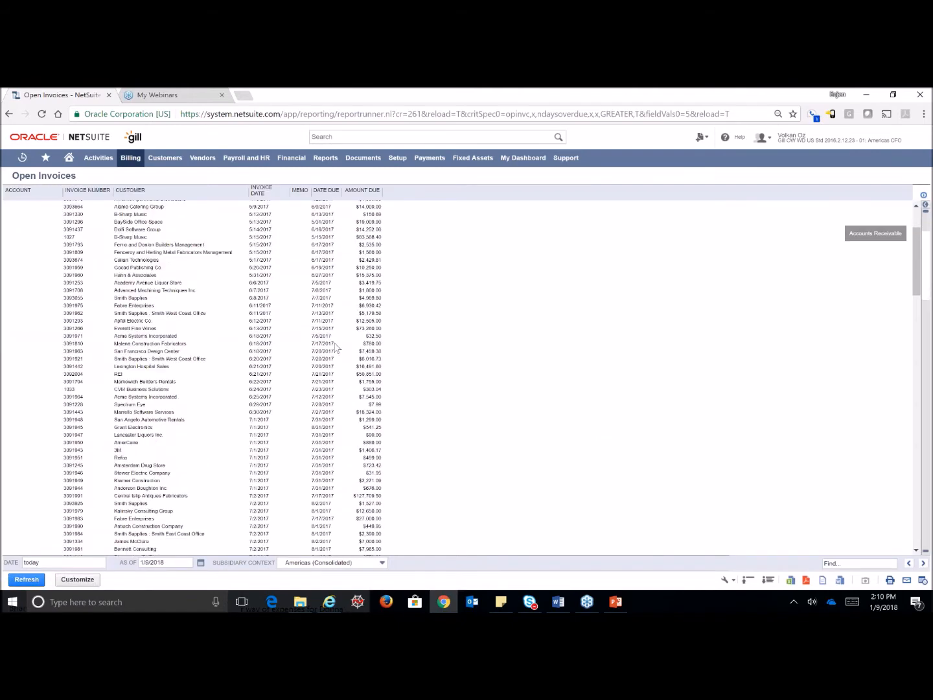
scroll(up, 3)
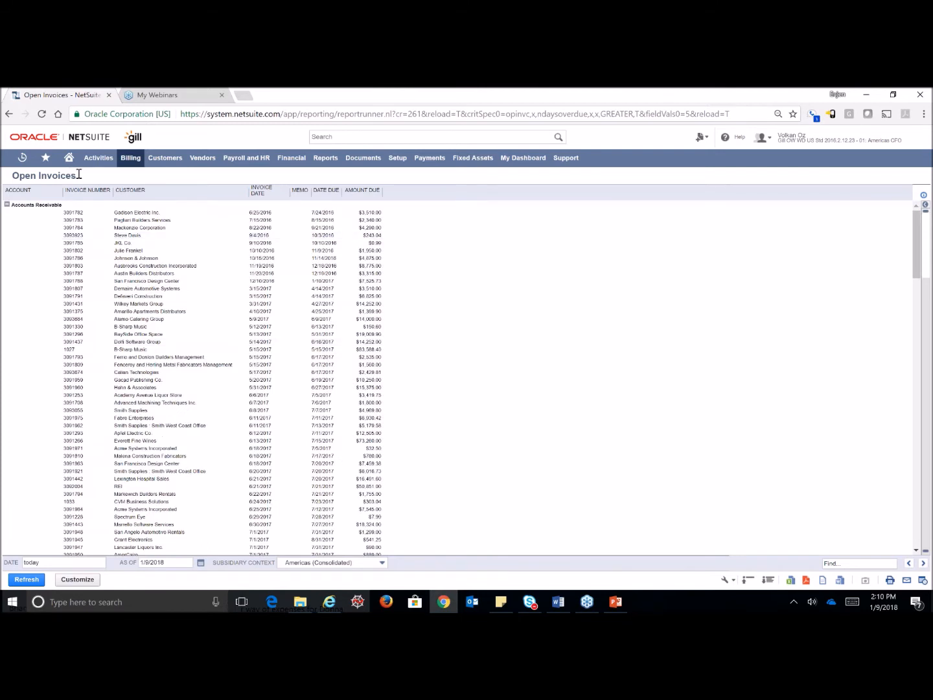
click(69, 157)
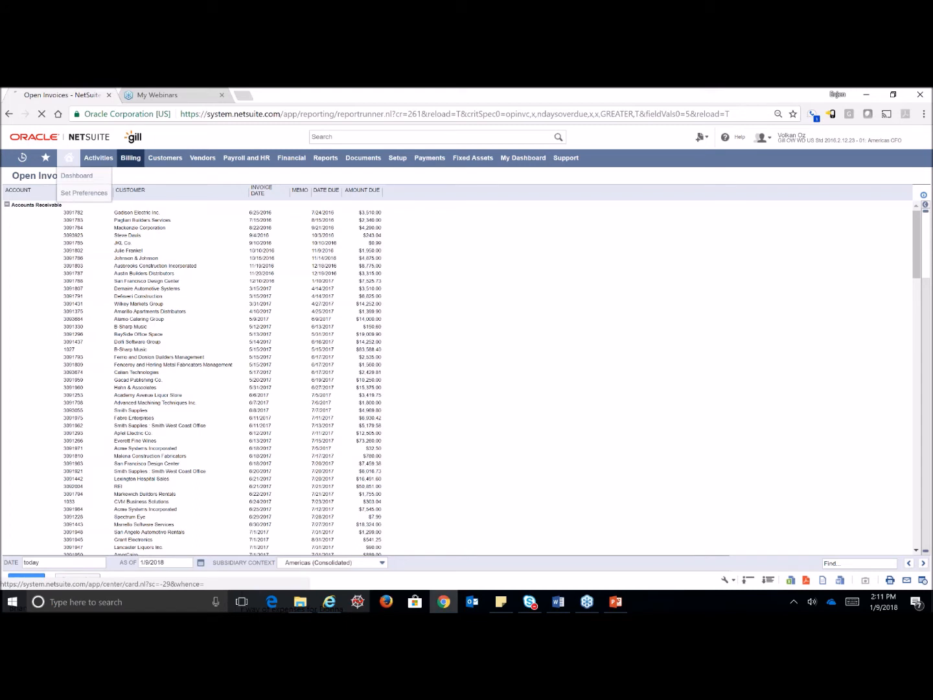
Return to the Home dashboard and scroll down to the KPIs and executive financials.
click(77, 176)
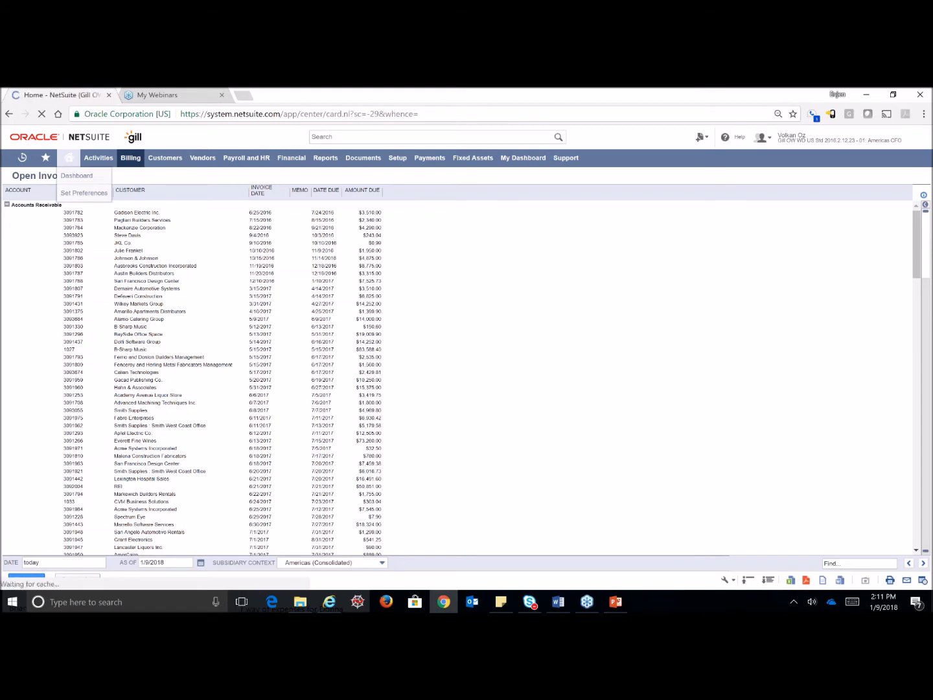
click(76, 175)
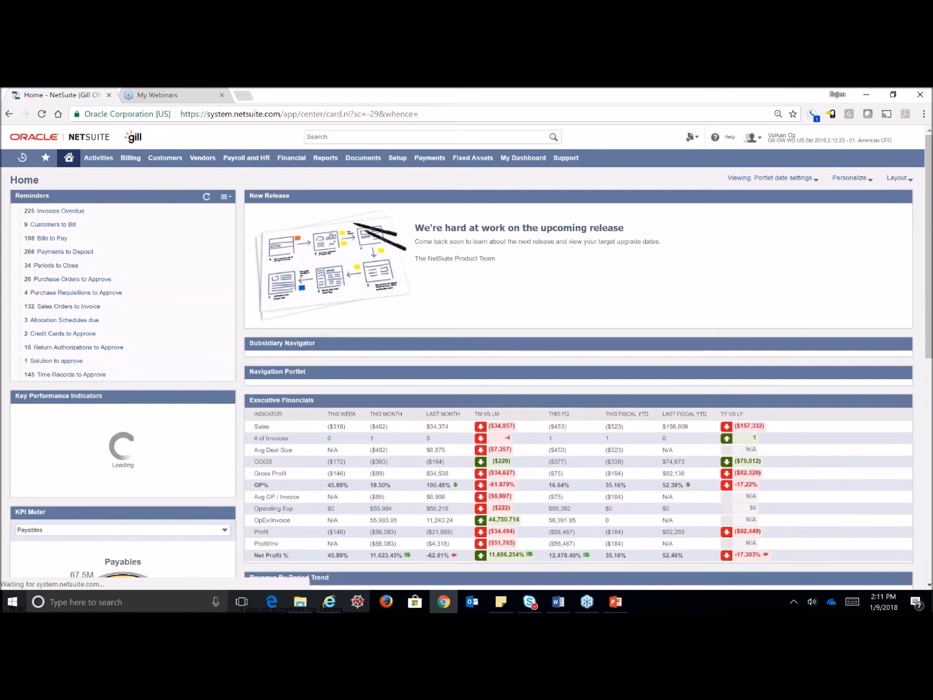
scroll(down, 3)
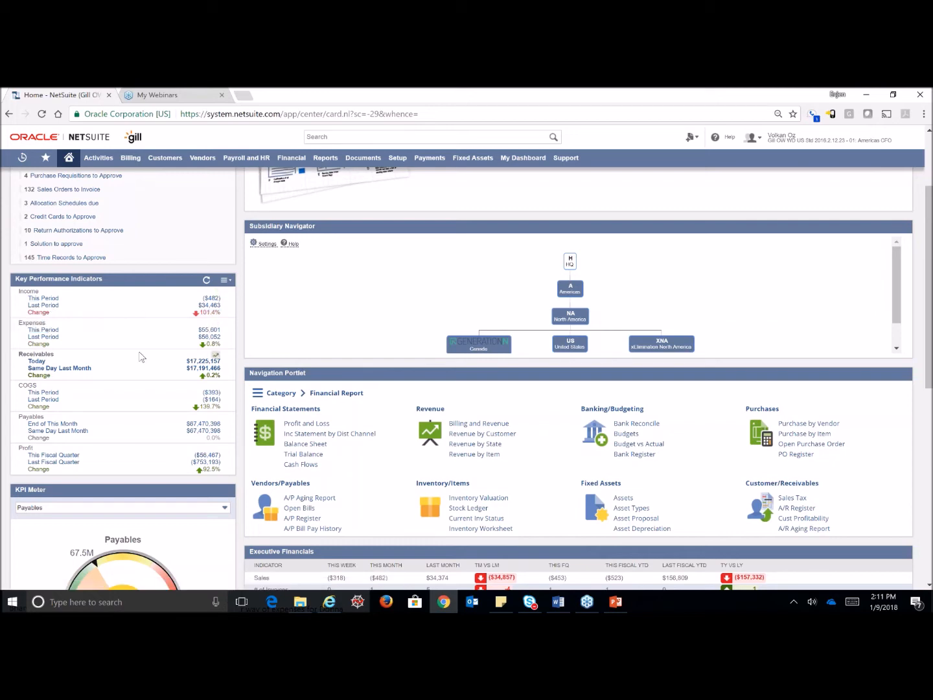
mouse_move(119, 319)
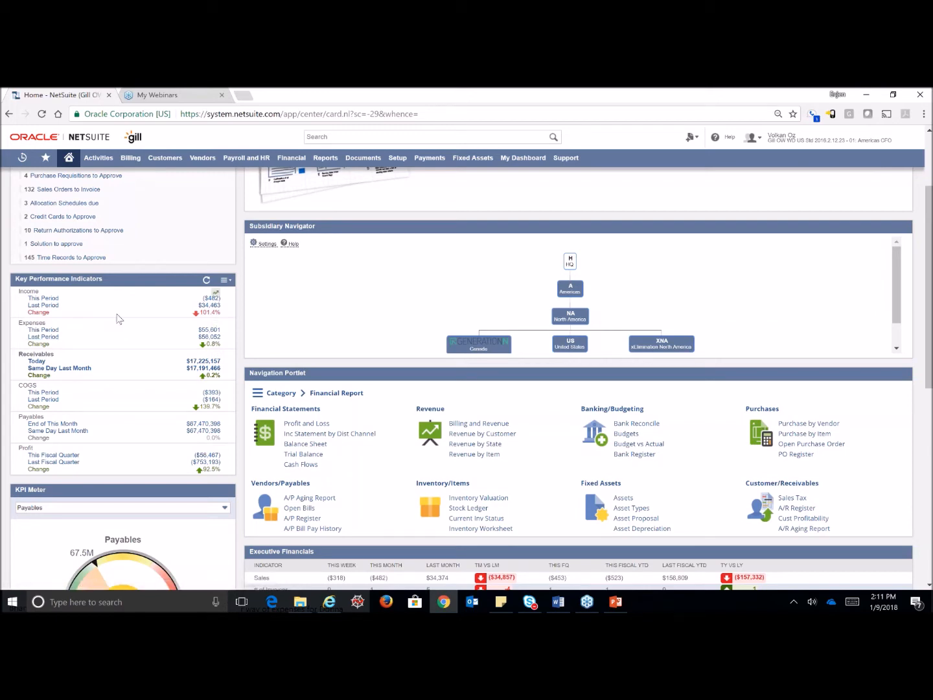
mouse_move(163, 345)
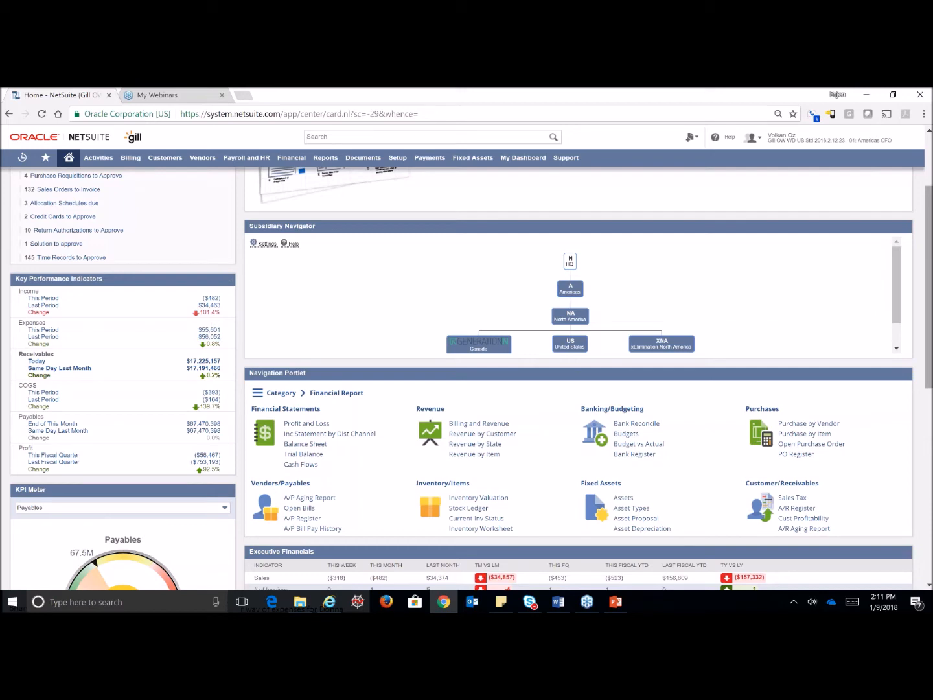
scroll(down, 3)
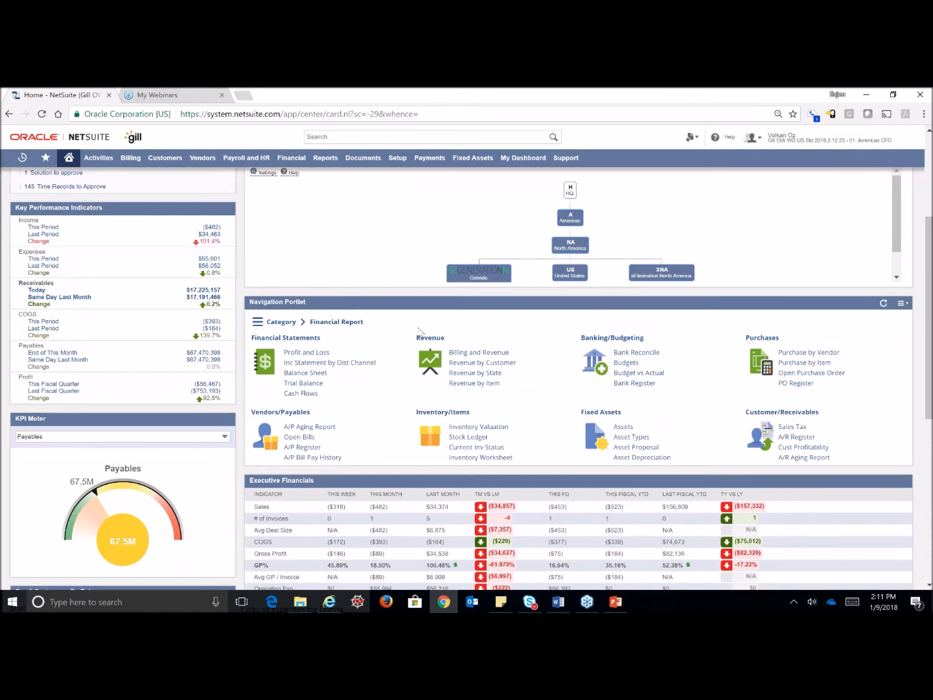
mouse_move(493, 336)
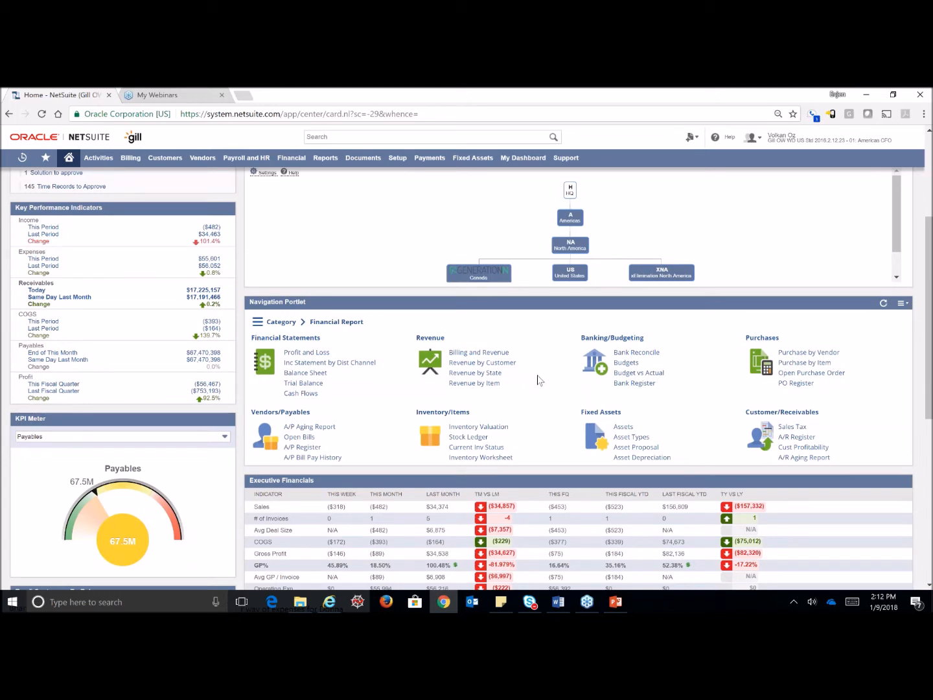
mouse_move(566, 351)
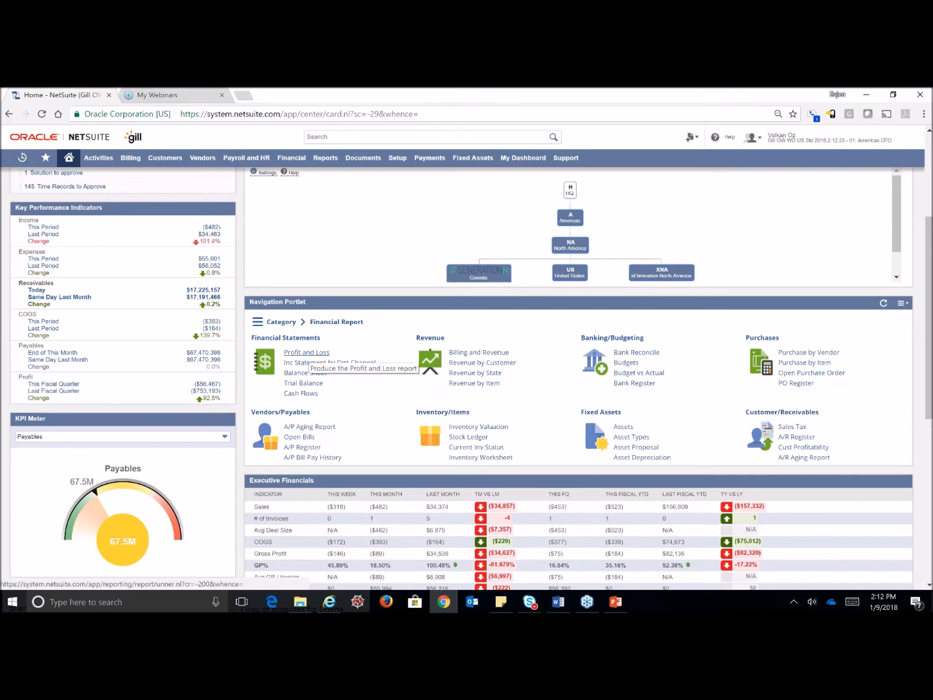
Run the Profit and Loss report and browse period choices, keeping This Period.
click(305, 351)
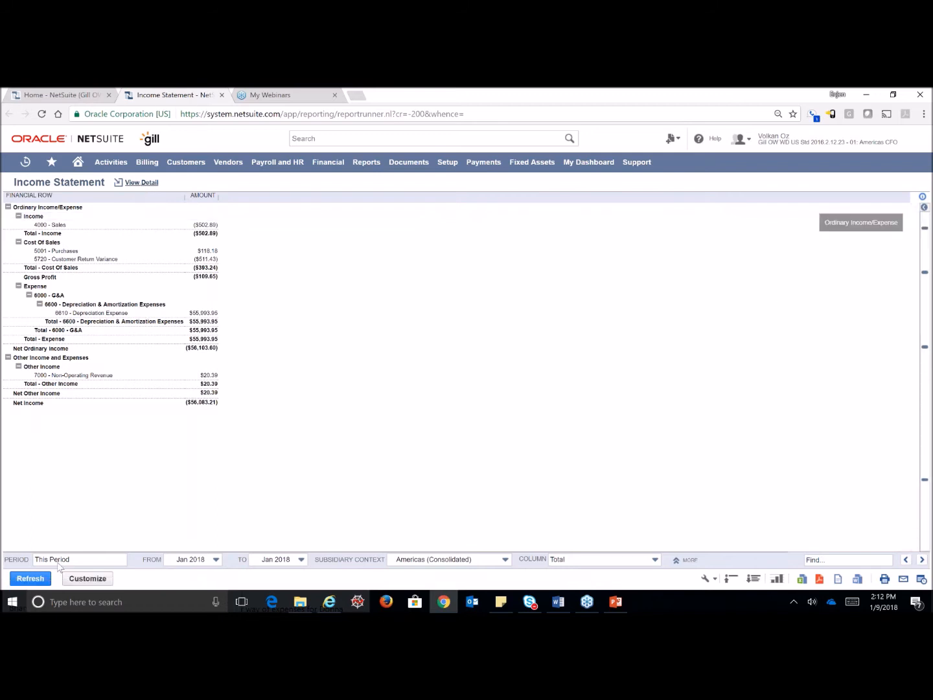
click(79, 559)
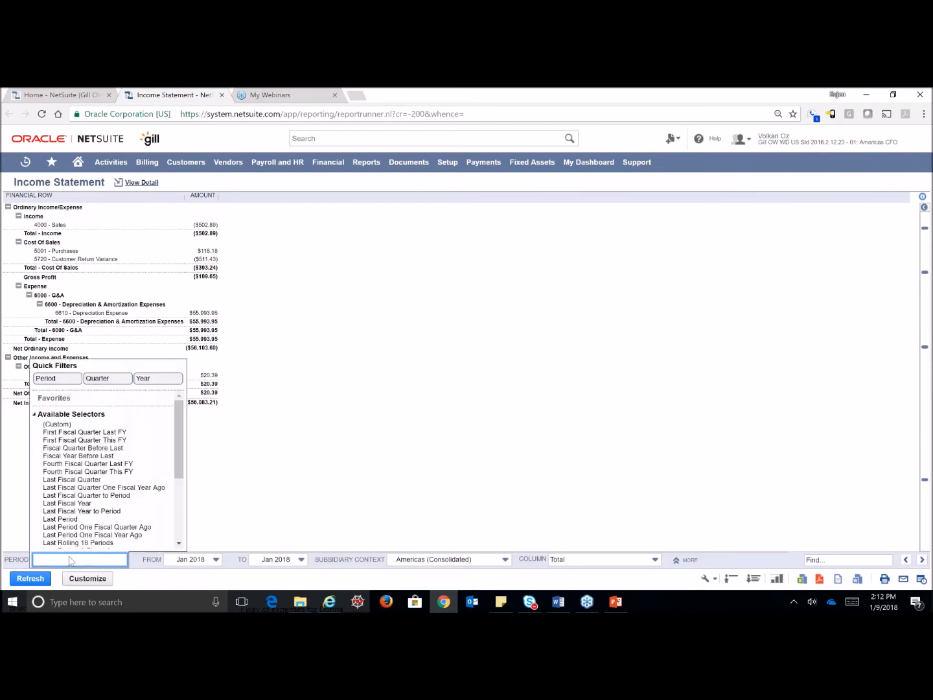
click(57, 423)
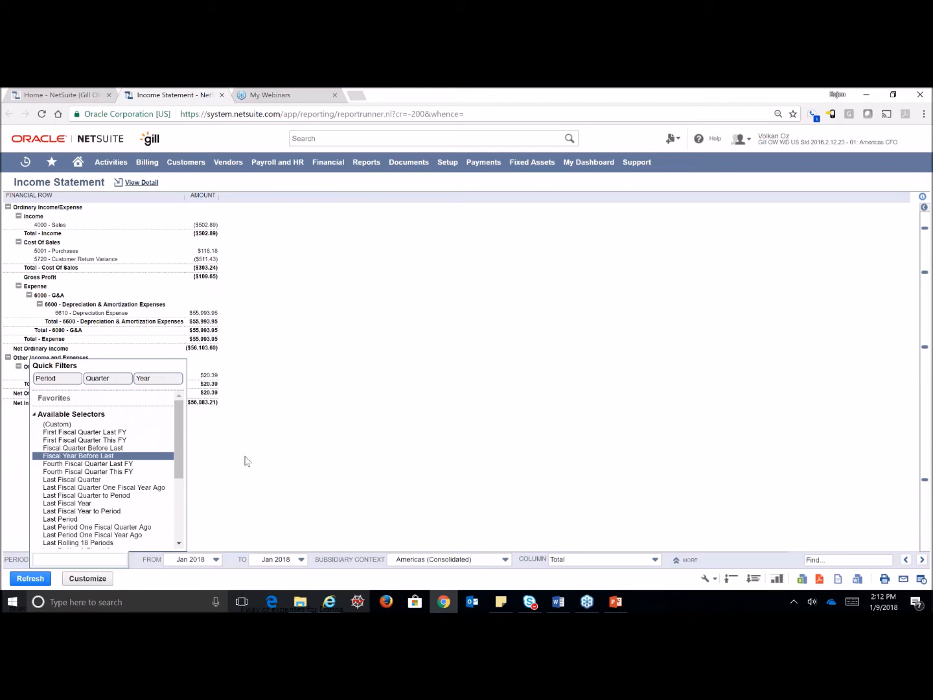
click(80, 558)
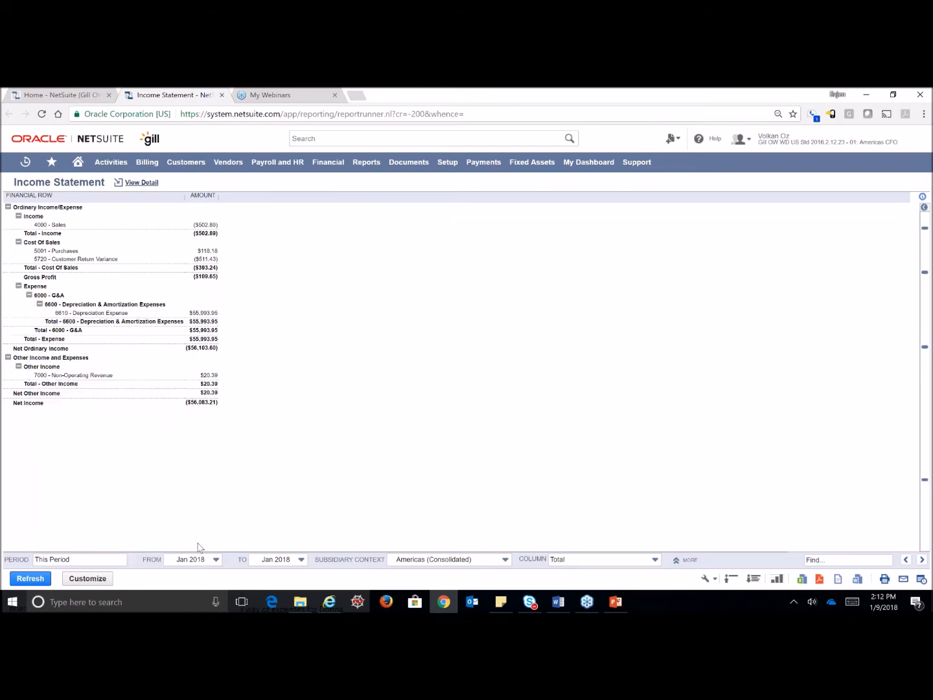
click(213, 559)
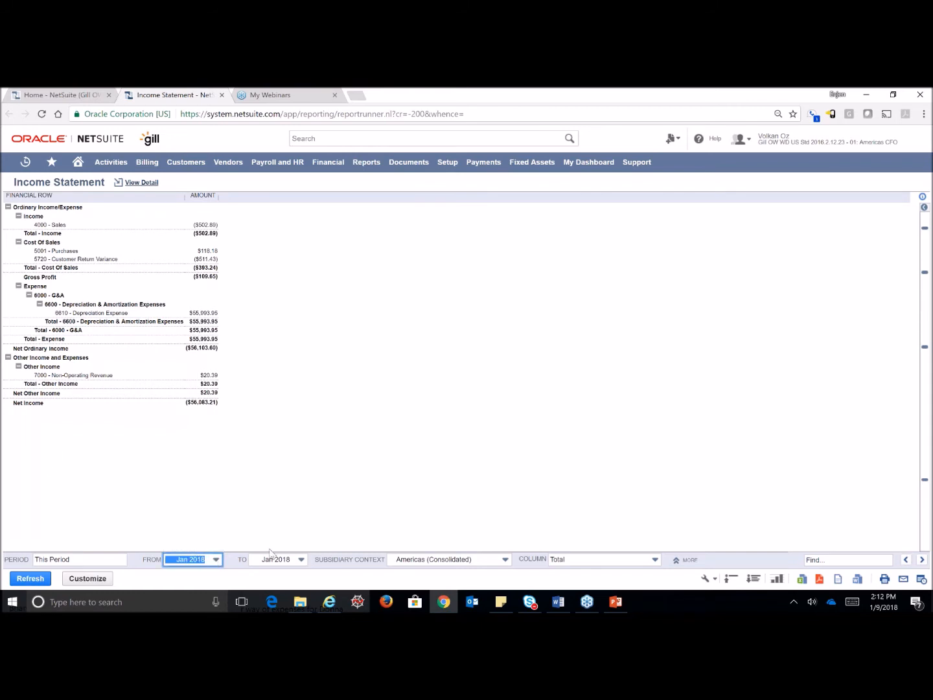
click(299, 559)
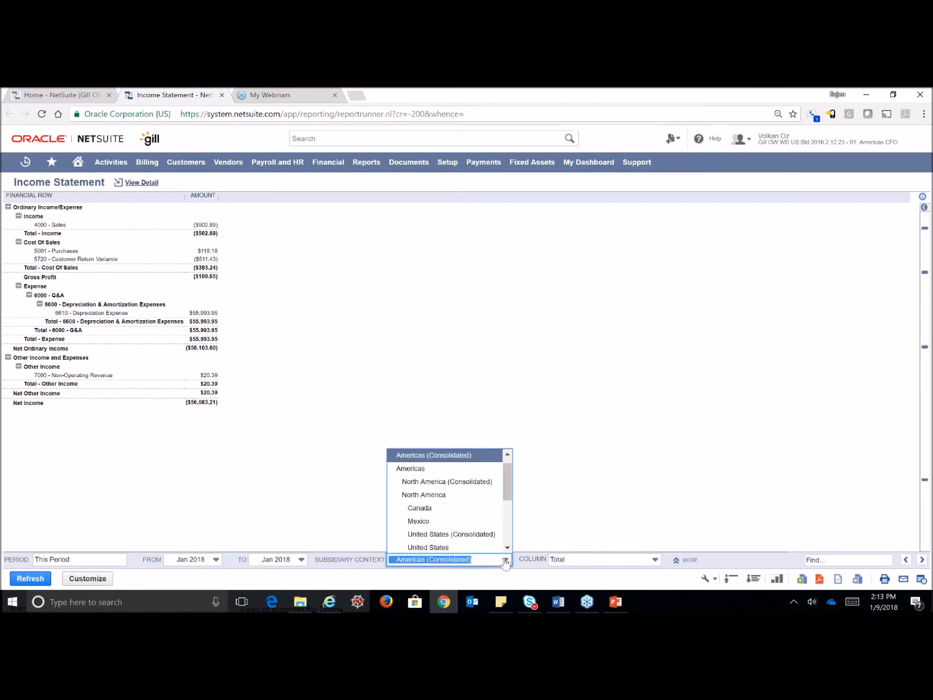
scroll(down, 3)
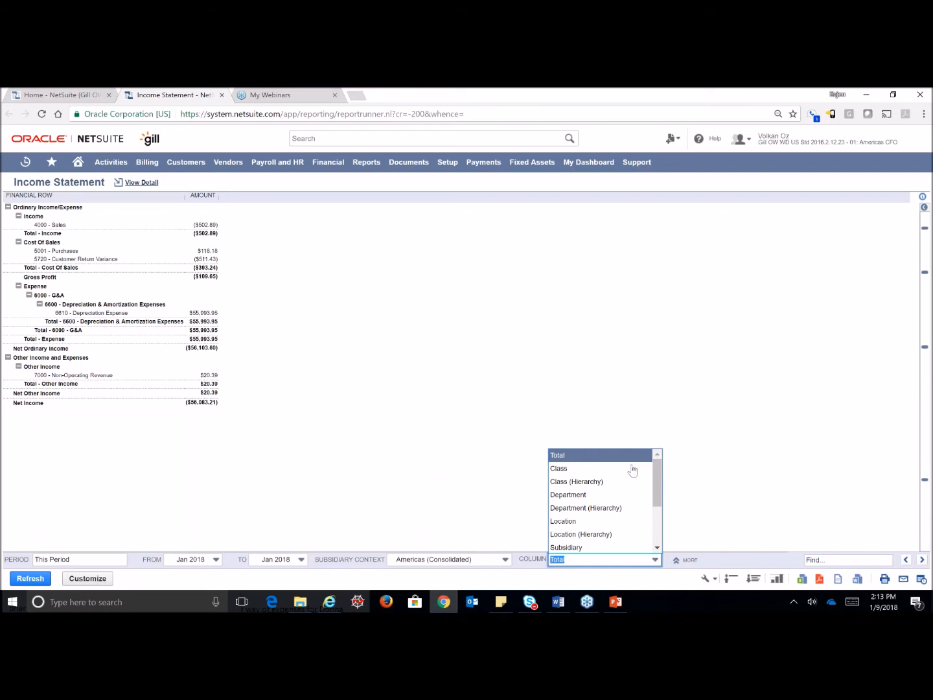
scroll(down, 3)
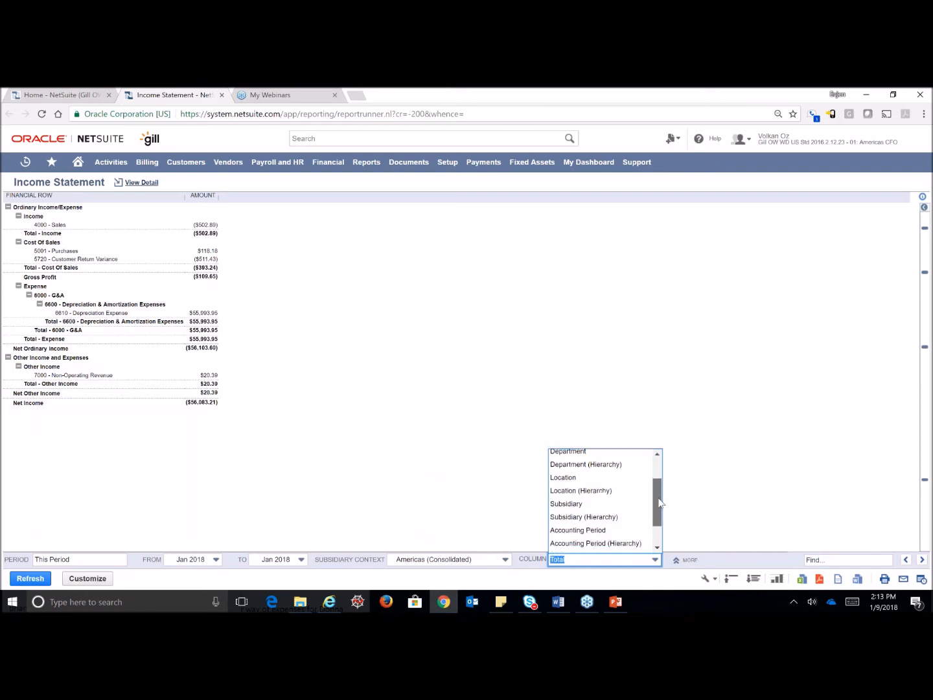
scroll(down, 3)
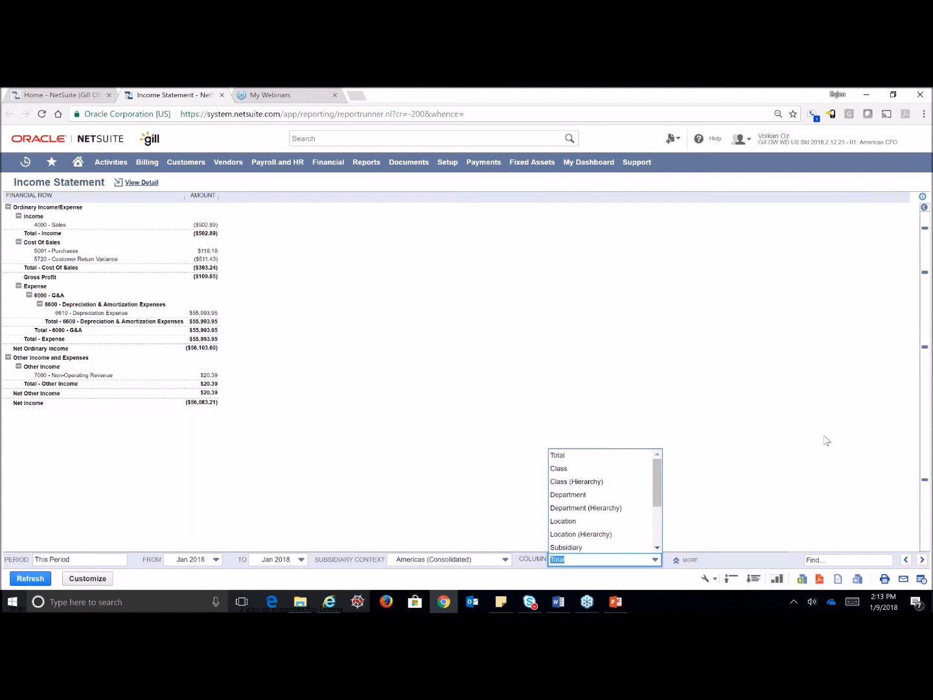
mouse_move(818, 433)
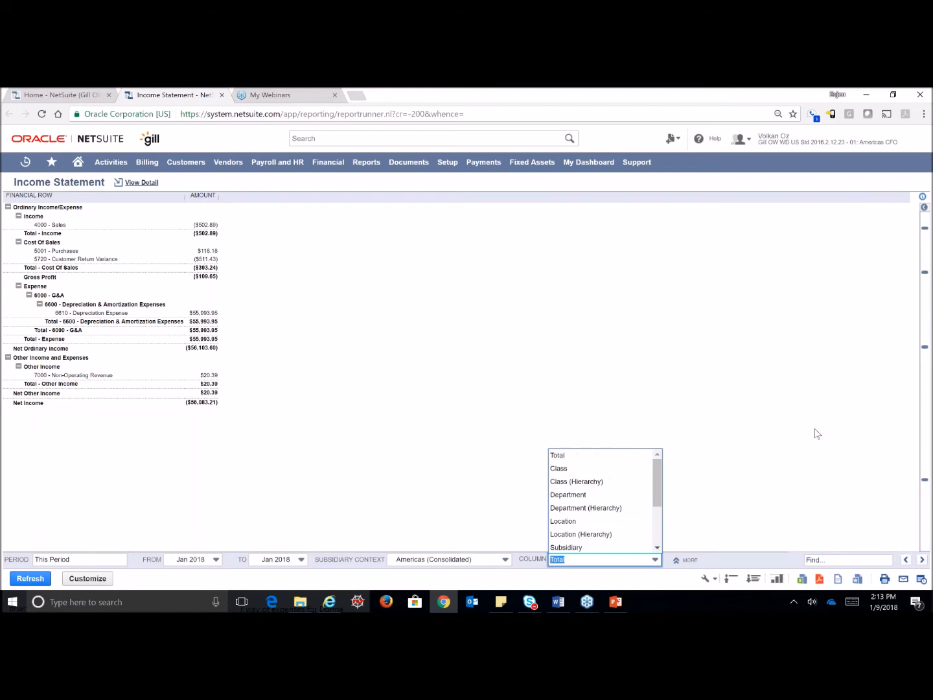
mouse_move(794, 420)
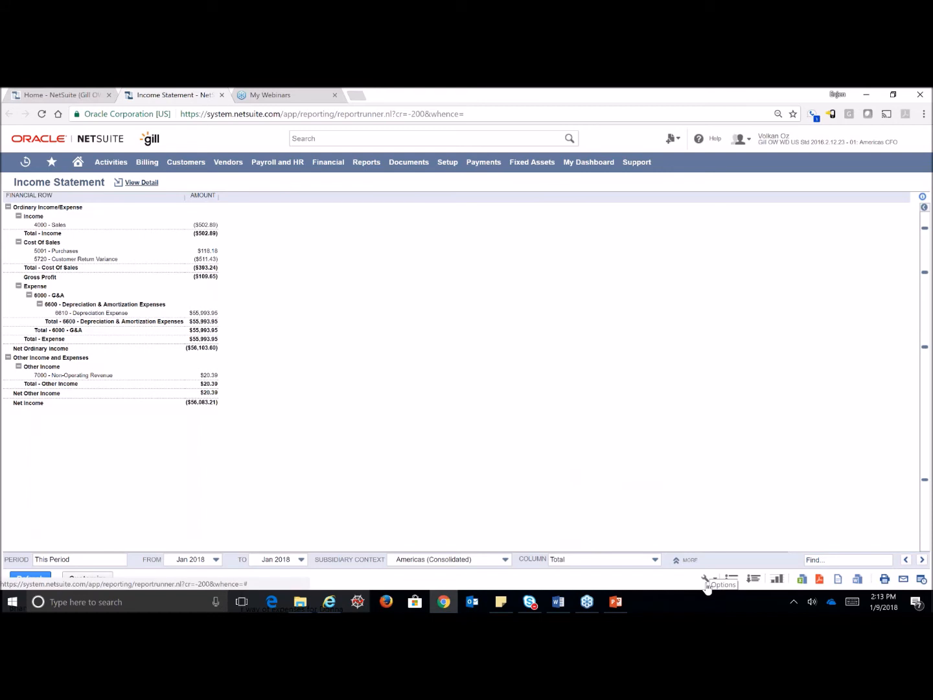
click(709, 579)
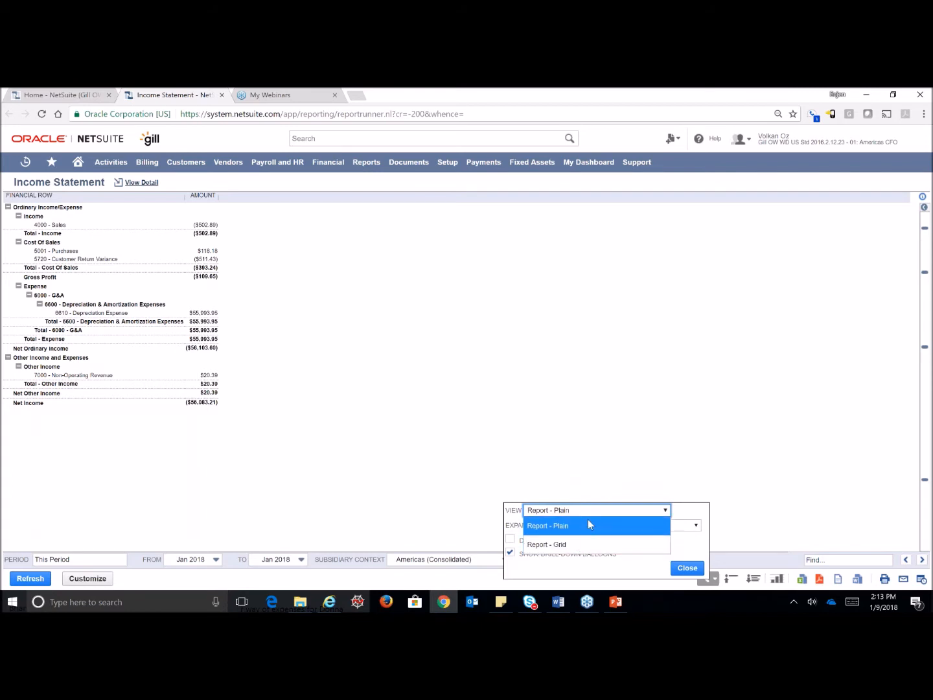
click(547, 526)
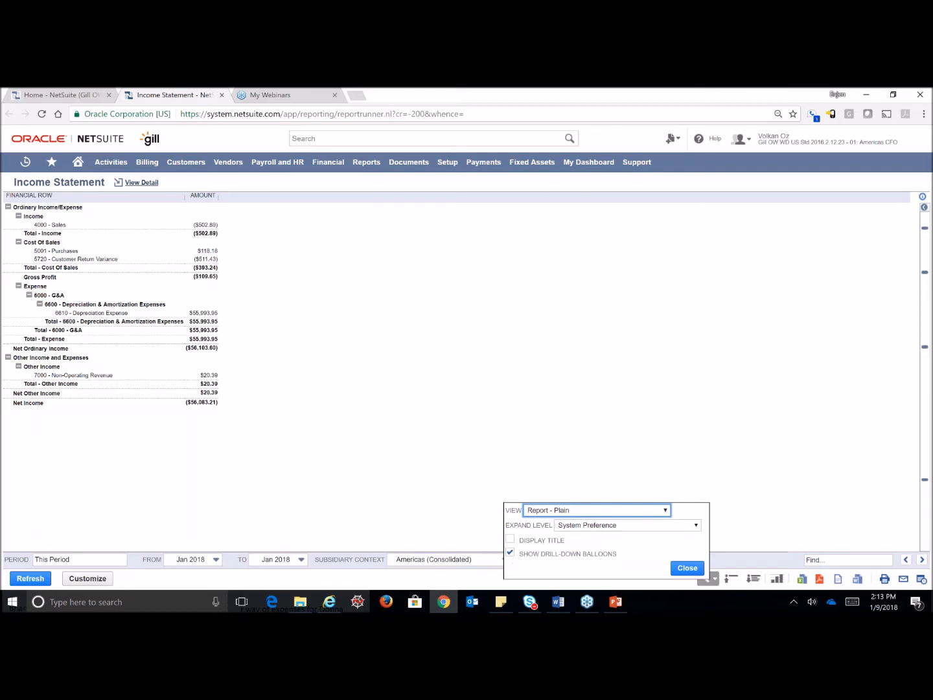
click(687, 568)
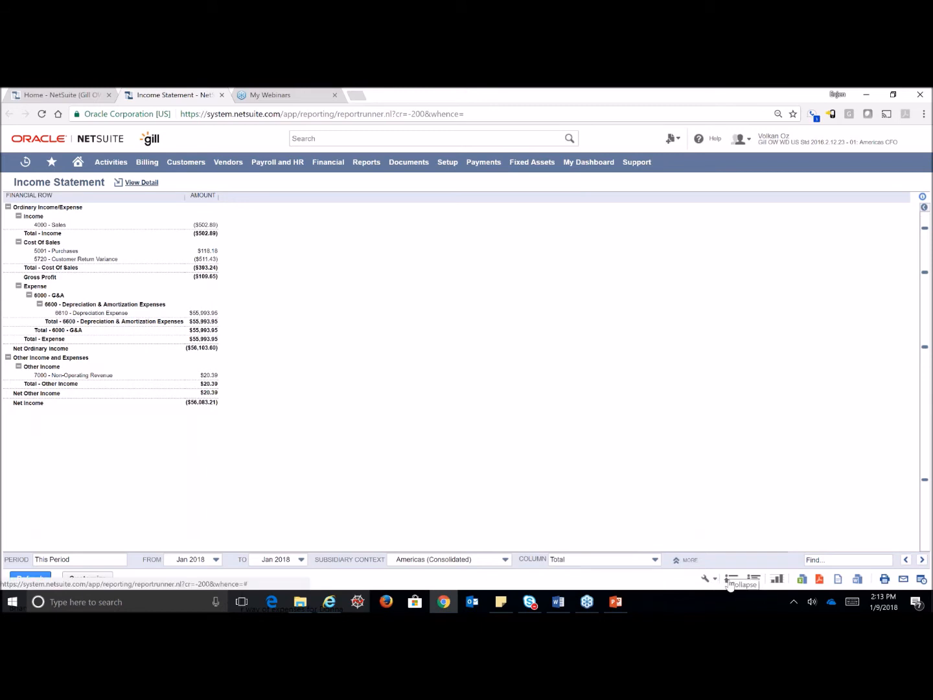
Collapse the Income Statement, then expand one level to show Income, Cost Of Sales and Expense subtotals.
click(732, 577)
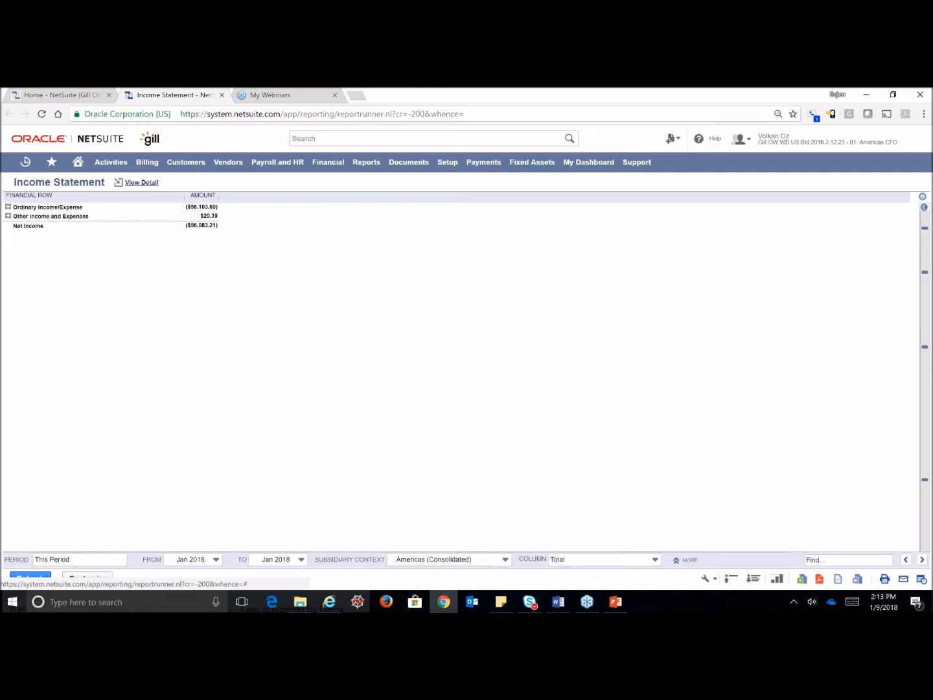
mouse_move(755, 583)
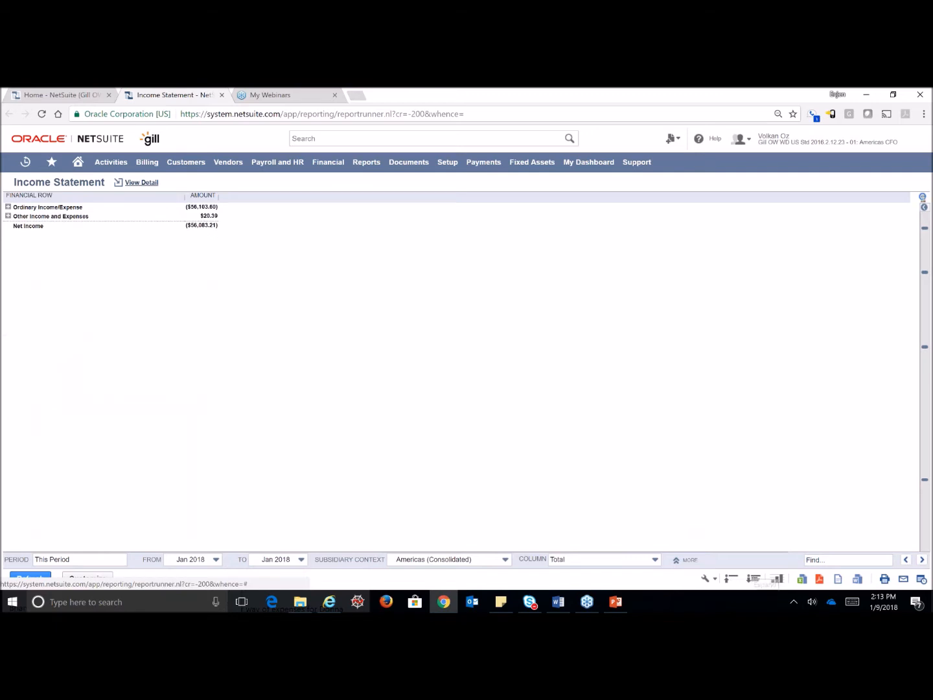
click(7, 207)
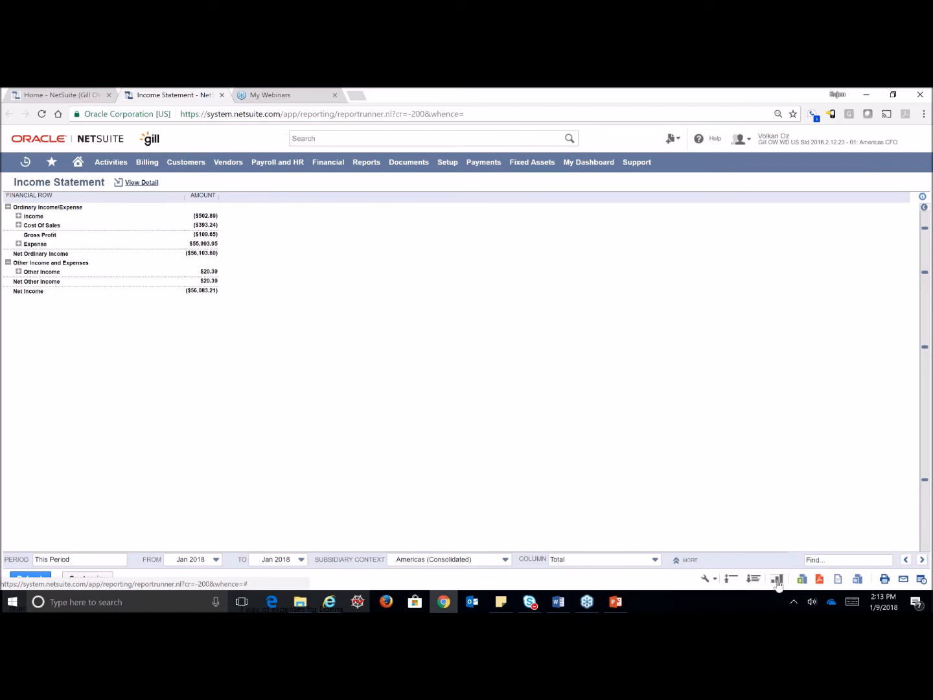
mouse_move(778, 580)
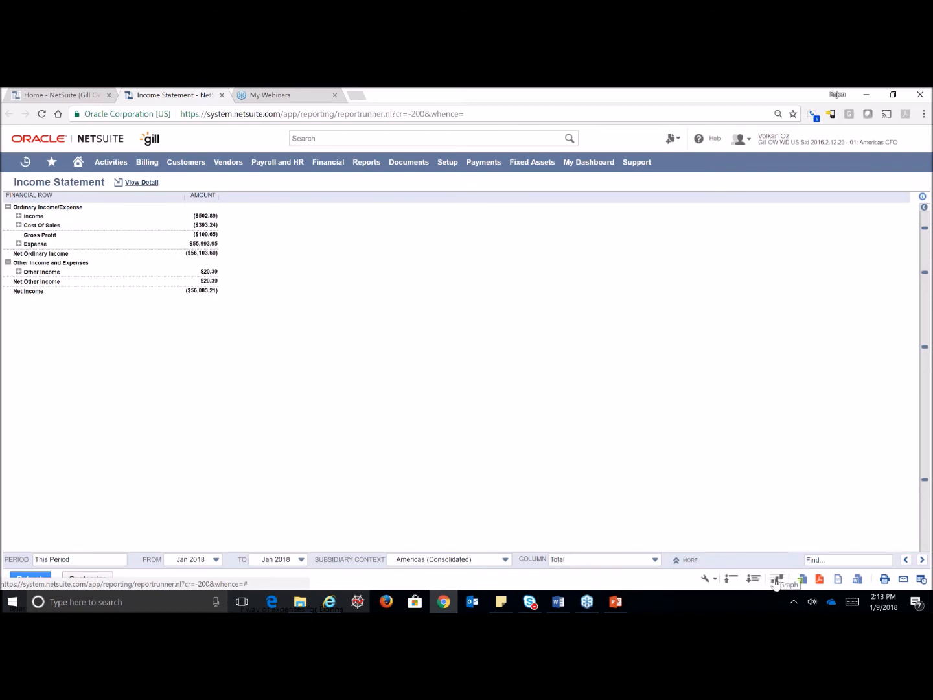
click(776, 578)
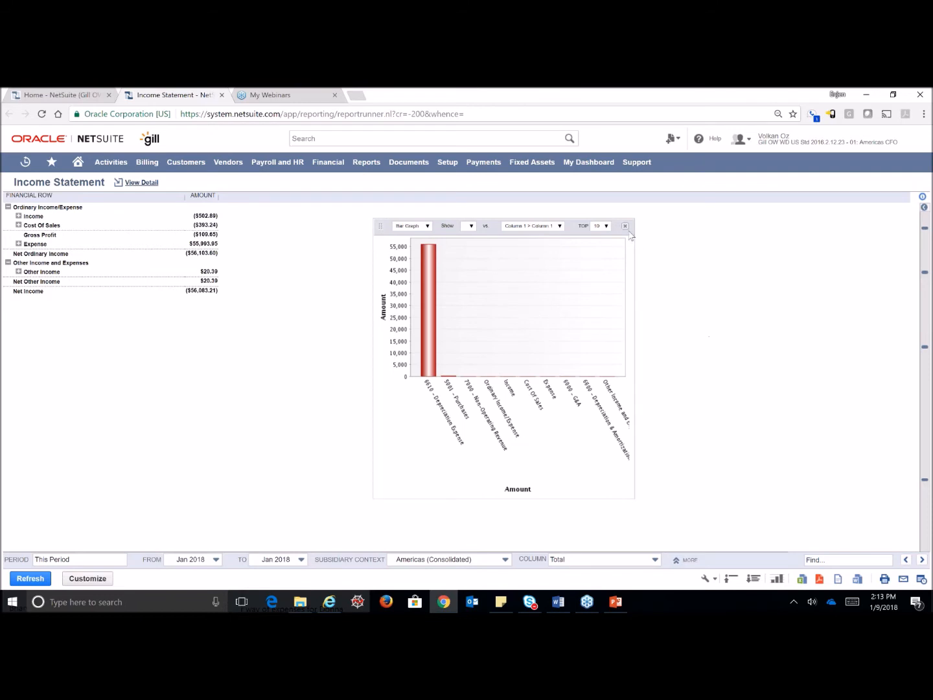
click(411, 225)
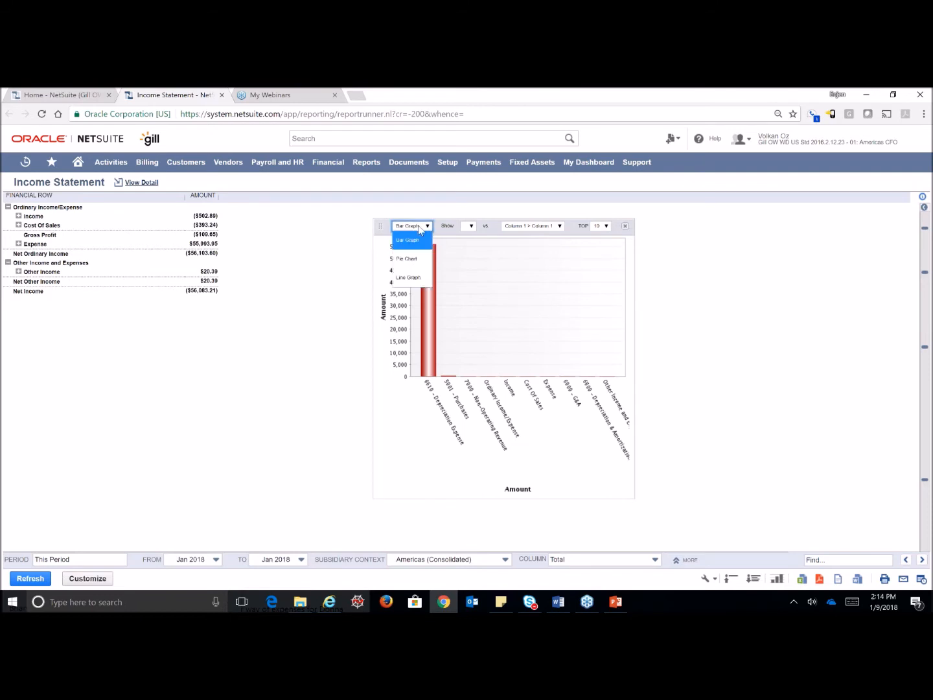
click(411, 239)
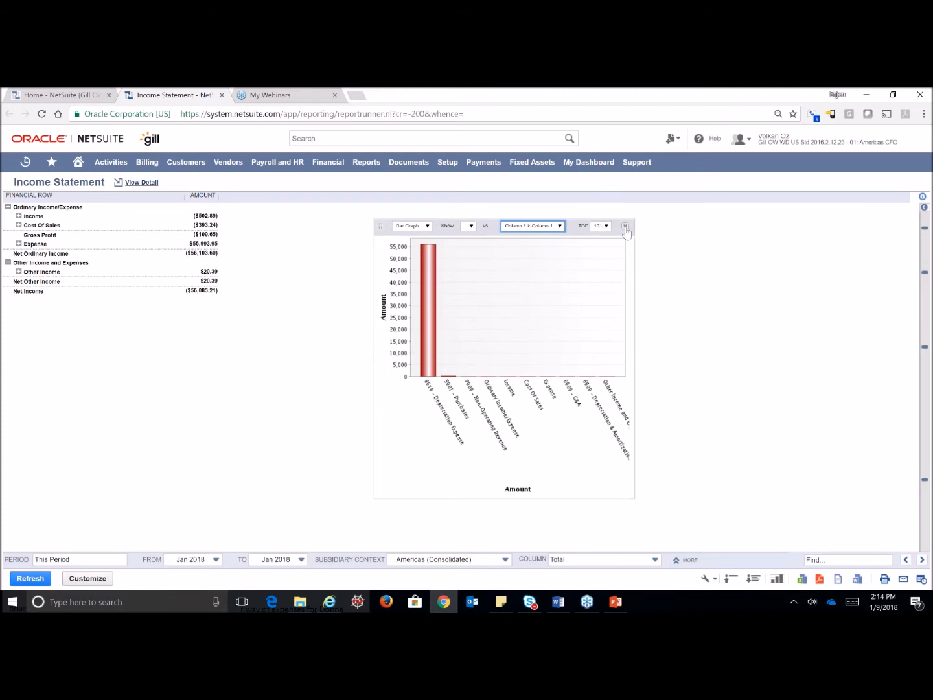
click(626, 226)
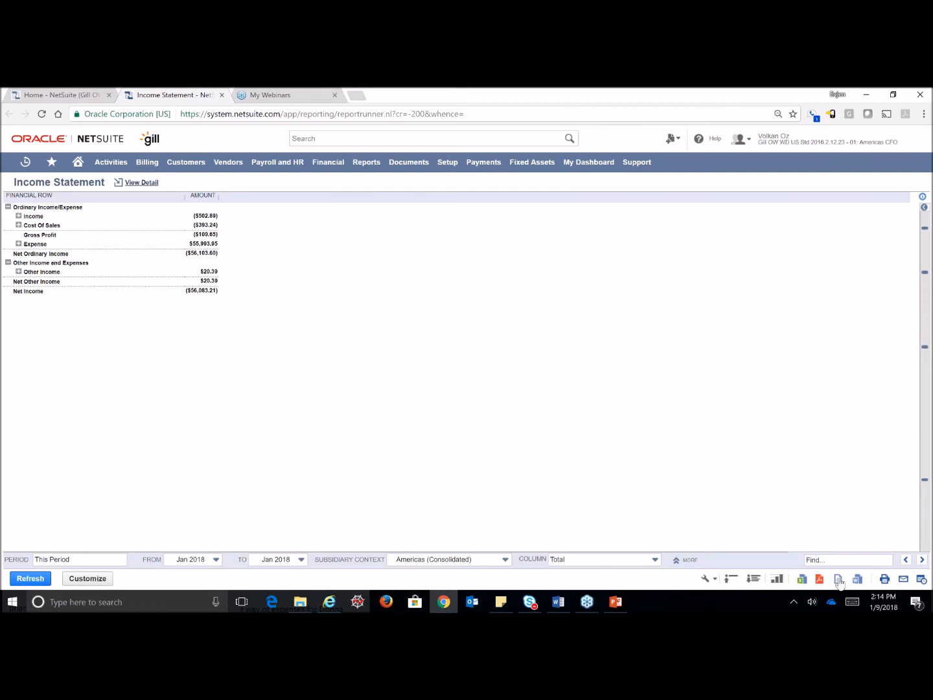
mouse_move(856, 581)
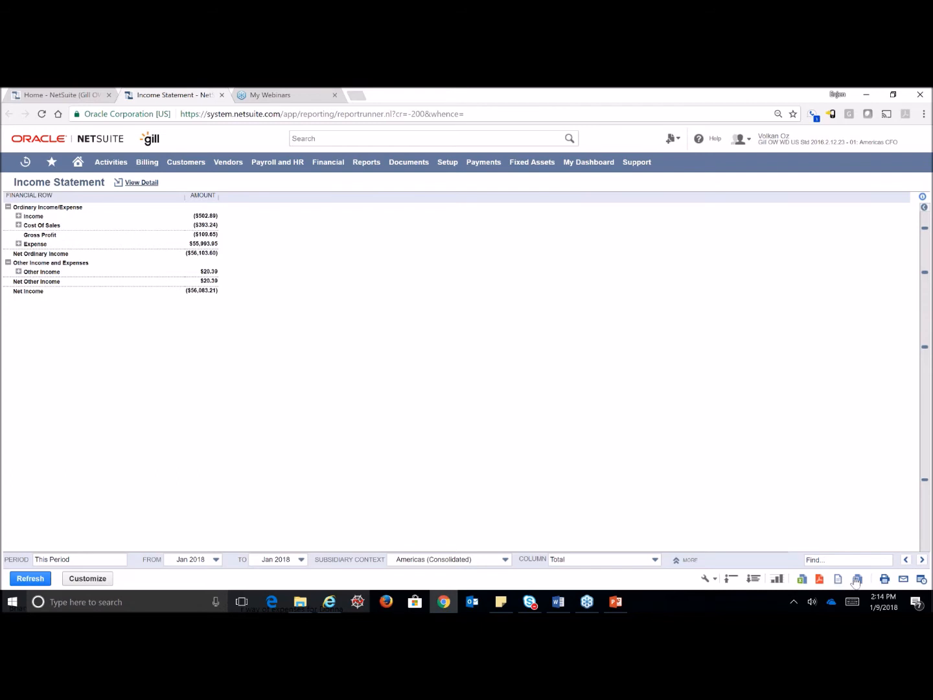
mouse_move(886, 582)
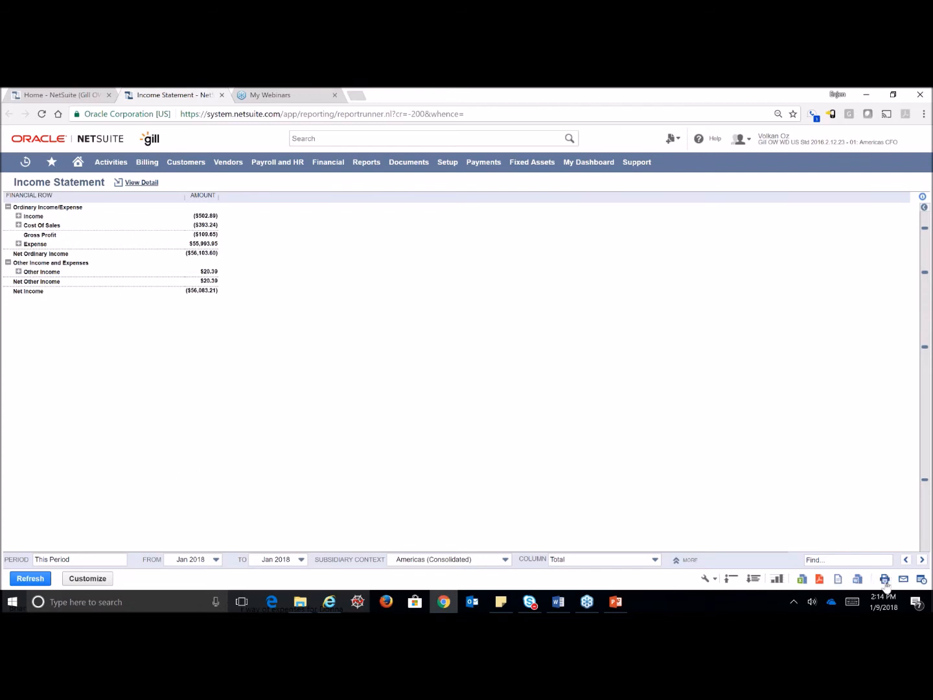
mouse_move(903, 579)
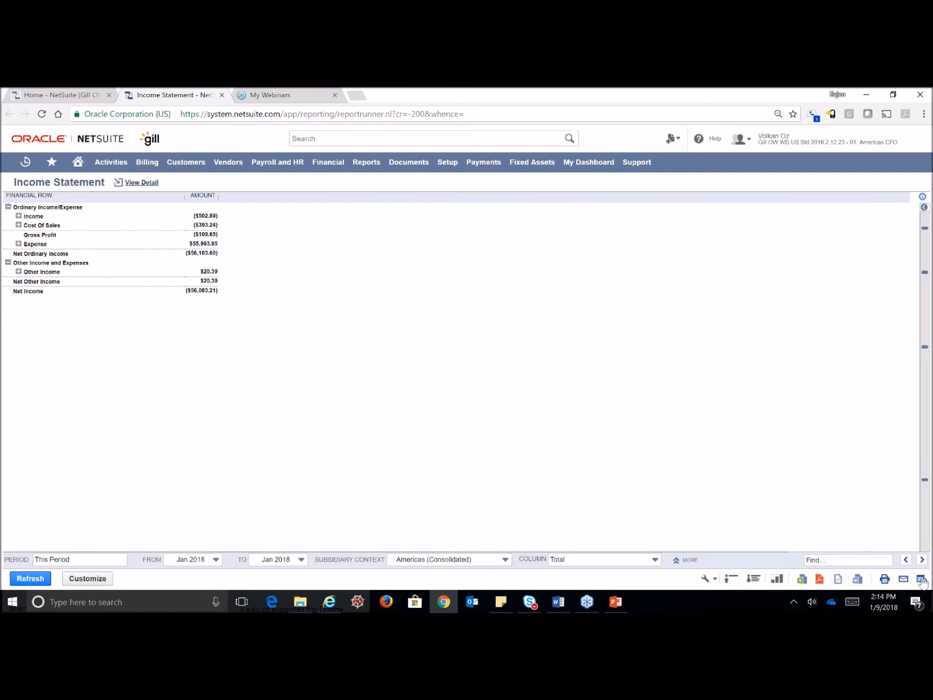
Start a text search within the subtotal-level Income Statement.
click(849, 559)
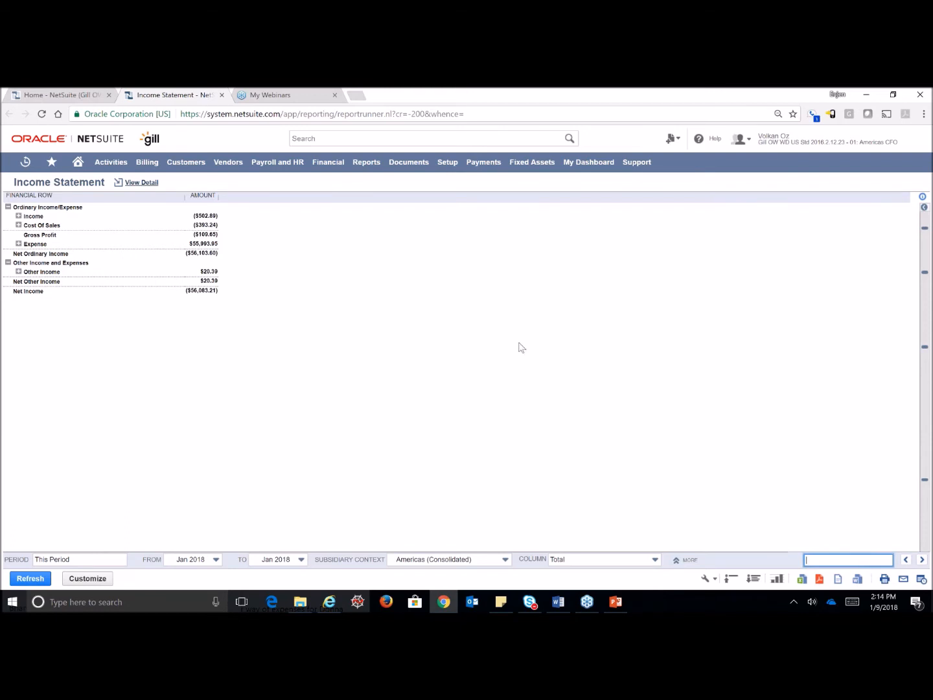
mouse_move(412, 322)
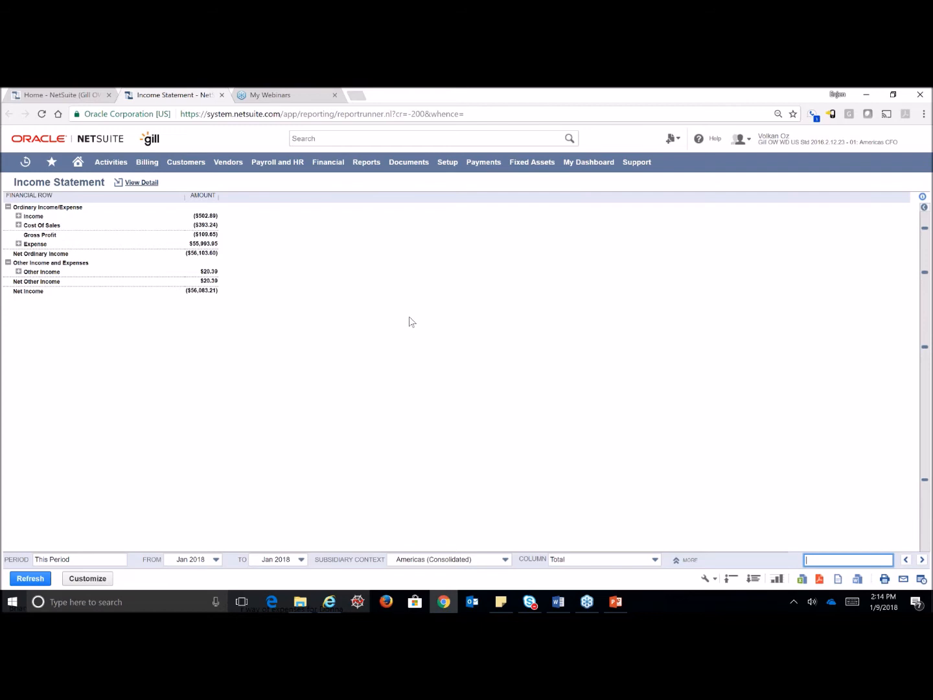
mouse_move(397, 347)
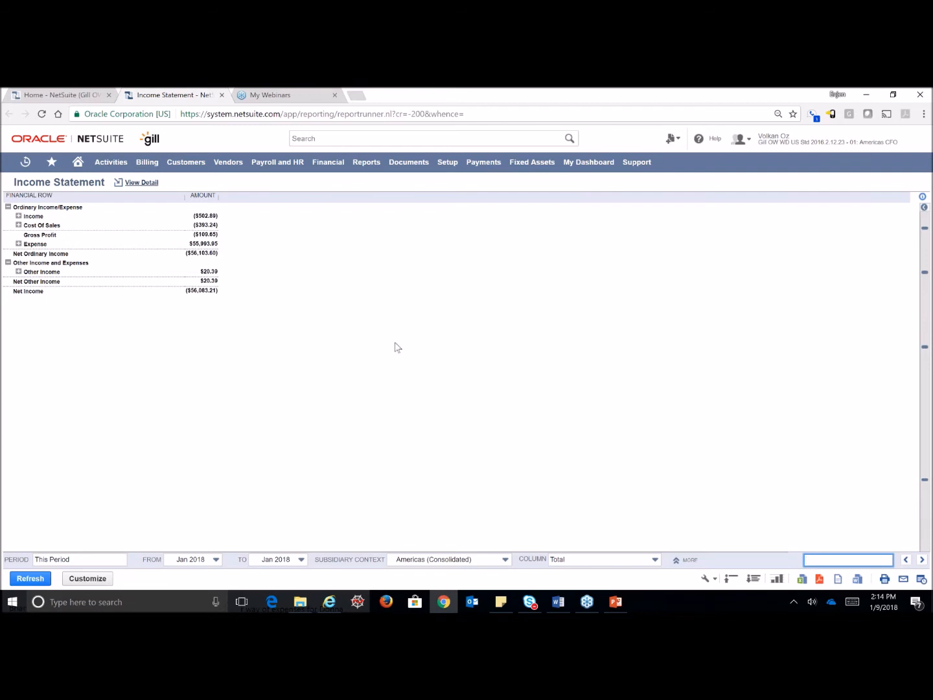
mouse_move(354, 336)
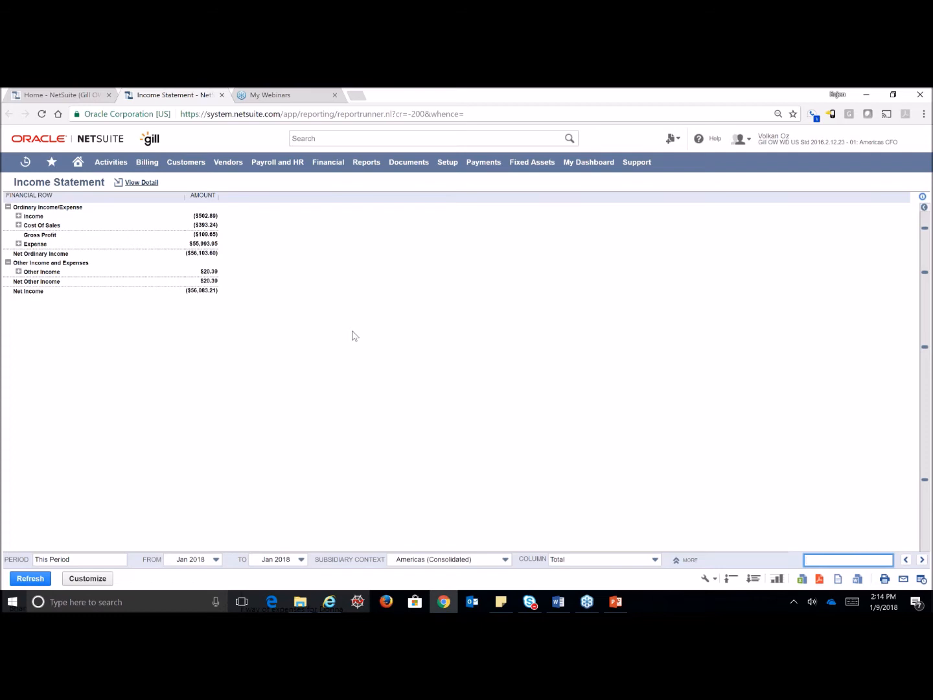
mouse_move(199, 515)
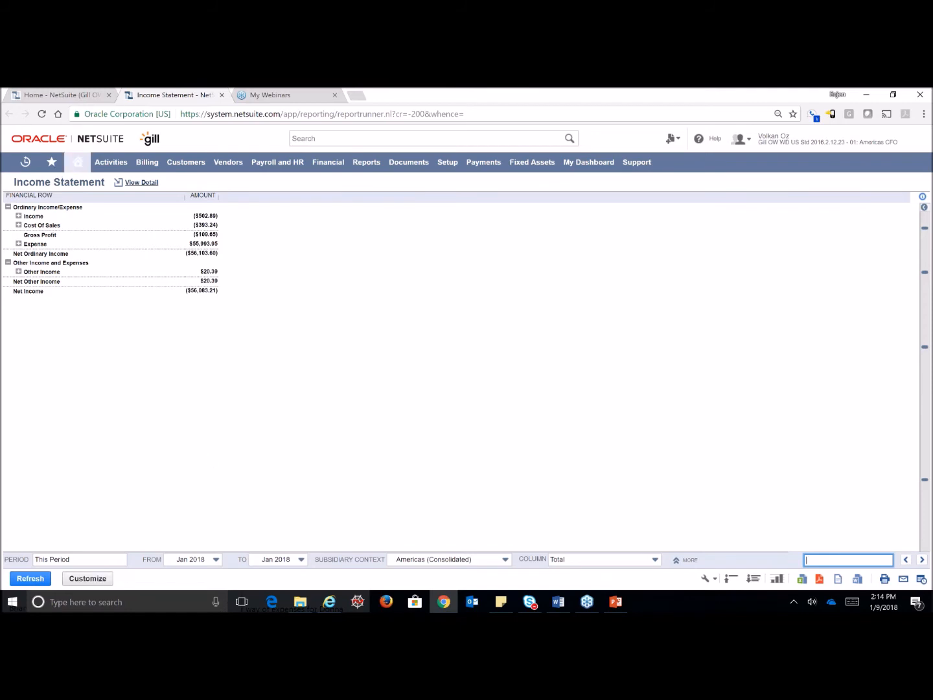
Go back to Home and scroll down to the Navigation Portlet's financial statement links.
click(30, 578)
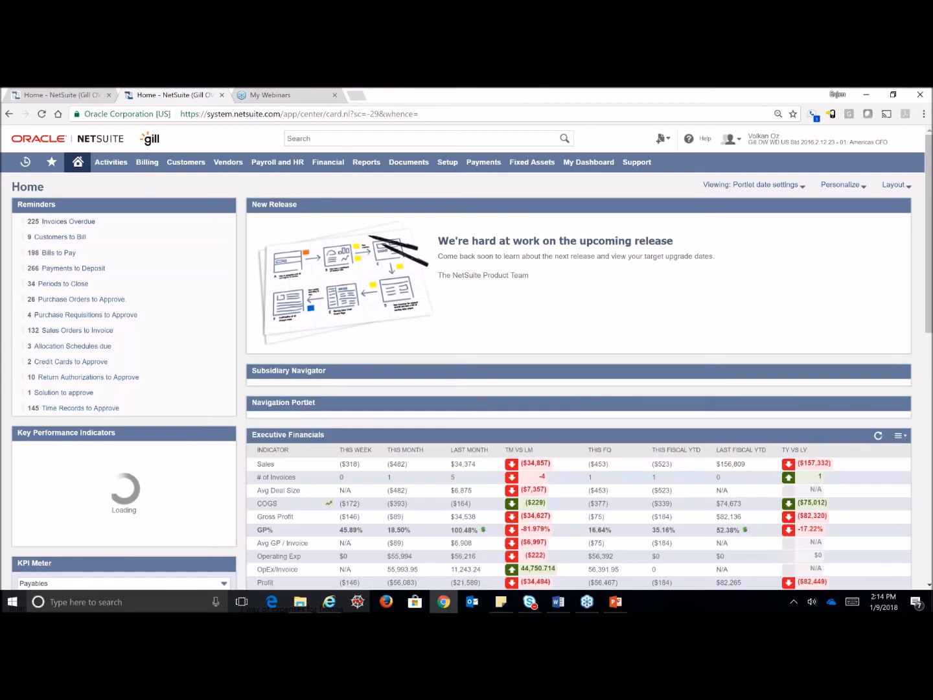
scroll(down, 3)
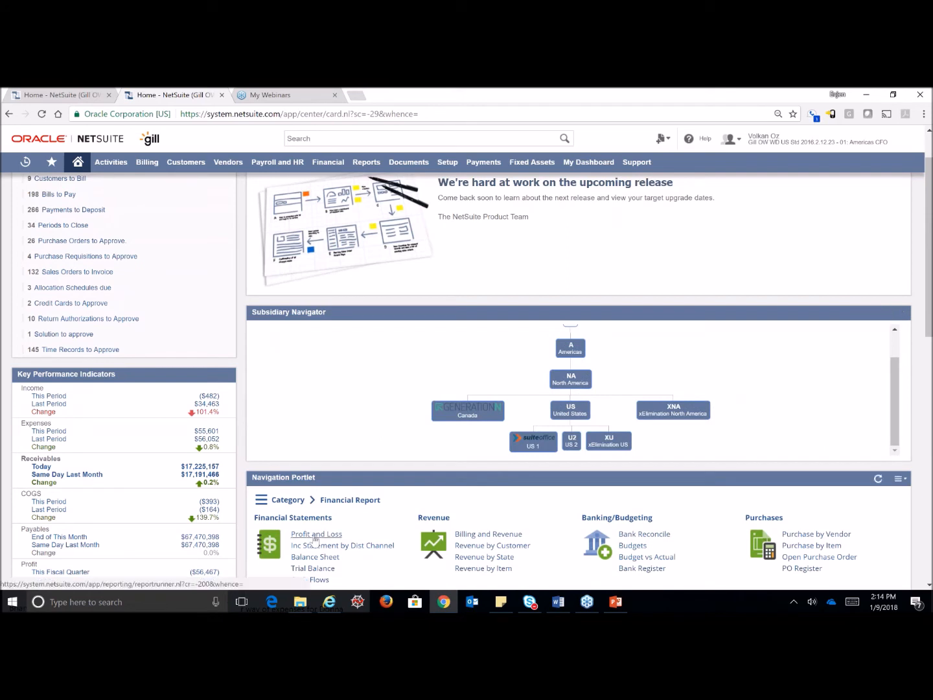
mouse_move(316, 534)
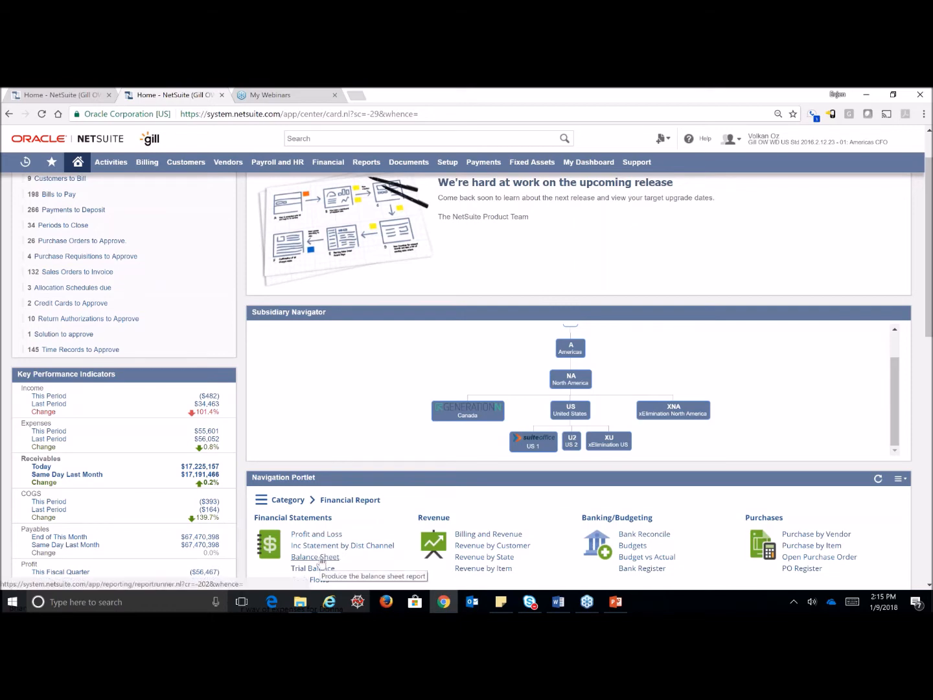
View the Balance Sheet with Assets and Liabilities & Equity expanded, then return Home.
click(314, 557)
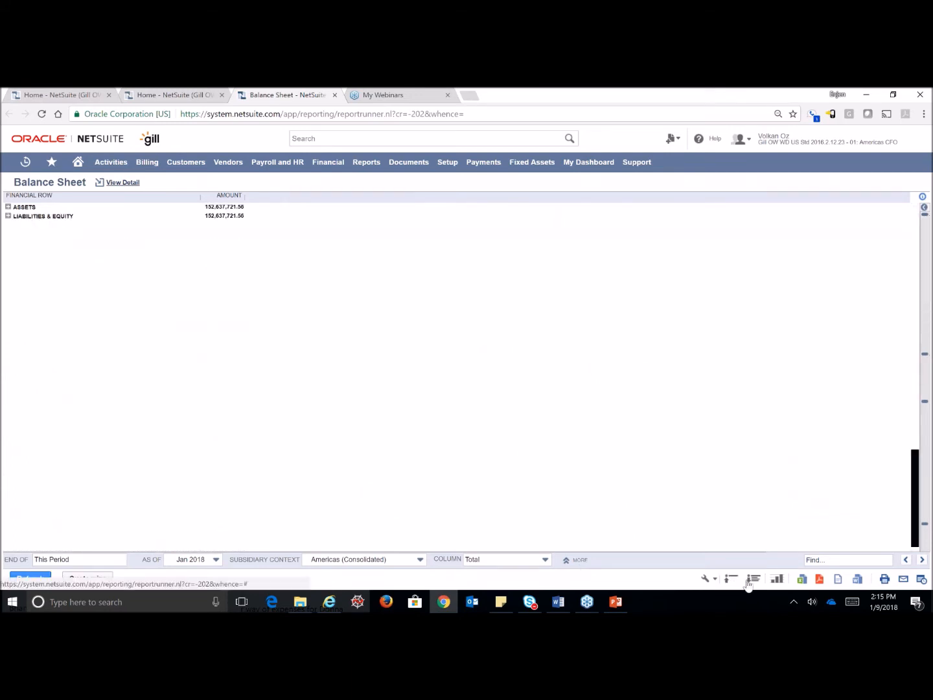
click(8, 207)
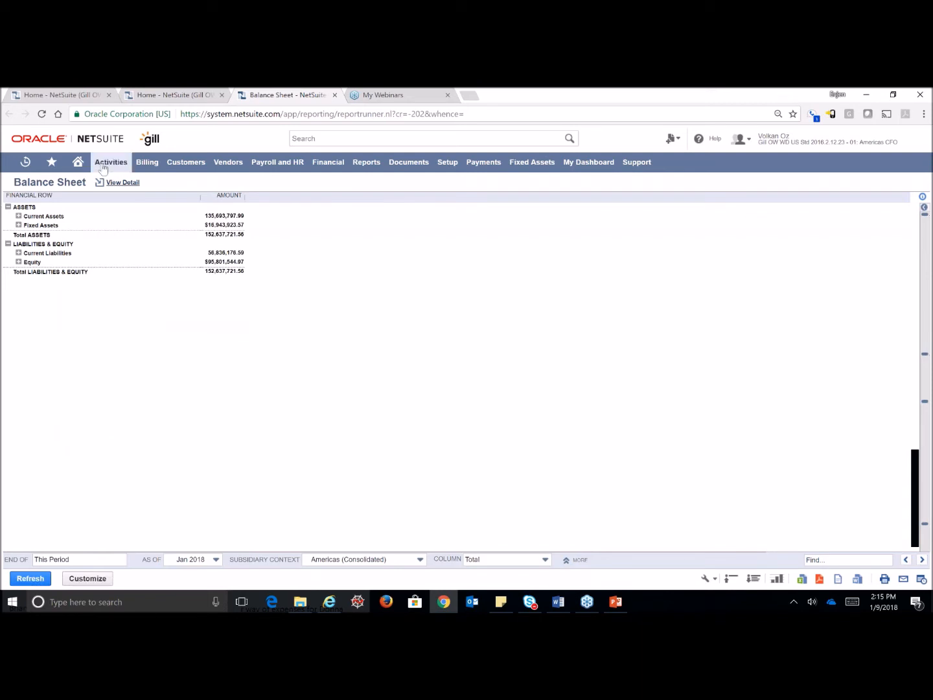
mouse_move(149, 464)
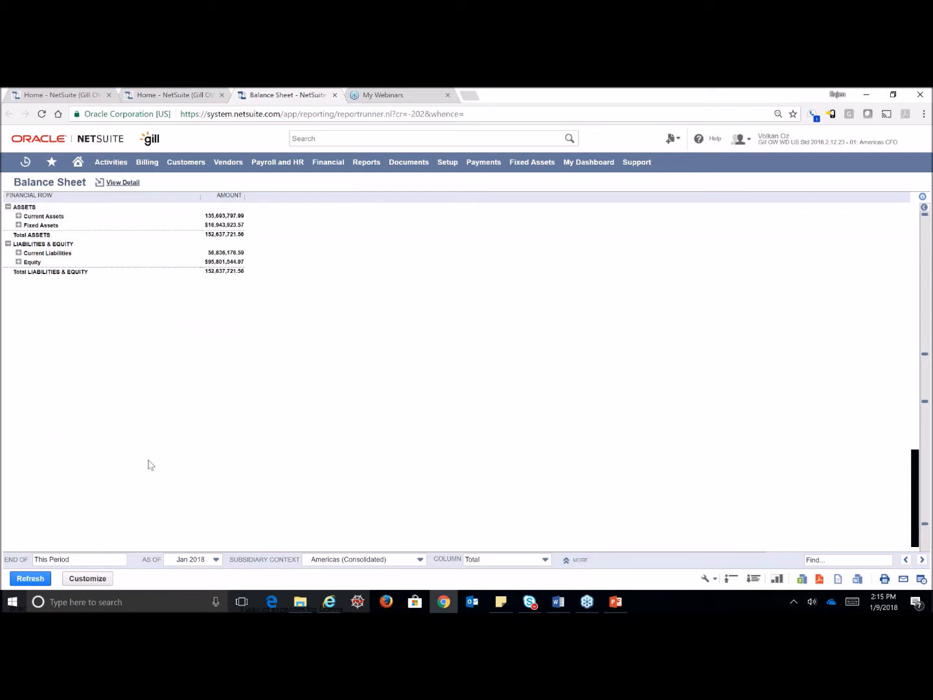
click(78, 162)
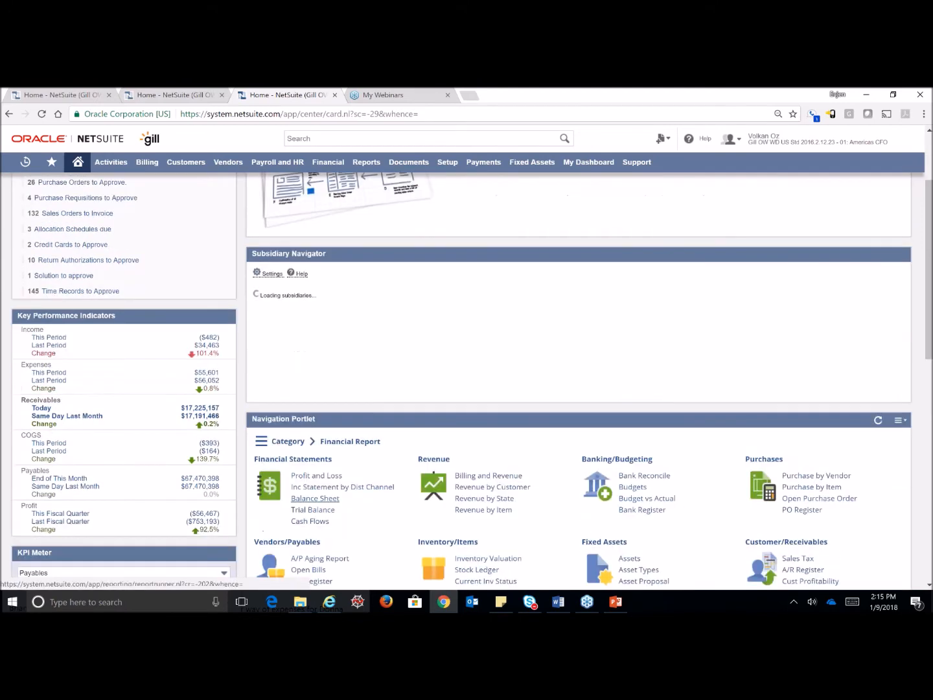
Run the Cash Flows report showing 52,825,965.17 cash at end of January 2018.
click(310, 521)
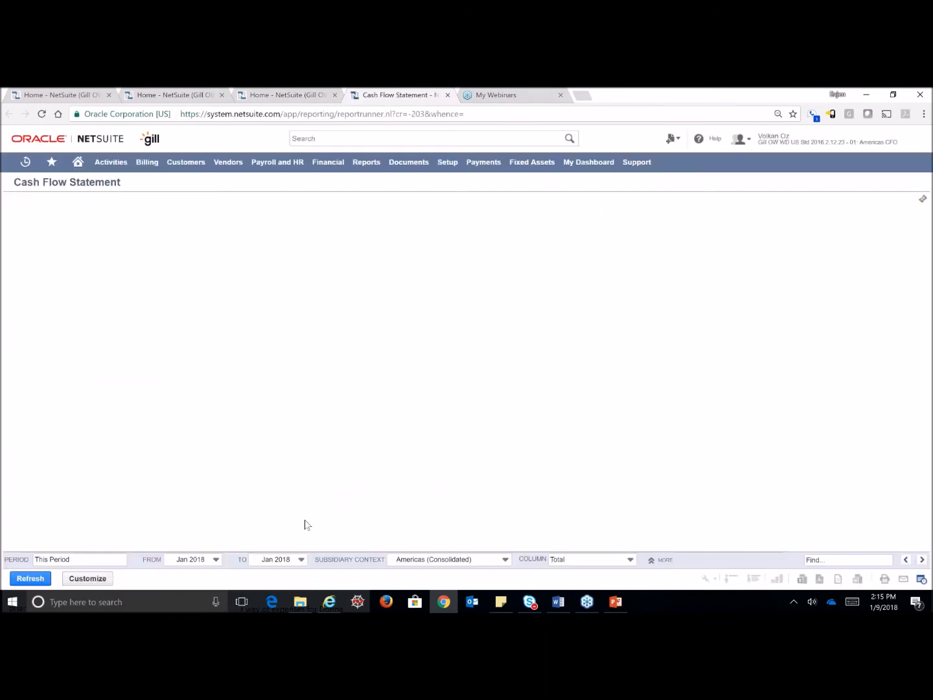
click(30, 578)
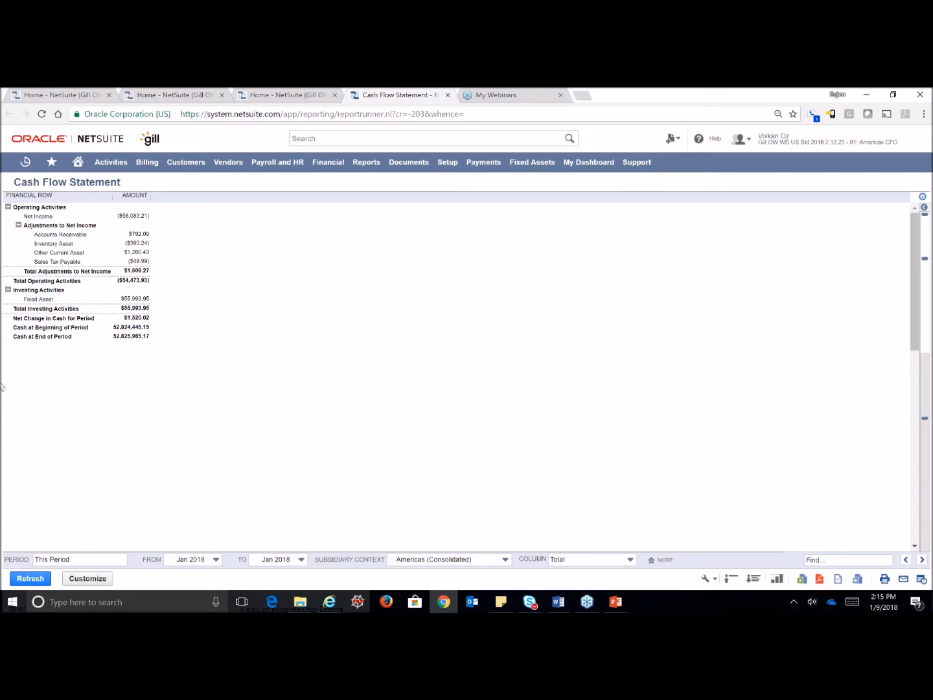
mouse_move(147, 360)
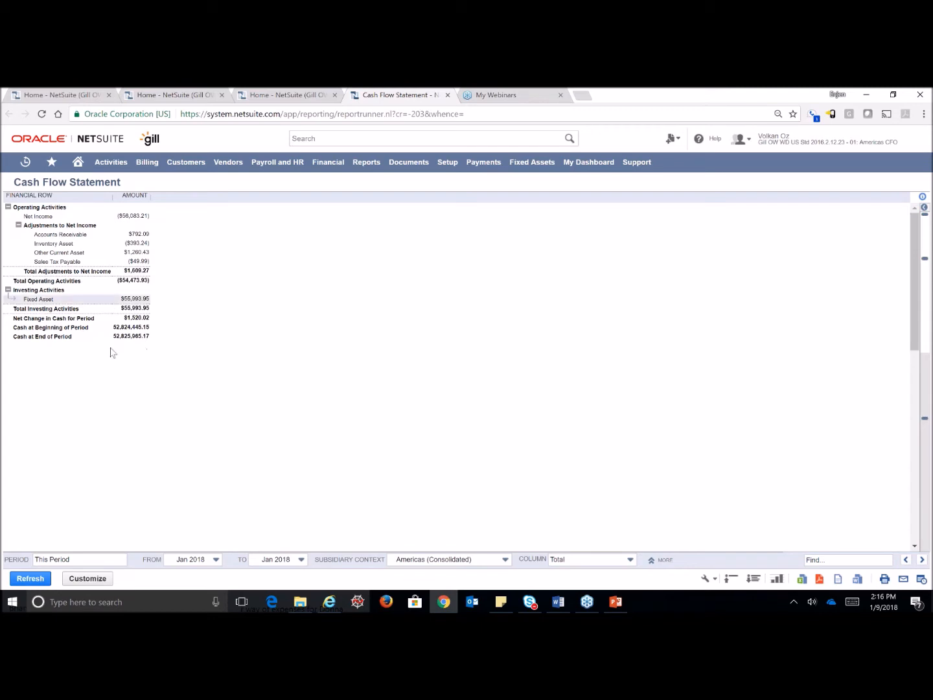
Return to the Home dashboard and open Budget vs. Actual from the Navigation Portlet.
click(78, 161)
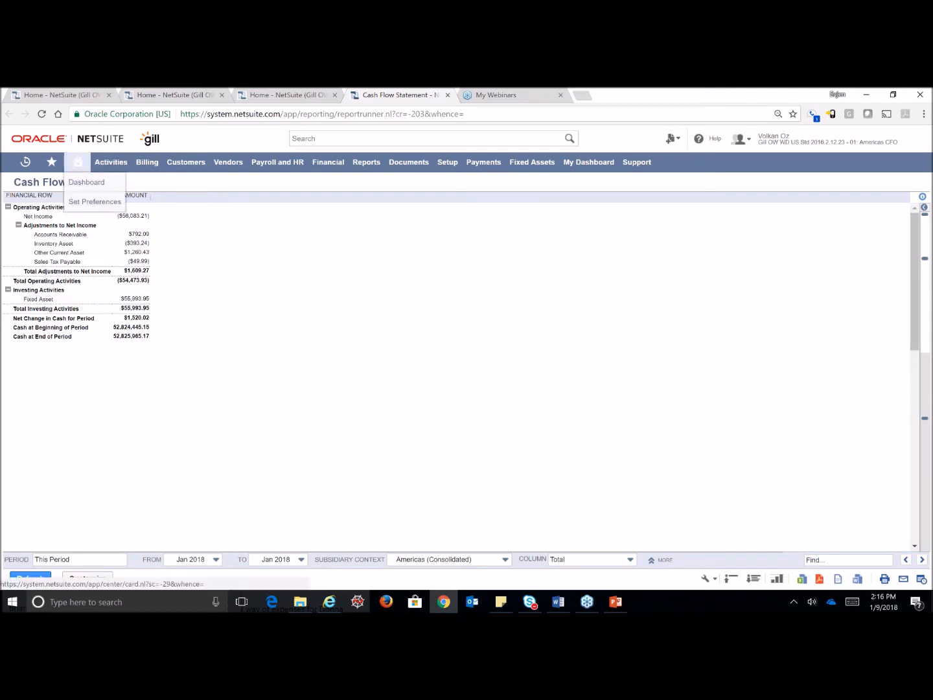
click(86, 182)
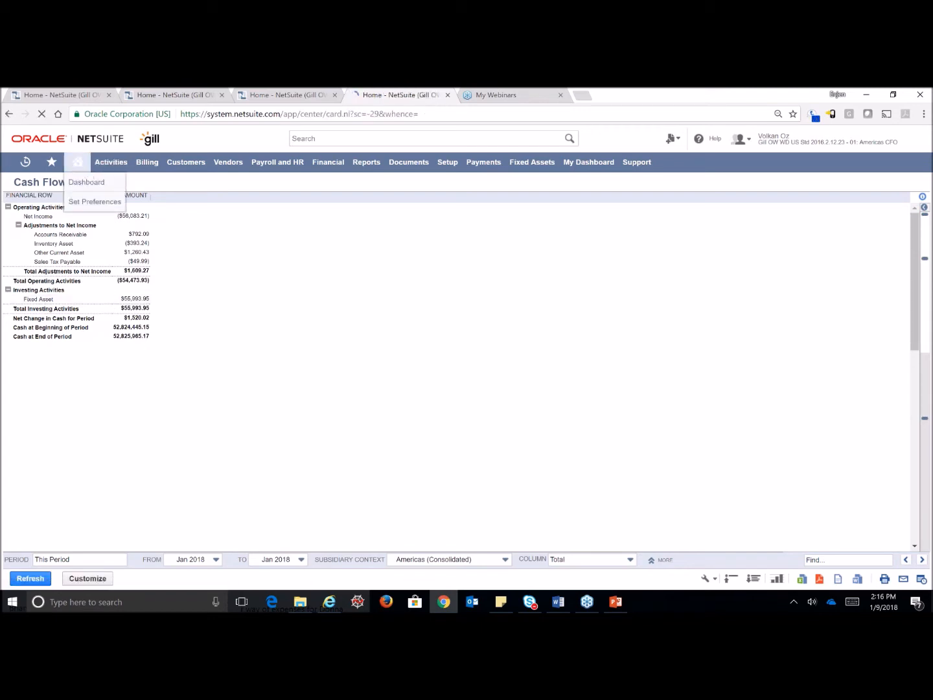
click(87, 182)
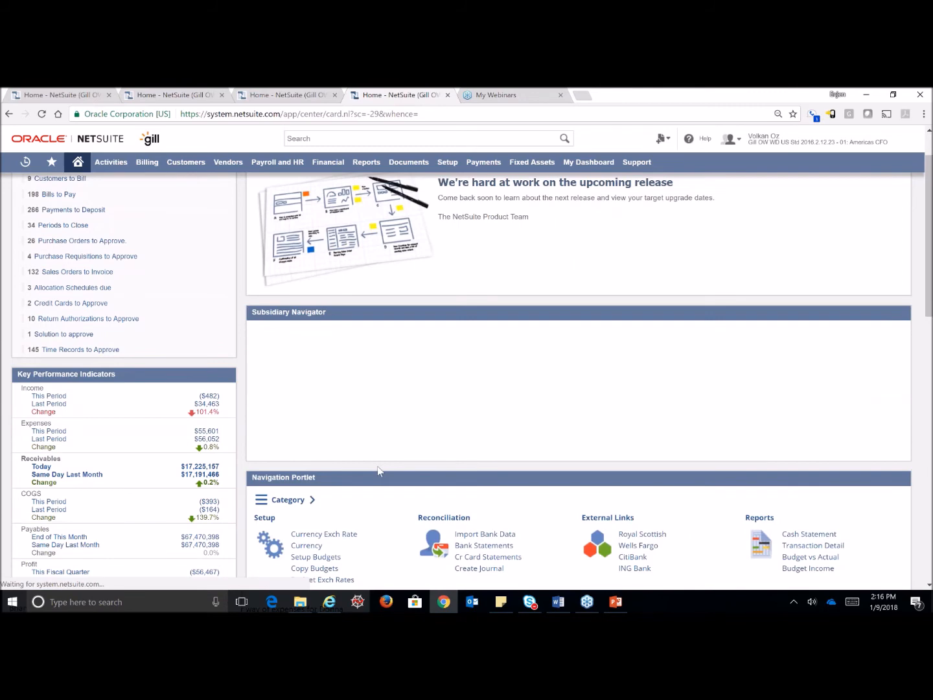
scroll(down, 3)
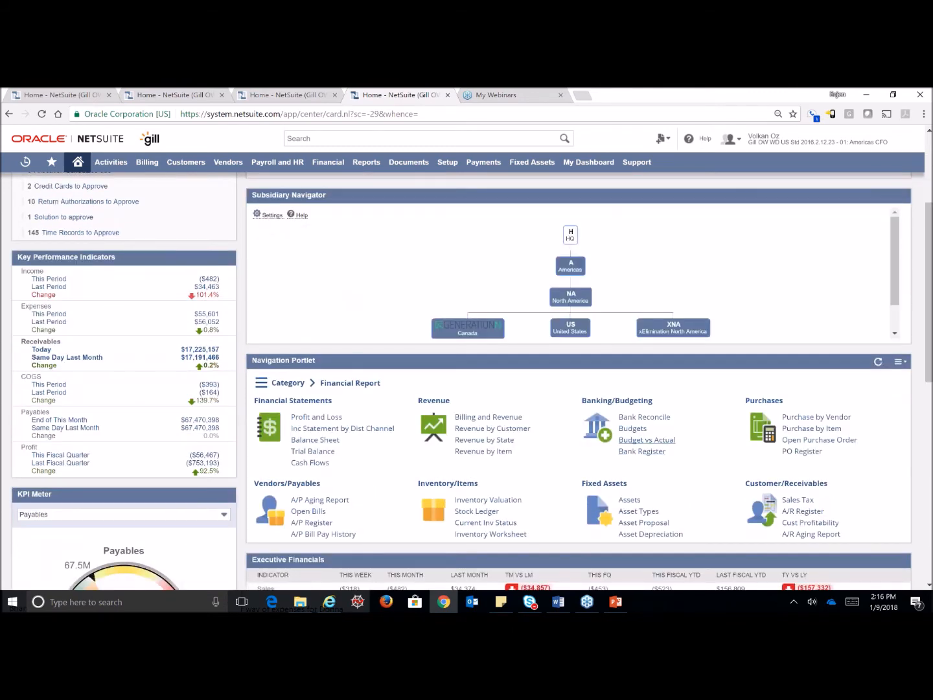
click(645, 440)
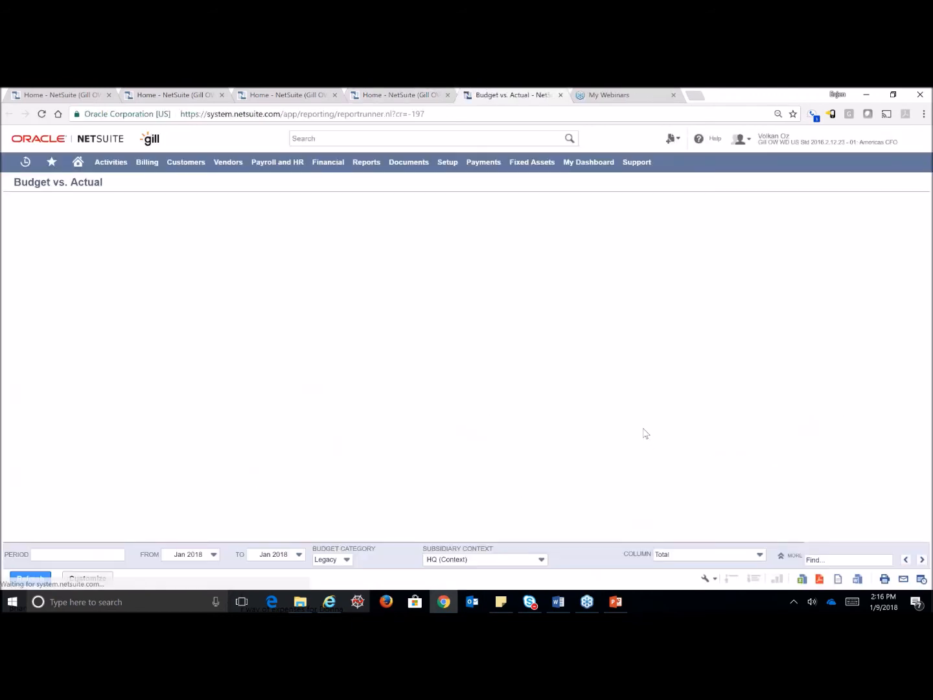
click(30, 578)
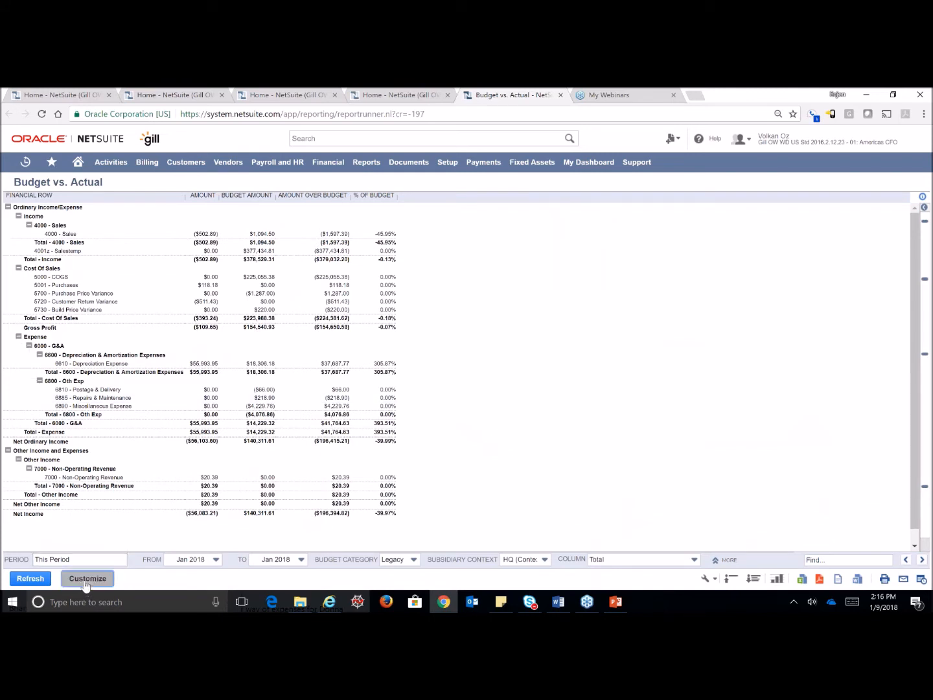
Customize the Budget vs. Actual report and rename the copy 'Jen's Budget vs. Actual'.
click(86, 577)
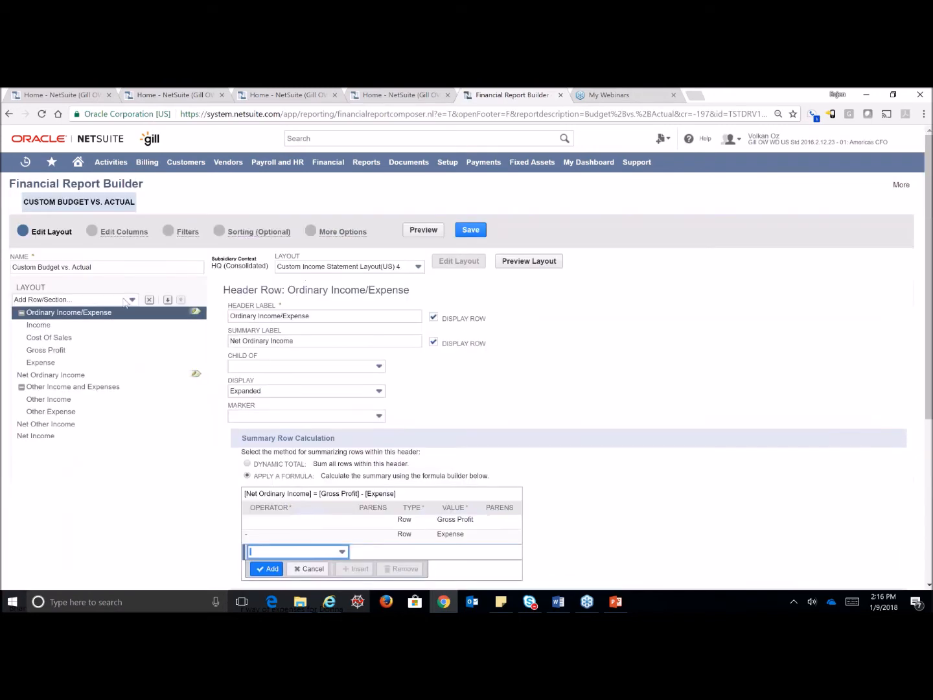
mouse_move(126, 302)
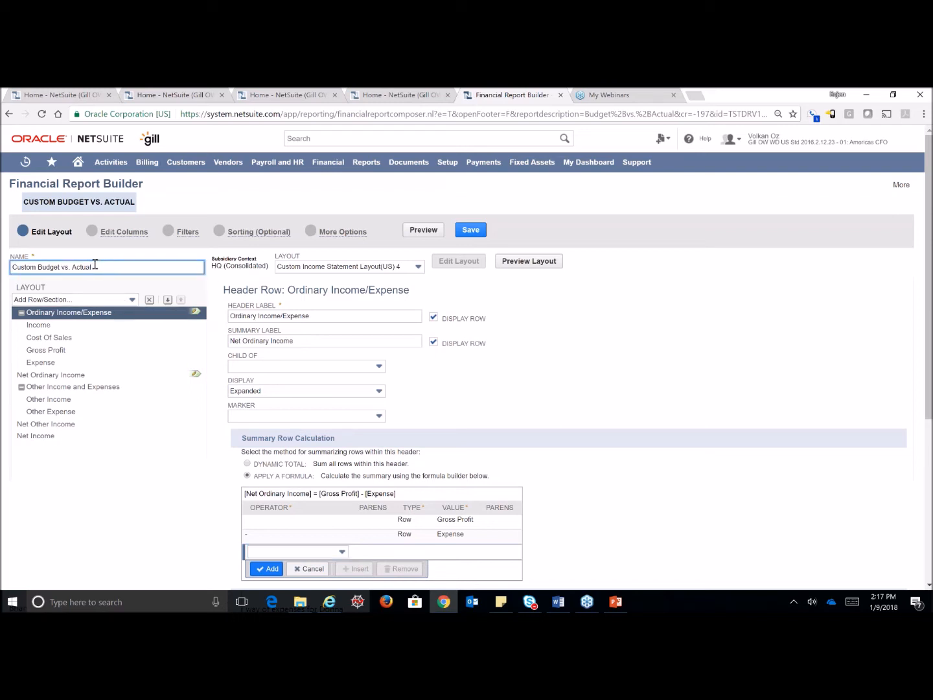
double_click(24, 266)
text(Jen')
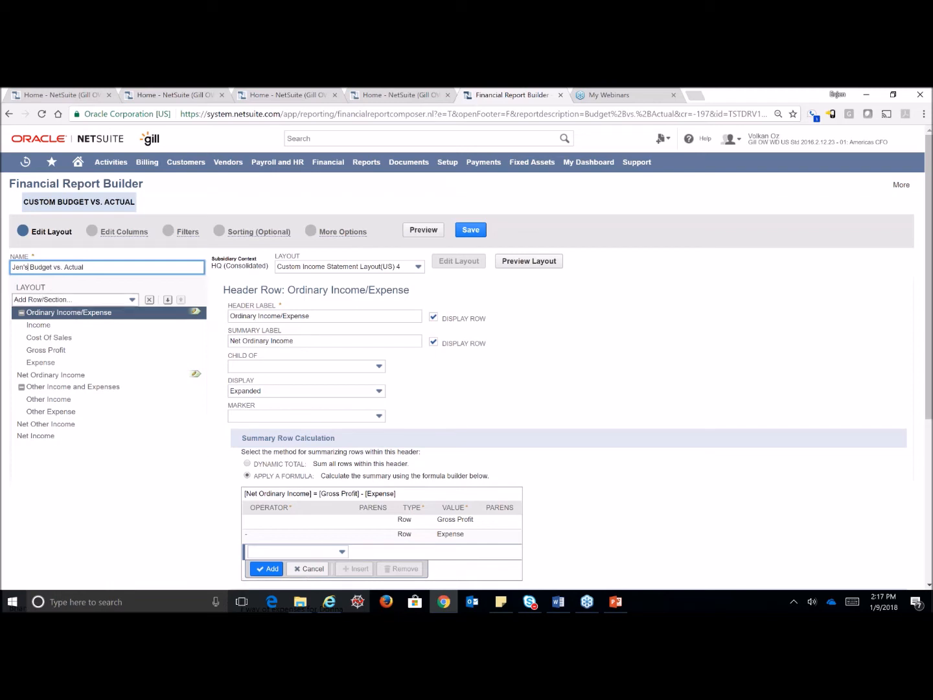
Review the addable row types: header, financial section, formula and text rows.
click(75, 298)
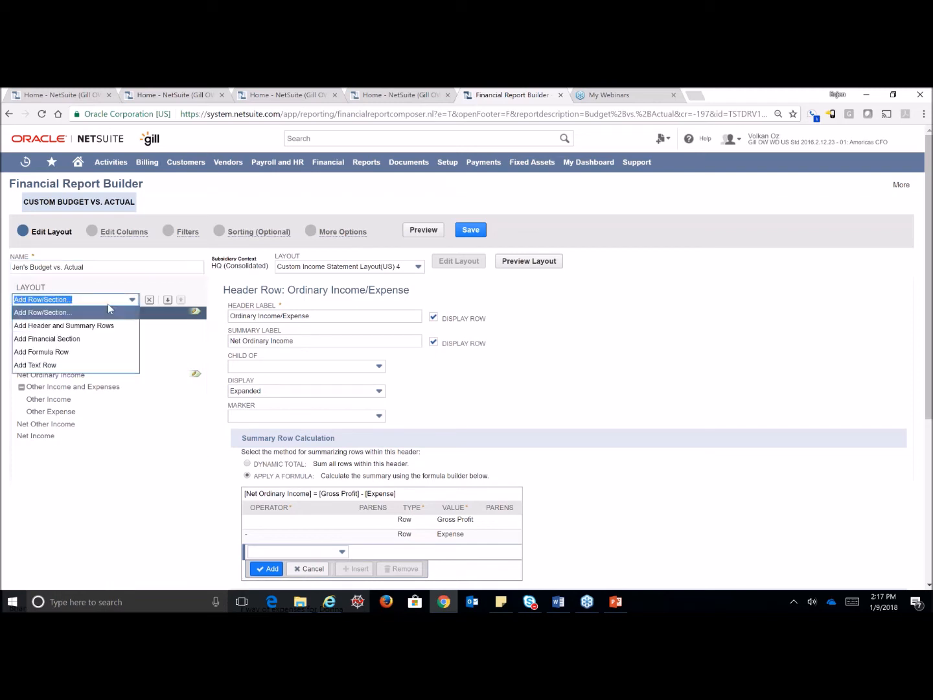
mouse_move(58, 346)
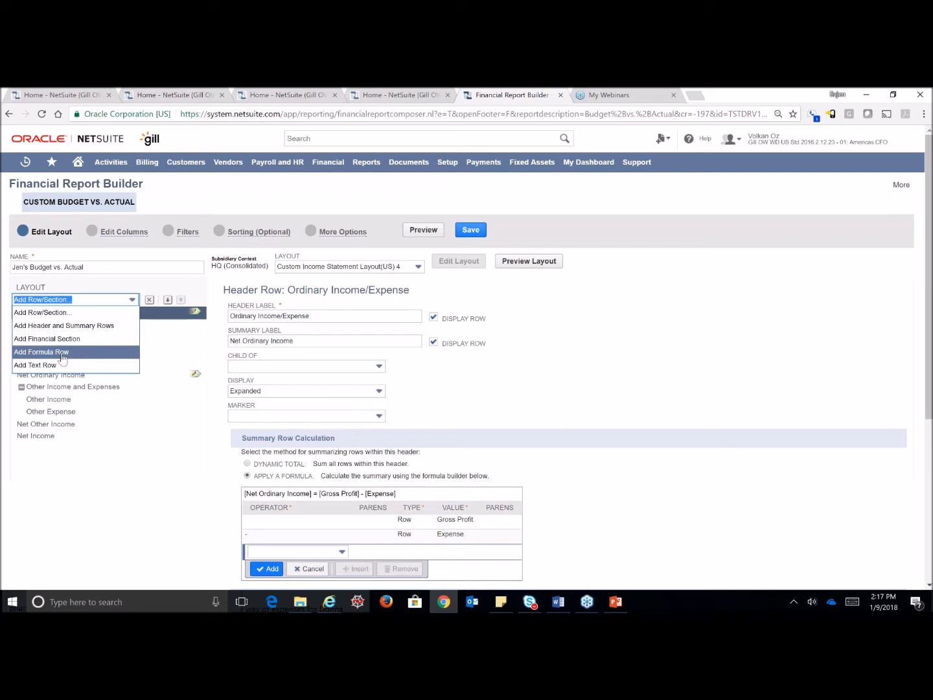
mouse_move(37, 365)
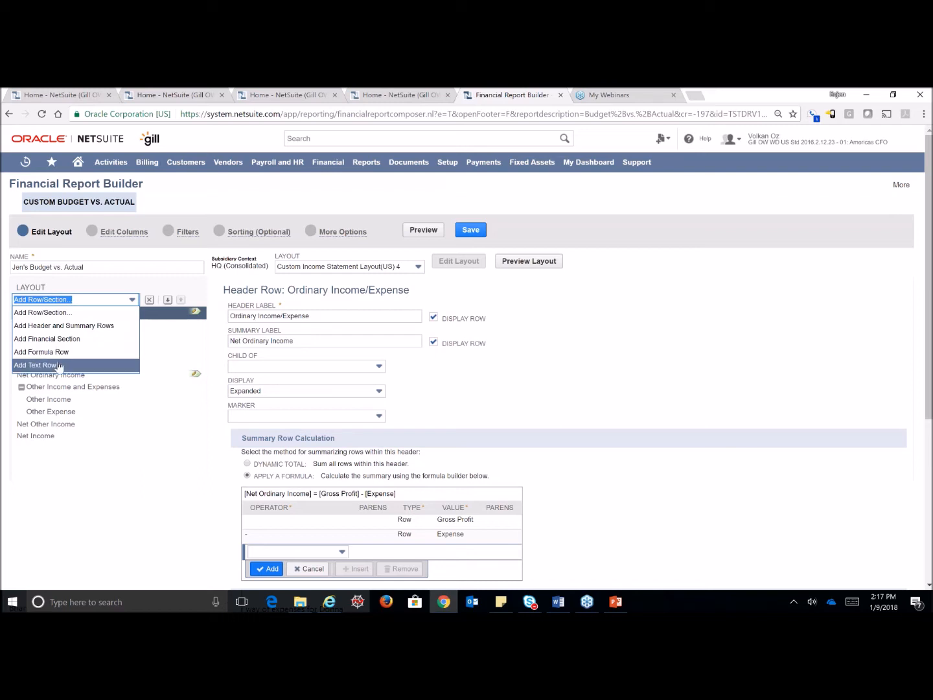
mouse_move(514, 349)
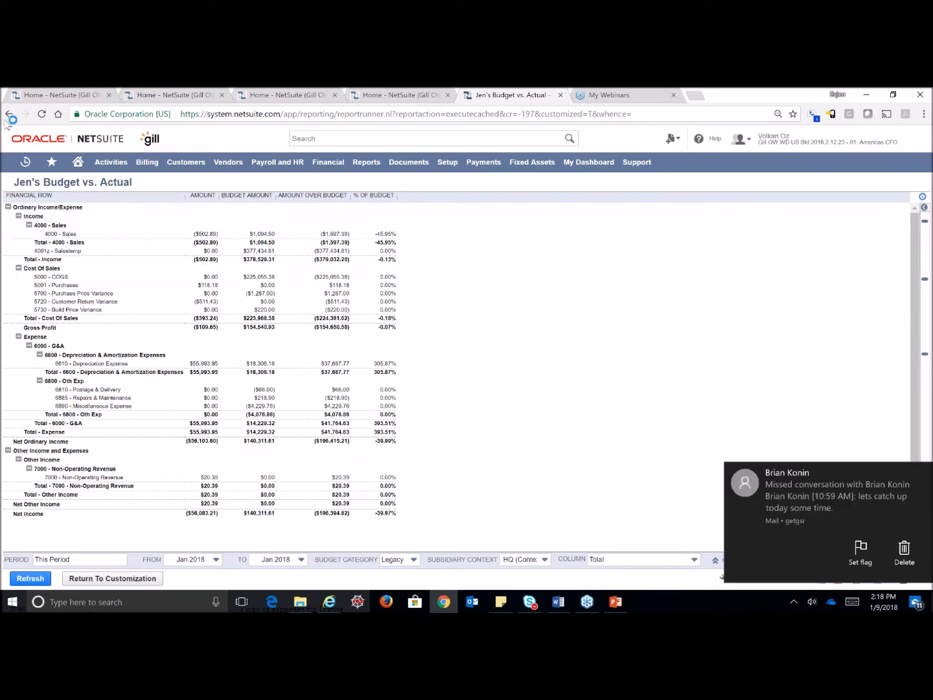
Back in the report builder, insert the shared Accounts Receivable financial section into the layout.
click(111, 578)
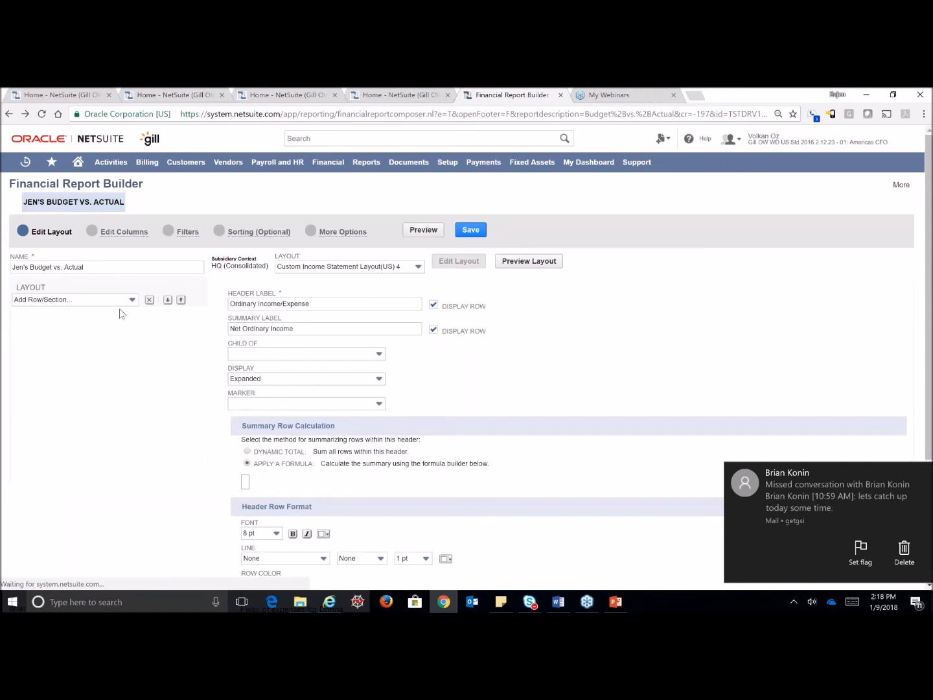
click(73, 299)
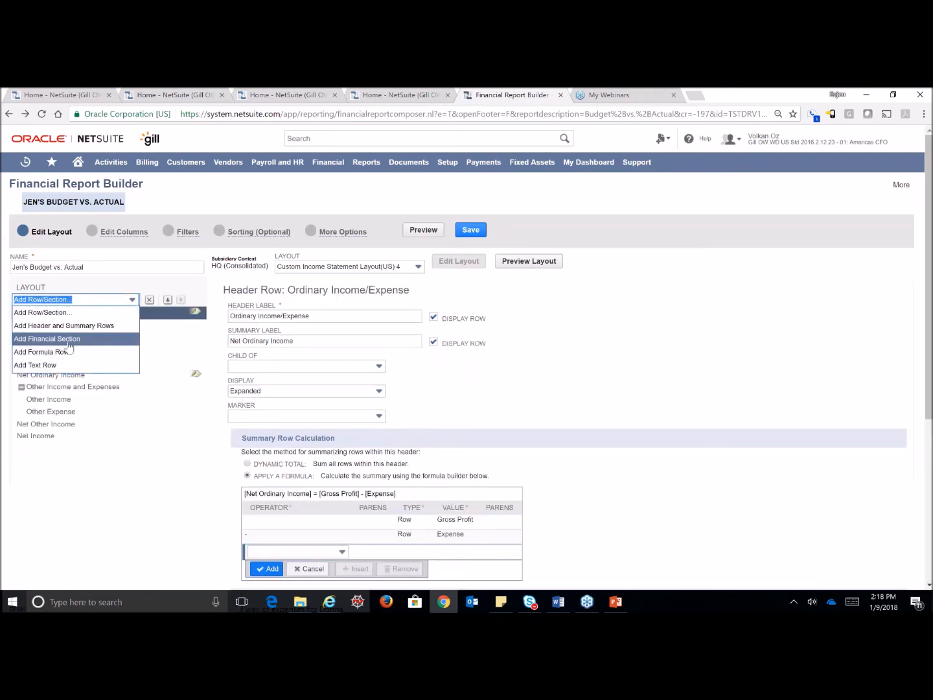
click(46, 338)
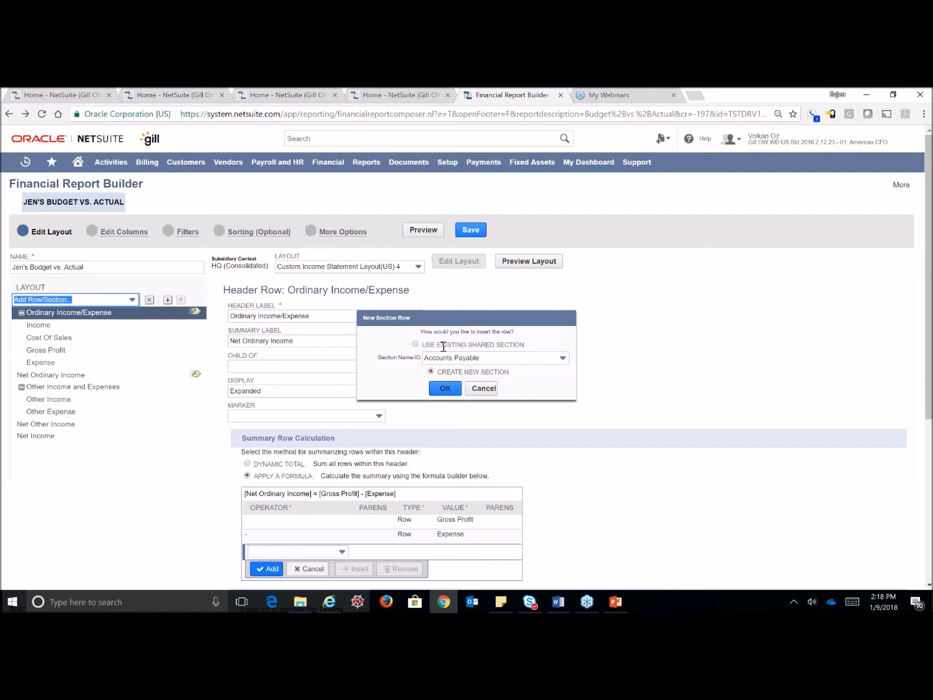
mouse_move(424, 355)
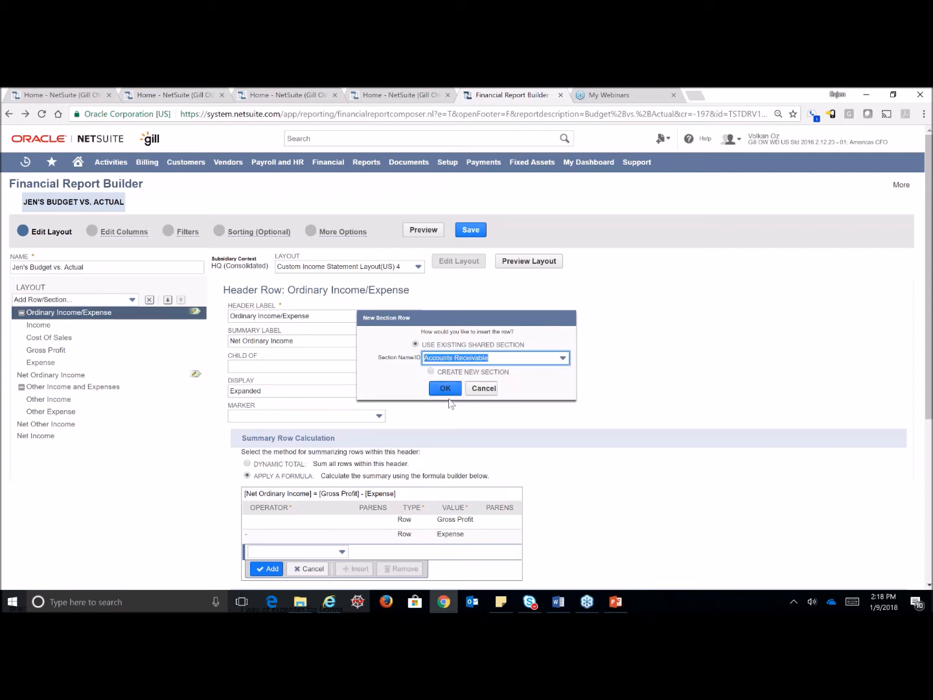
click(445, 388)
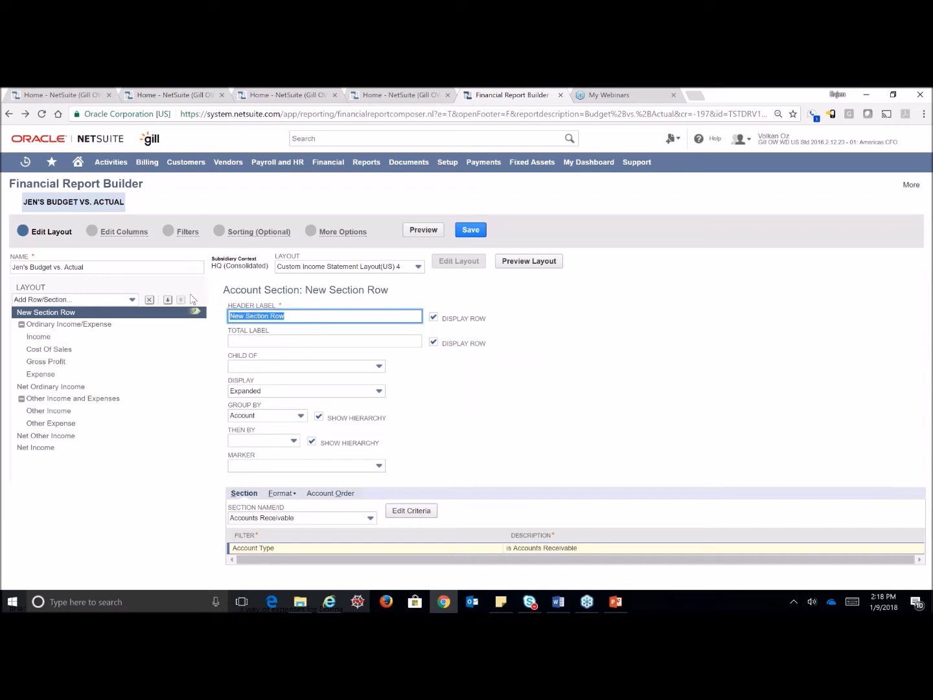
Label the section 'Accounts Receivable', keeping Display Expanded and Group By Account.
text(Account)
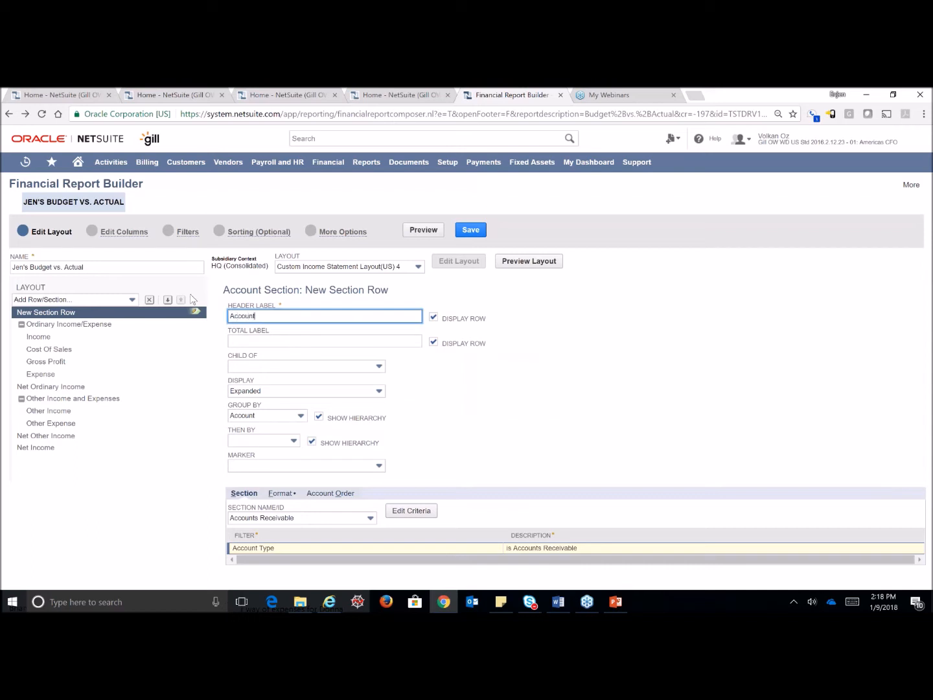
text(Accounts Receivable)
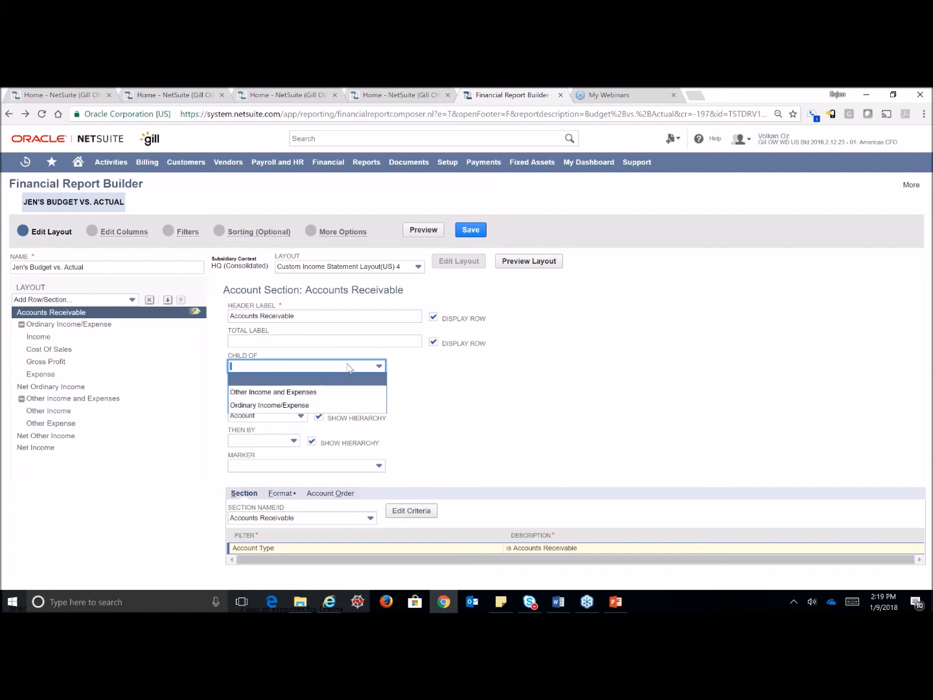
mouse_move(273, 392)
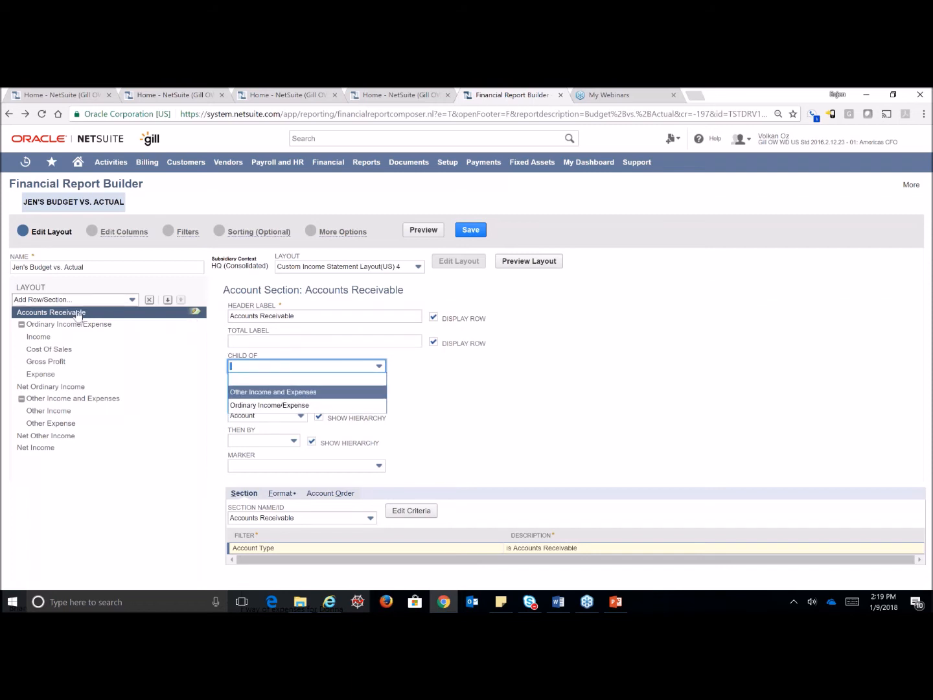
mouse_move(65, 334)
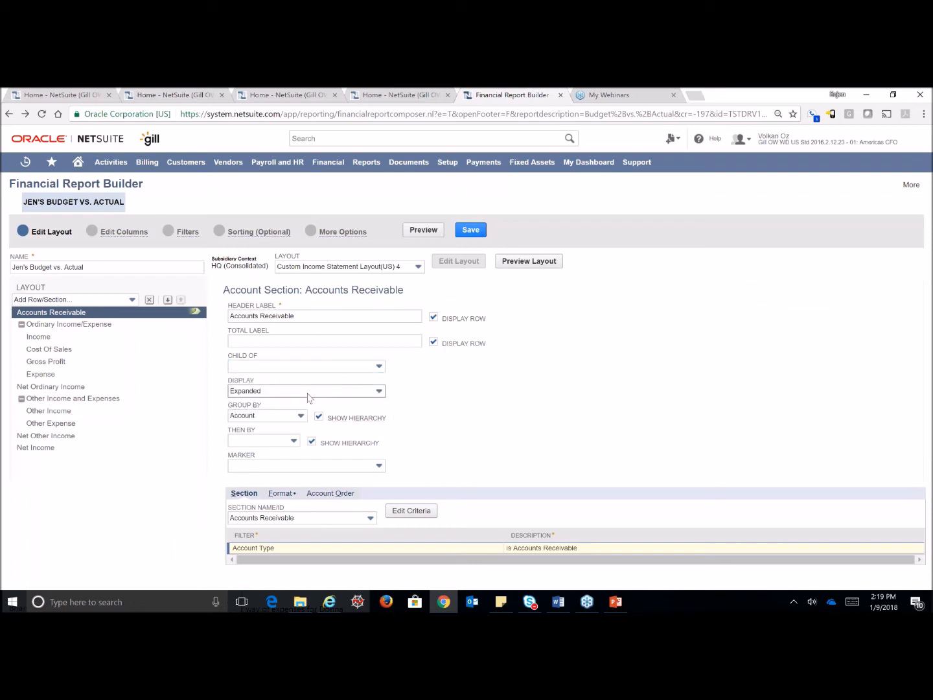
mouse_move(306, 391)
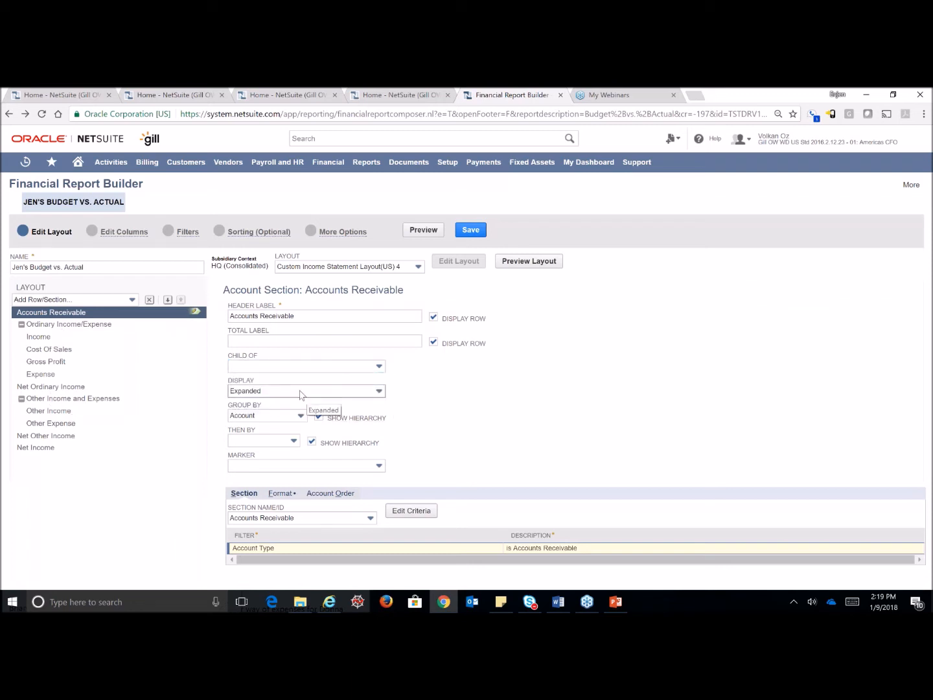
click(306, 389)
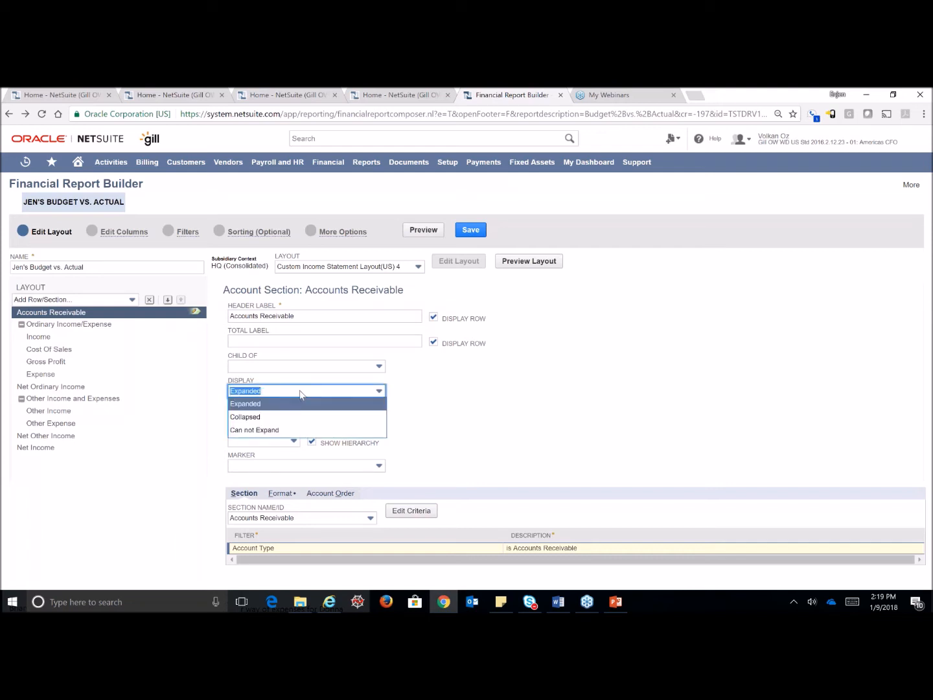
click(246, 403)
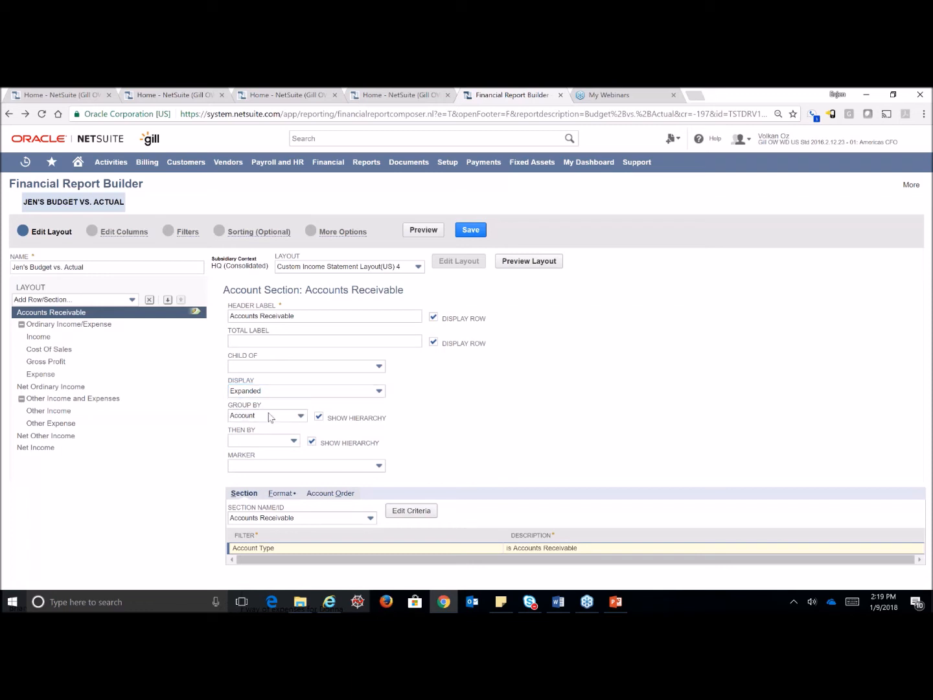
click(267, 415)
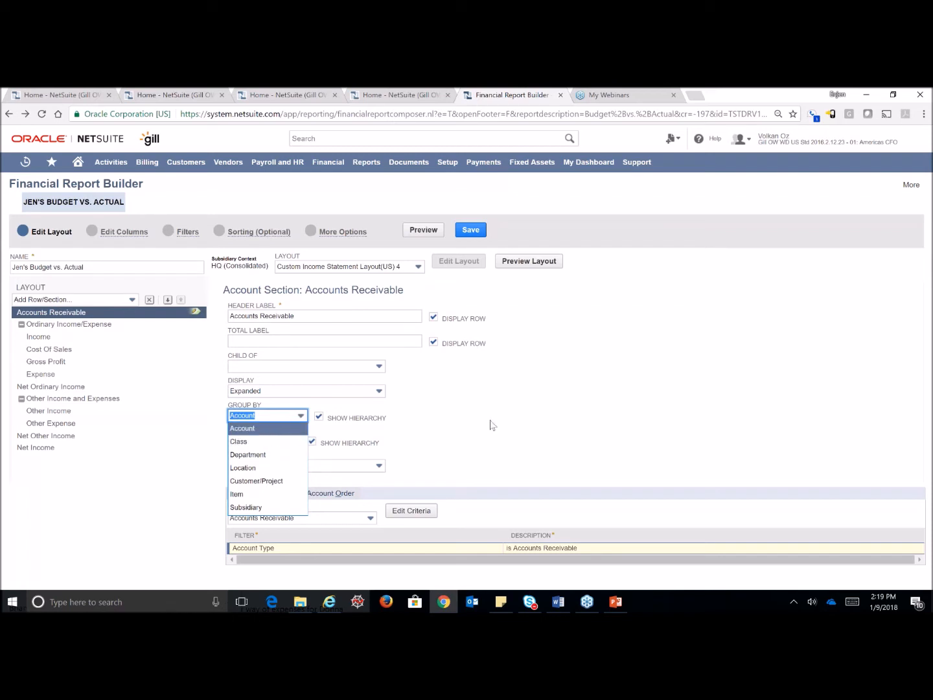
click(242, 428)
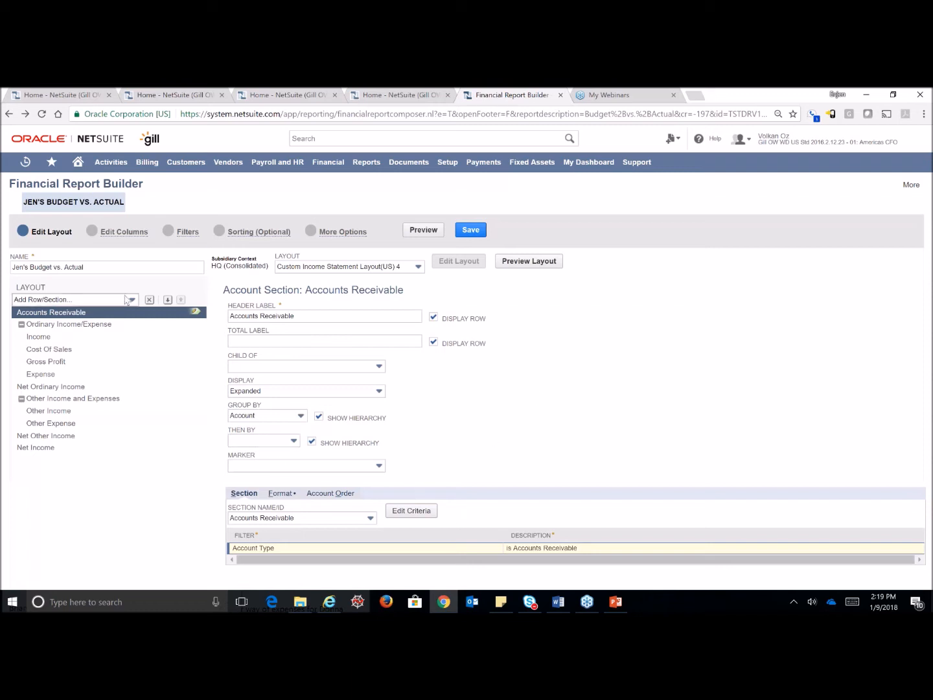
Save Jen's Budget vs. Actual as a custom report, then reopen the Add Row/Section list.
click(132, 299)
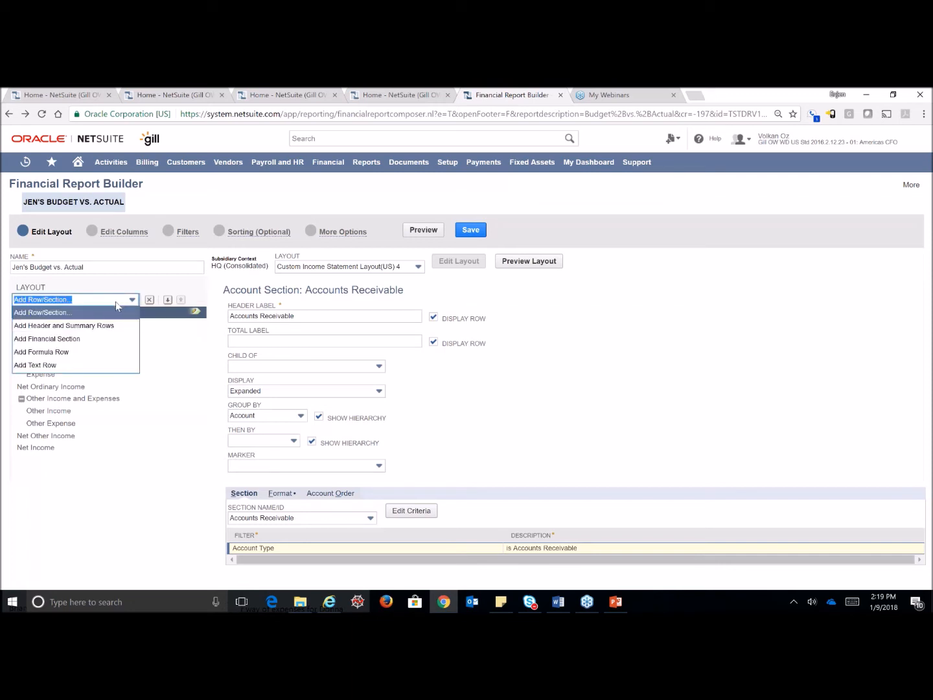
mouse_move(41, 352)
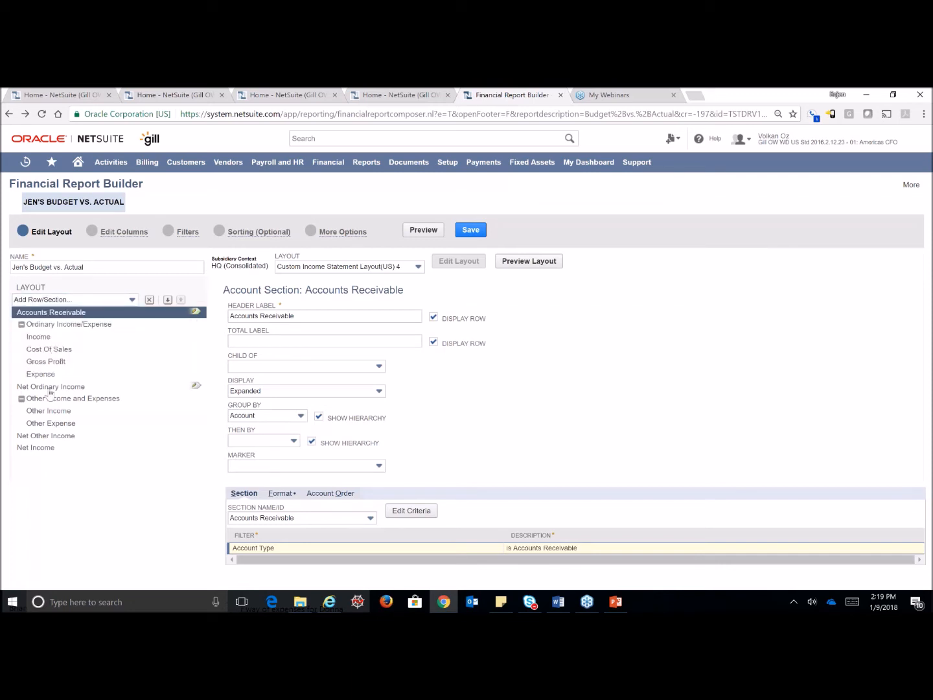
click(73, 299)
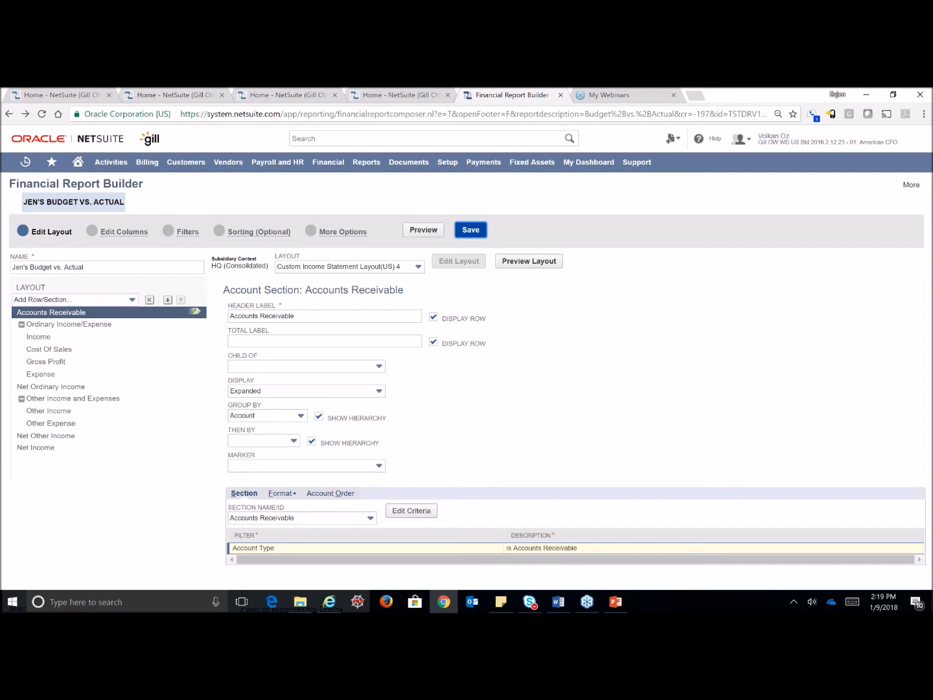
click(470, 230)
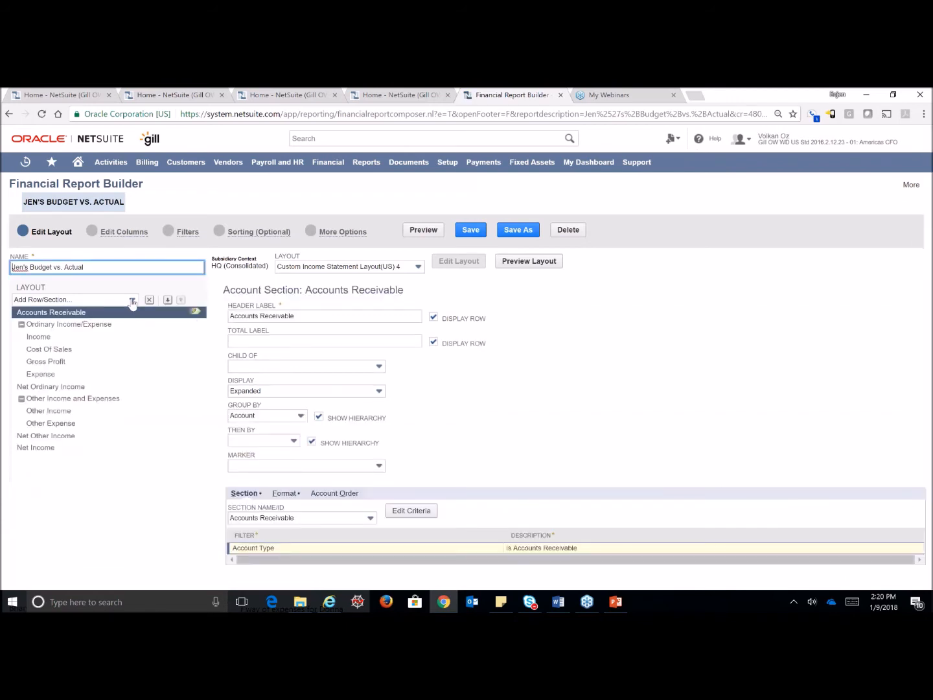
click(72, 300)
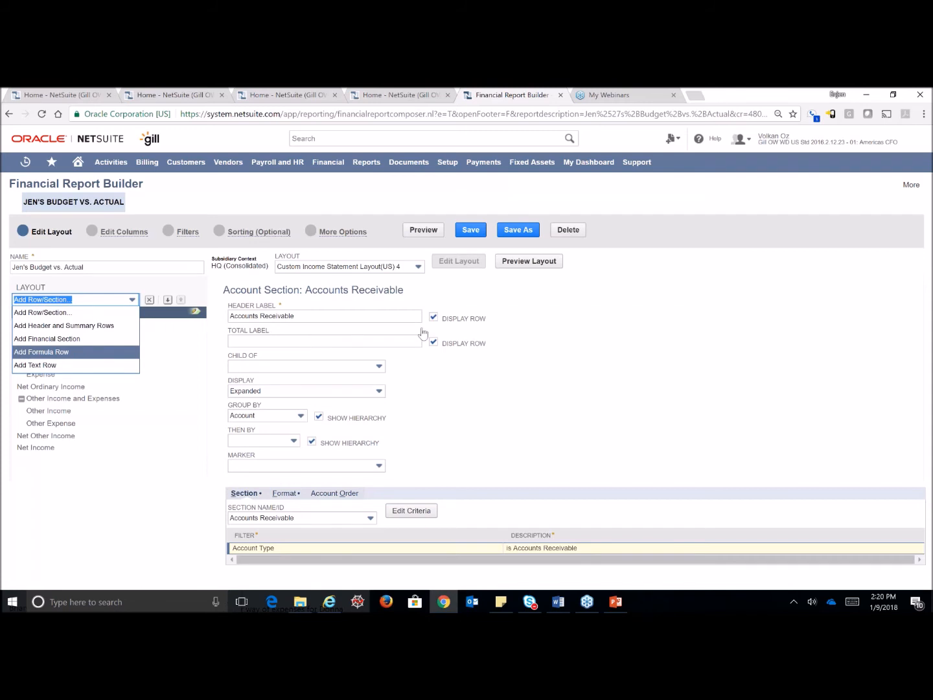
Insert a formula row atop the layout and open its formula builder.
click(41, 352)
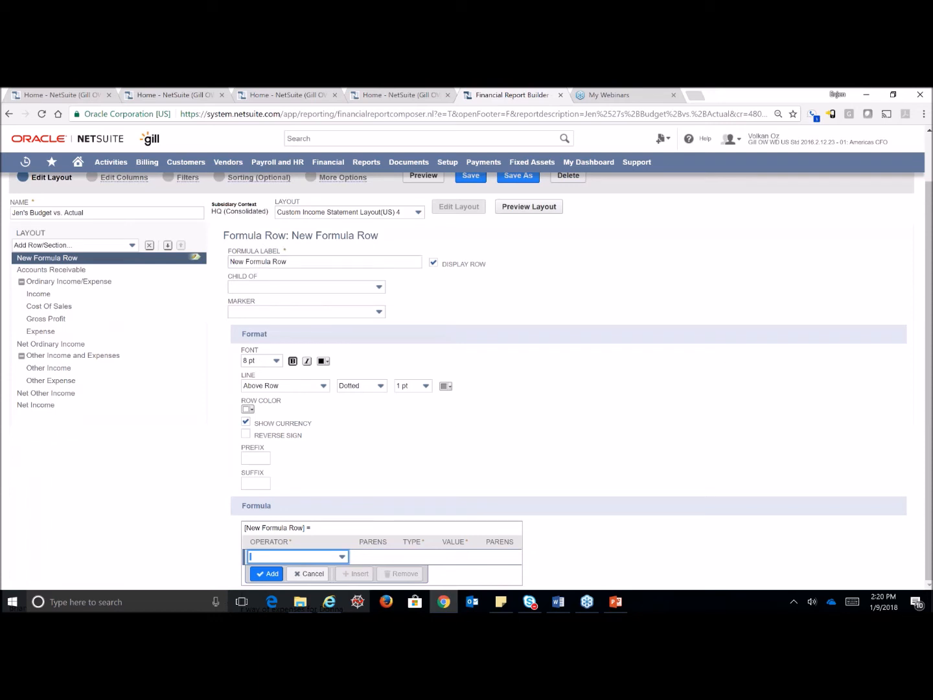
click(306, 287)
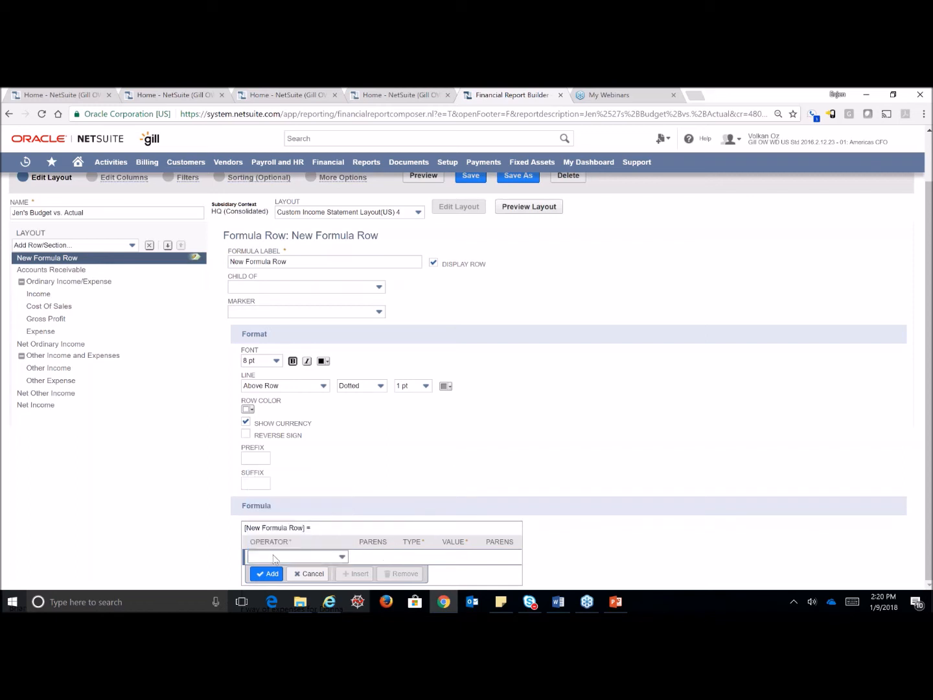
mouse_move(511, 554)
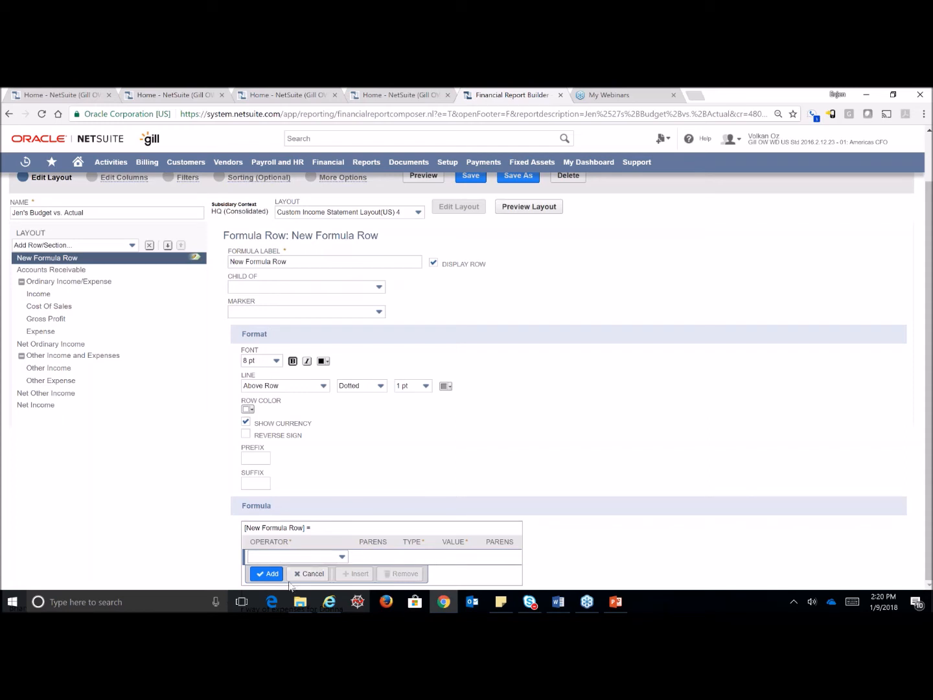
mouse_move(543, 460)
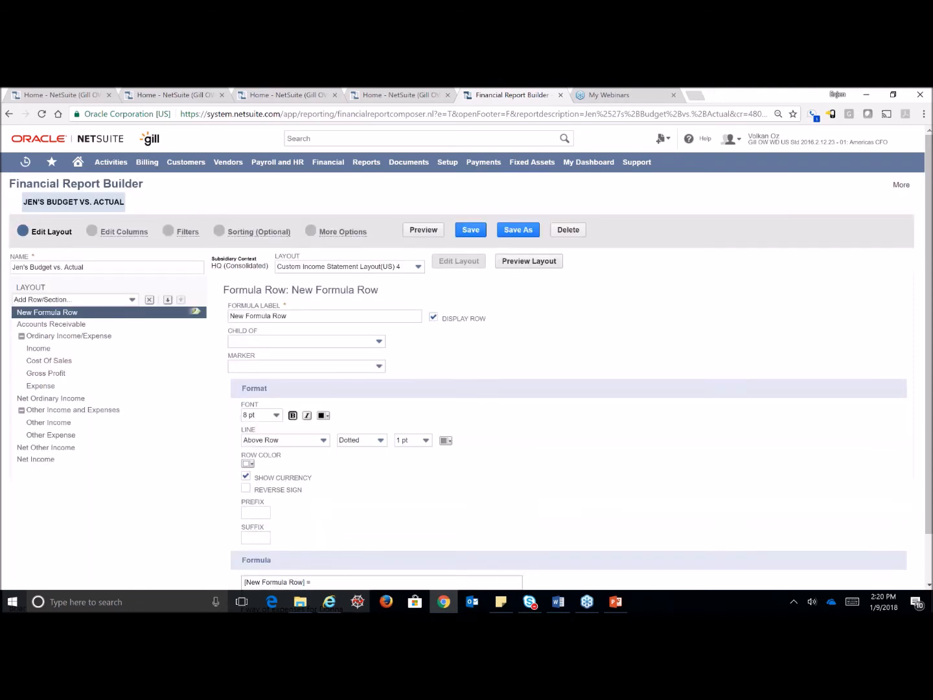
mouse_move(157, 298)
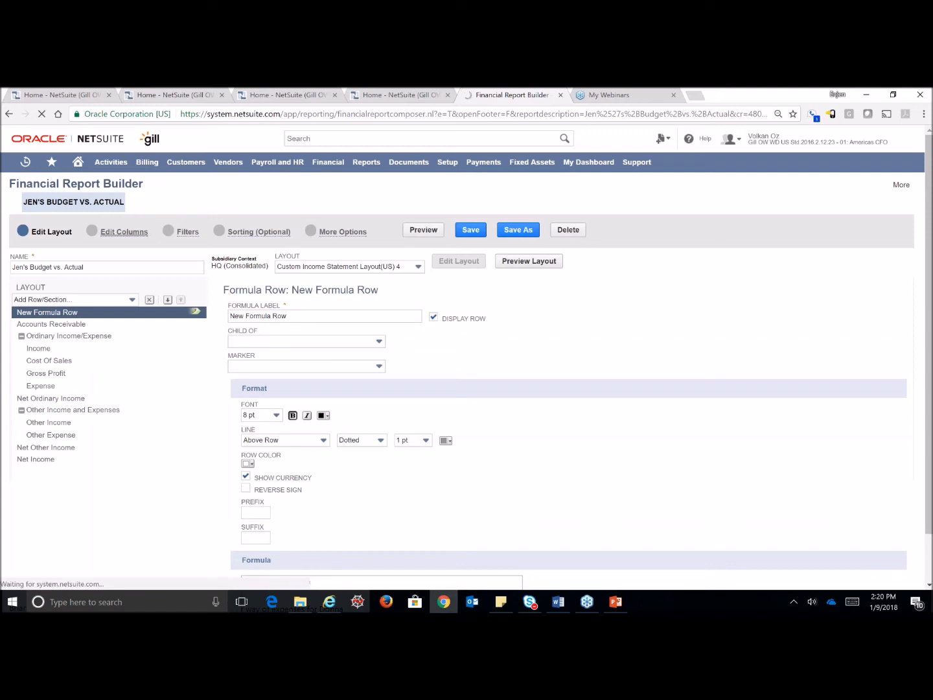
In Edit Columns, add an Amount column from Financial fields and move it to first position.
click(122, 231)
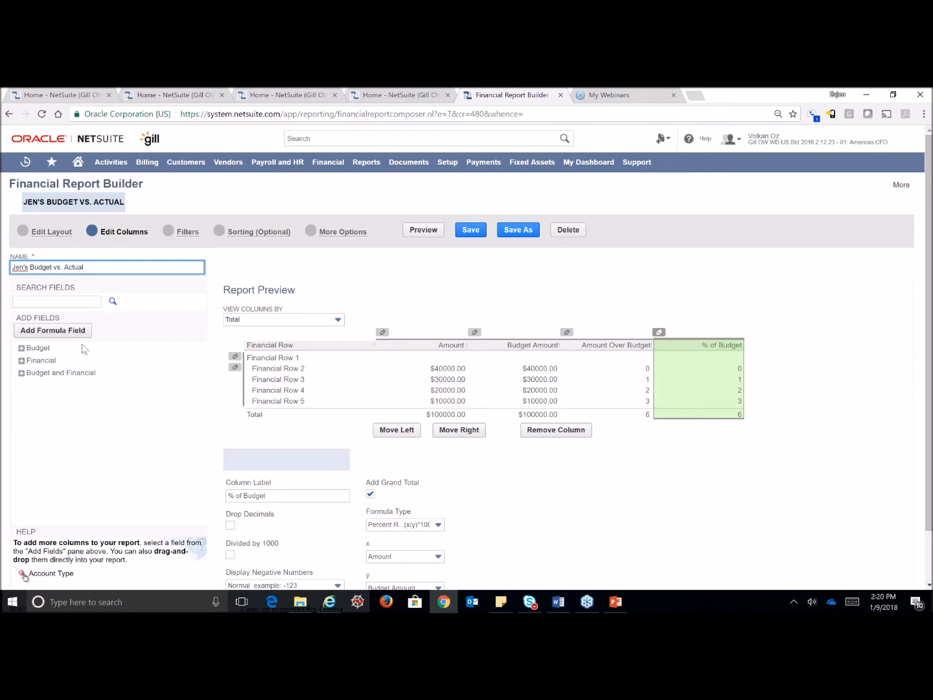
mouse_move(273, 279)
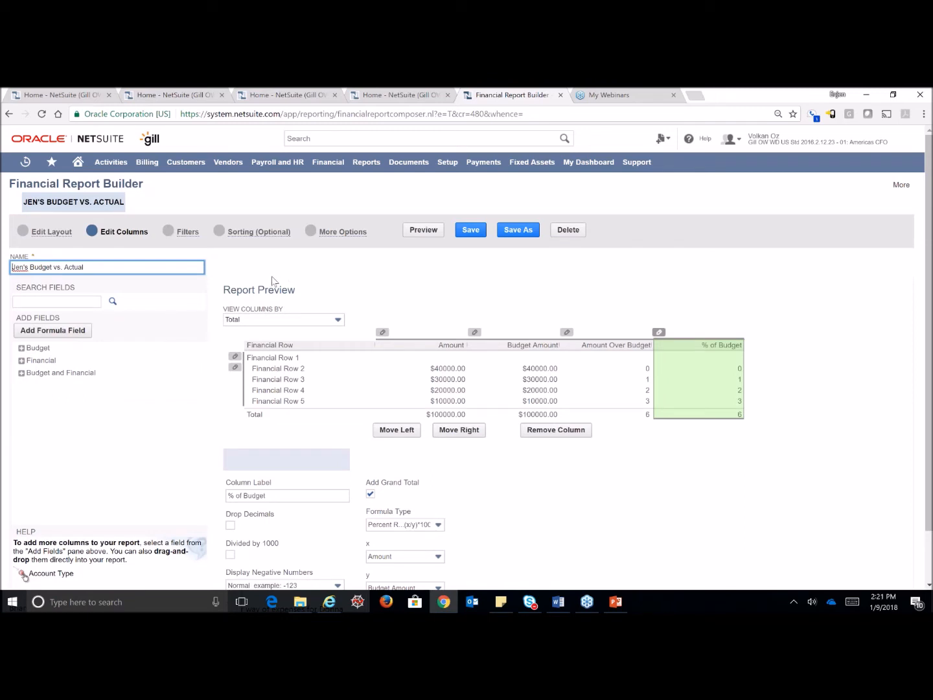
mouse_move(284, 355)
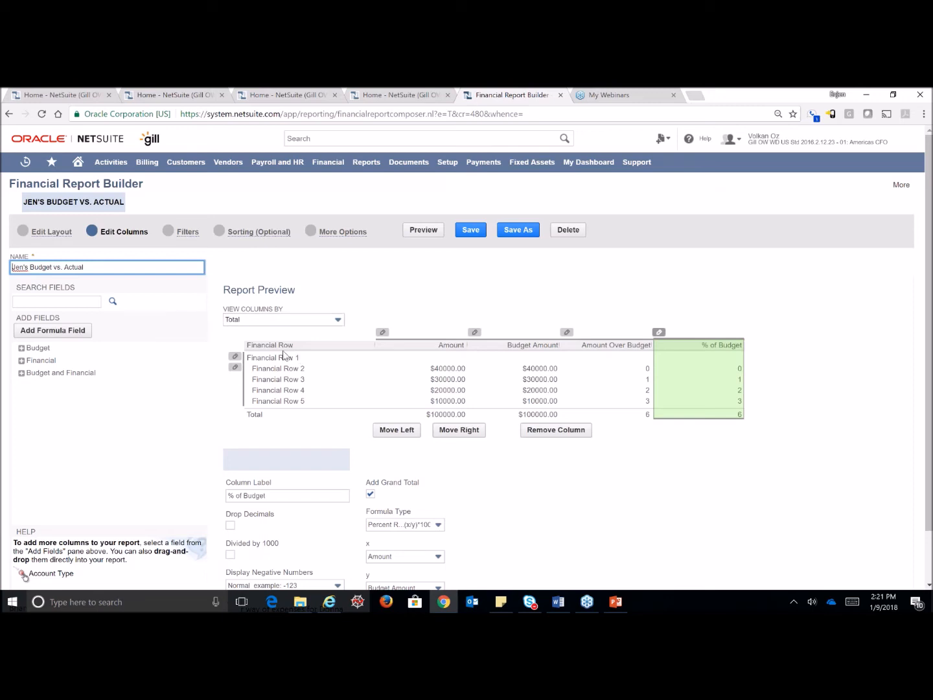
mouse_move(290, 356)
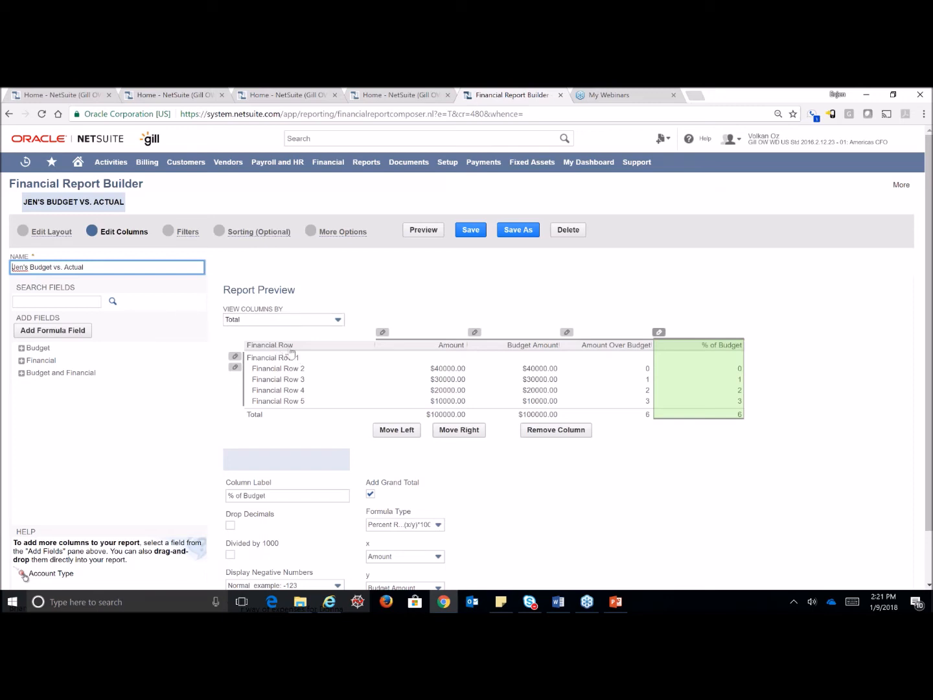
mouse_move(296, 350)
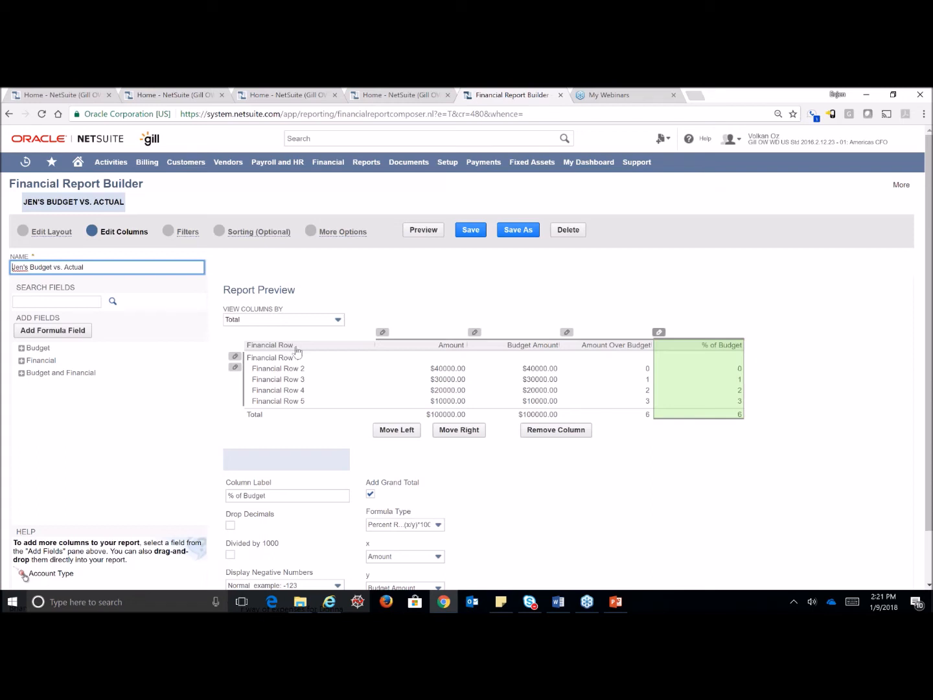
mouse_move(370, 353)
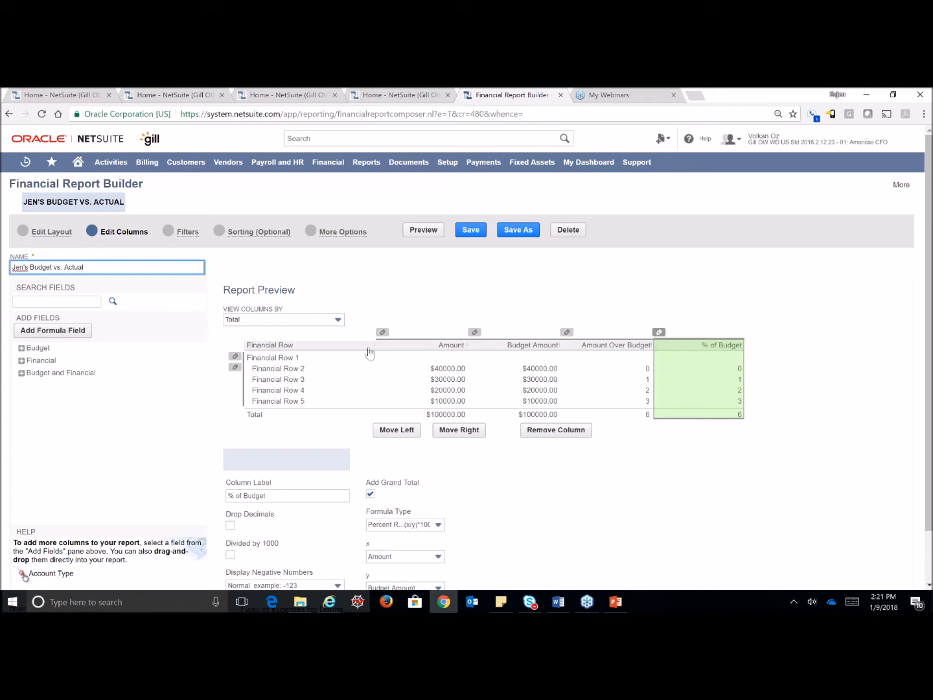
mouse_move(455, 350)
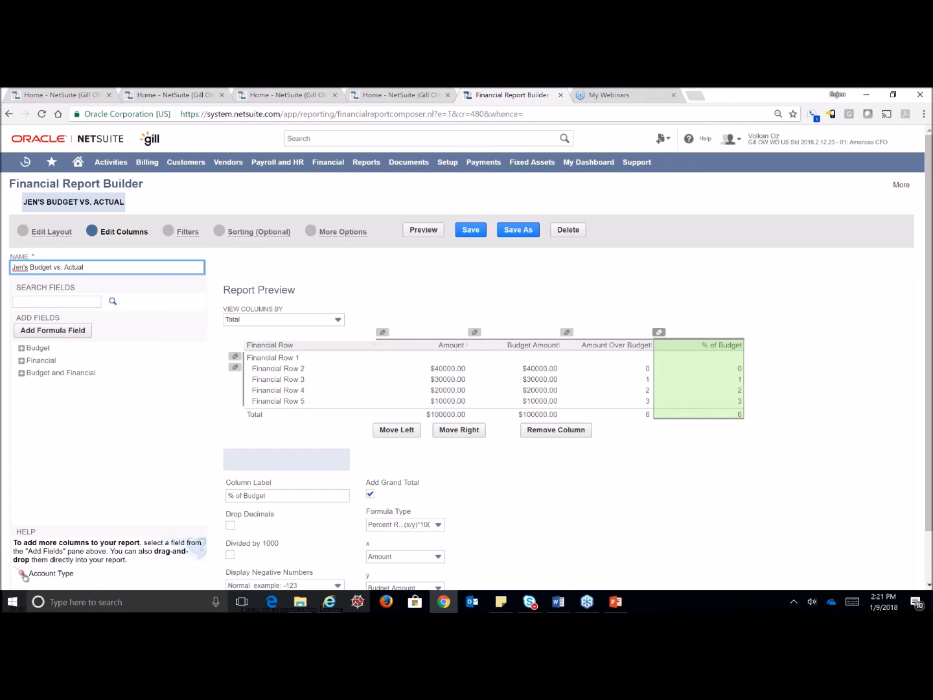
mouse_move(713, 350)
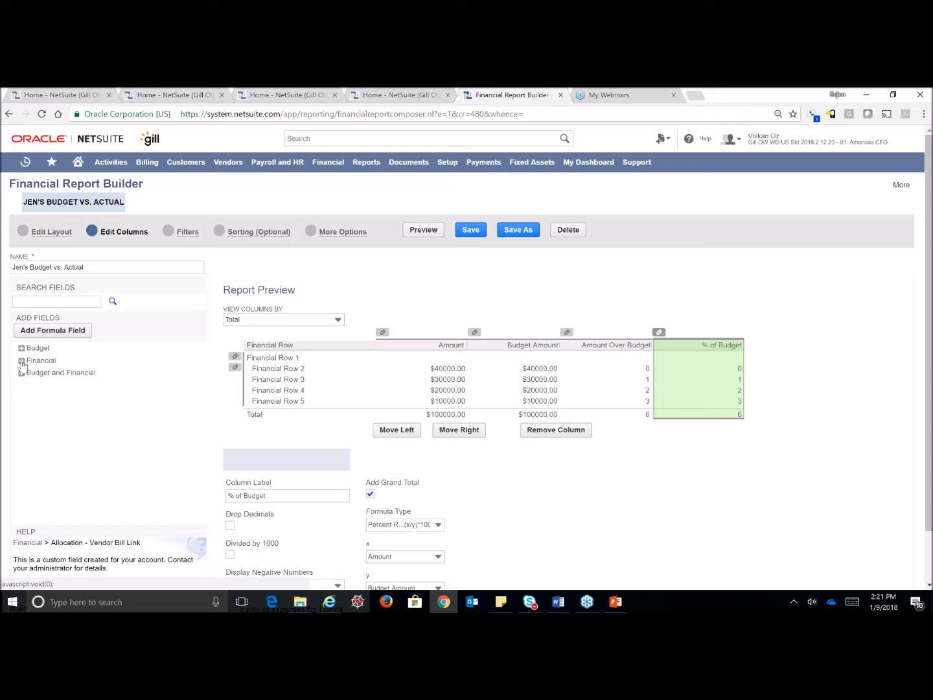
mouse_move(23, 363)
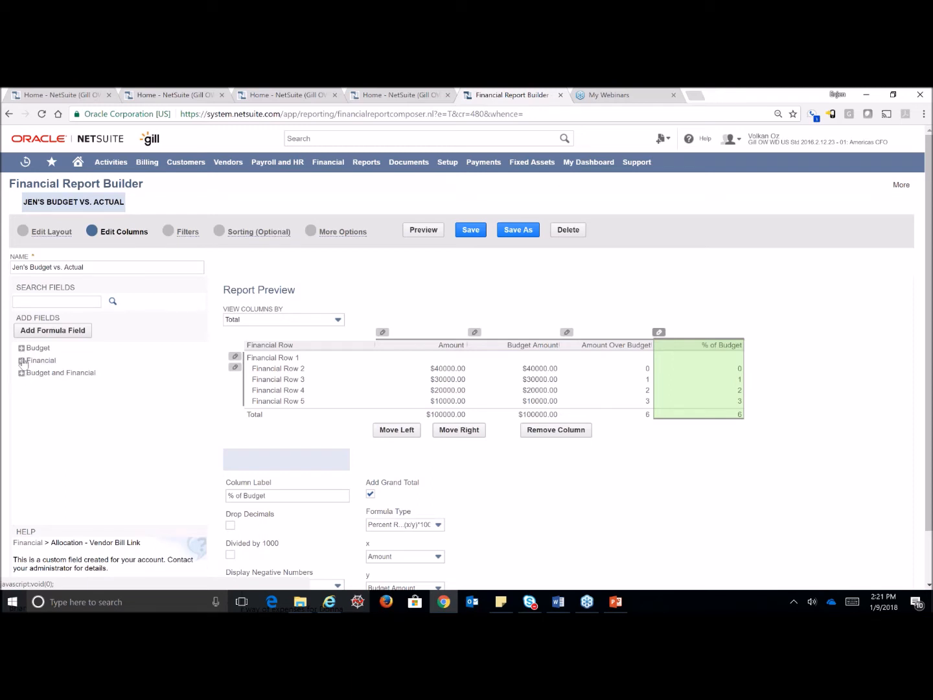
click(23, 360)
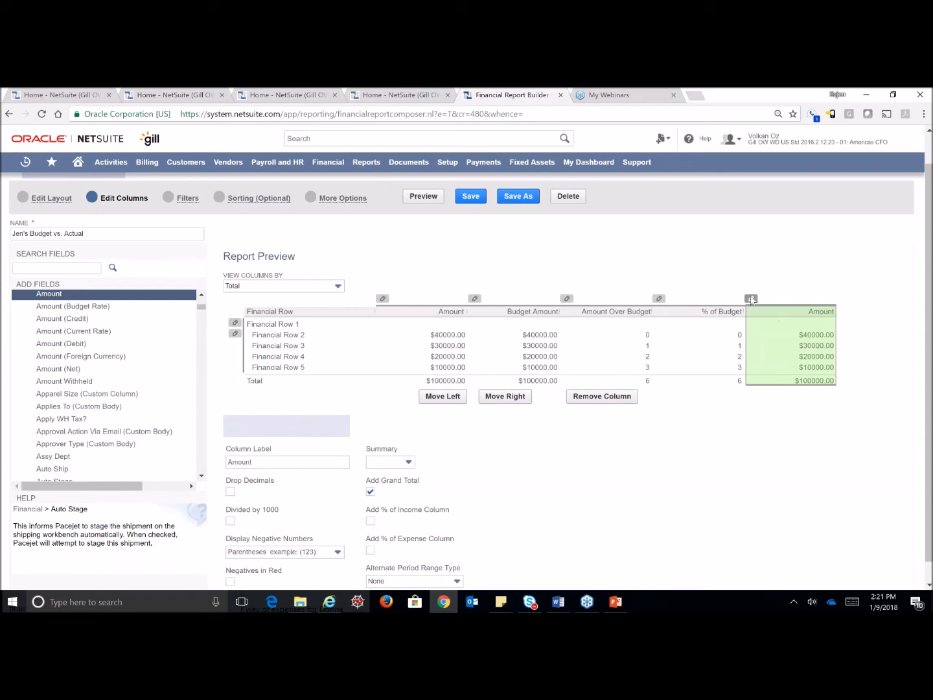
click(287, 461)
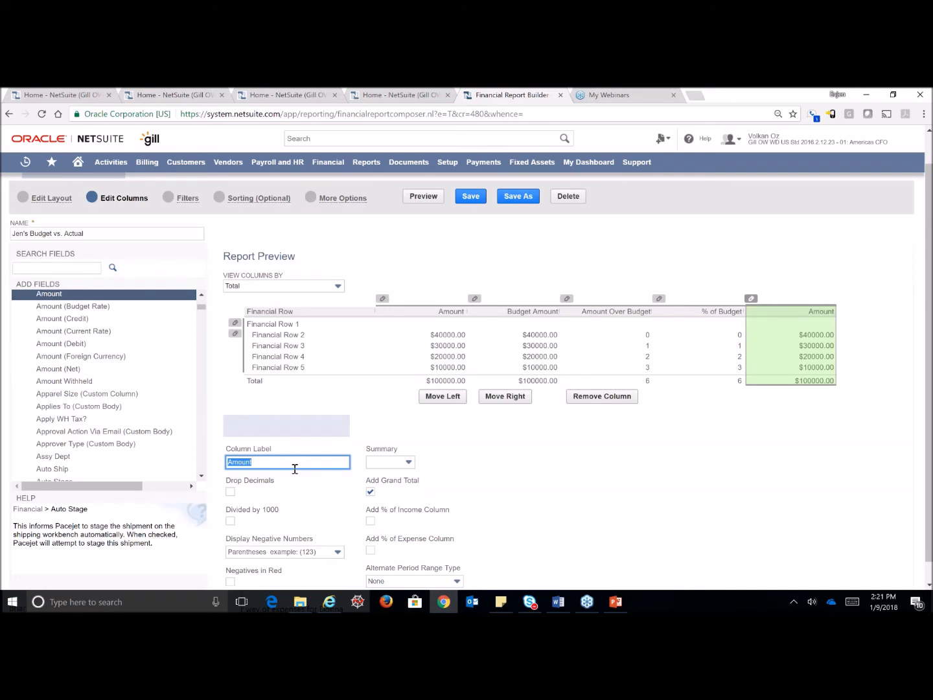
scroll(down, 3)
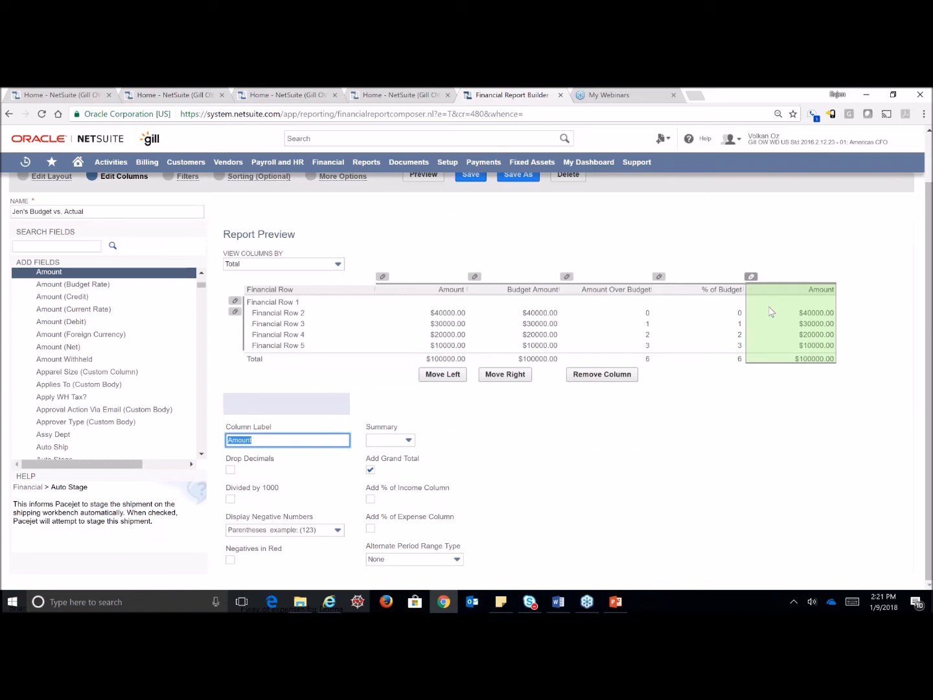
mouse_move(692, 315)
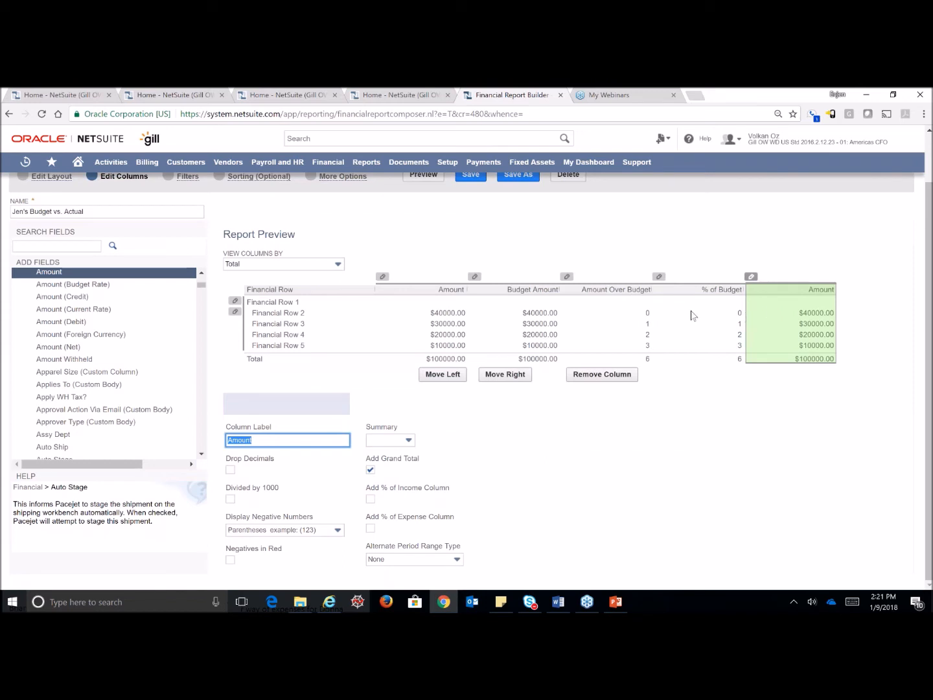
click(724, 289)
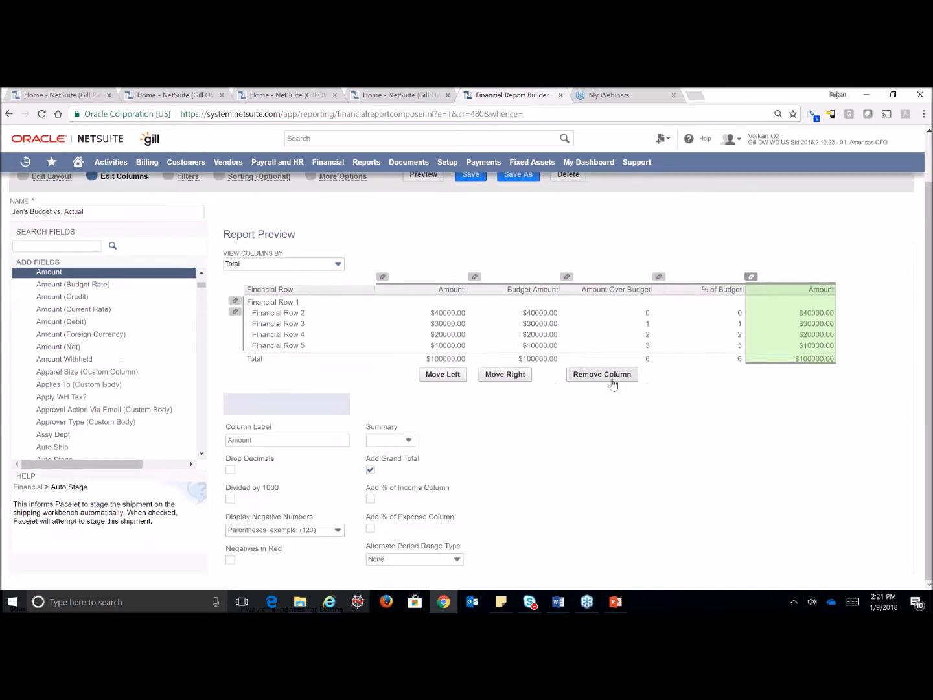
mouse_move(591, 384)
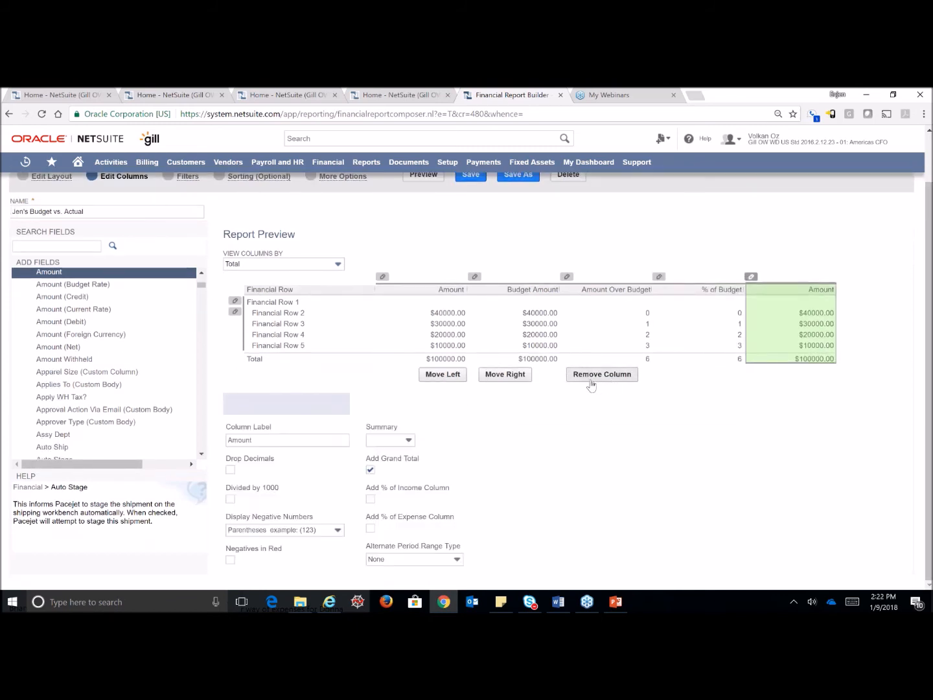
mouse_move(505, 377)
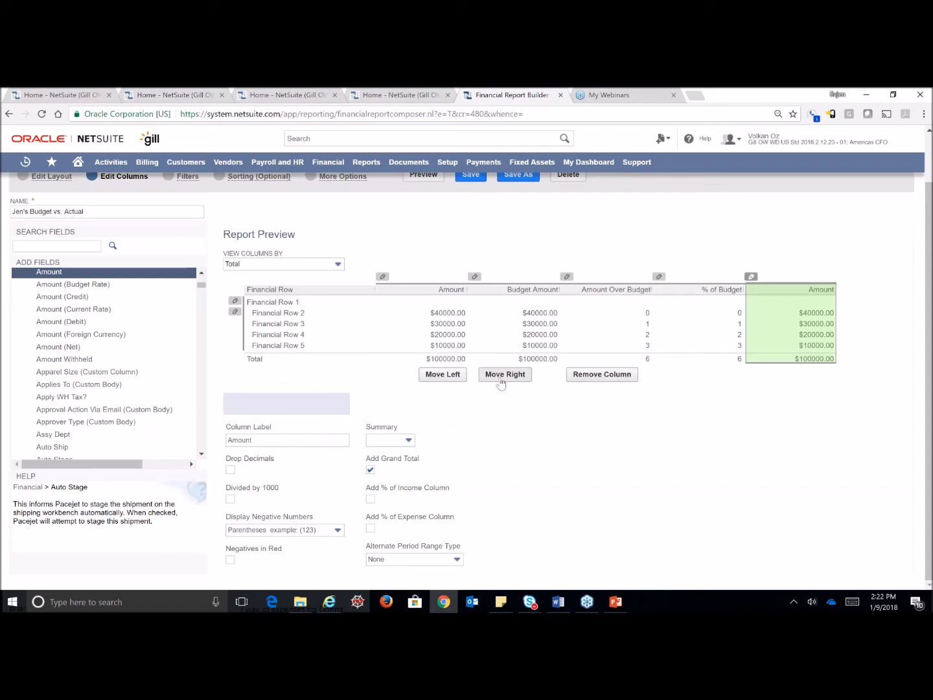
click(504, 374)
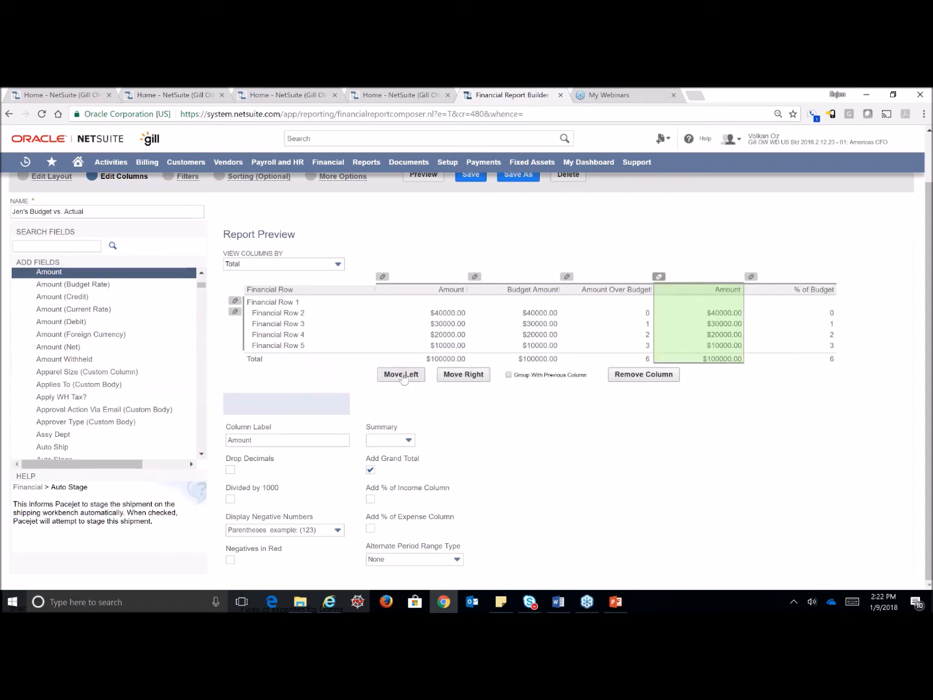
click(401, 374)
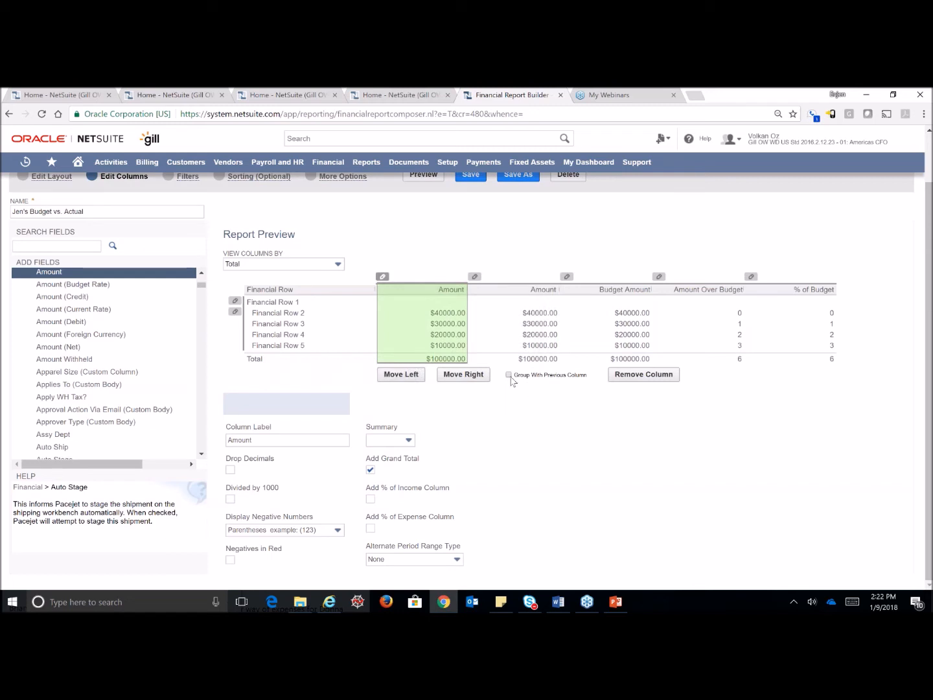
click(509, 374)
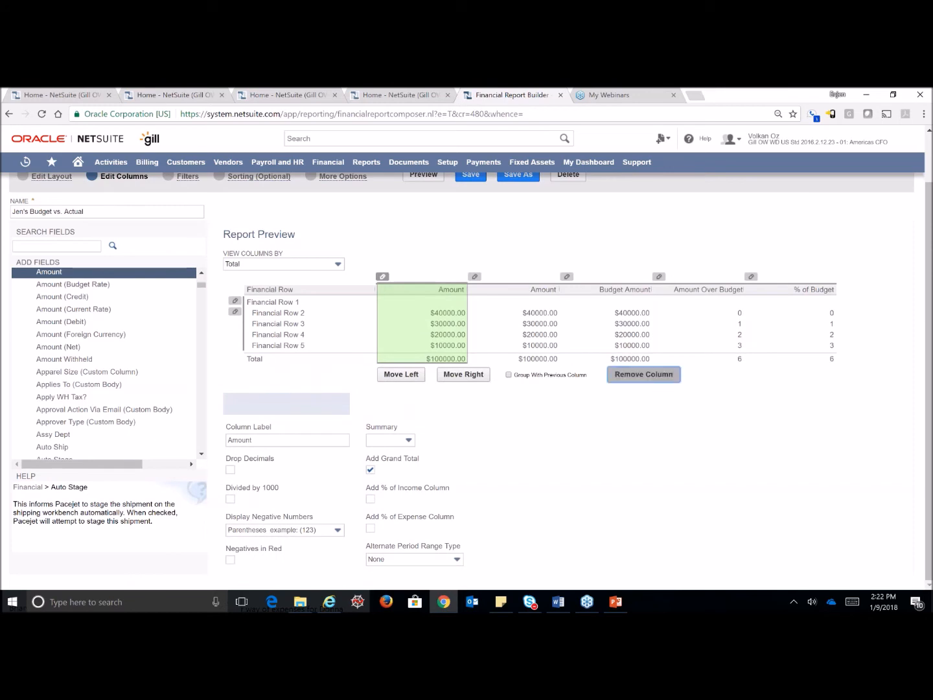
Remove the extra Amount column and add a Sum x+y formula column: Amount plus Budget Amount.
click(642, 374)
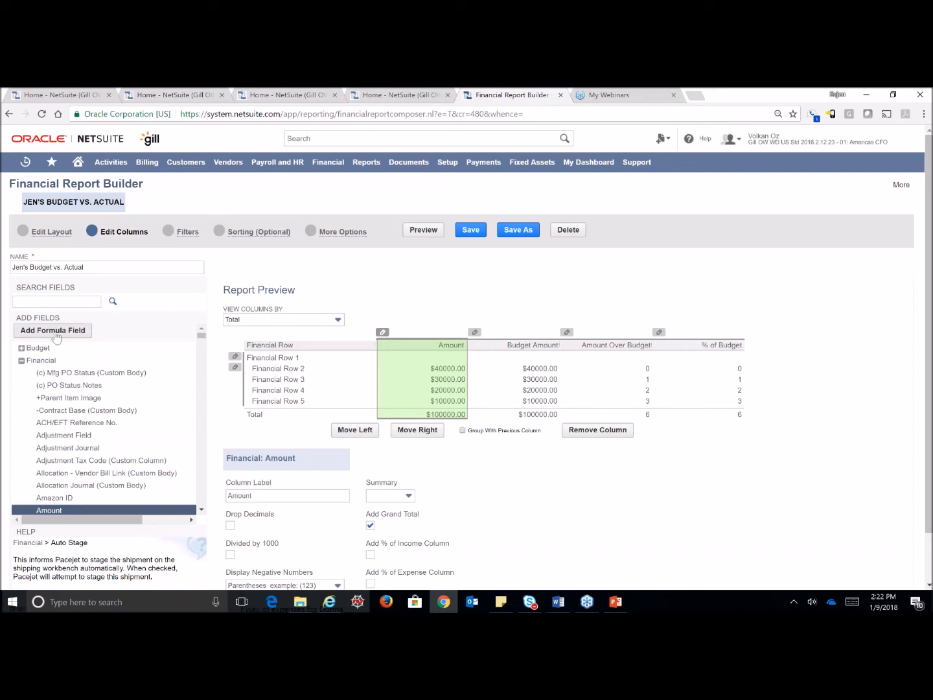
click(52, 330)
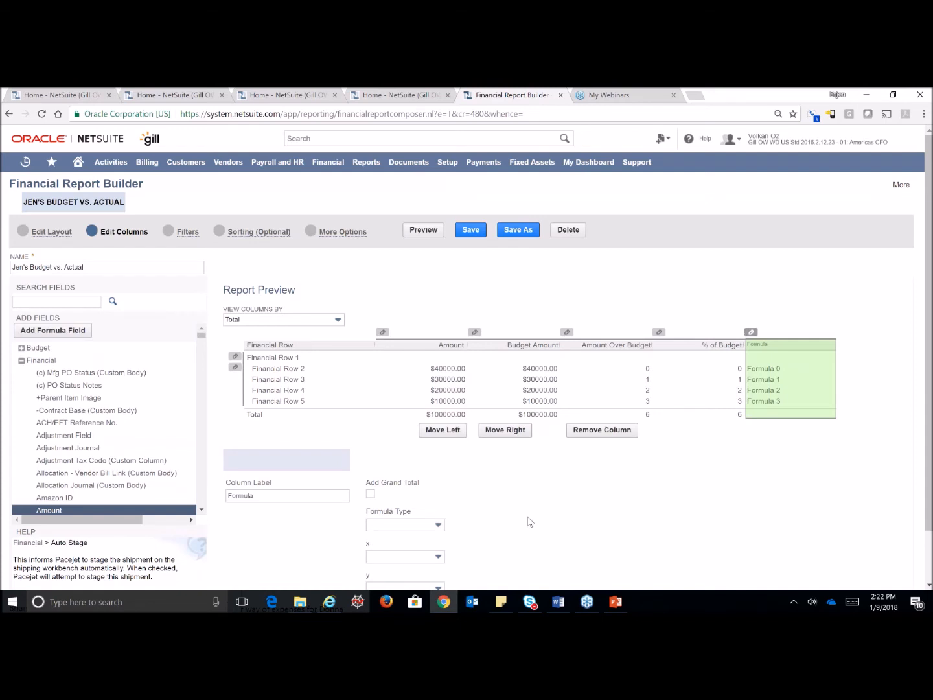
scroll(down, 3)
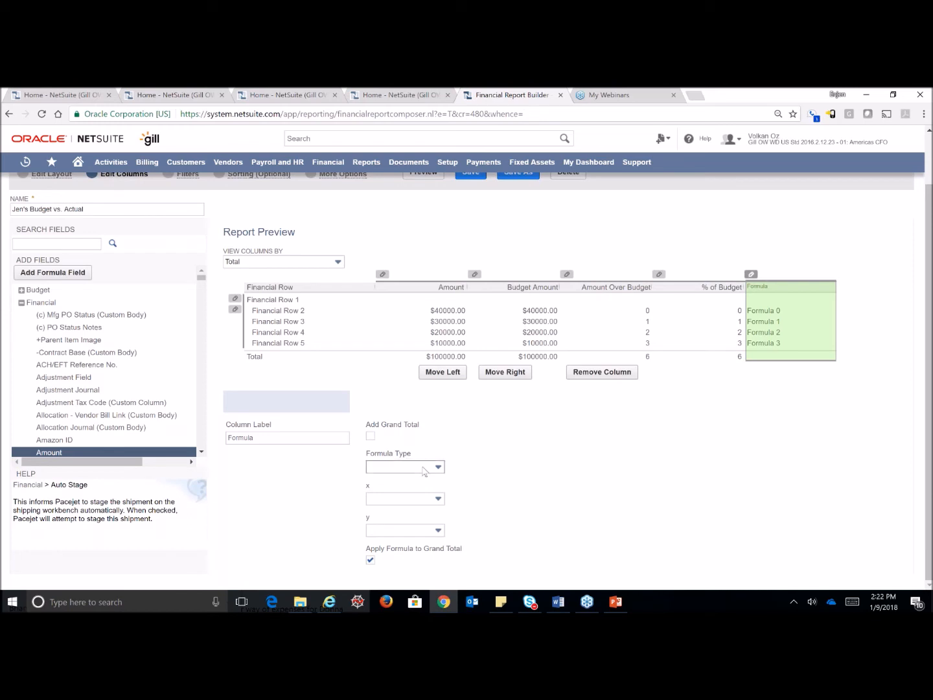
click(405, 467)
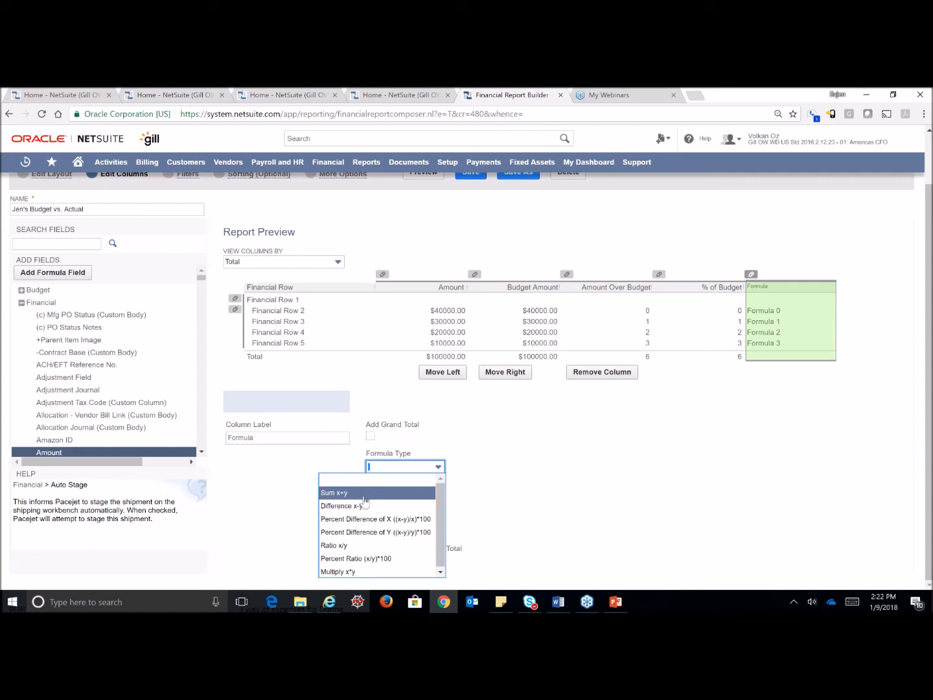
click(335, 492)
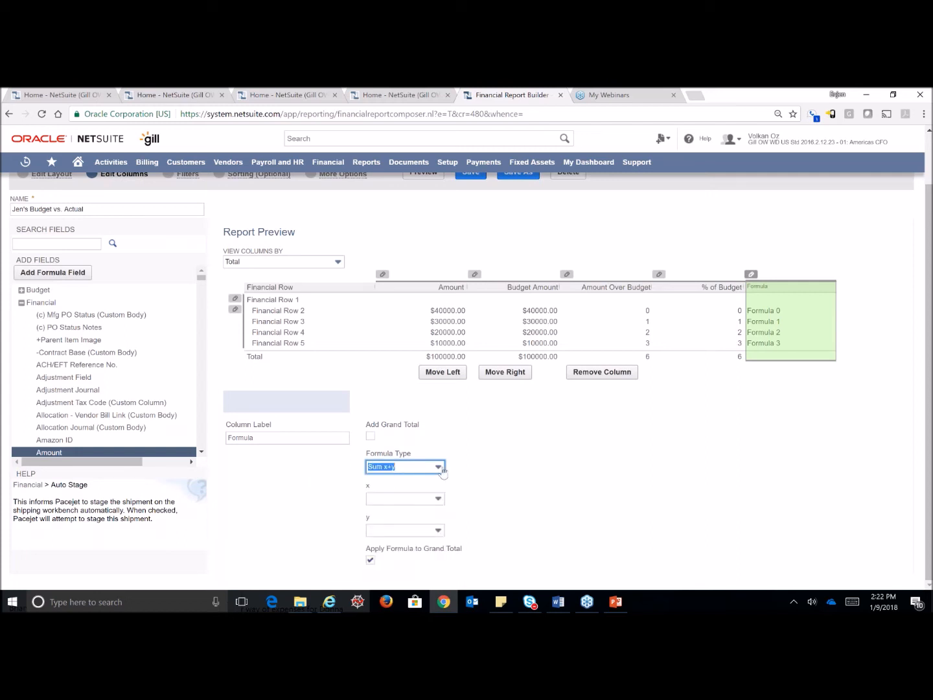
click(405, 498)
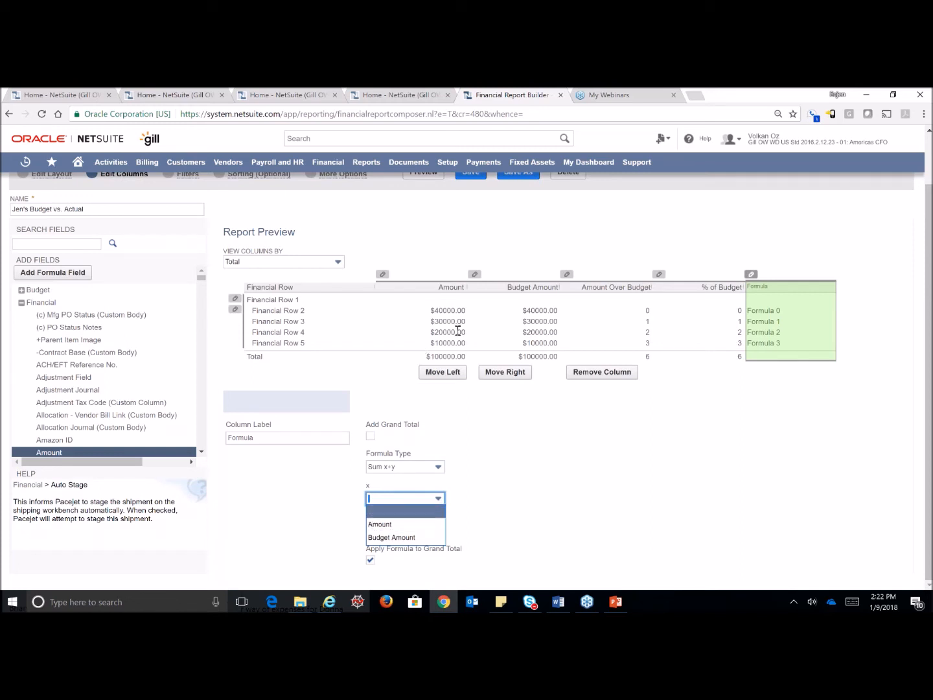
click(380, 524)
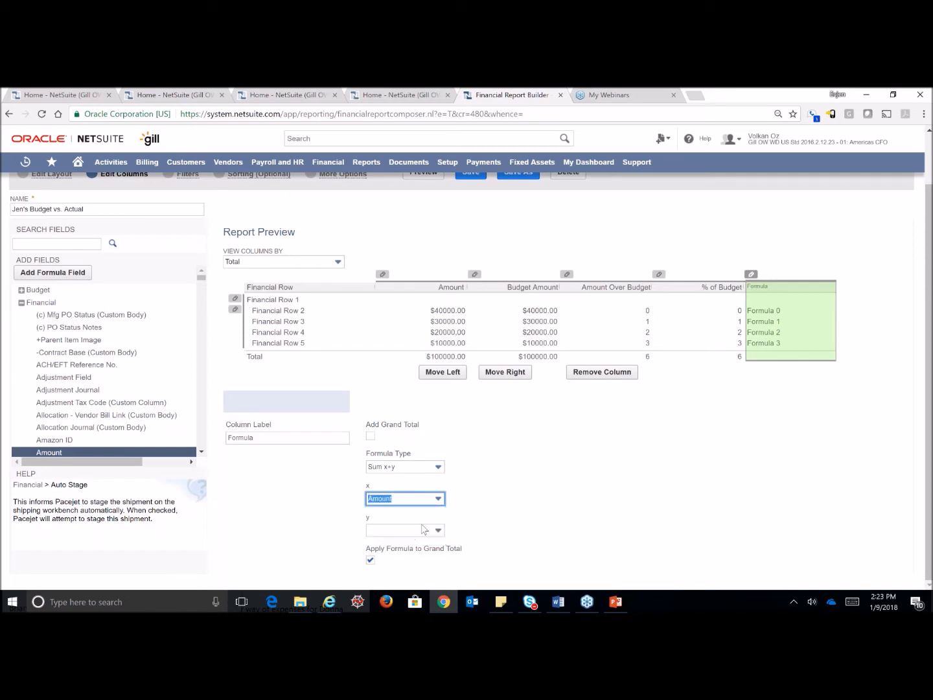
click(405, 530)
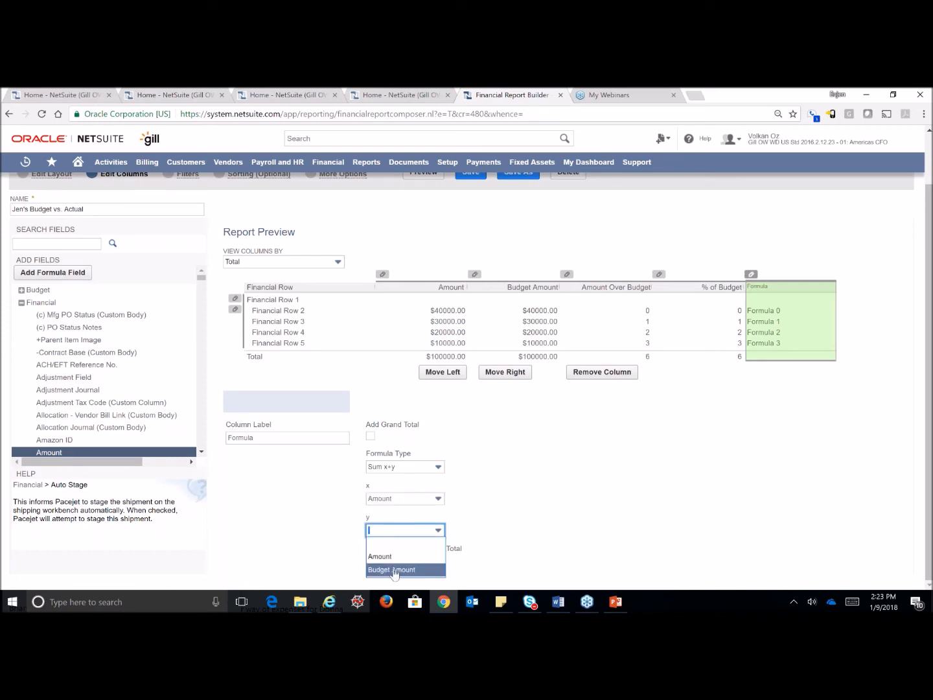
click(392, 569)
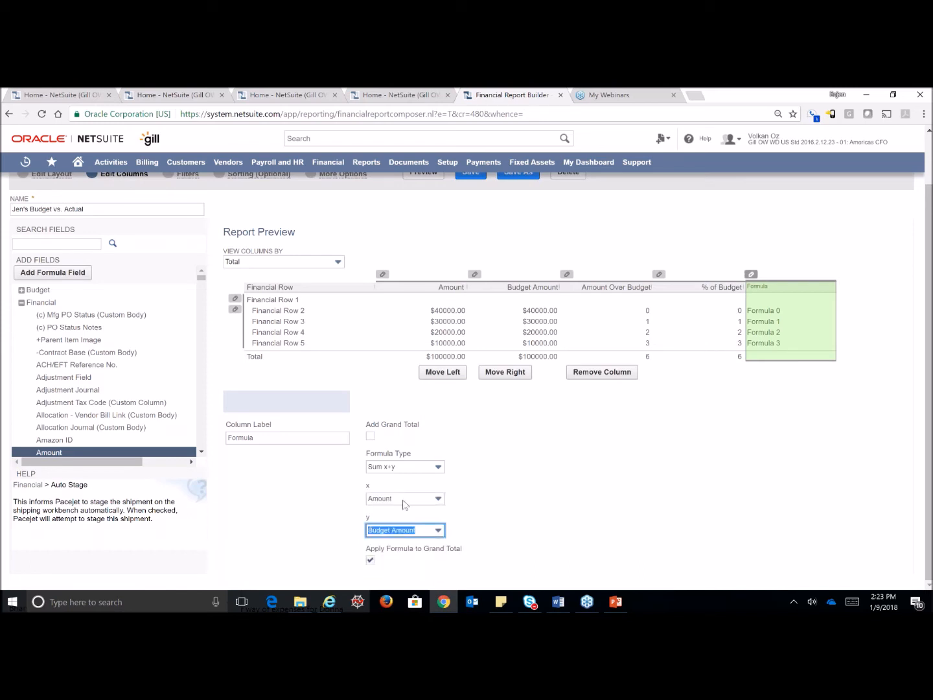
mouse_move(566, 456)
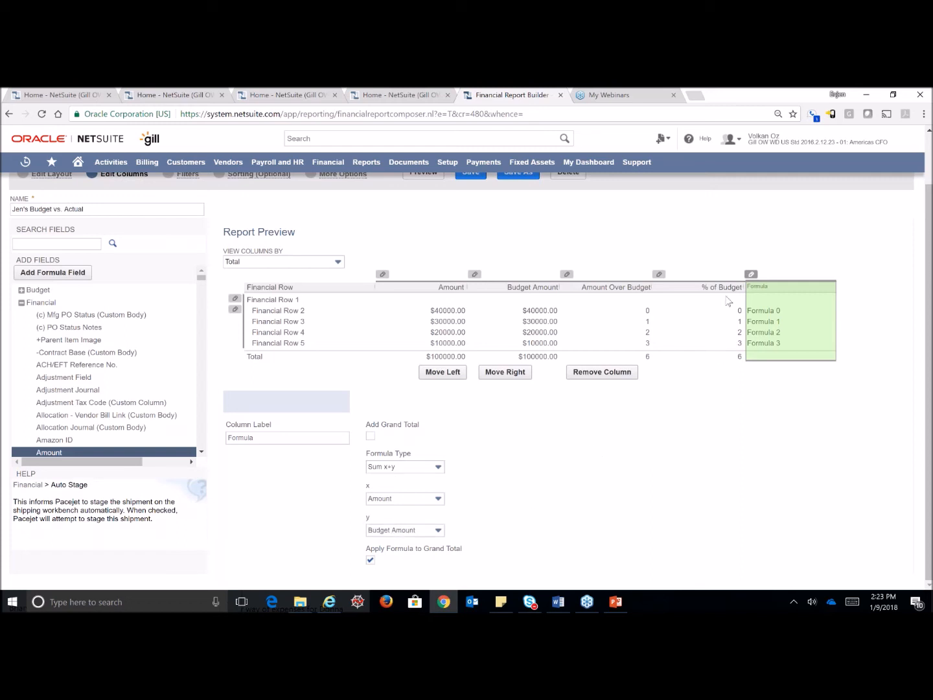
mouse_move(552, 488)
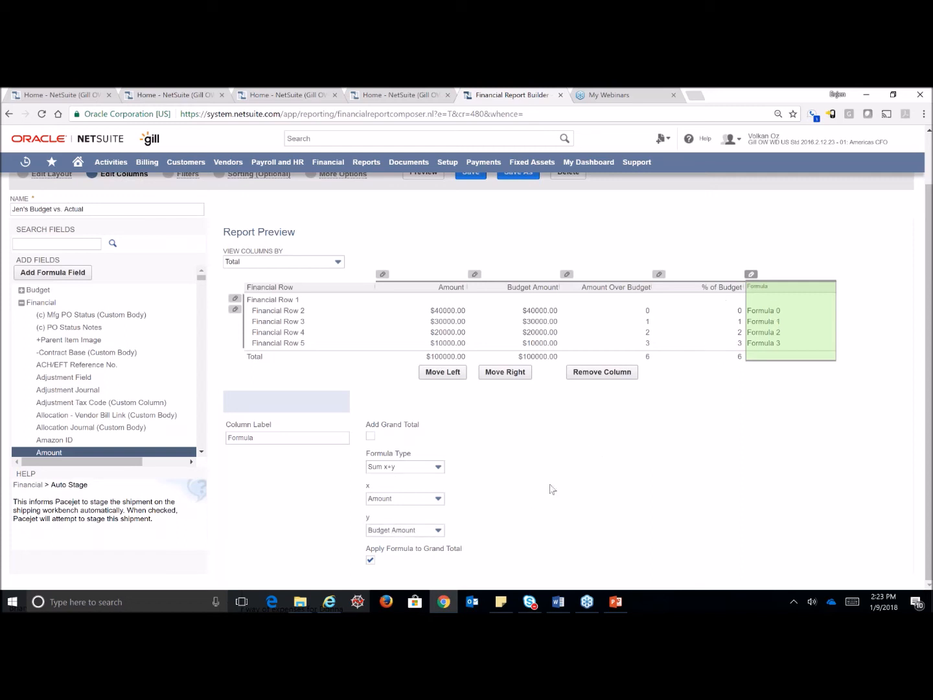
mouse_move(667, 452)
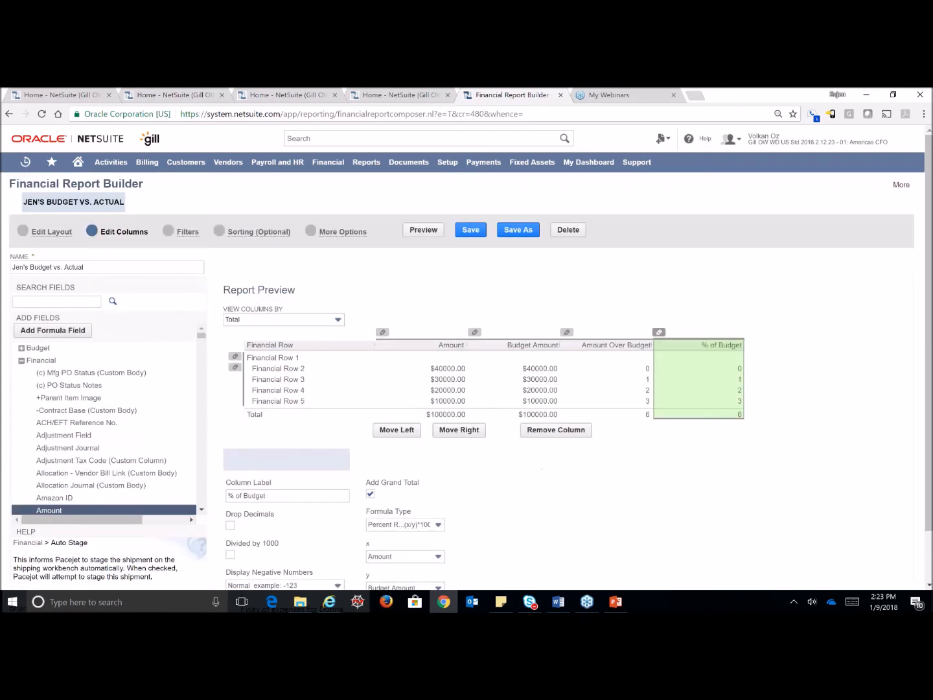
In the Filters step, add an Accounting Period filter set to FY 2002 : Feb 2002.
click(187, 231)
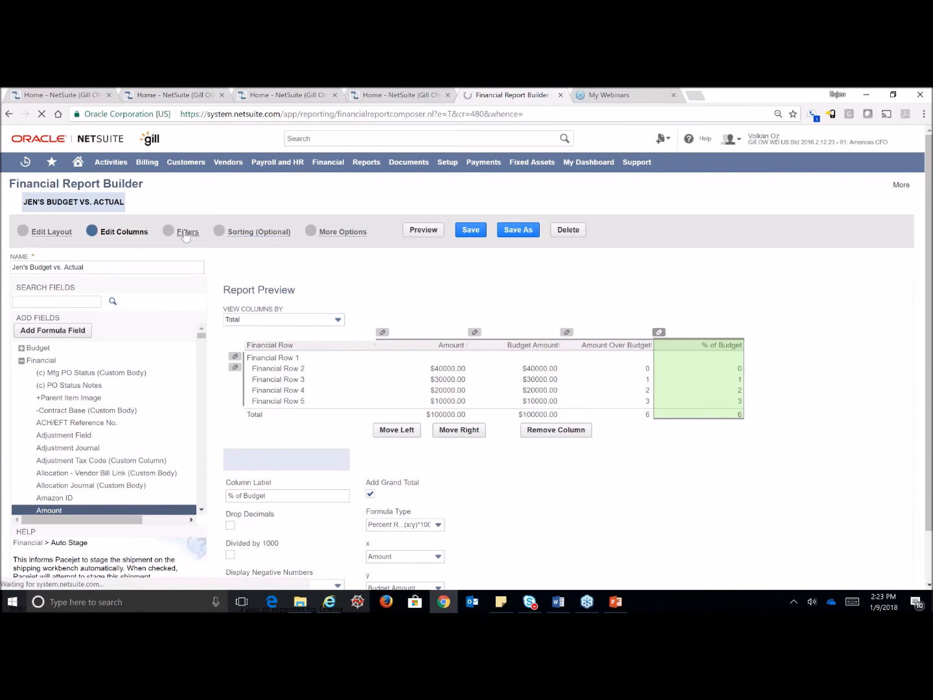
click(168, 231)
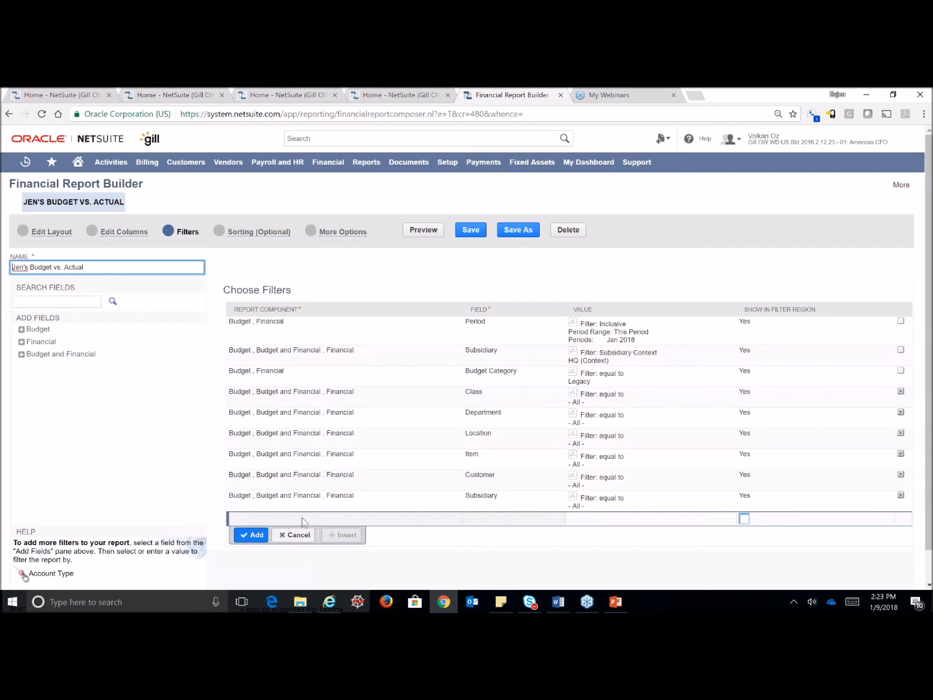
mouse_move(305, 519)
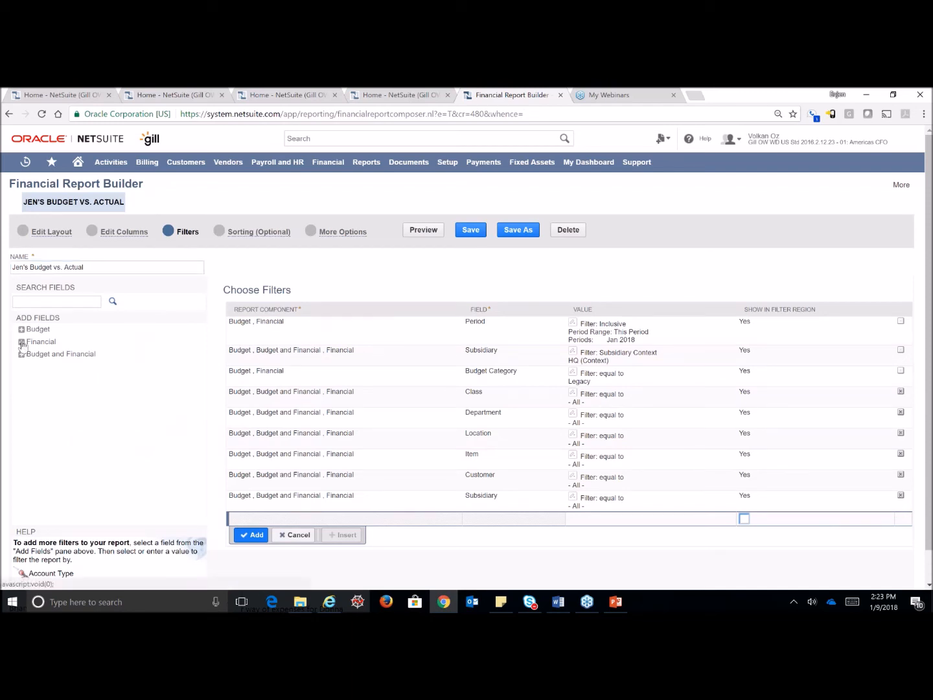
click(23, 341)
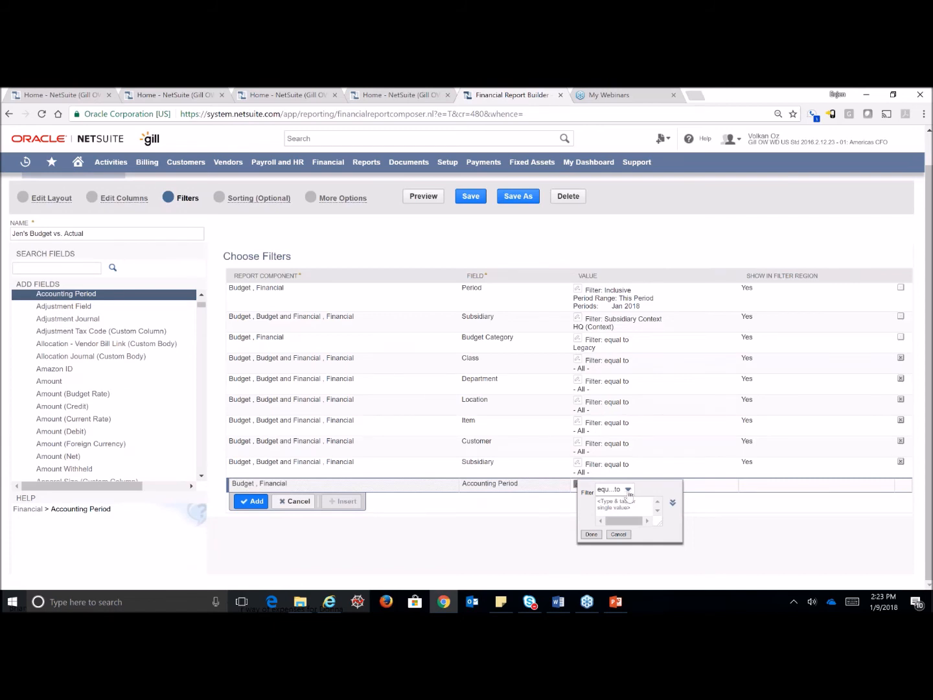
click(628, 489)
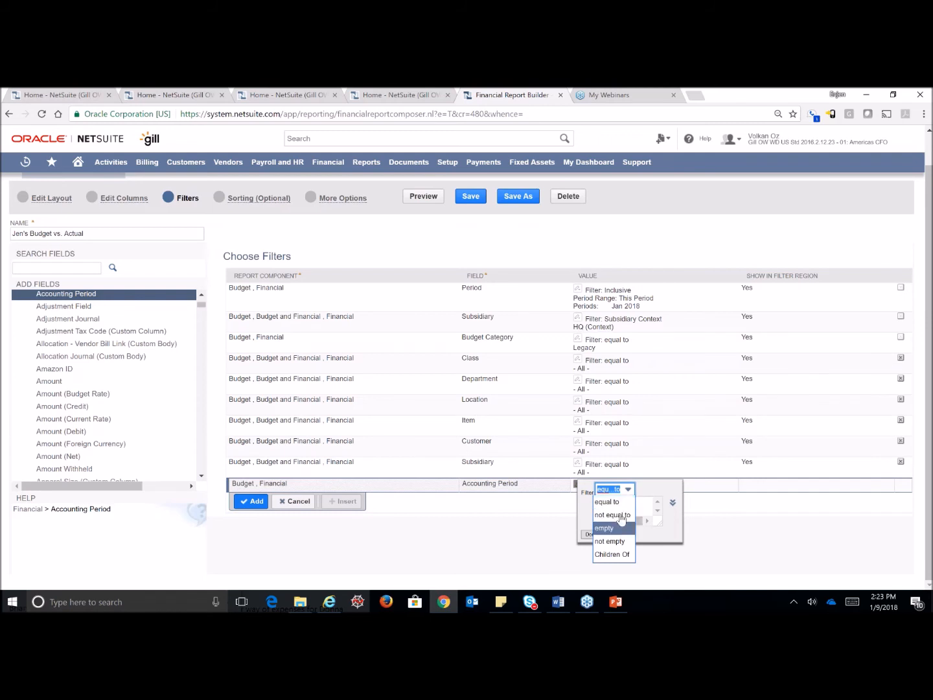
click(606, 502)
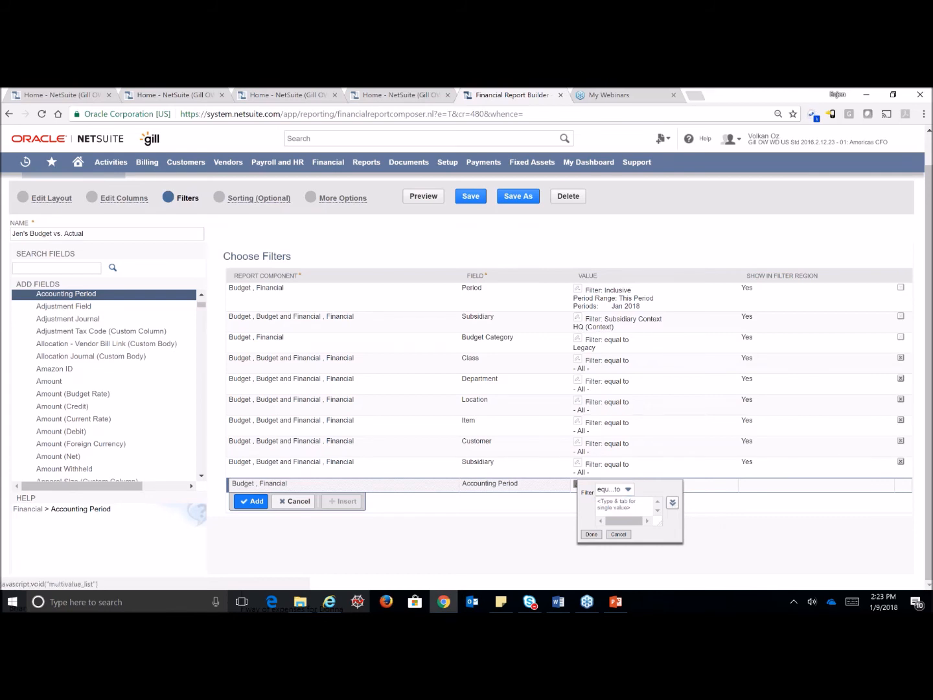
click(672, 502)
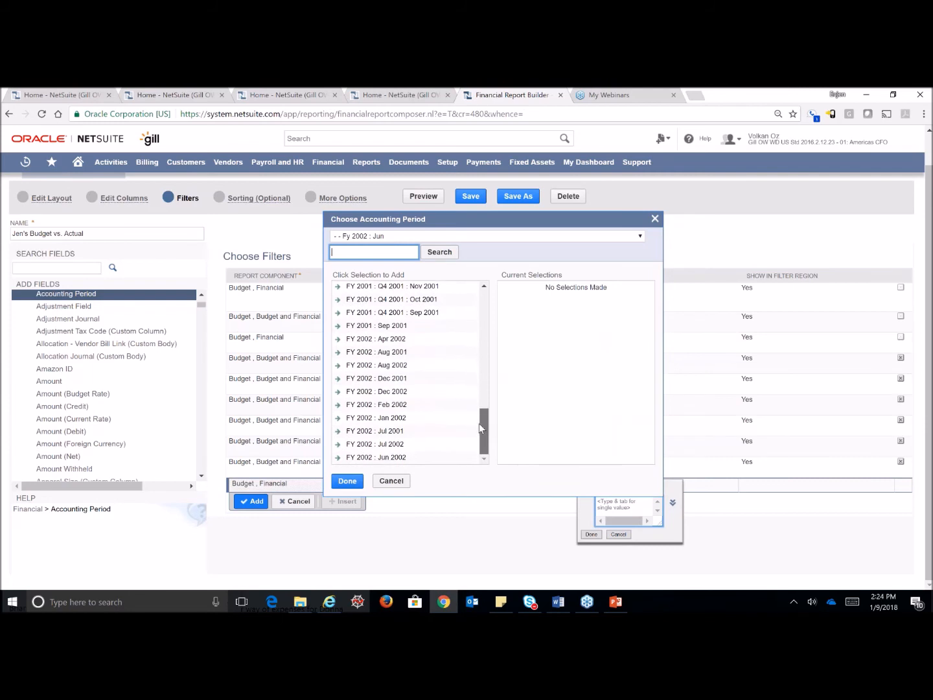
click(377, 404)
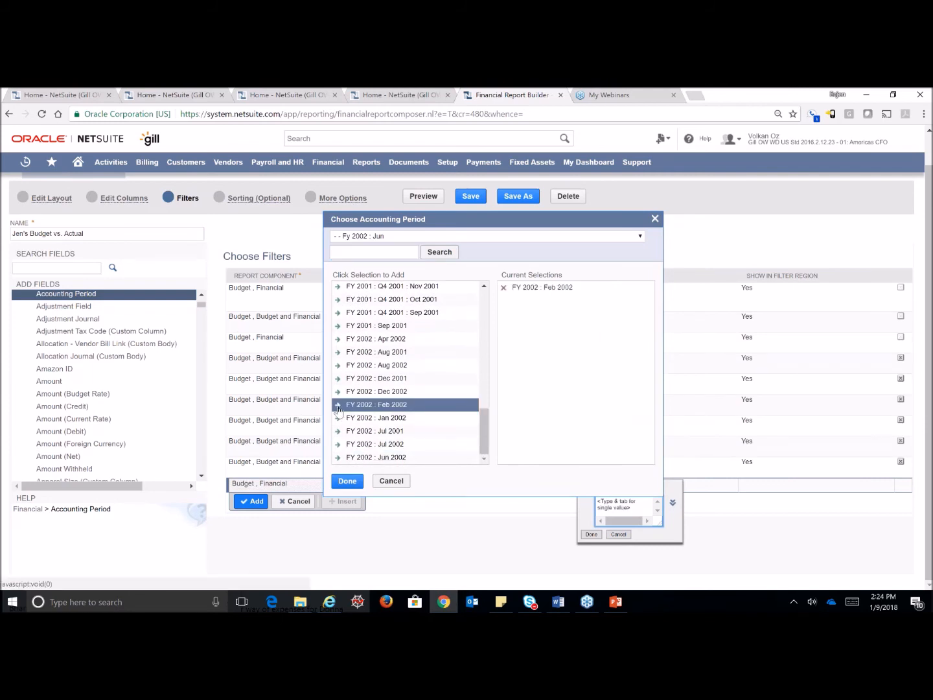
click(346, 480)
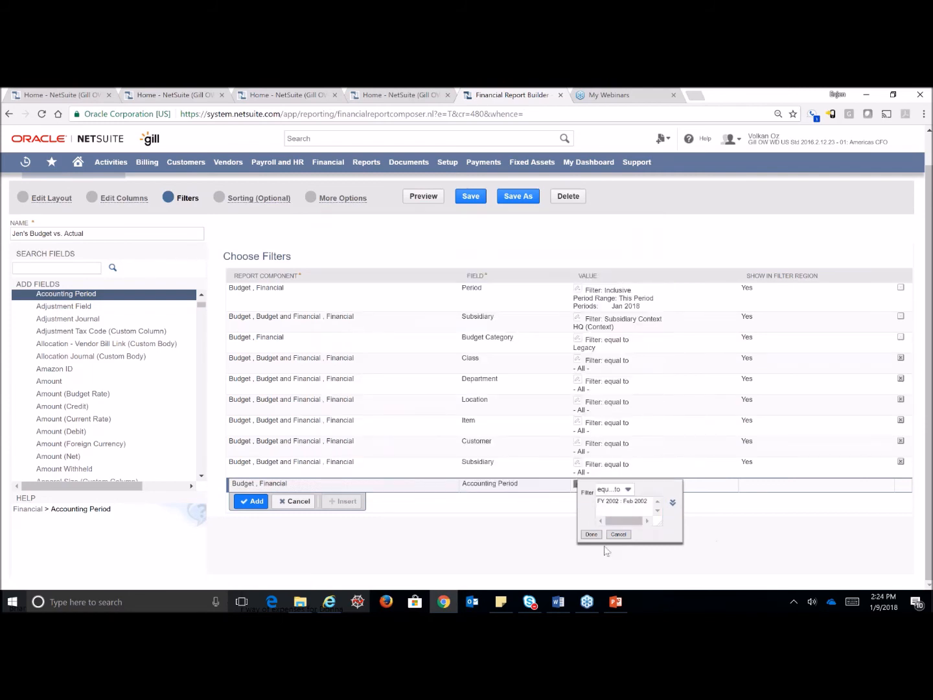
click(590, 533)
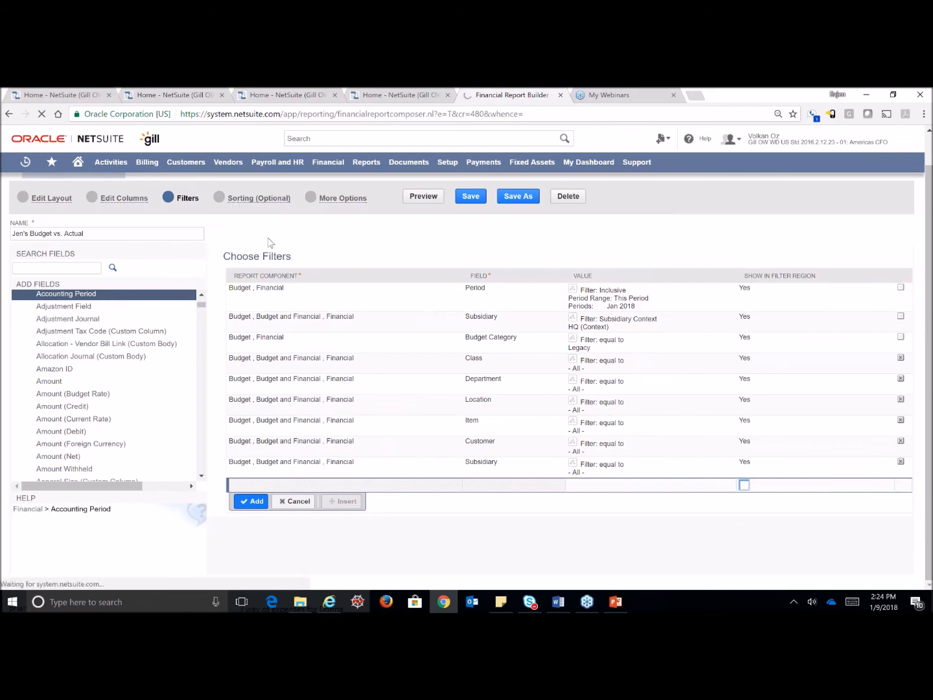
Go to the Sorting (Optional) step and expand the Budget fields group.
click(258, 231)
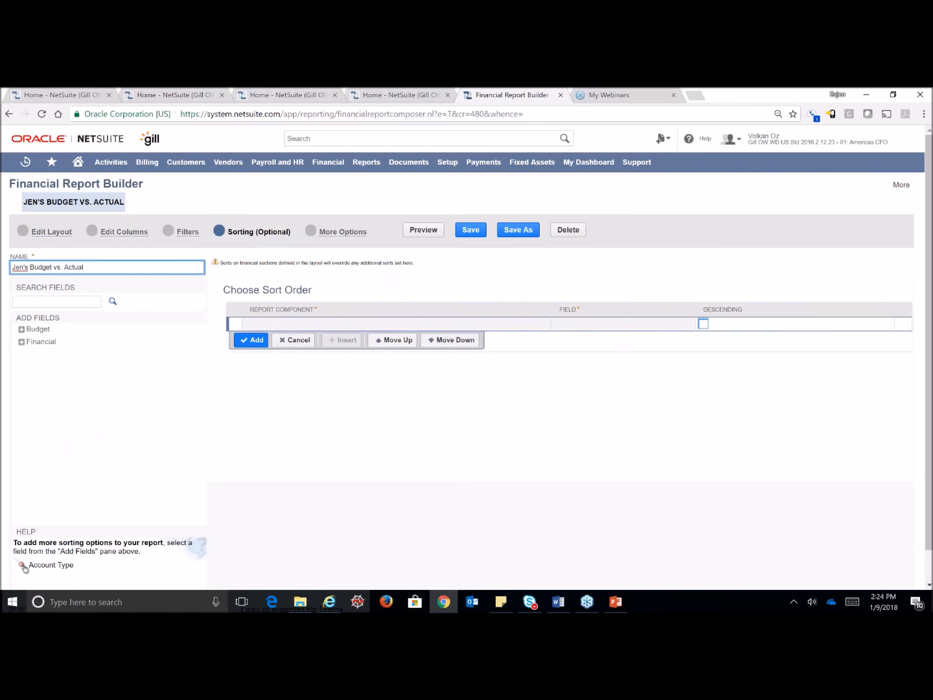
click(22, 329)
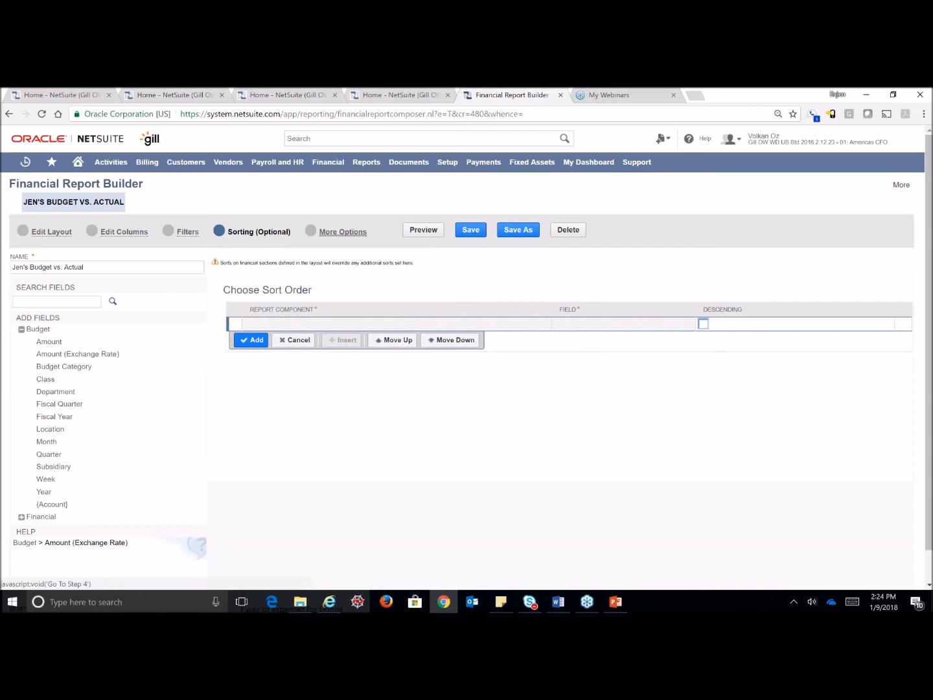
Open More Options and scroll through report options, owner, audience and the audit trail.
click(342, 231)
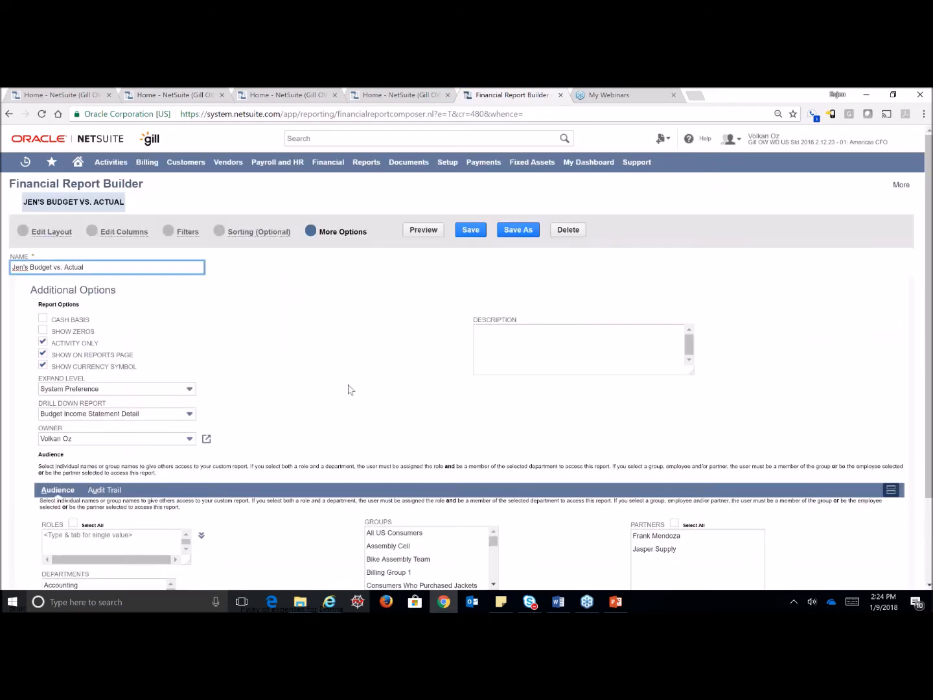
scroll(down, 3)
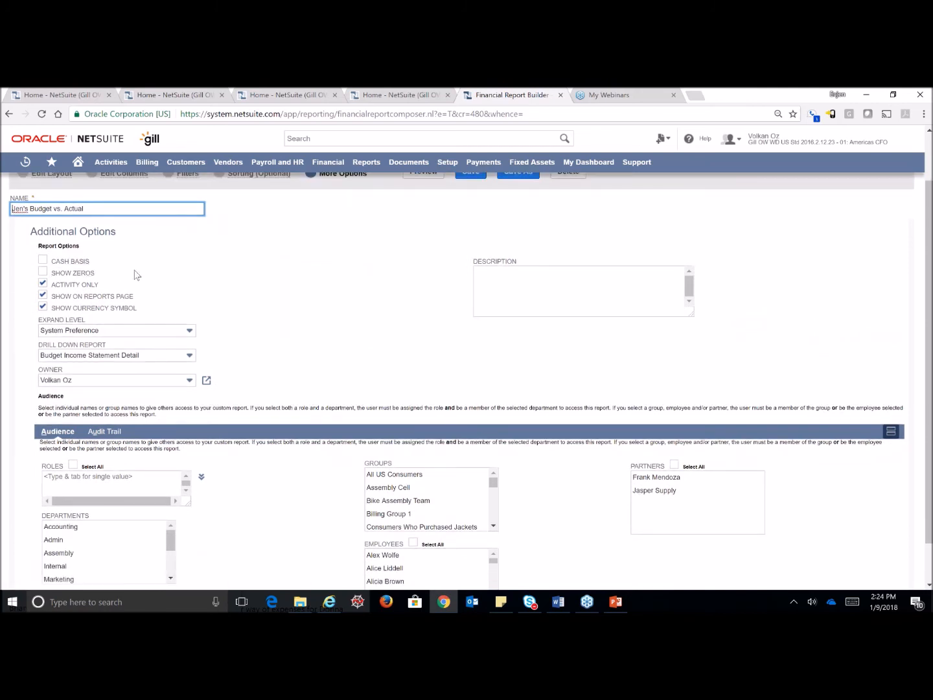
mouse_move(124, 278)
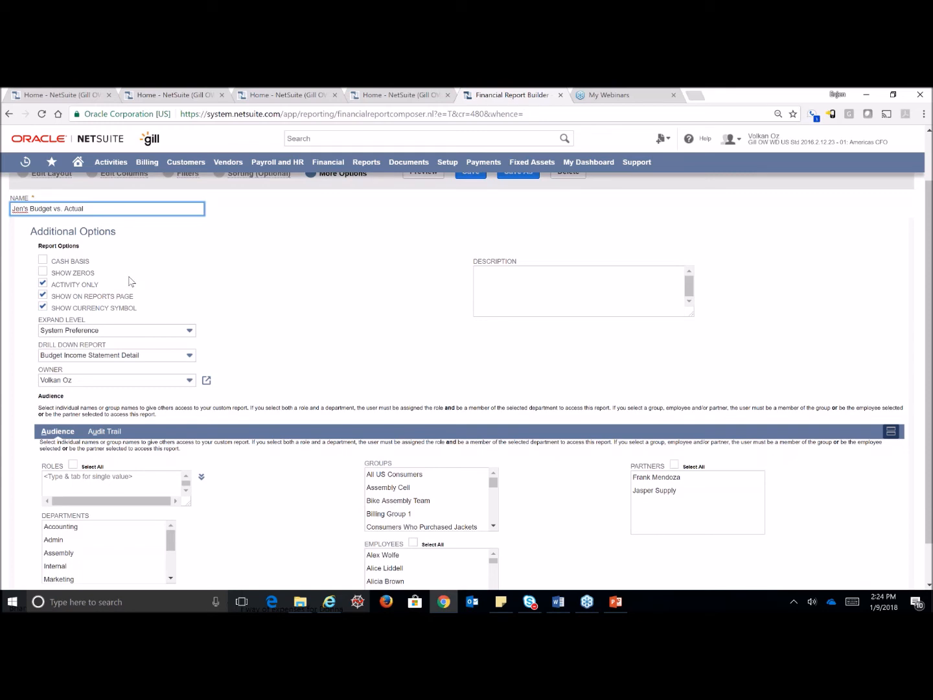
scroll(down, 3)
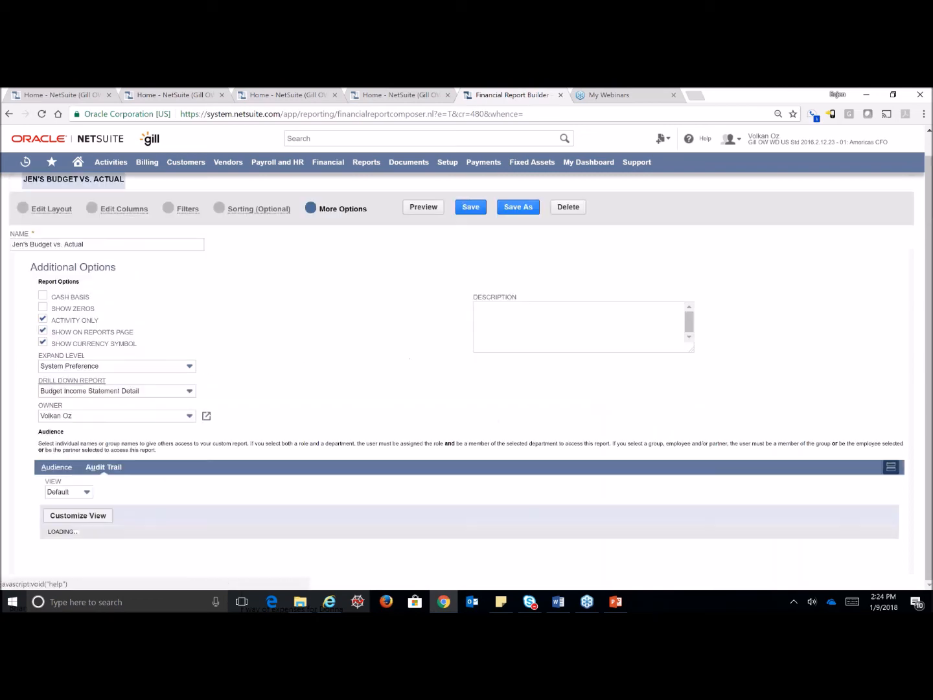
scroll(down, 3)
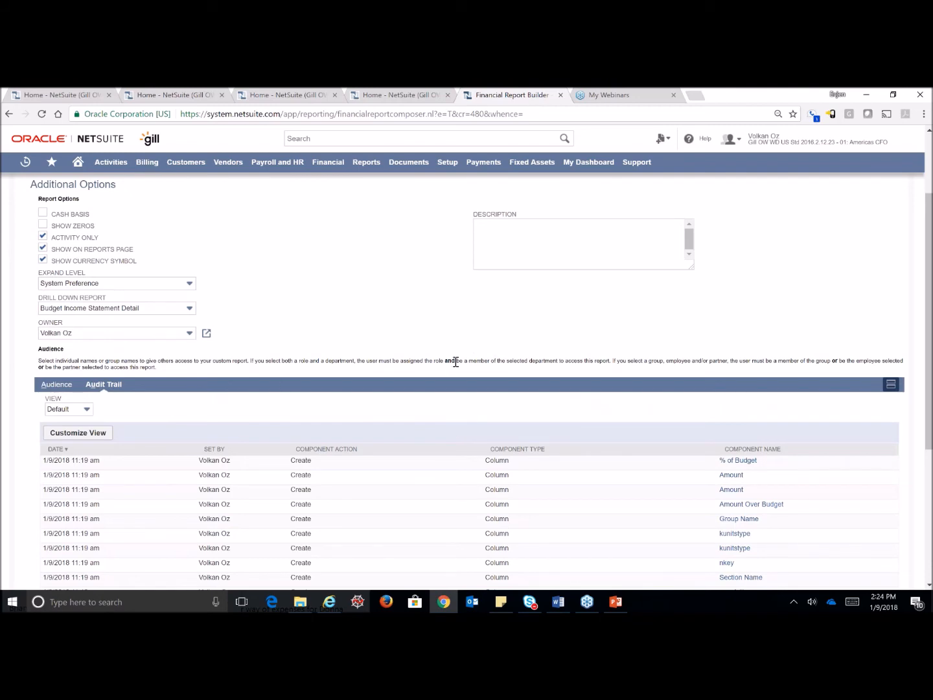
scroll(down, 3)
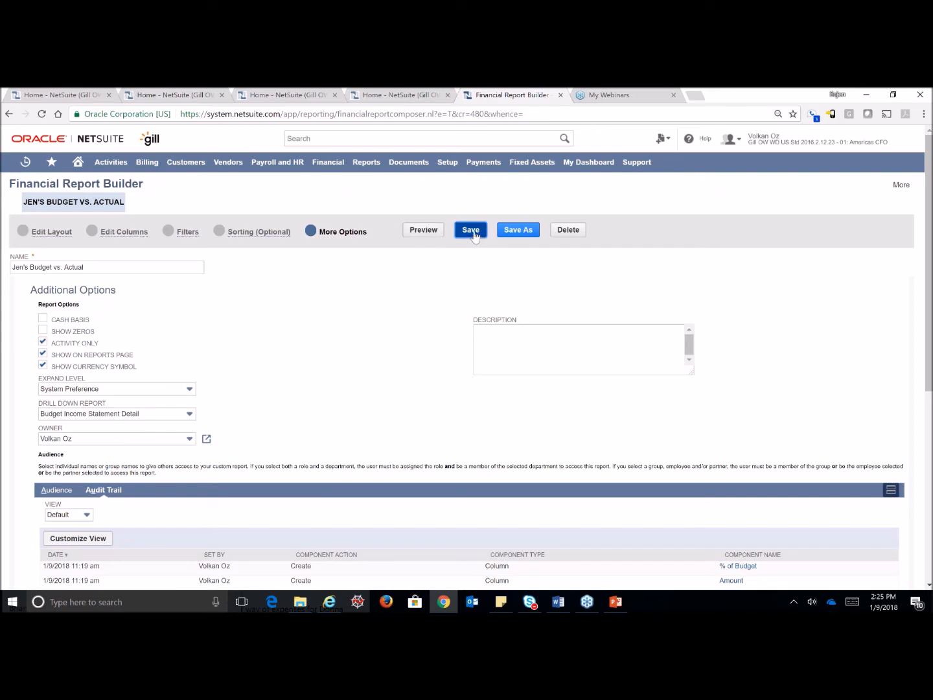
Save over the existing Jen's Budget vs. Actual and run the report.
click(470, 230)
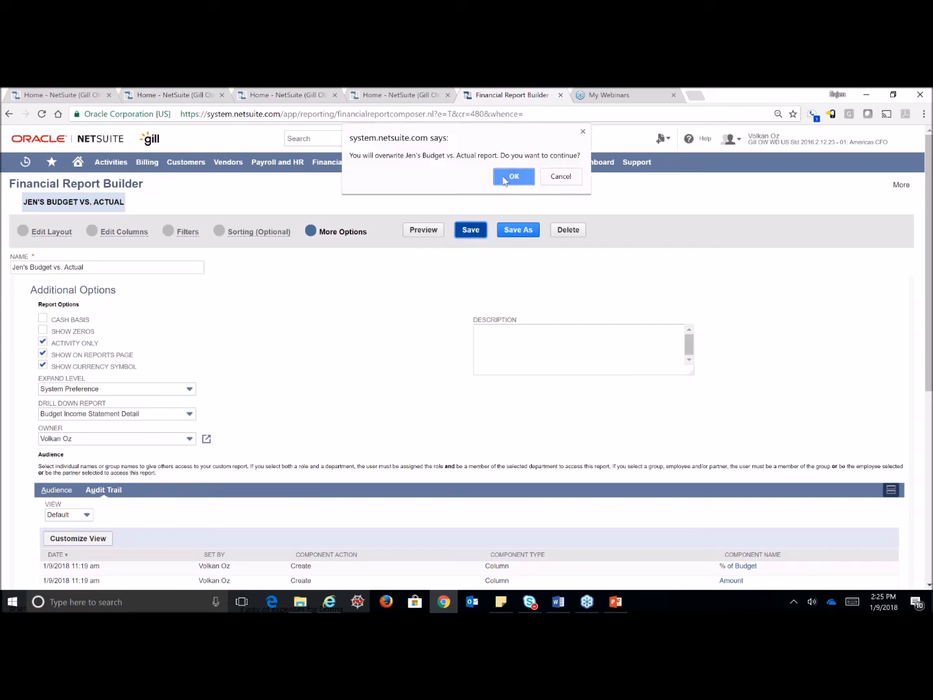
click(513, 176)
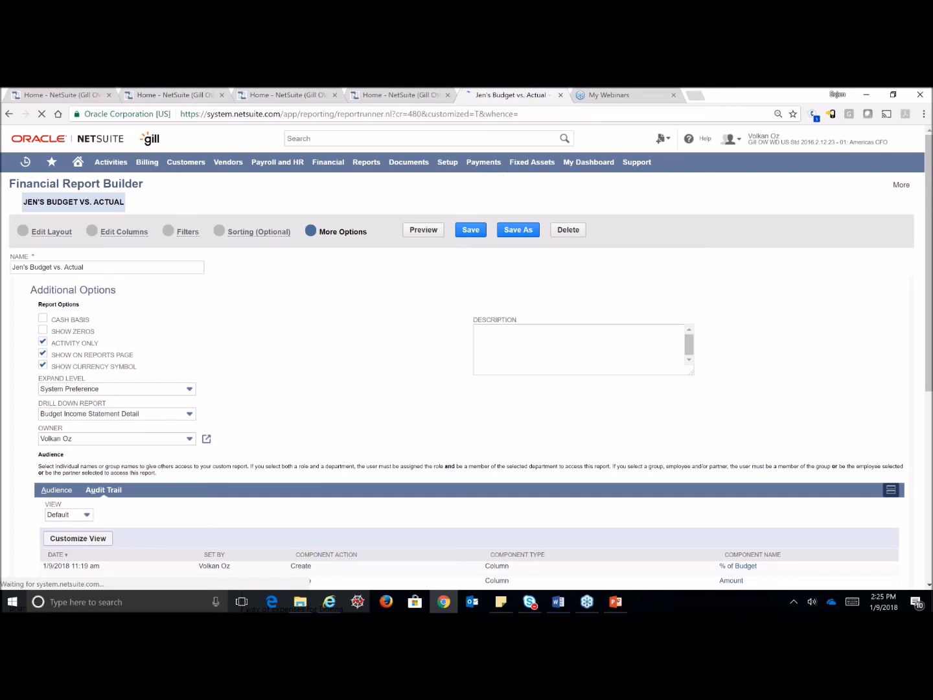
click(423, 229)
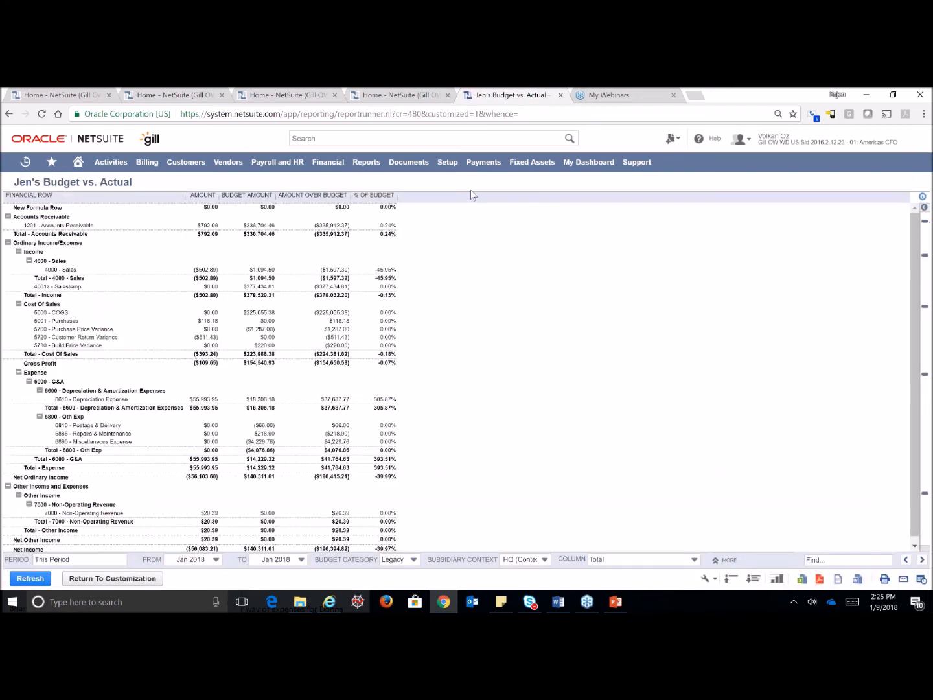
click(58, 225)
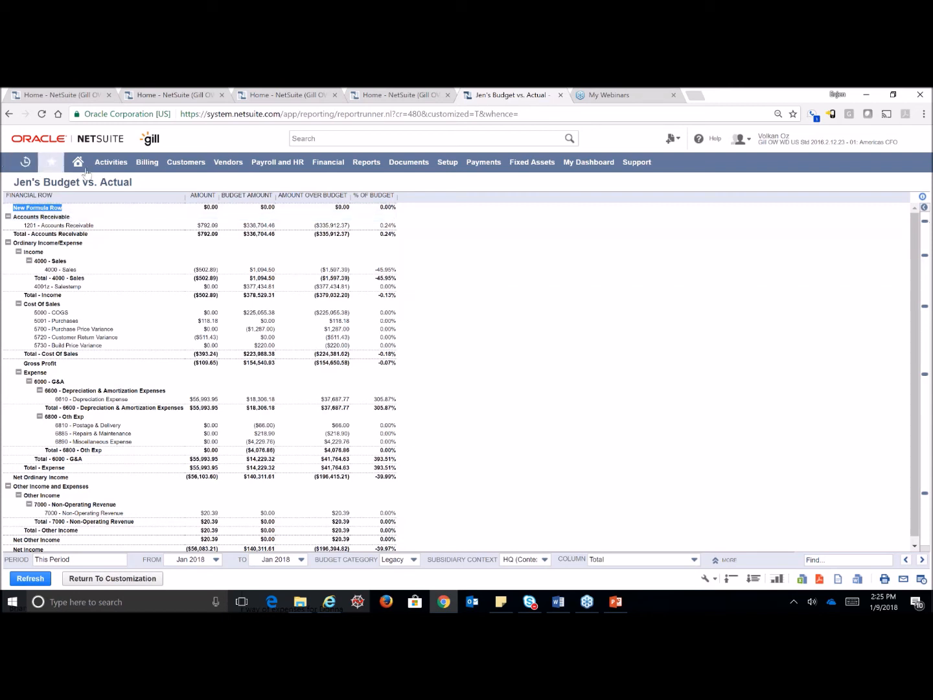
Return Home, open Personalize, and browse Report Snapshots, Trend Graphs and Currently Used portlets.
click(78, 162)
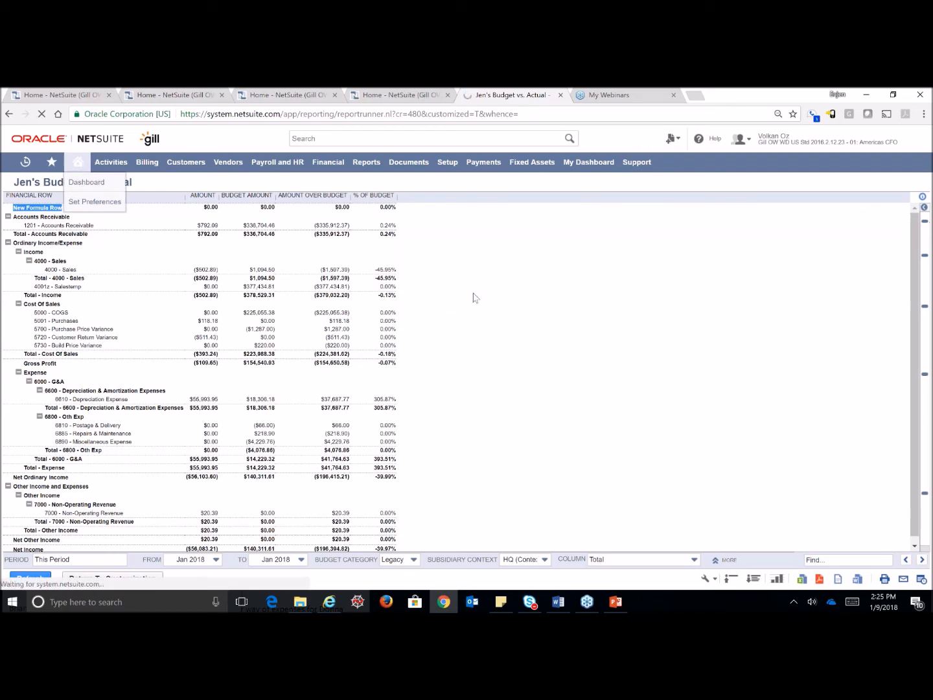
click(86, 182)
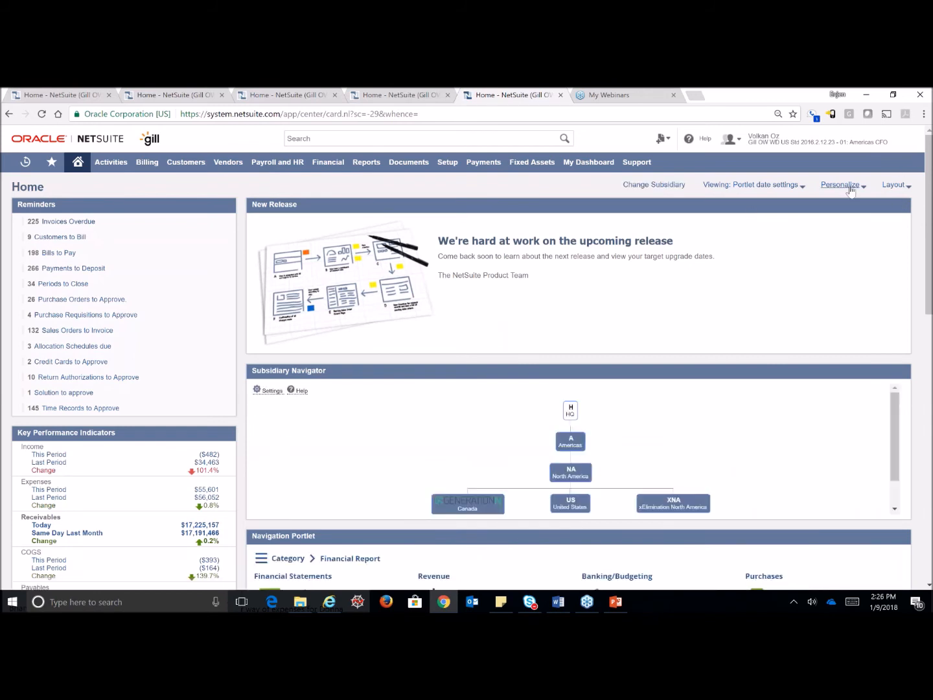
mouse_move(854, 192)
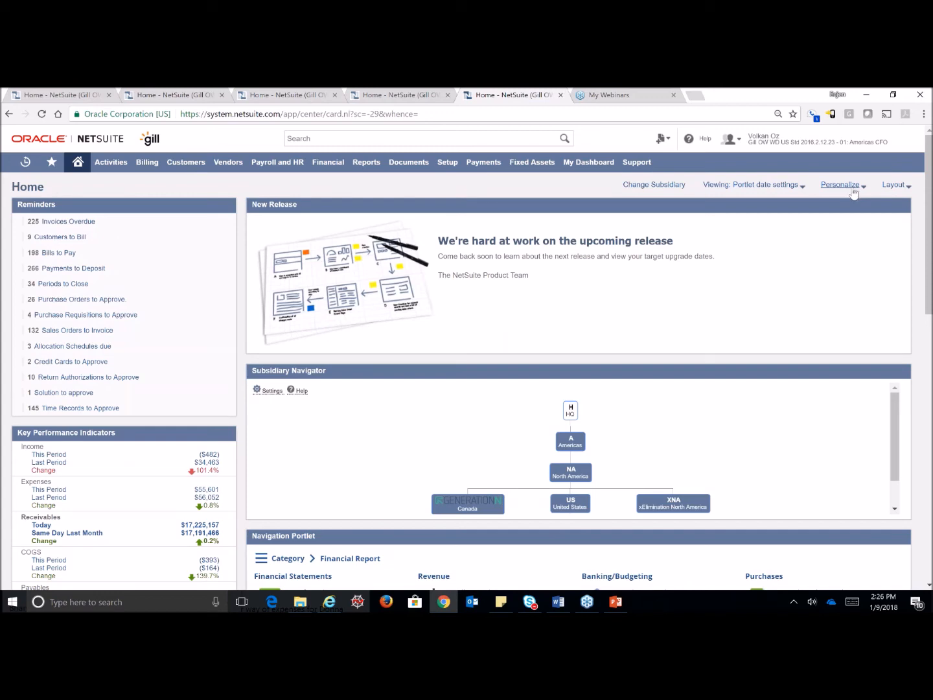
click(840, 185)
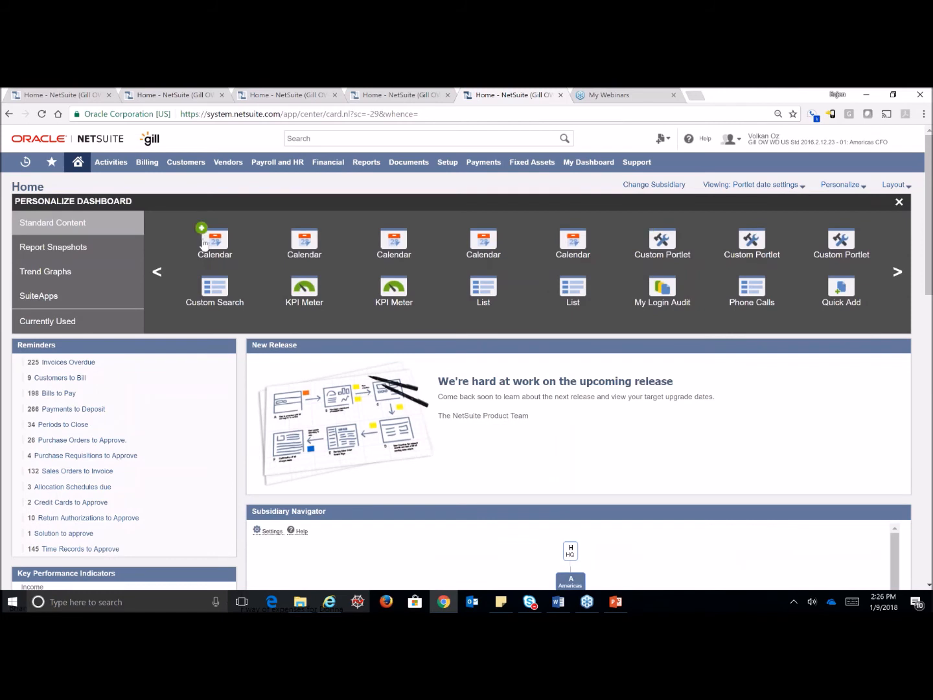
mouse_move(214, 241)
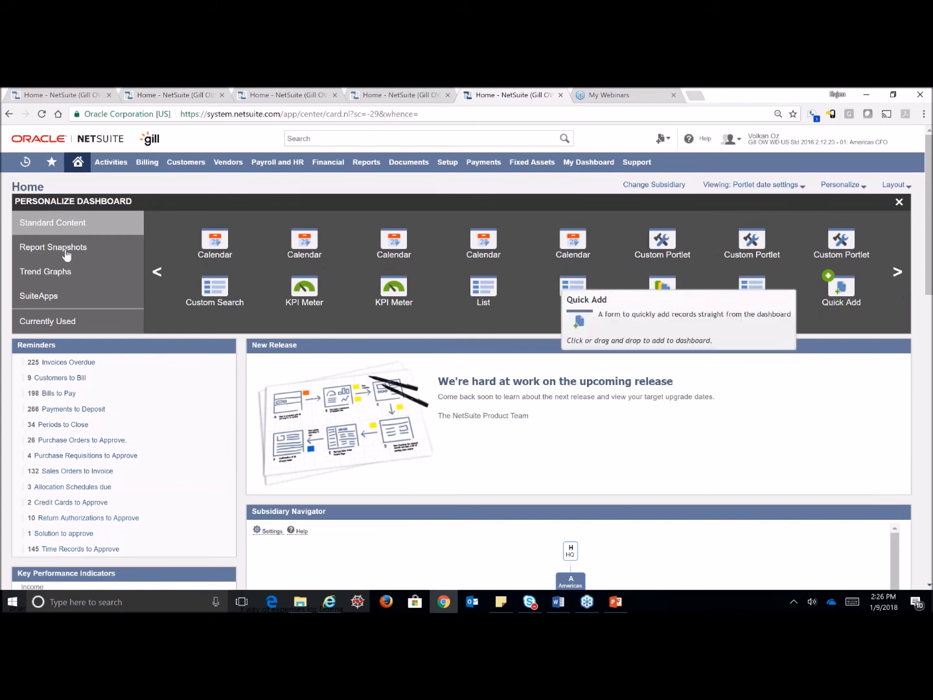
mouse_move(214, 292)
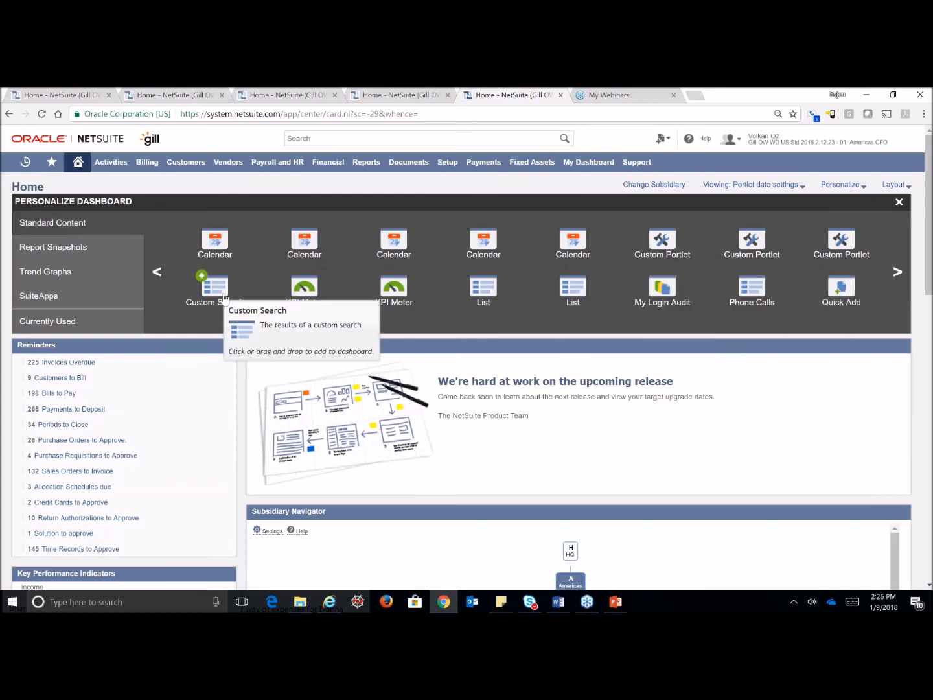
click(53, 247)
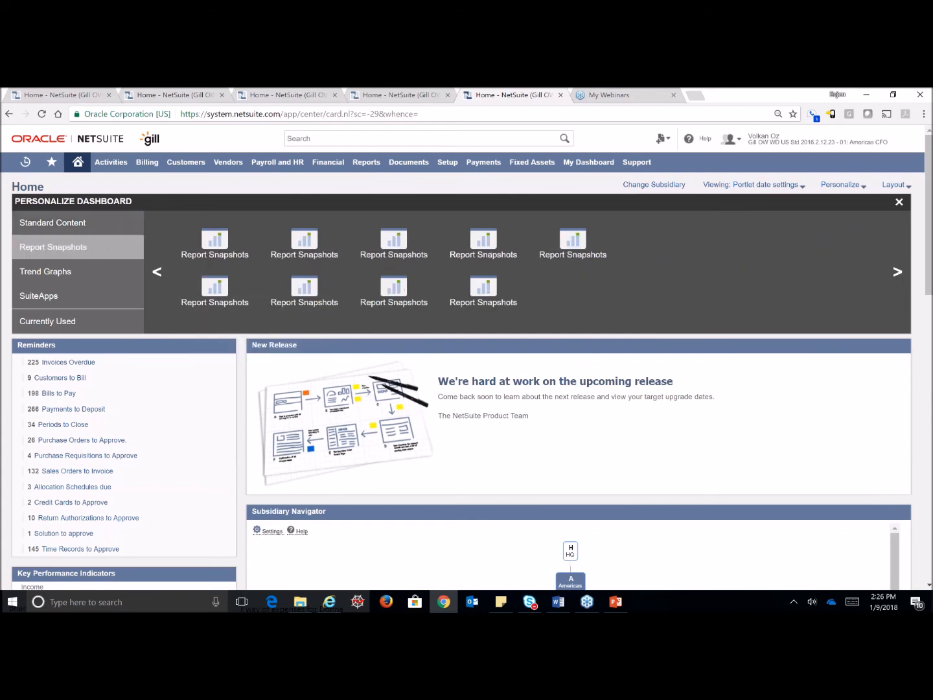
mouse_move(214, 241)
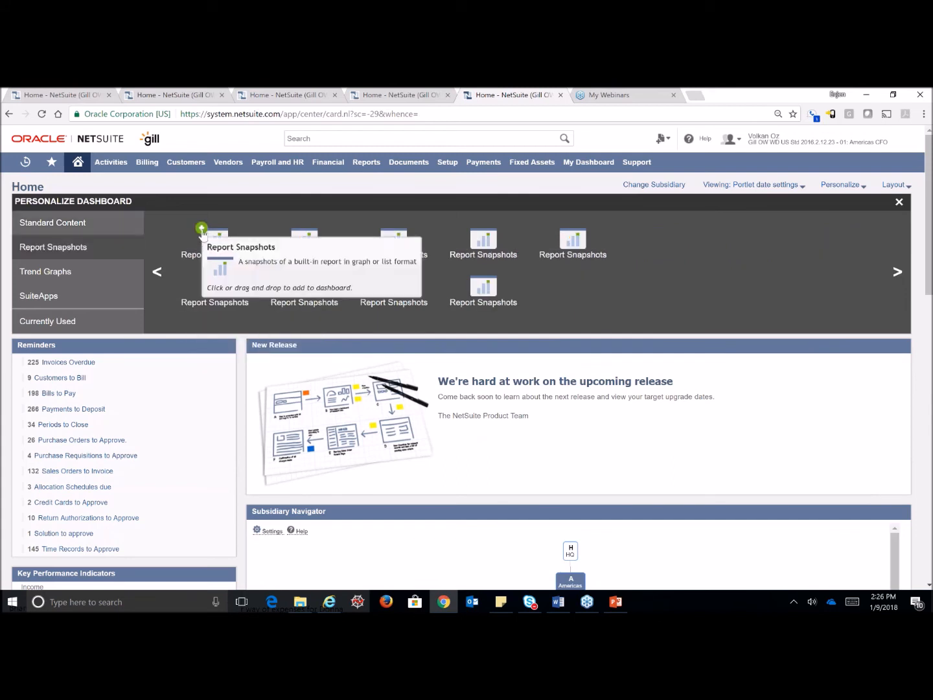
click(45, 271)
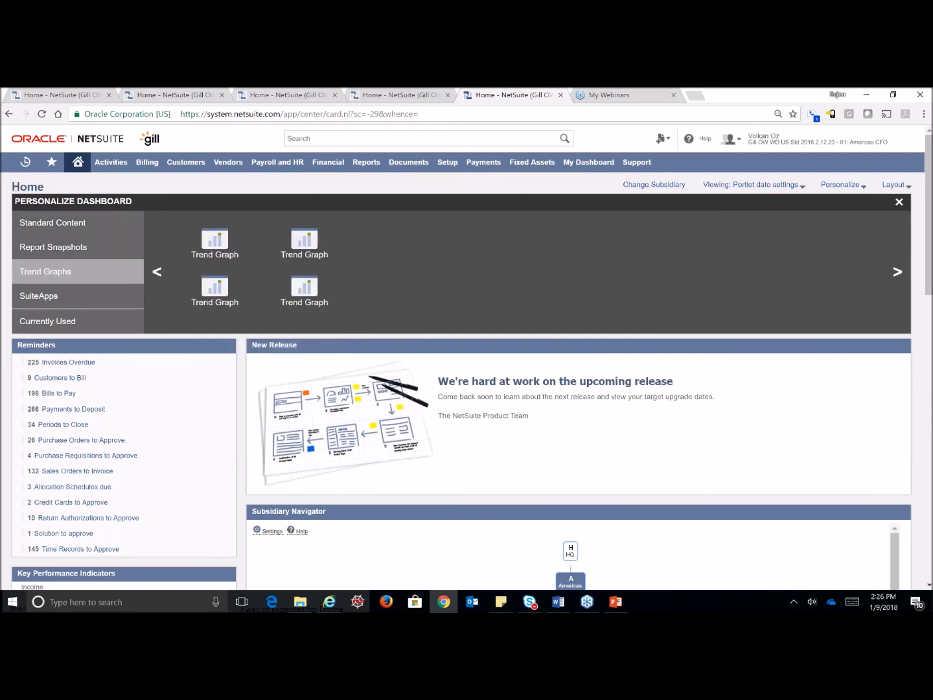
click(39, 295)
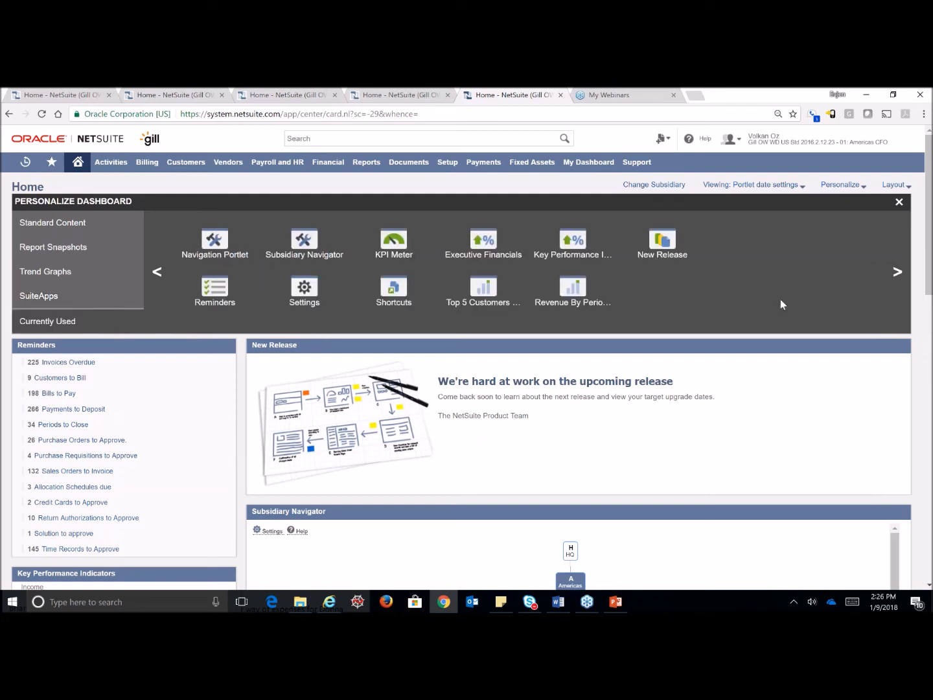
mouse_move(752, 296)
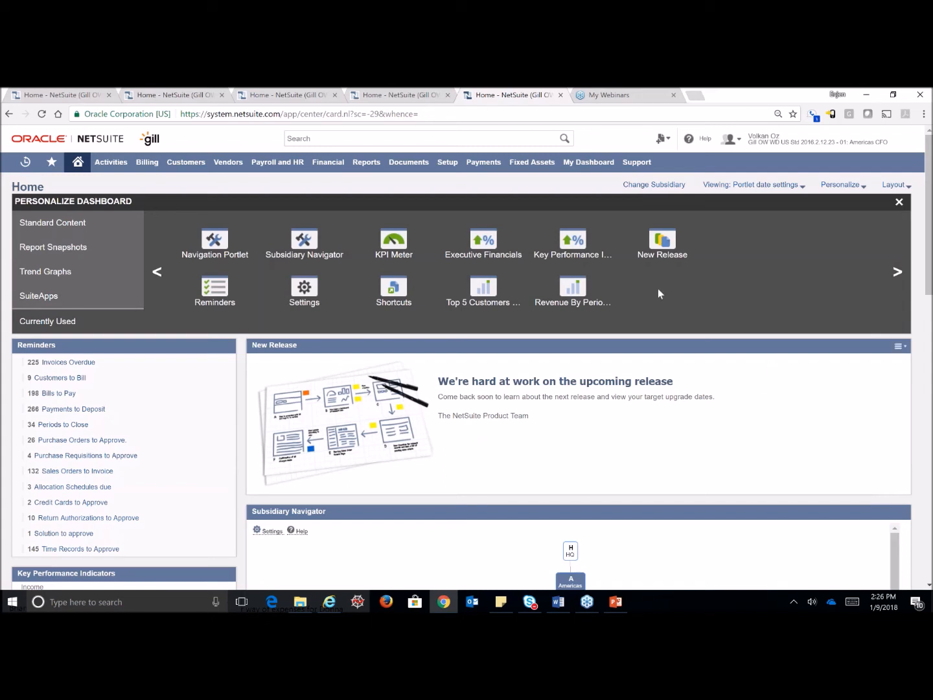
click(54, 246)
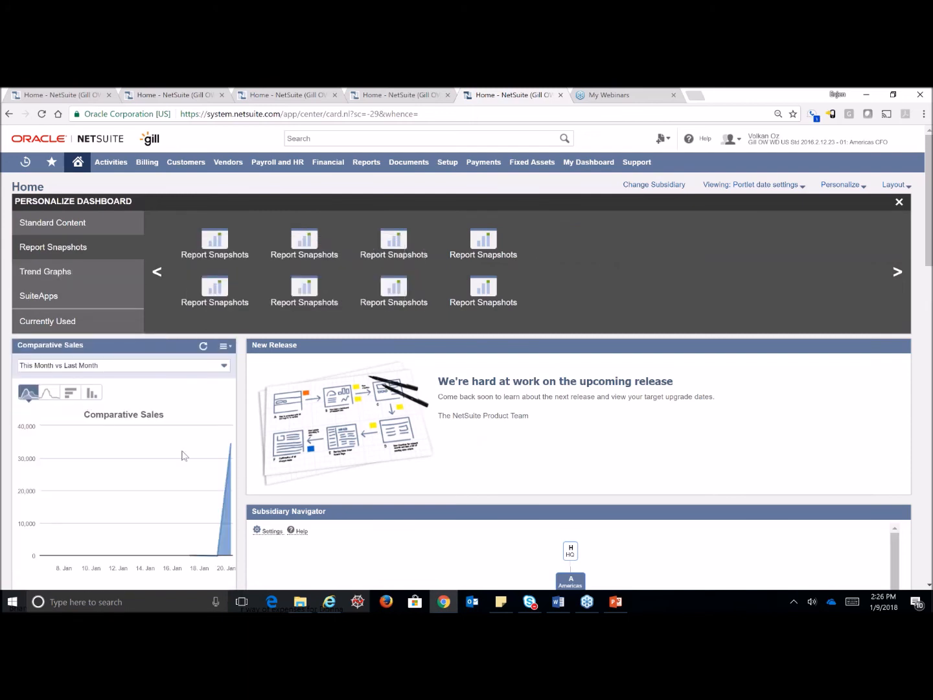
mouse_move(102, 346)
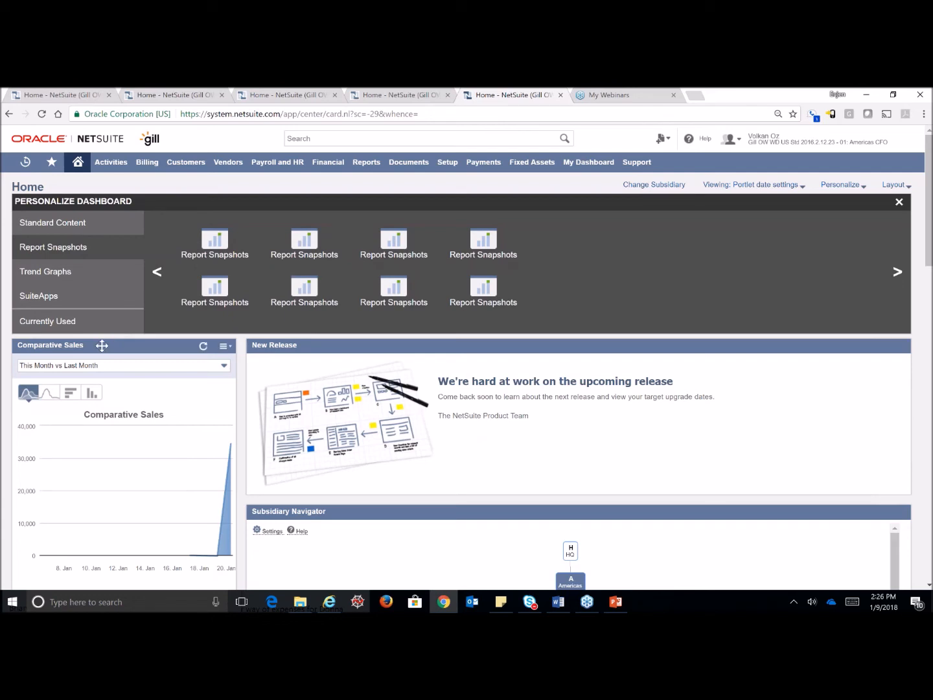
drag(103, 346, 476, 360)
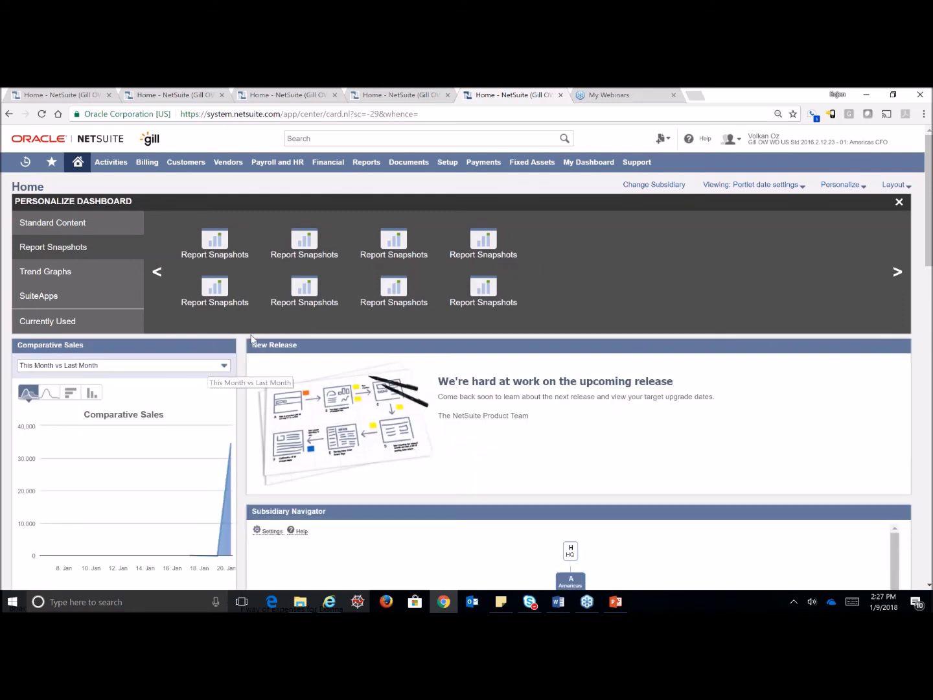
Set up the Comparative Sales portlet: Inventory Sales, Column chart, this month to date, Top 5.
click(225, 345)
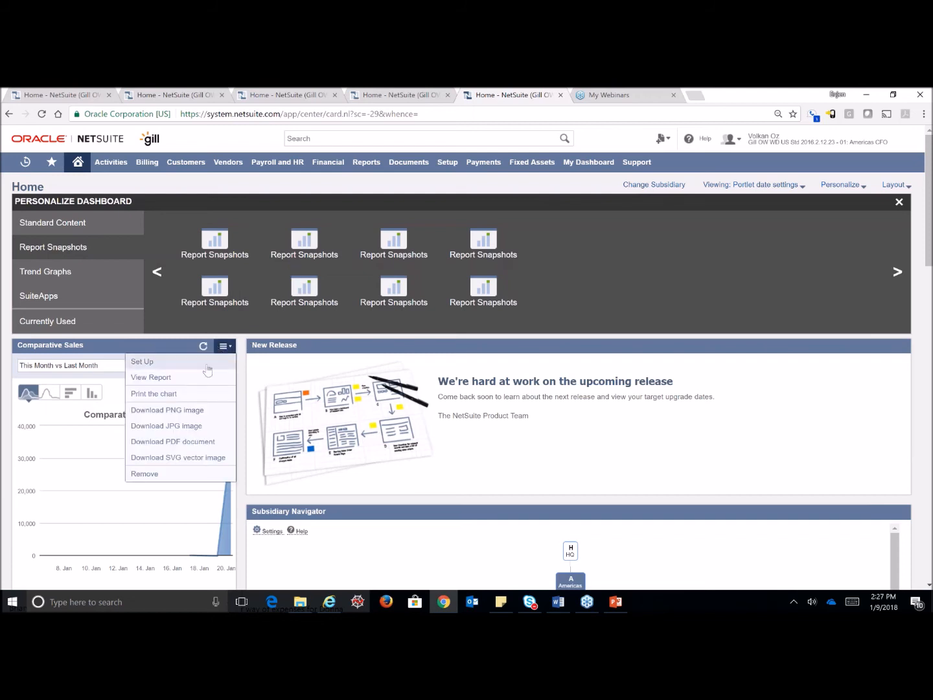
click(142, 361)
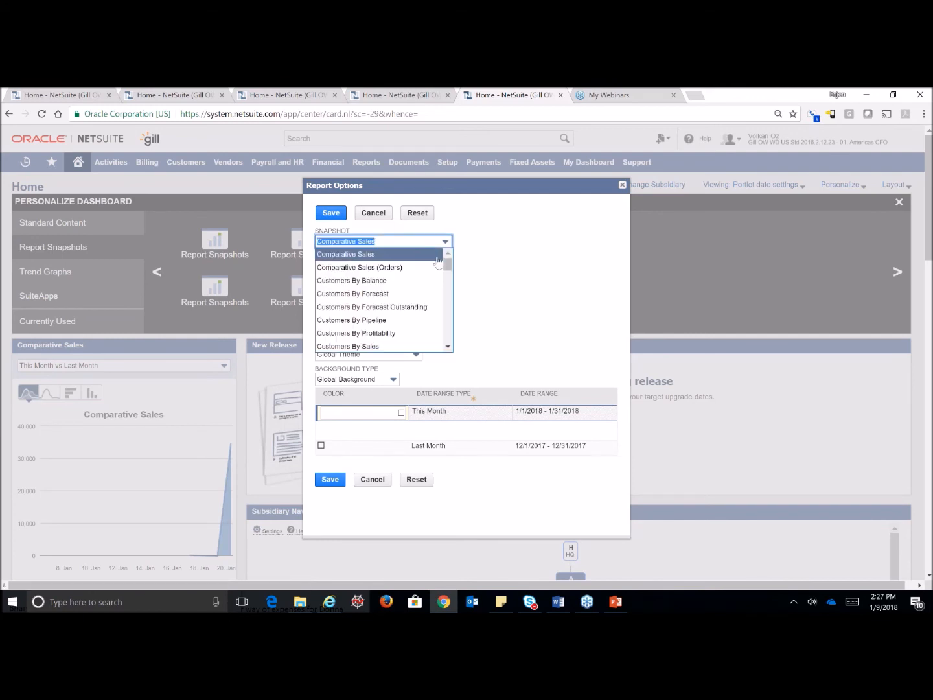
mouse_move(351, 280)
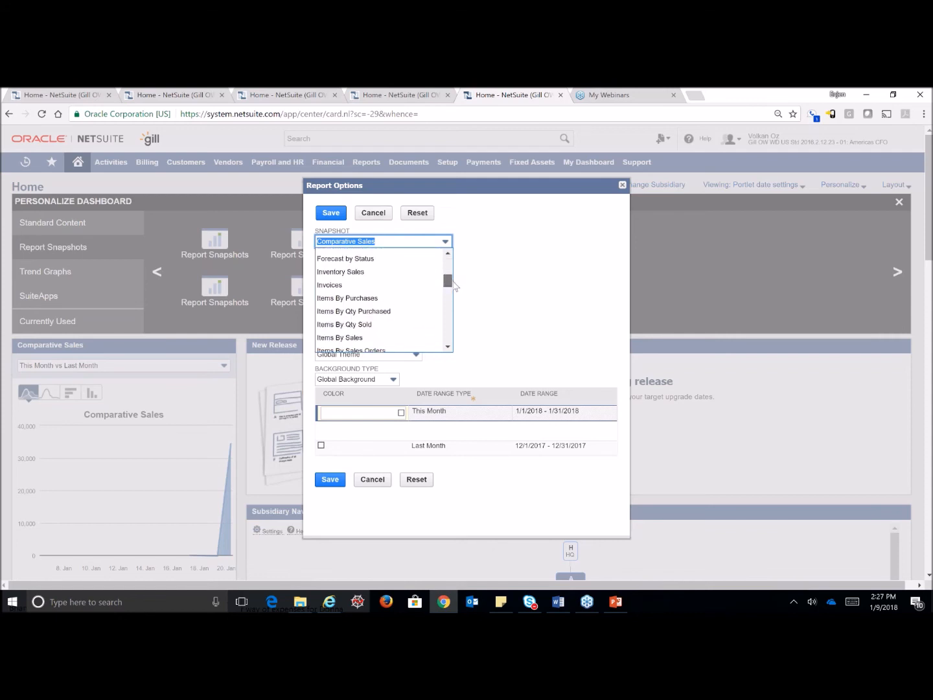
click(331, 212)
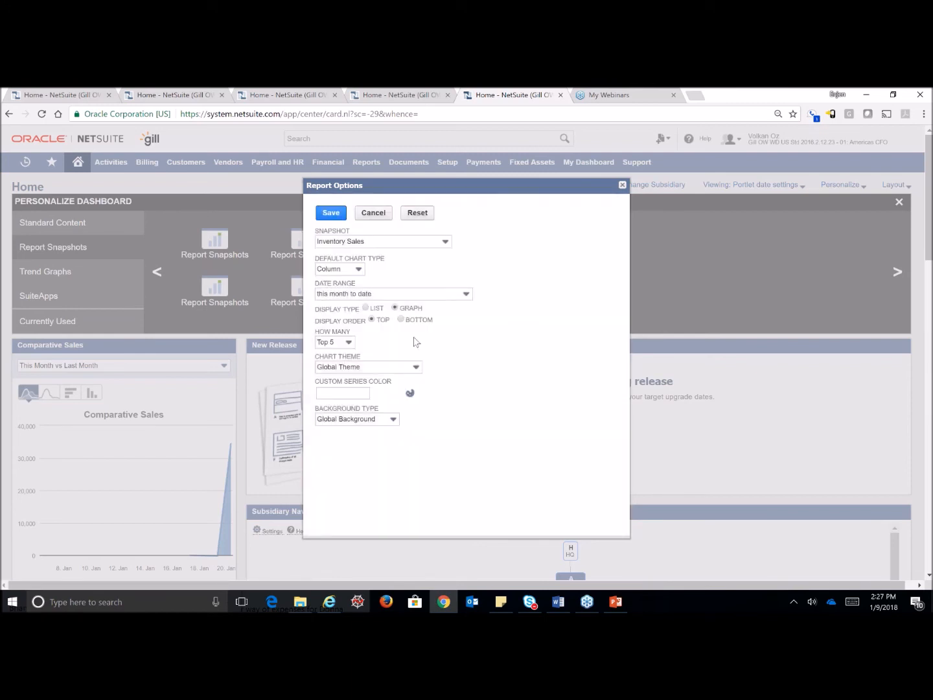
click(339, 269)
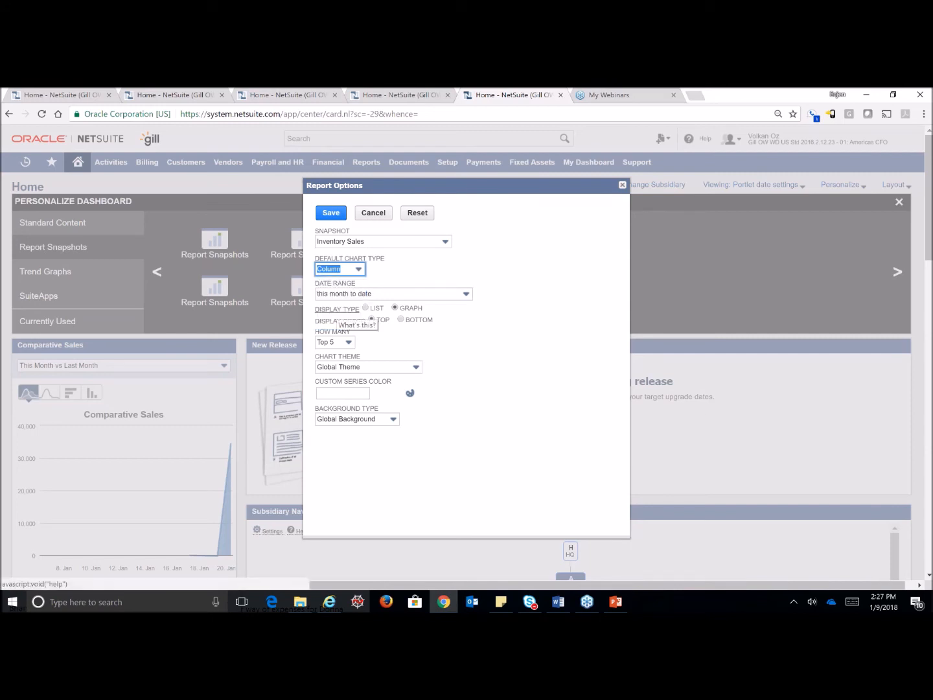
mouse_move(454, 296)
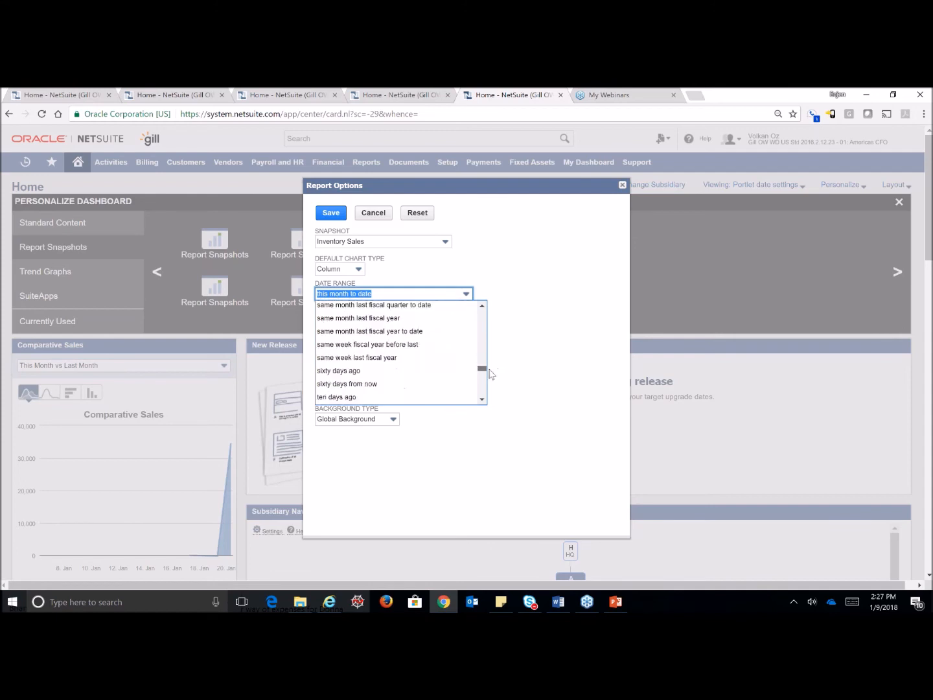
scroll(down, 3)
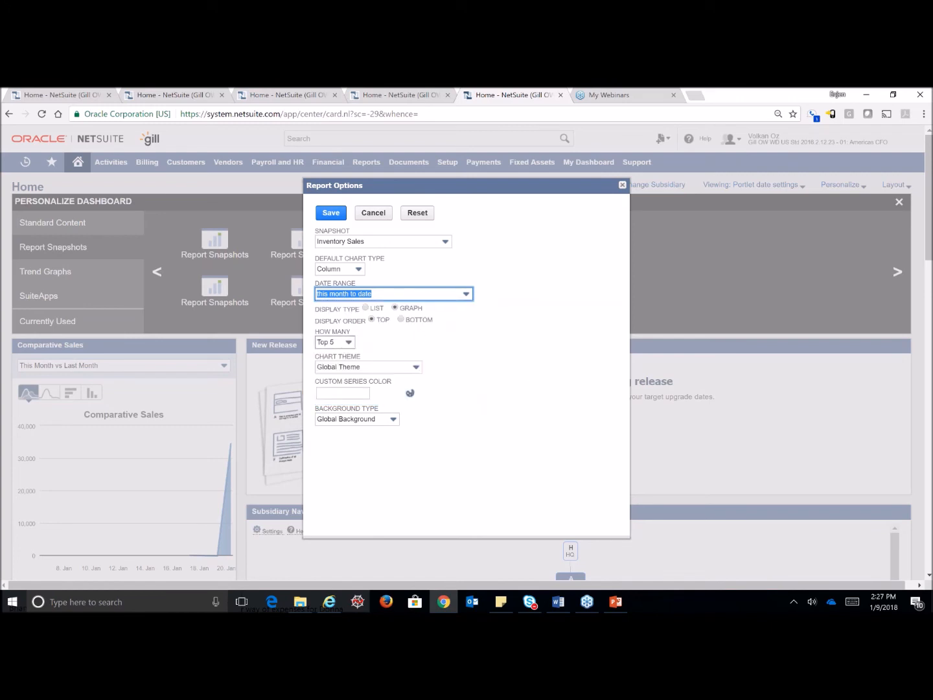
click(335, 342)
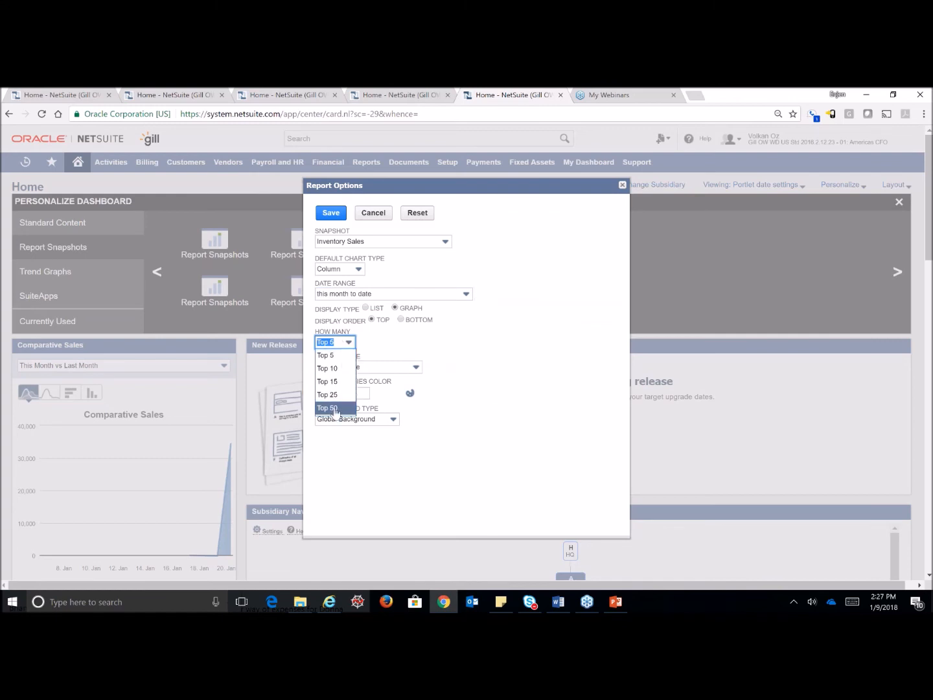
mouse_move(348, 346)
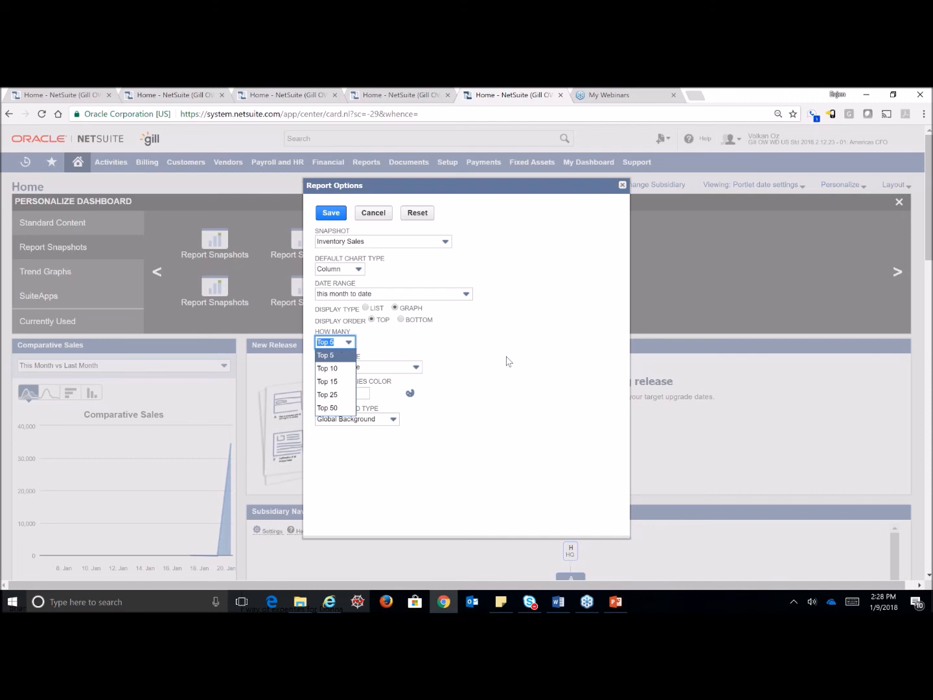
click(325, 354)
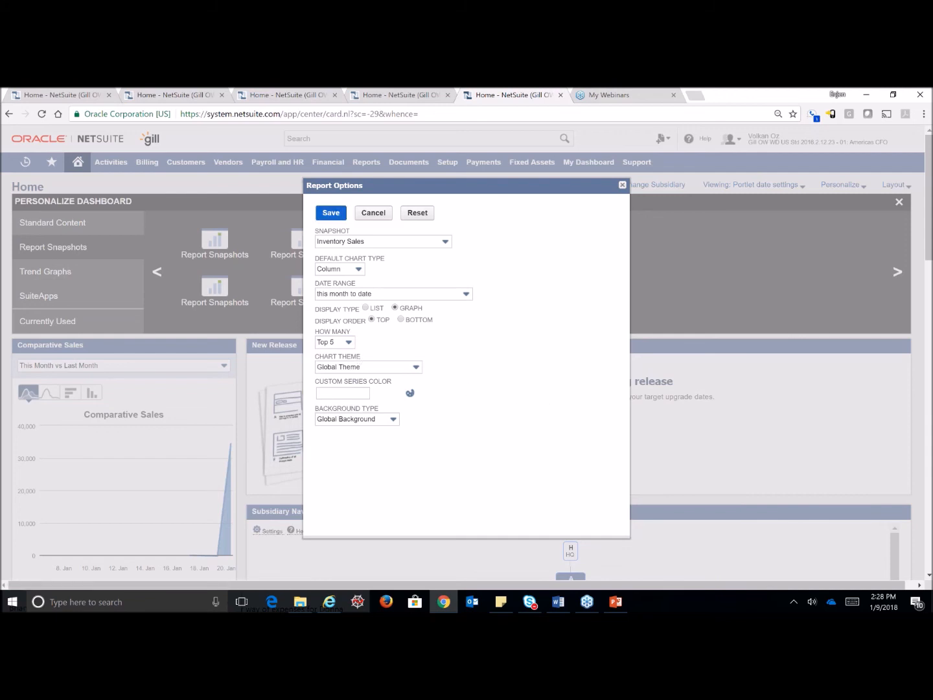
Save the Inventory Sales portlet and settle on a pie chart after trying line and bar.
click(330, 212)
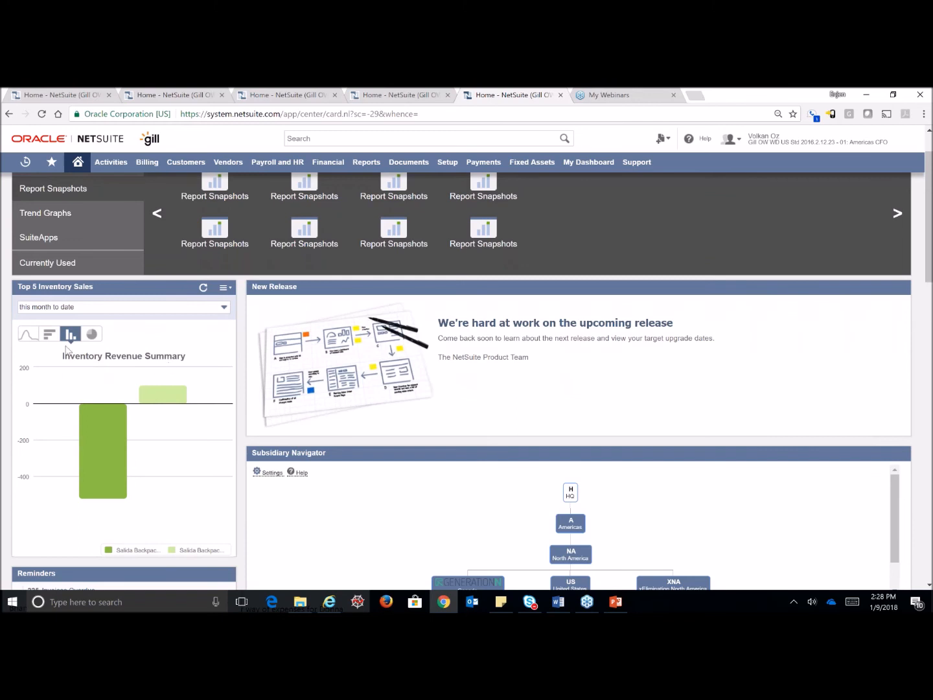
click(28, 334)
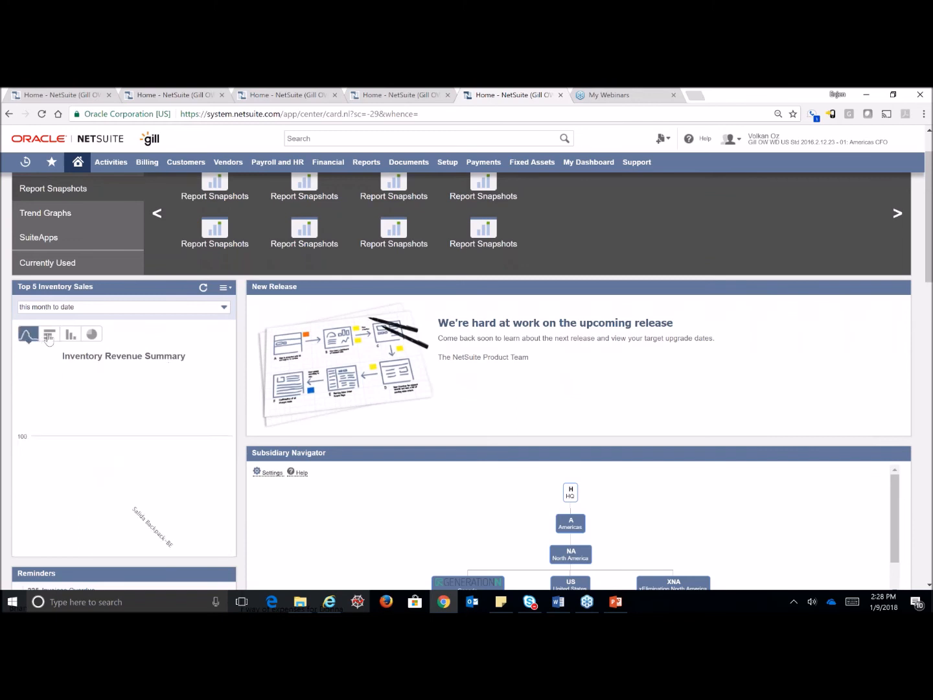
click(49, 334)
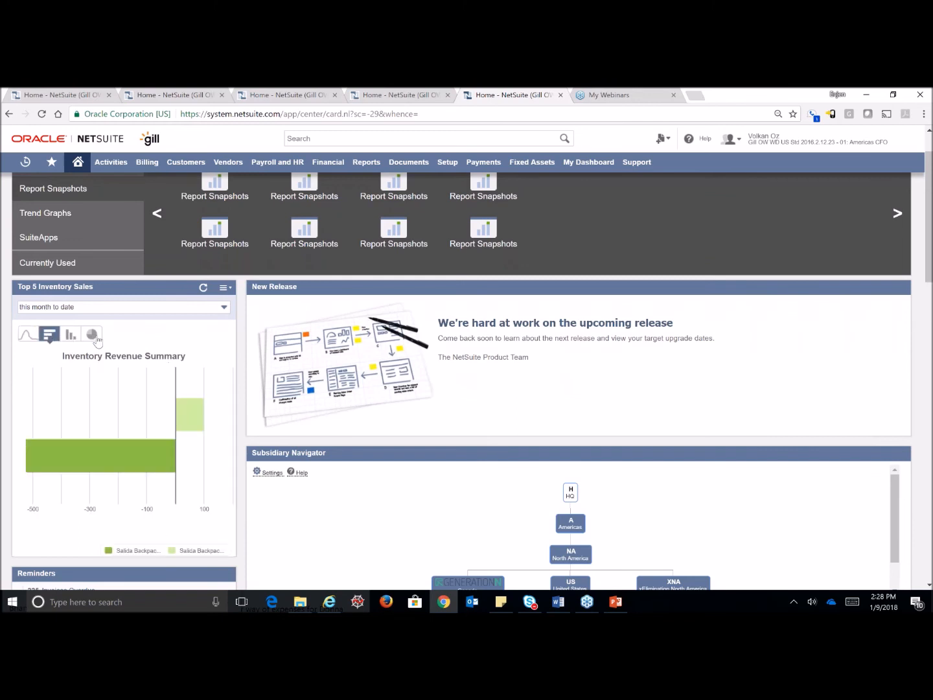
click(91, 334)
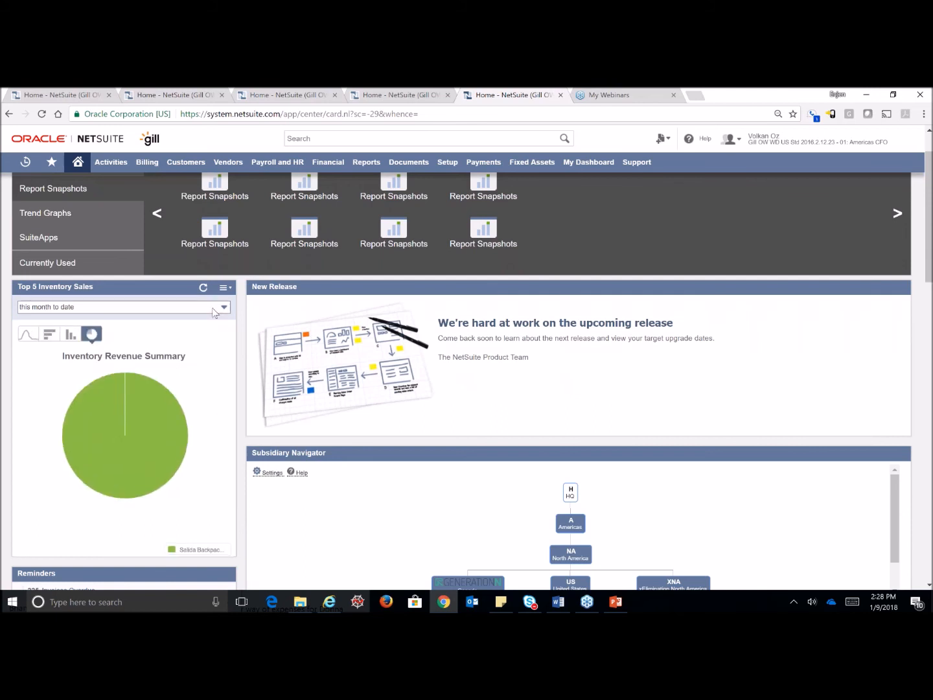
Set the portlet's date range to this rolling year.
click(223, 307)
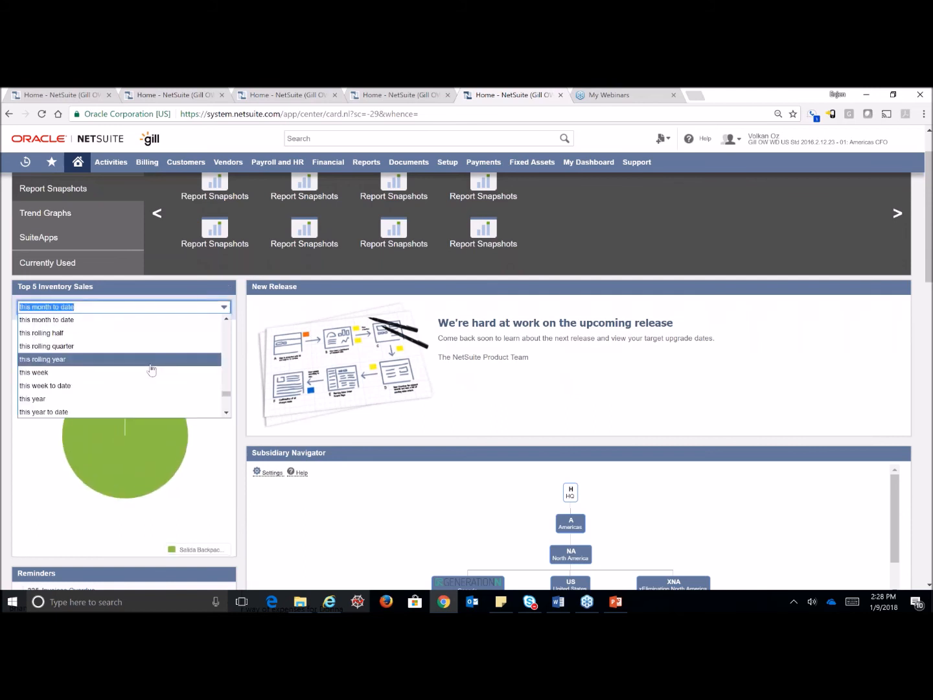
click(42, 359)
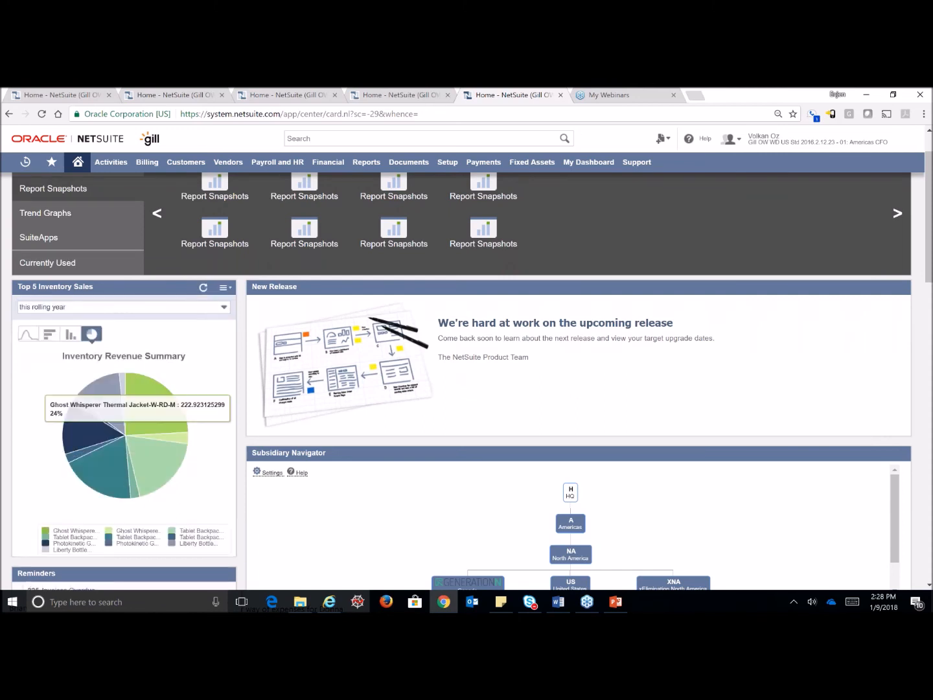
mouse_move(195, 327)
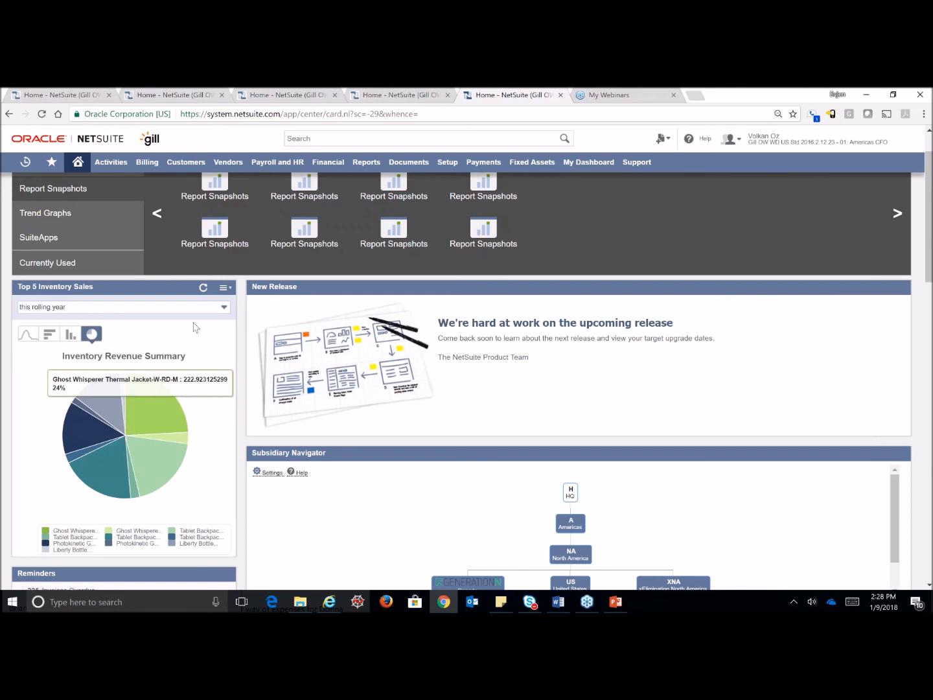
right_click(379, 415)
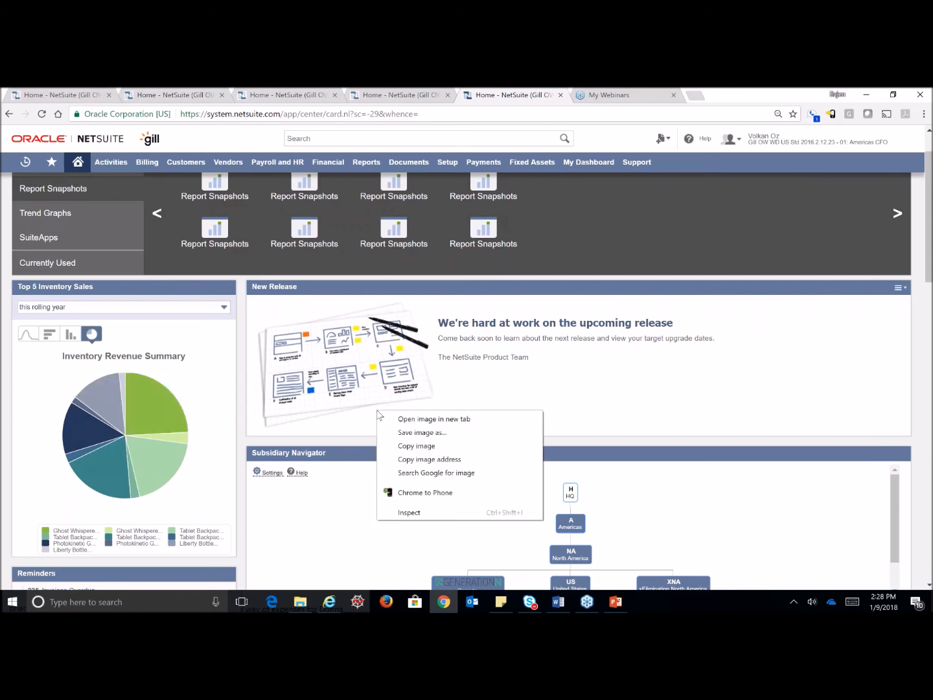
mouse_move(200, 353)
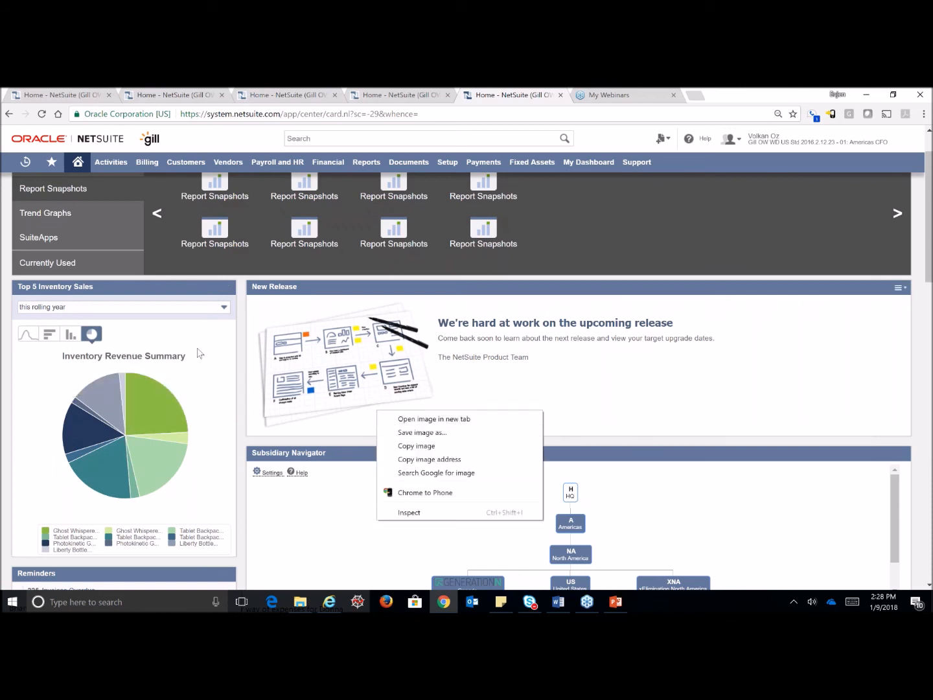
Set up the Trend Graph portlet as a bar chart of weekly Total Sales (Orders) and save.
click(45, 212)
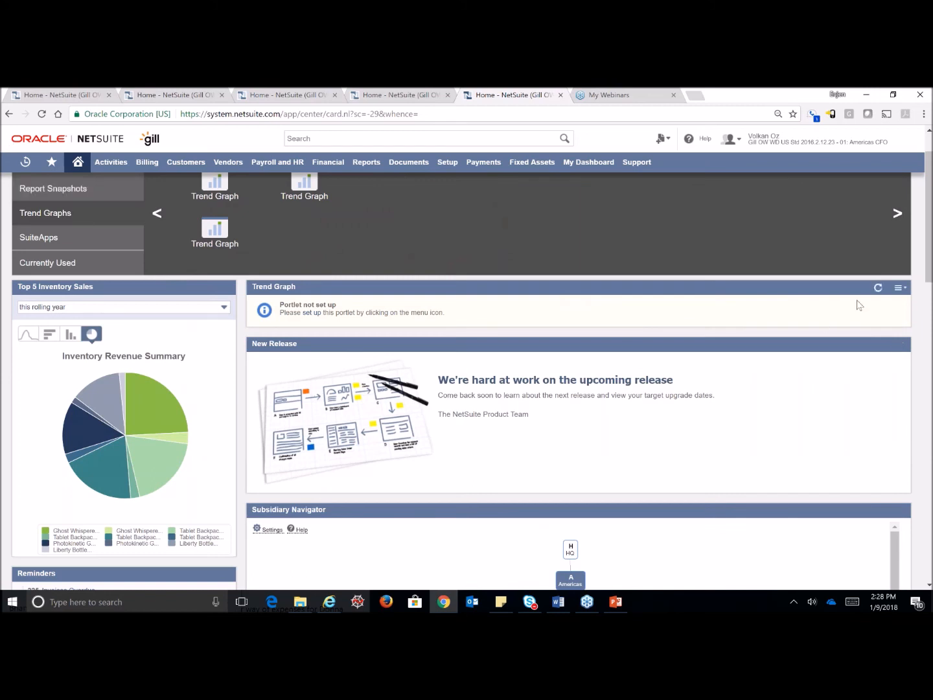
click(898, 288)
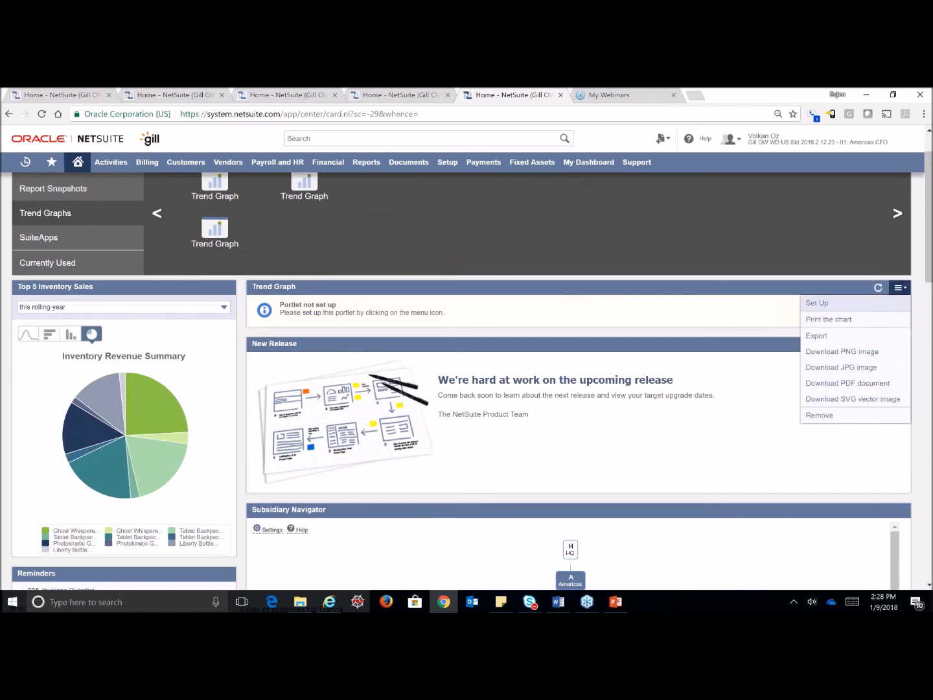
click(817, 303)
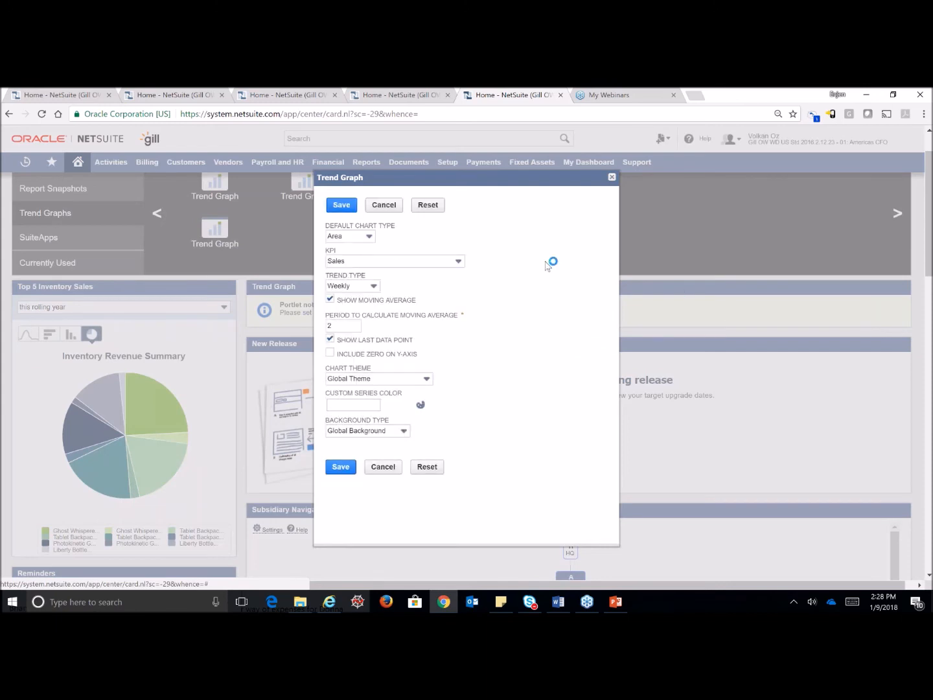
mouse_move(371, 251)
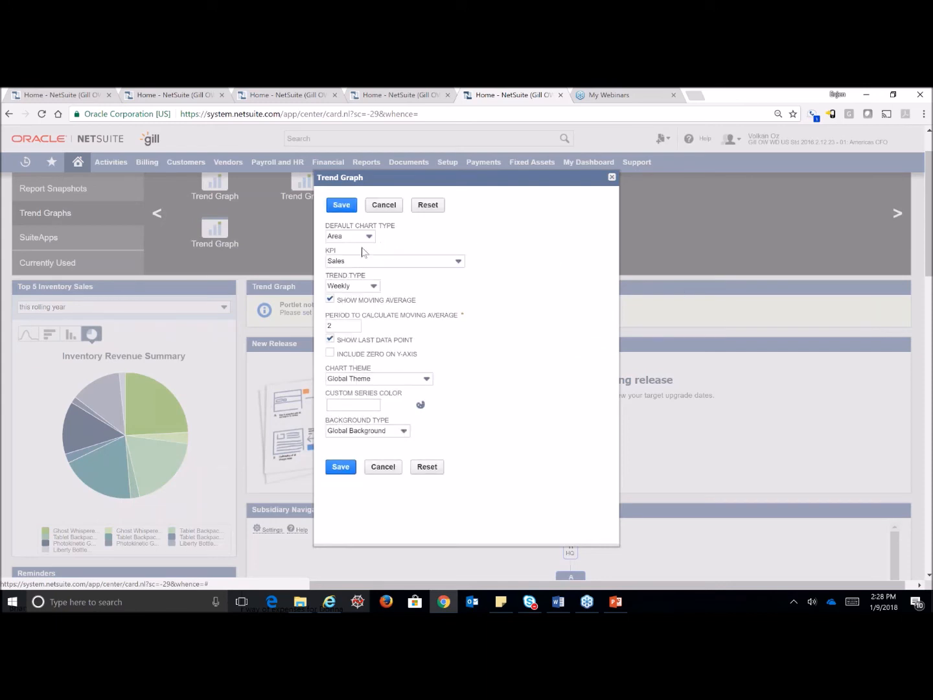
click(349, 235)
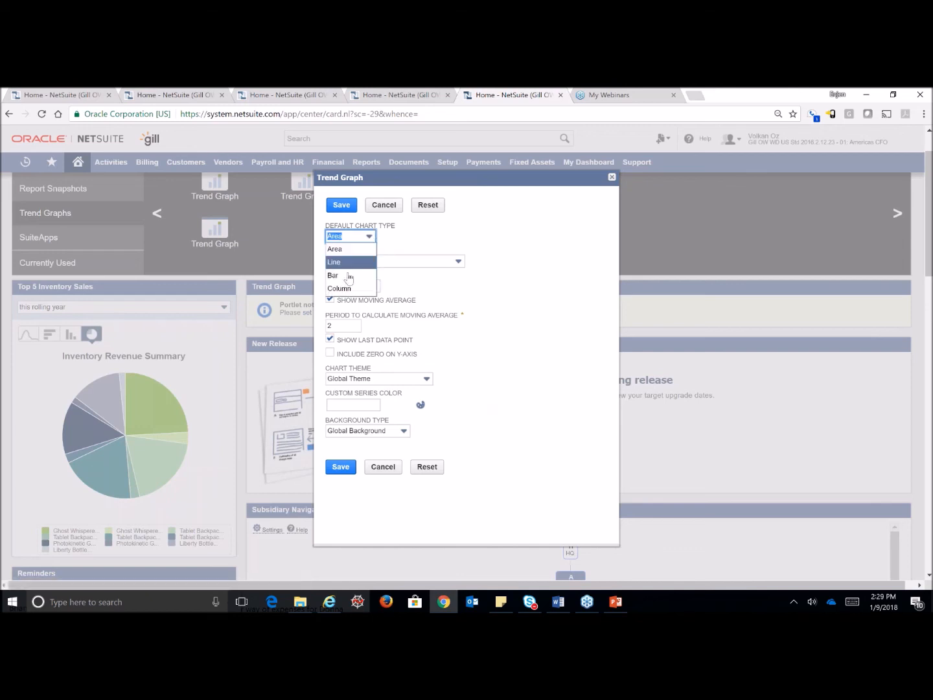
click(333, 275)
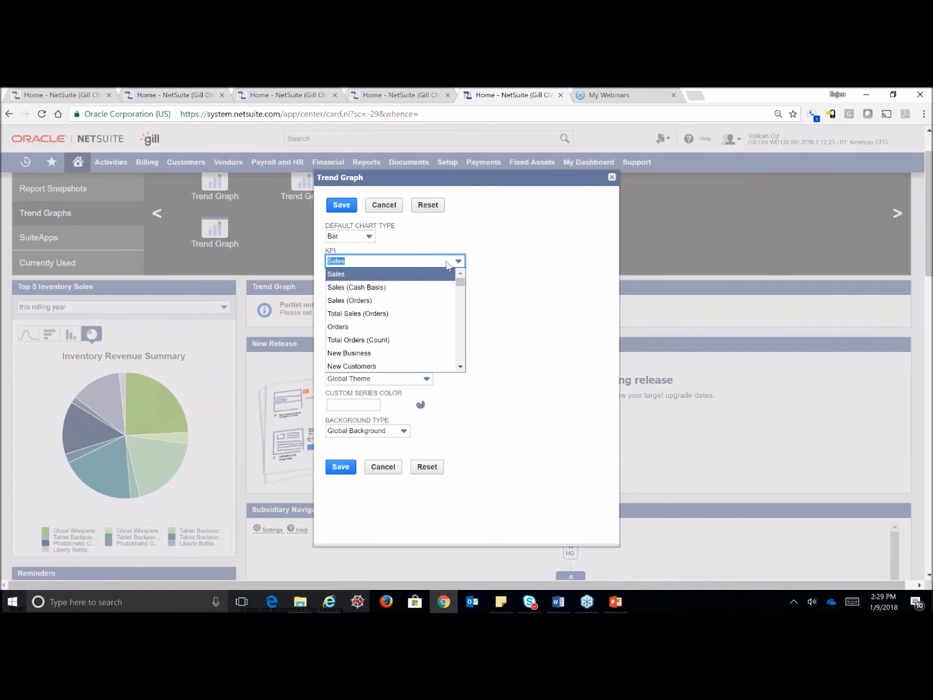
mouse_move(407, 283)
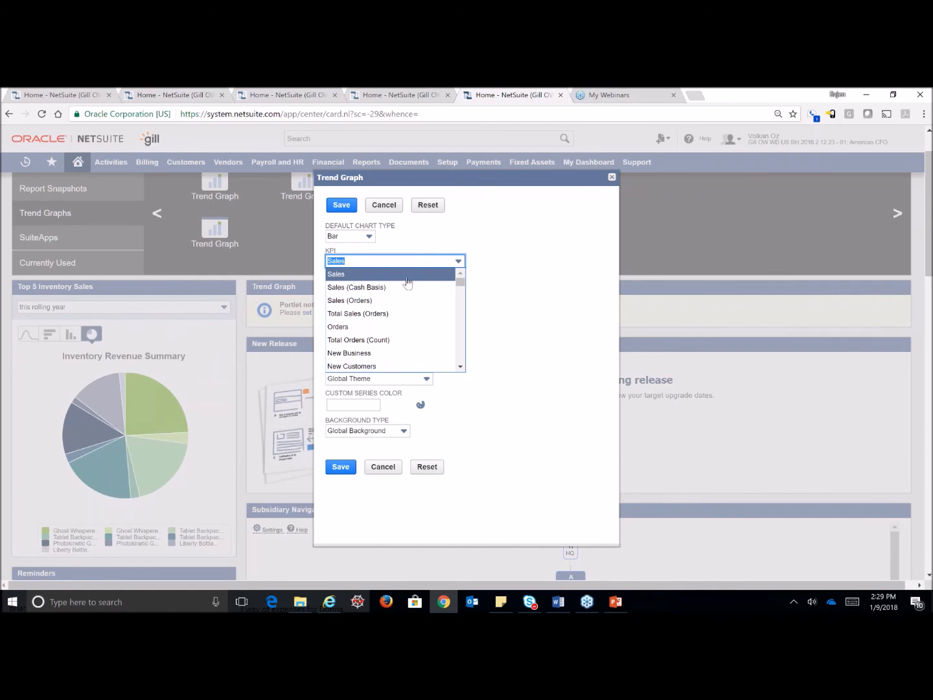
mouse_move(386, 317)
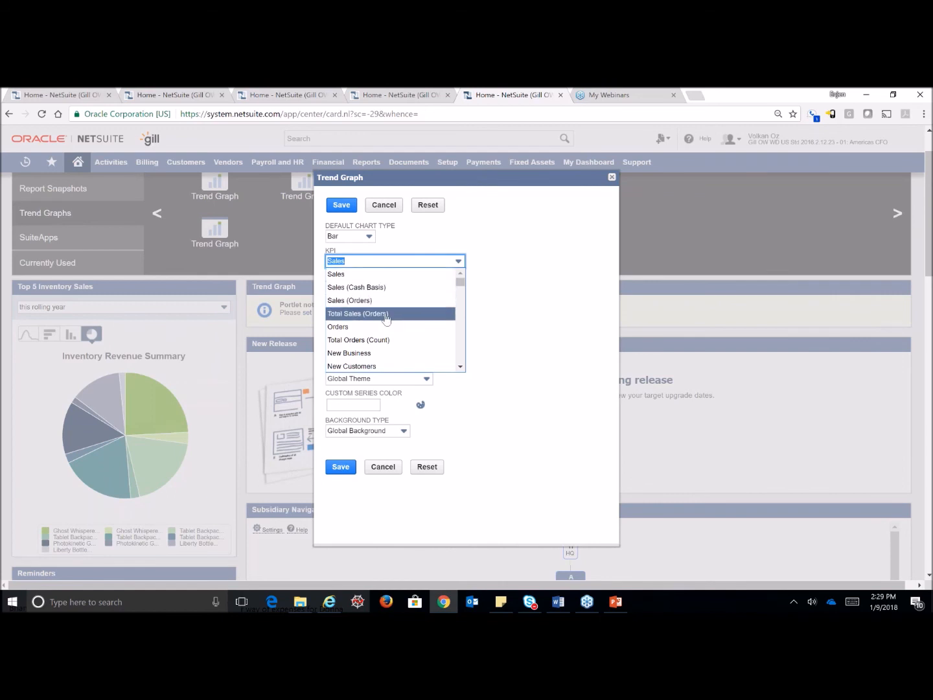
click(358, 313)
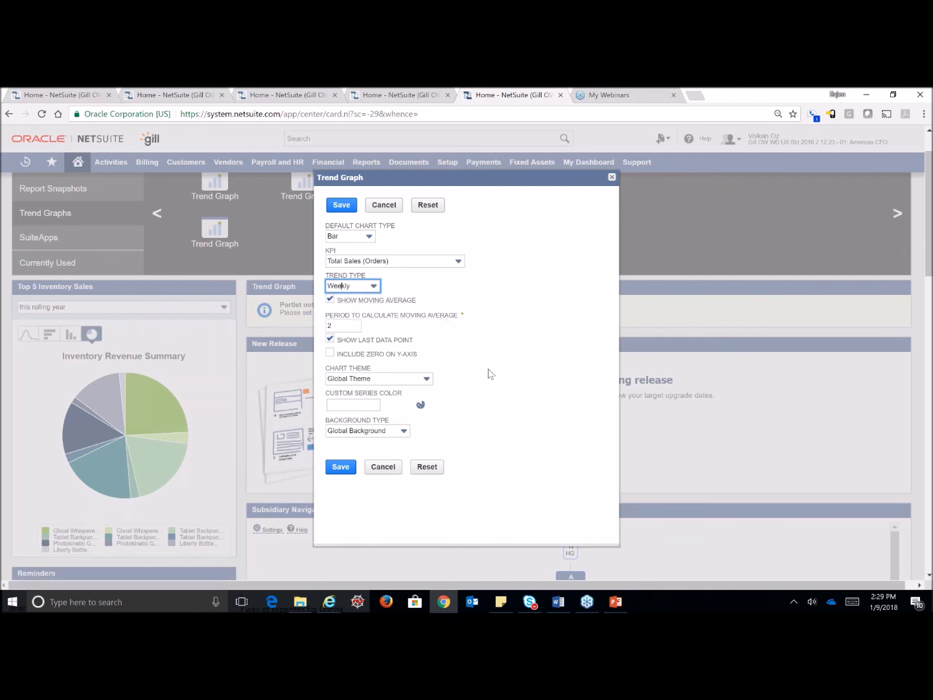
click(341, 205)
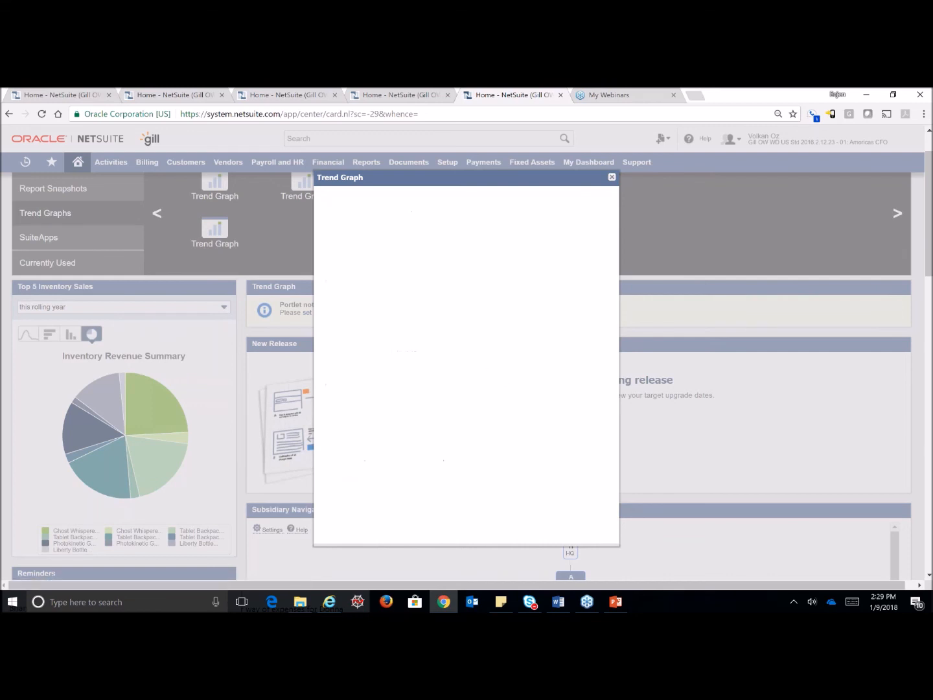
click(611, 177)
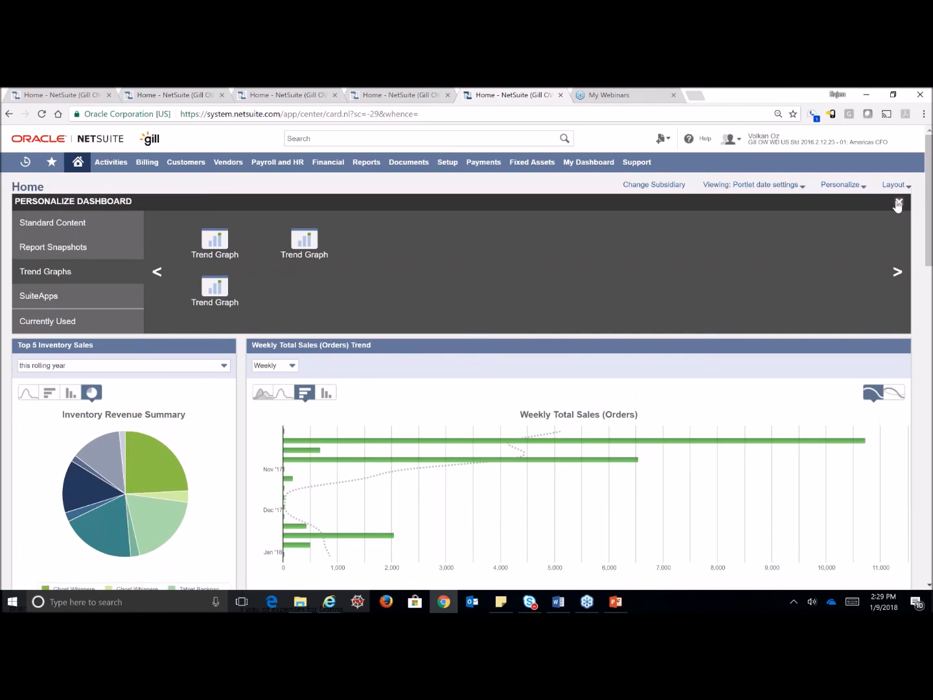
Close the Personalize Dashboard panel and scroll down to the KPI Meter portlet.
click(898, 202)
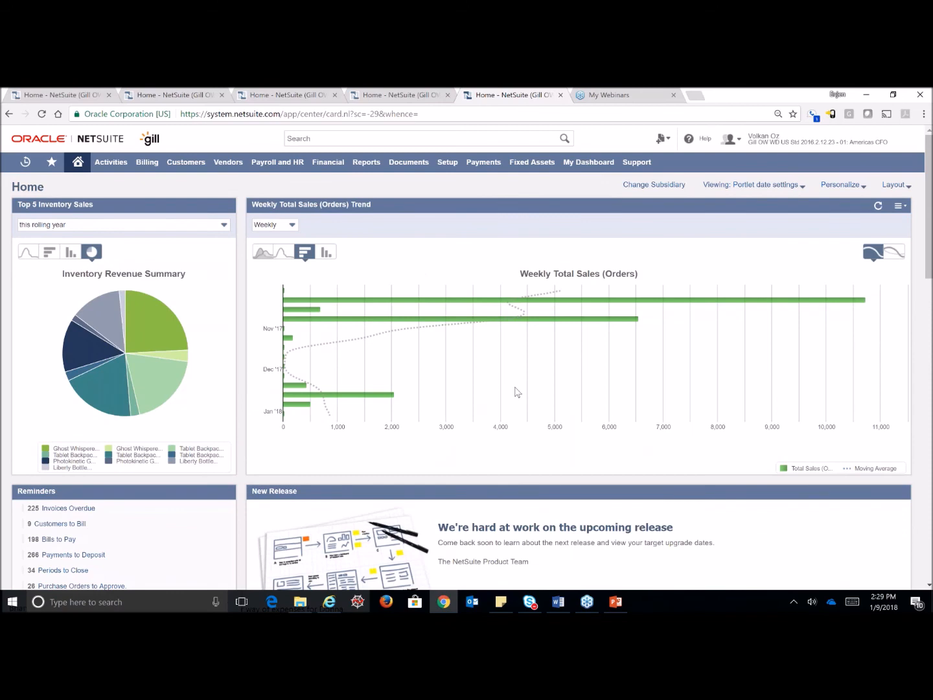
mouse_move(560, 380)
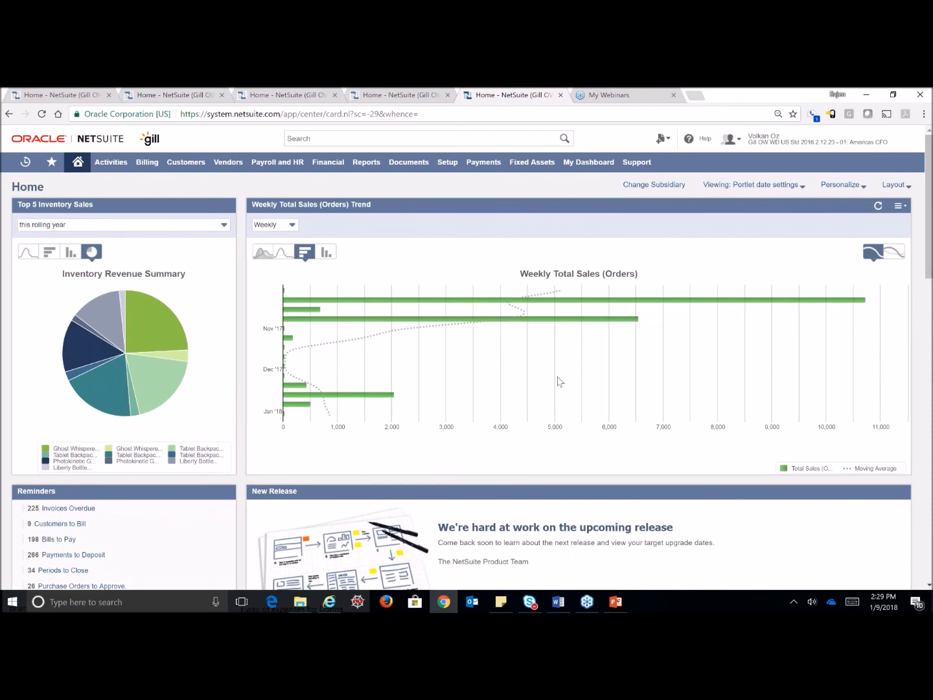
scroll(down, 3)
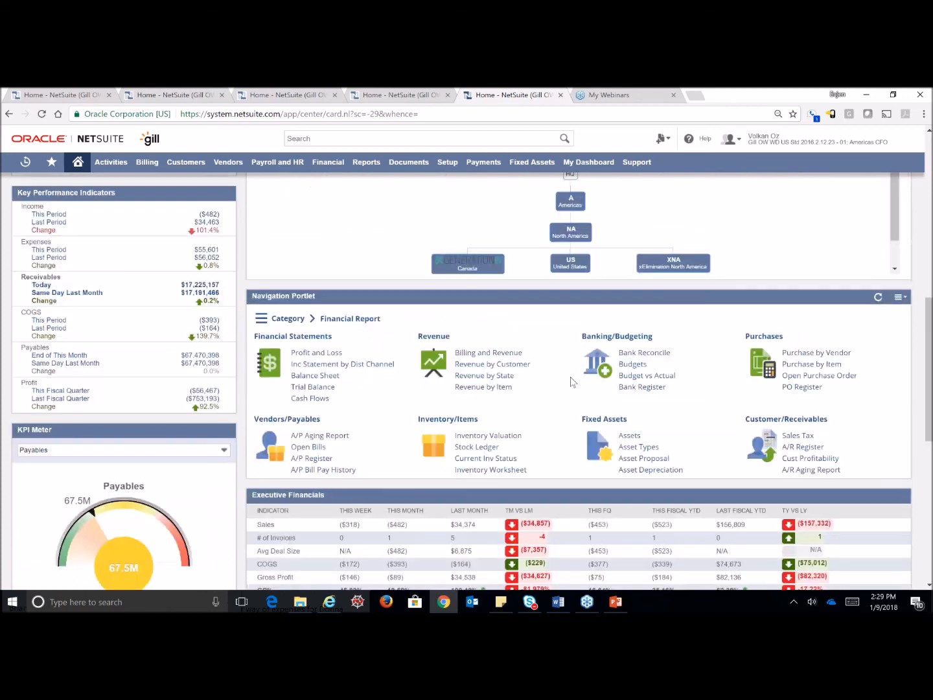
Switch the KPI Meter to Expenses, then review its Set Up options and cancel.
click(122, 333)
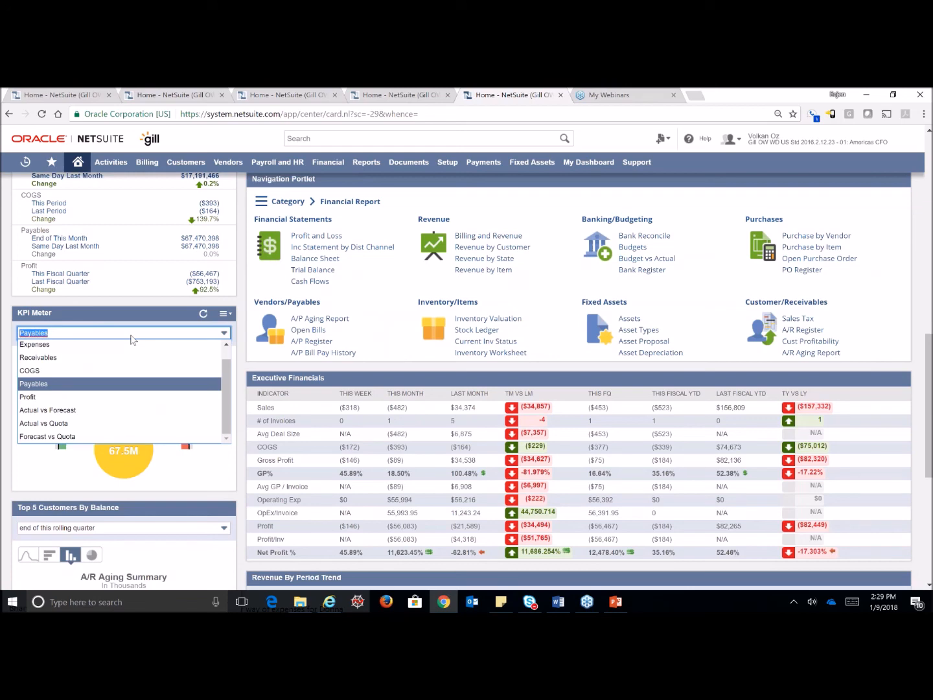
click(35, 344)
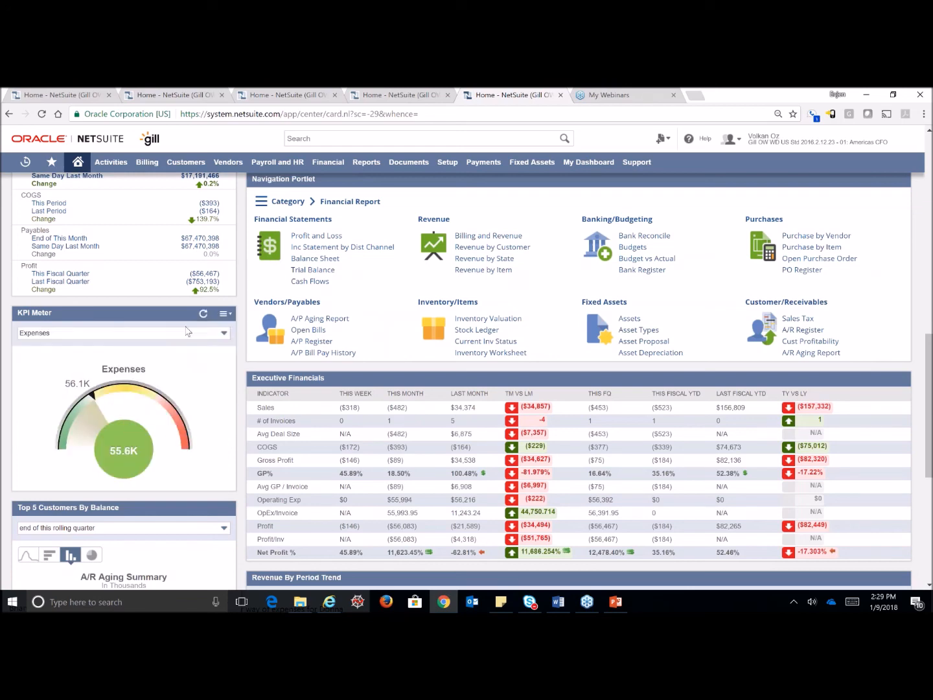
click(223, 313)
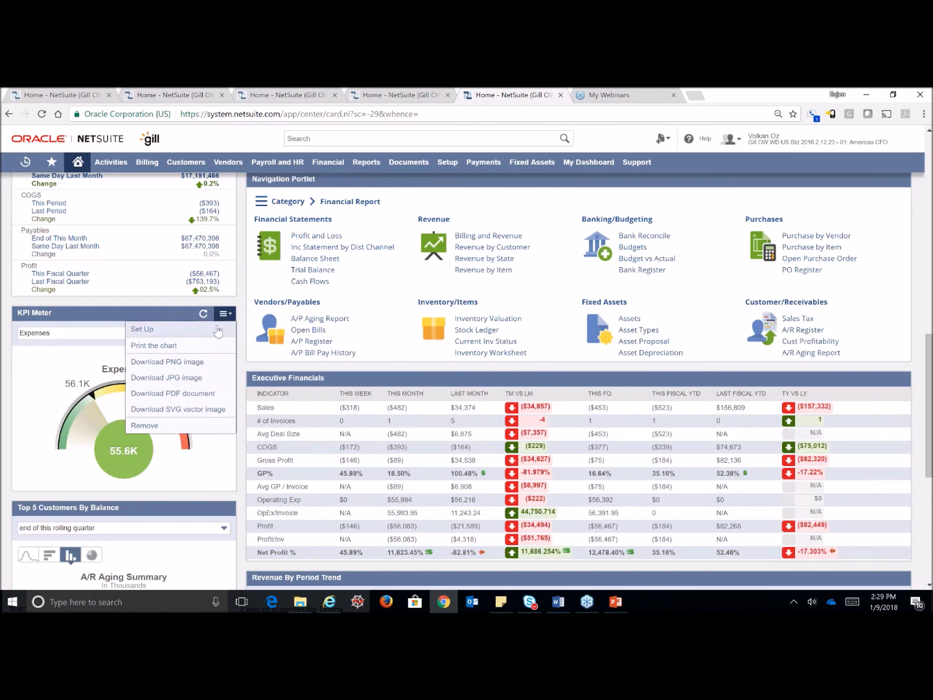
click(142, 328)
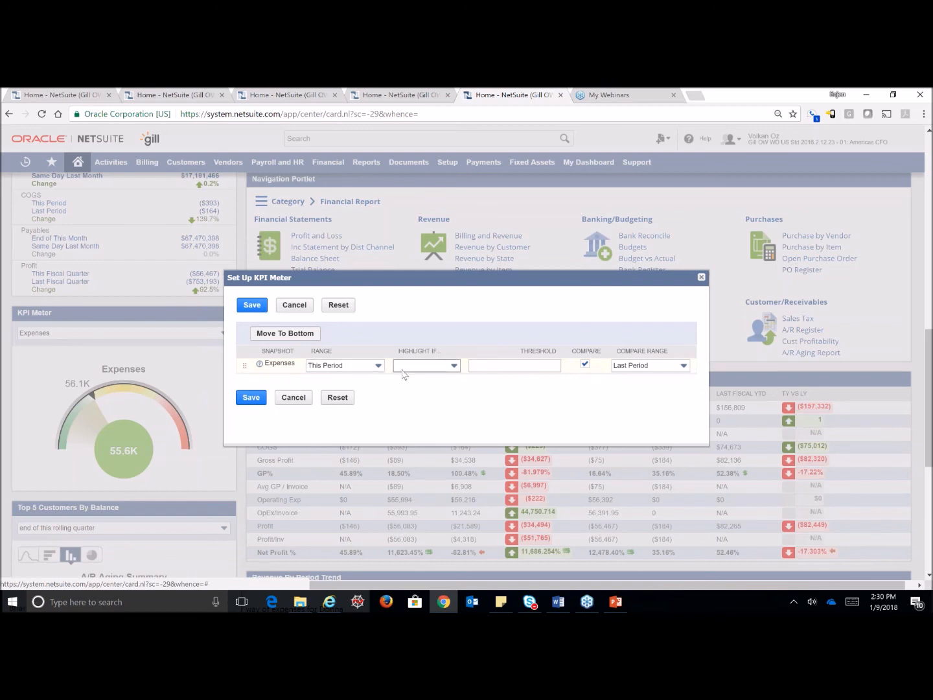
click(452, 365)
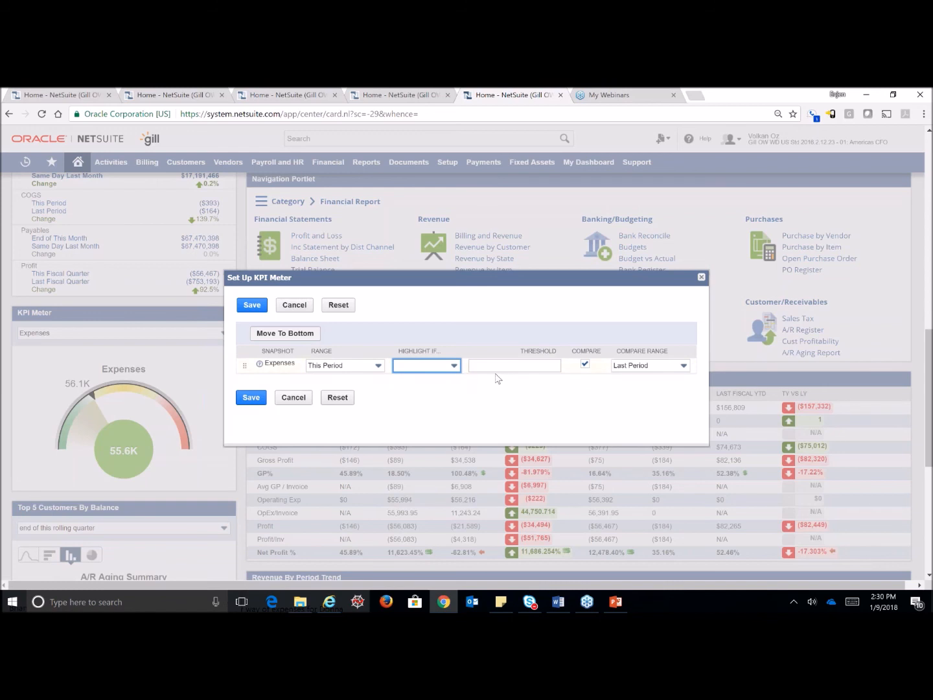
mouse_move(496, 377)
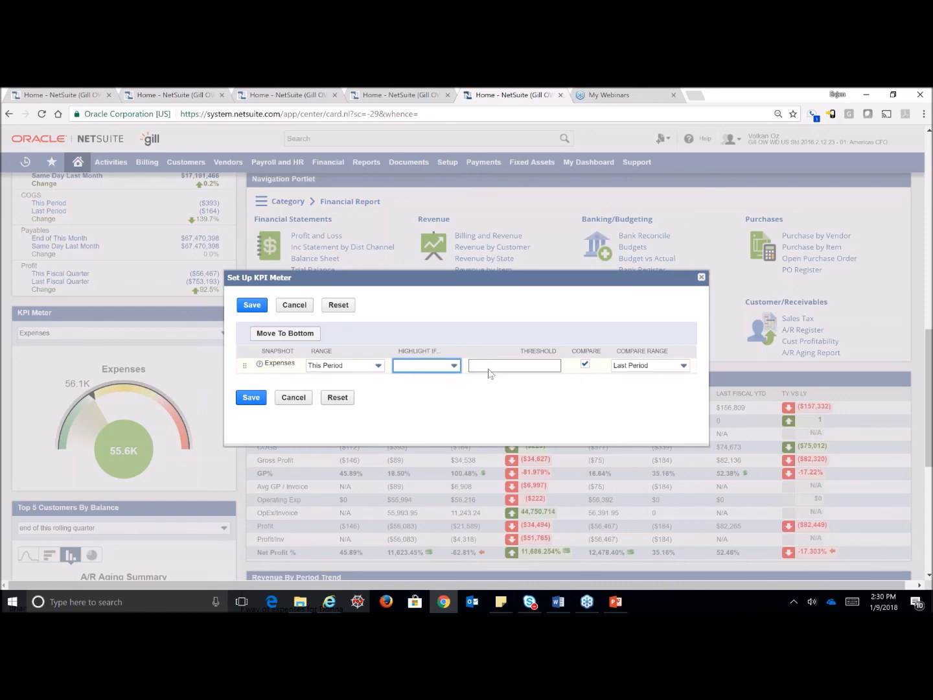
mouse_move(651, 371)
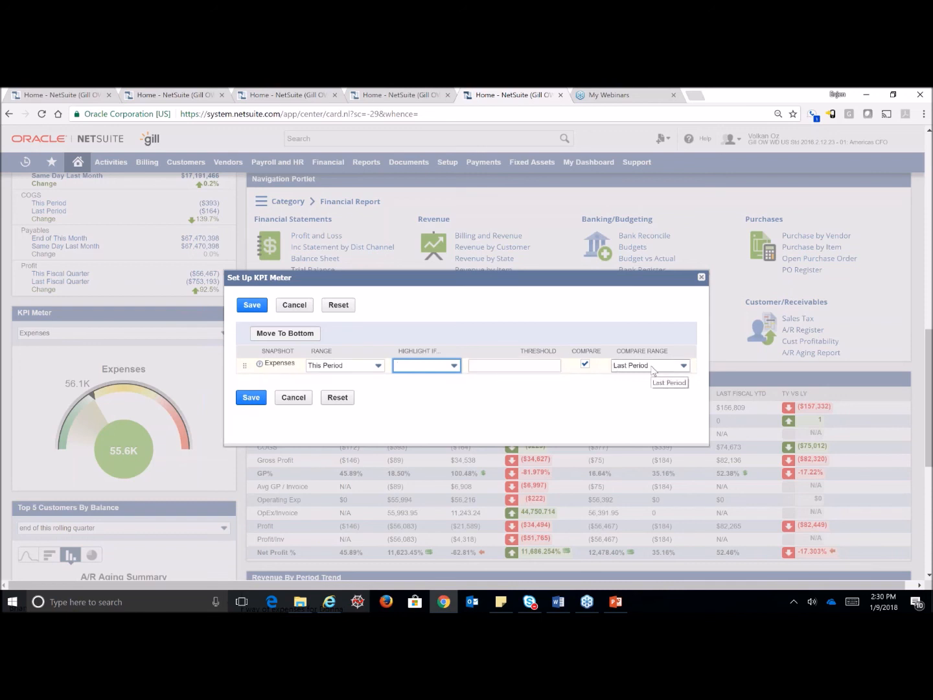
mouse_move(281, 331)
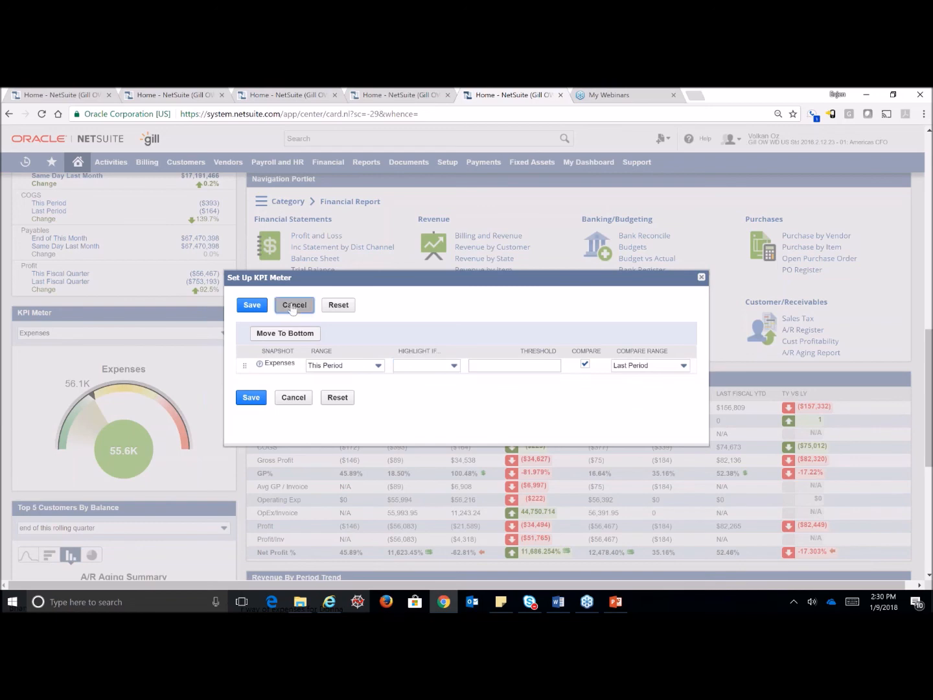
click(294, 304)
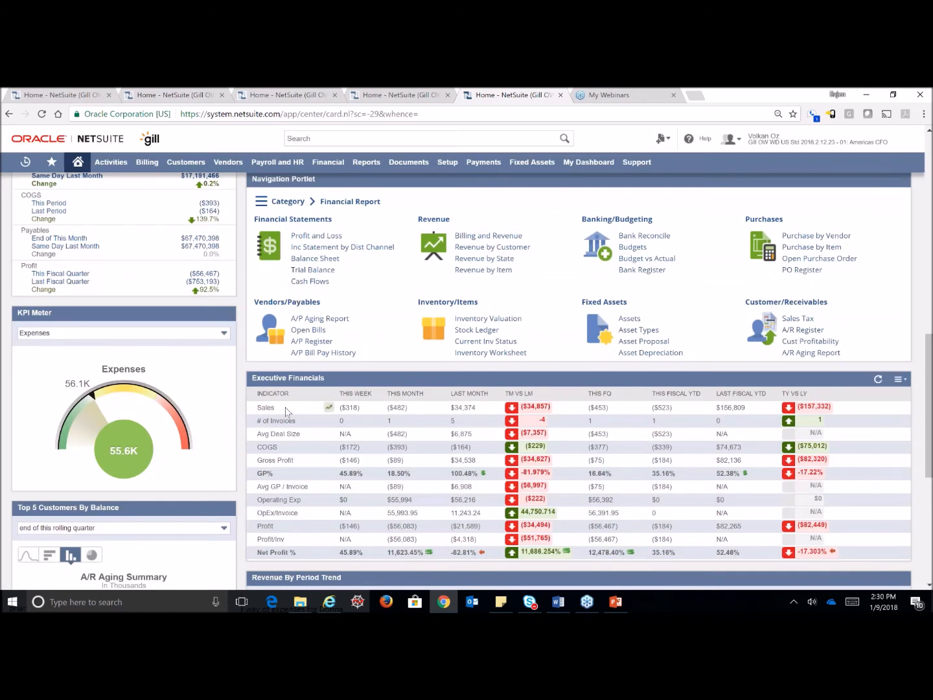
scroll(down, 3)
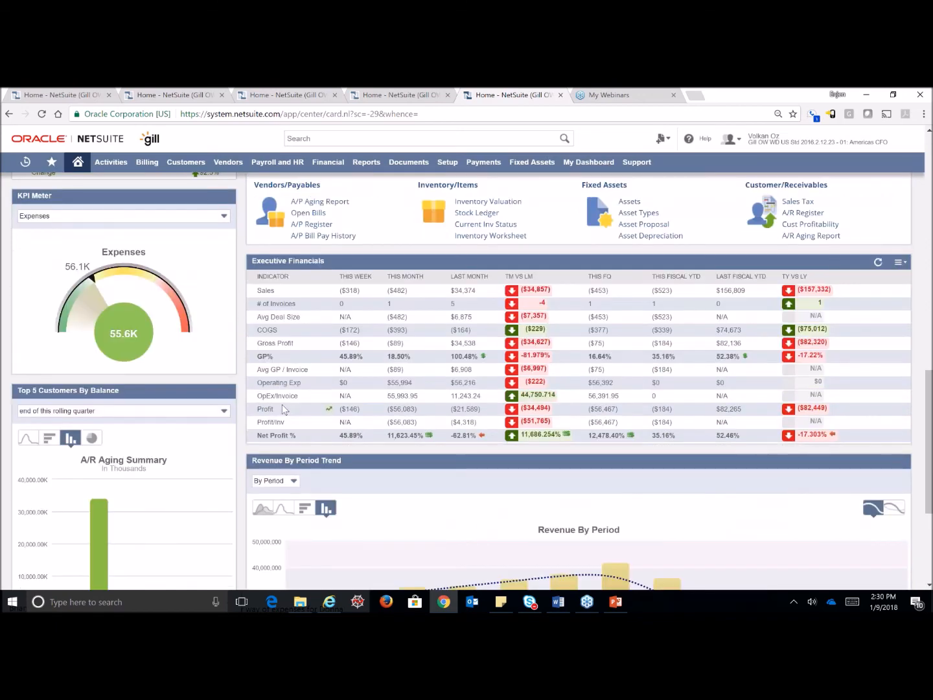
mouse_move(291, 392)
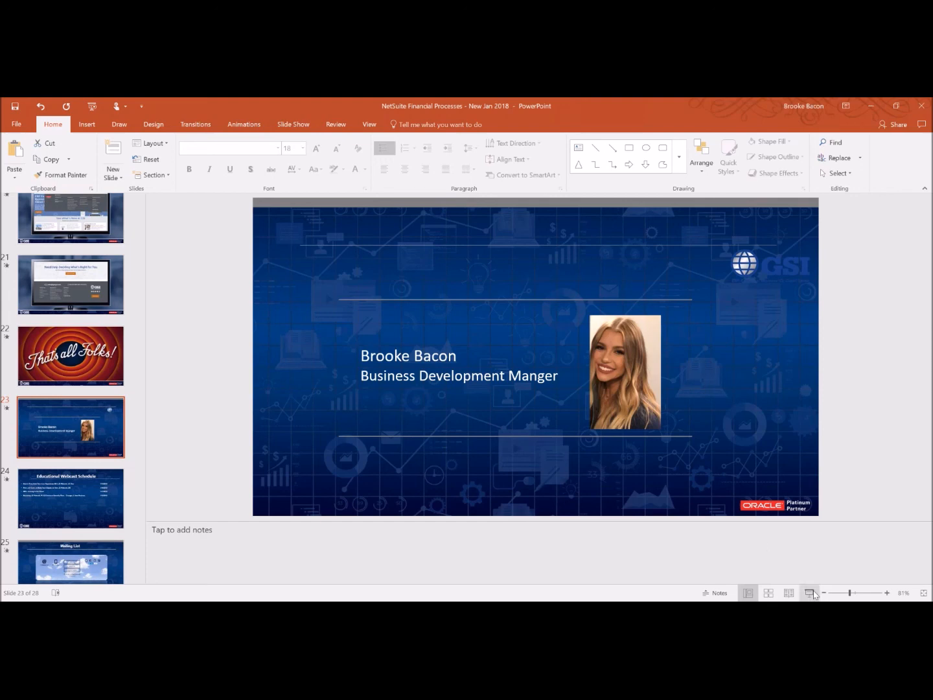
Start the slideshow from the current slide and advance to the Amazon Gift Card slide.
click(809, 592)
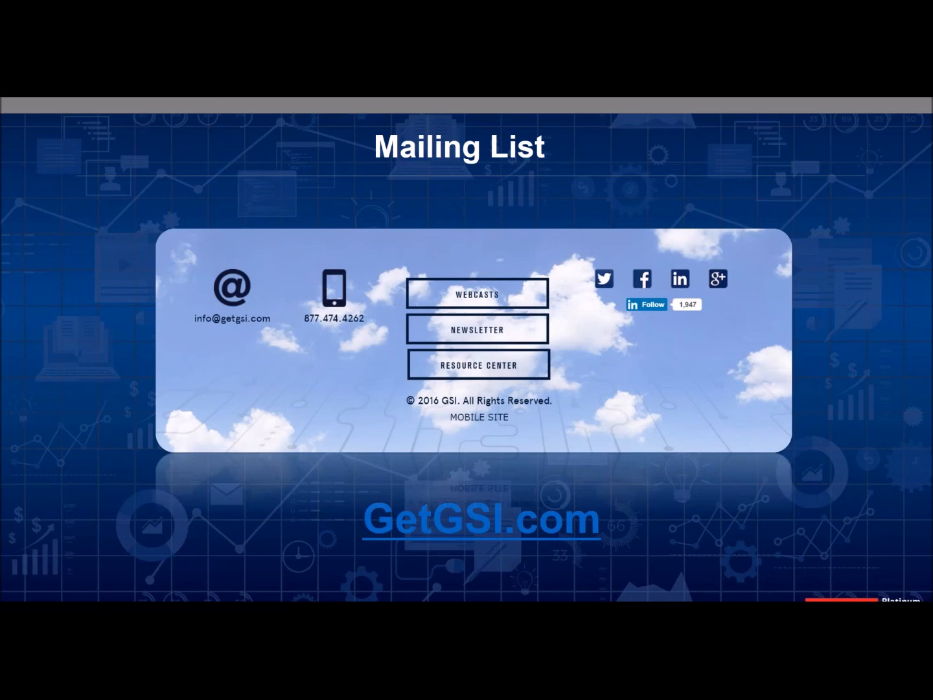
mouse_move(648, 439)
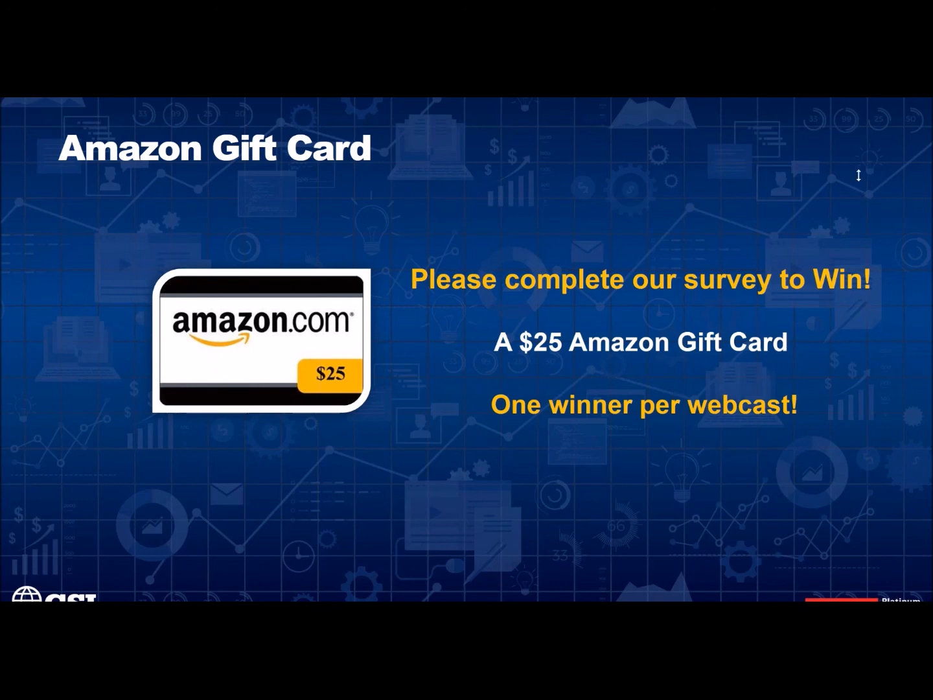
mouse_move(930, 106)
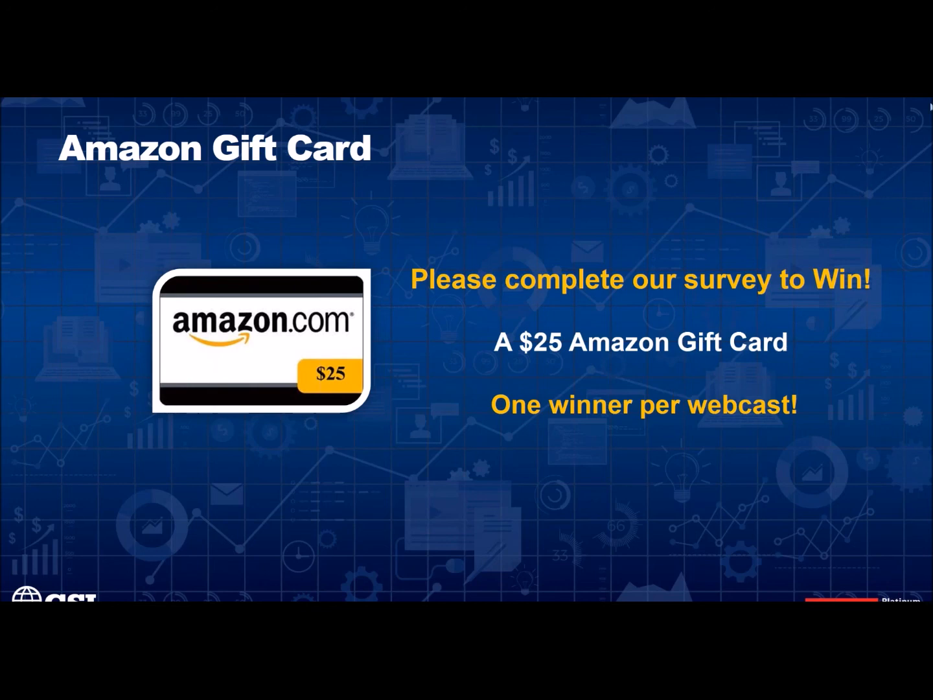